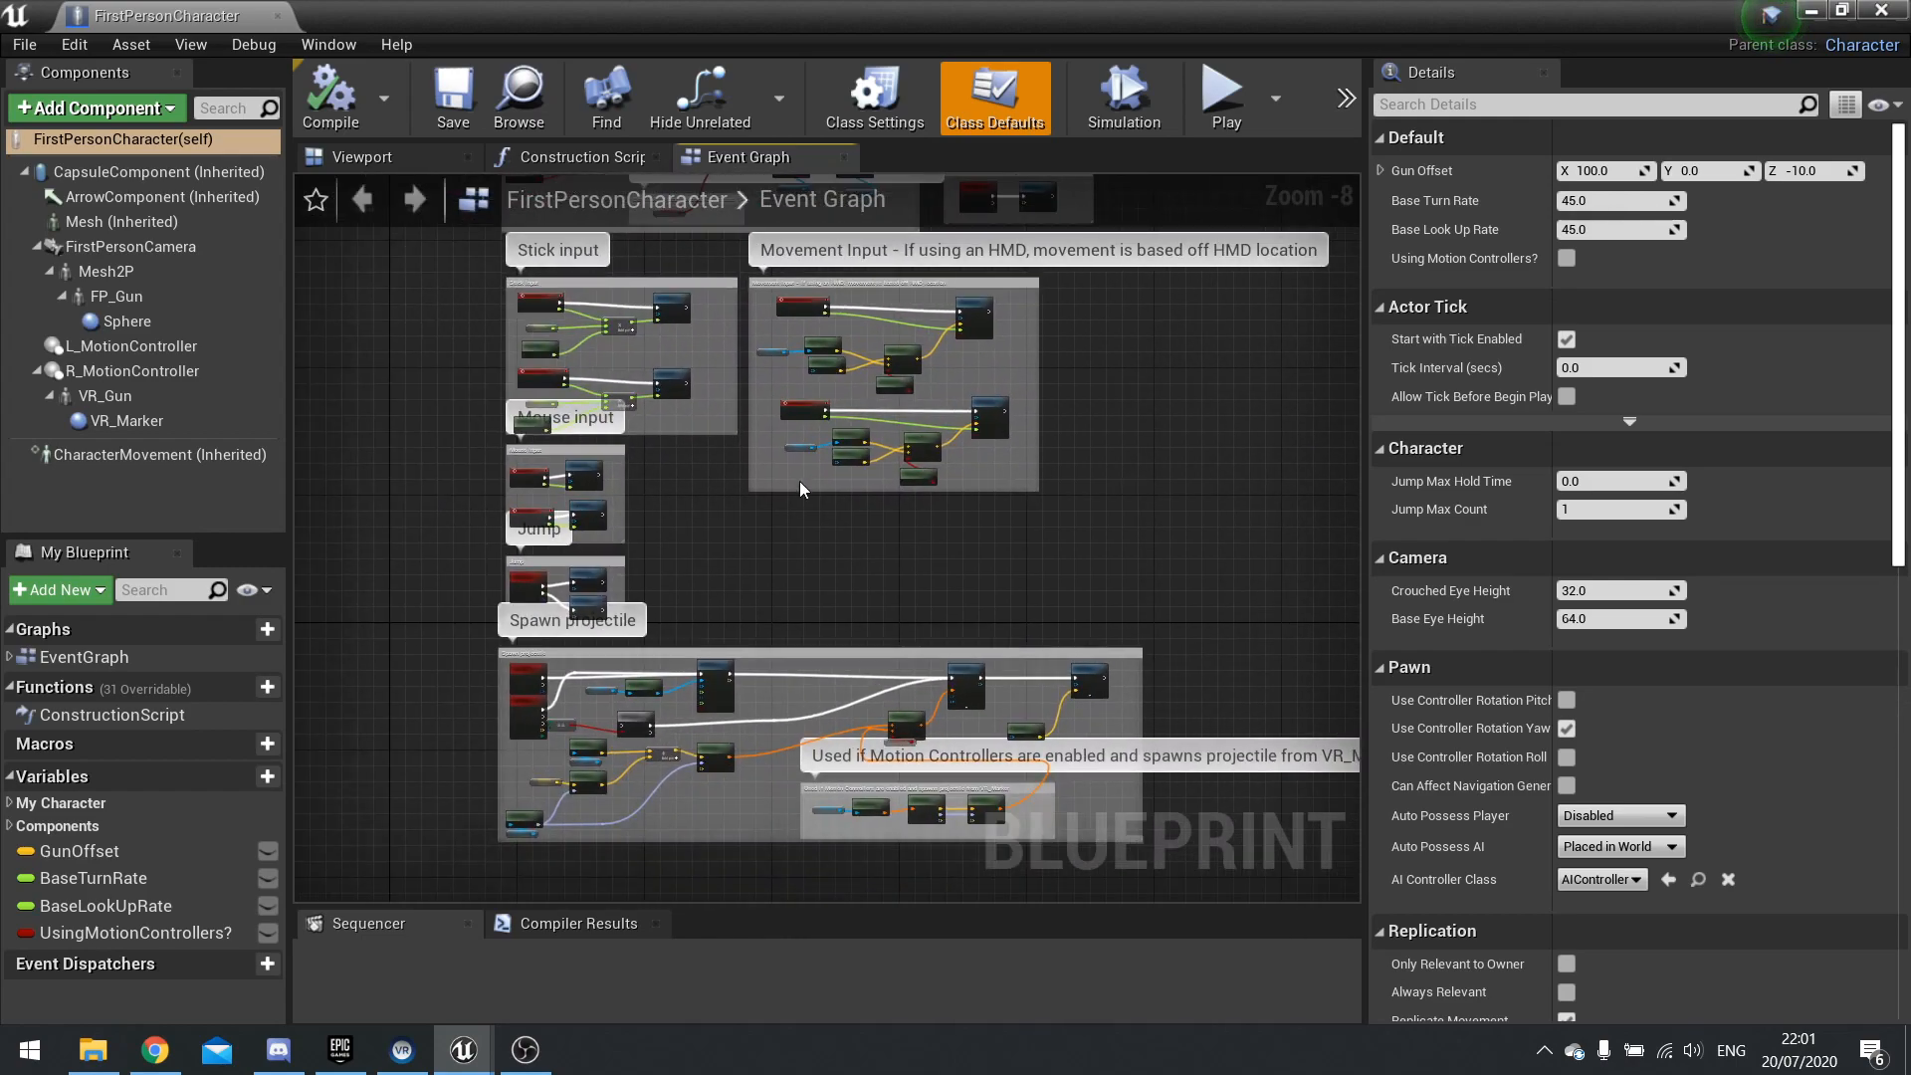
mouse_move(764, 577)
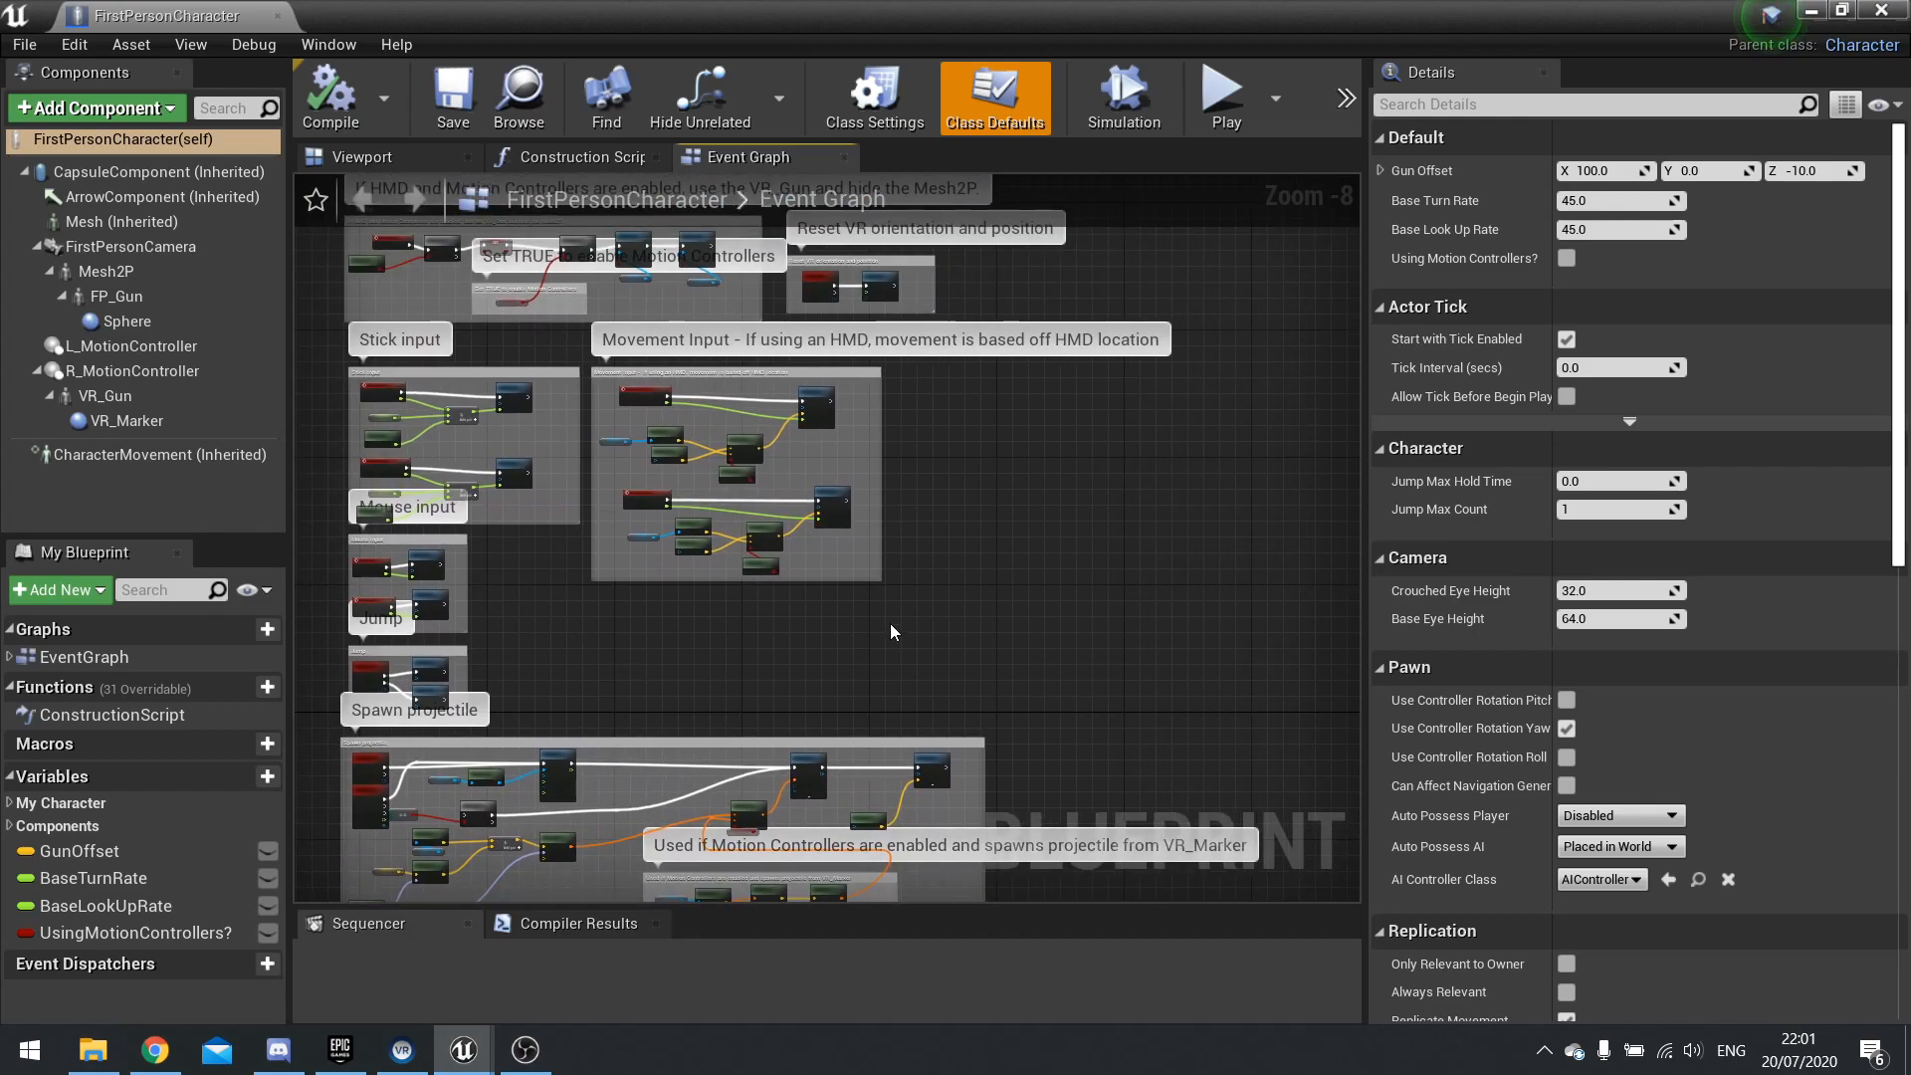
mouse_move(432, 344)
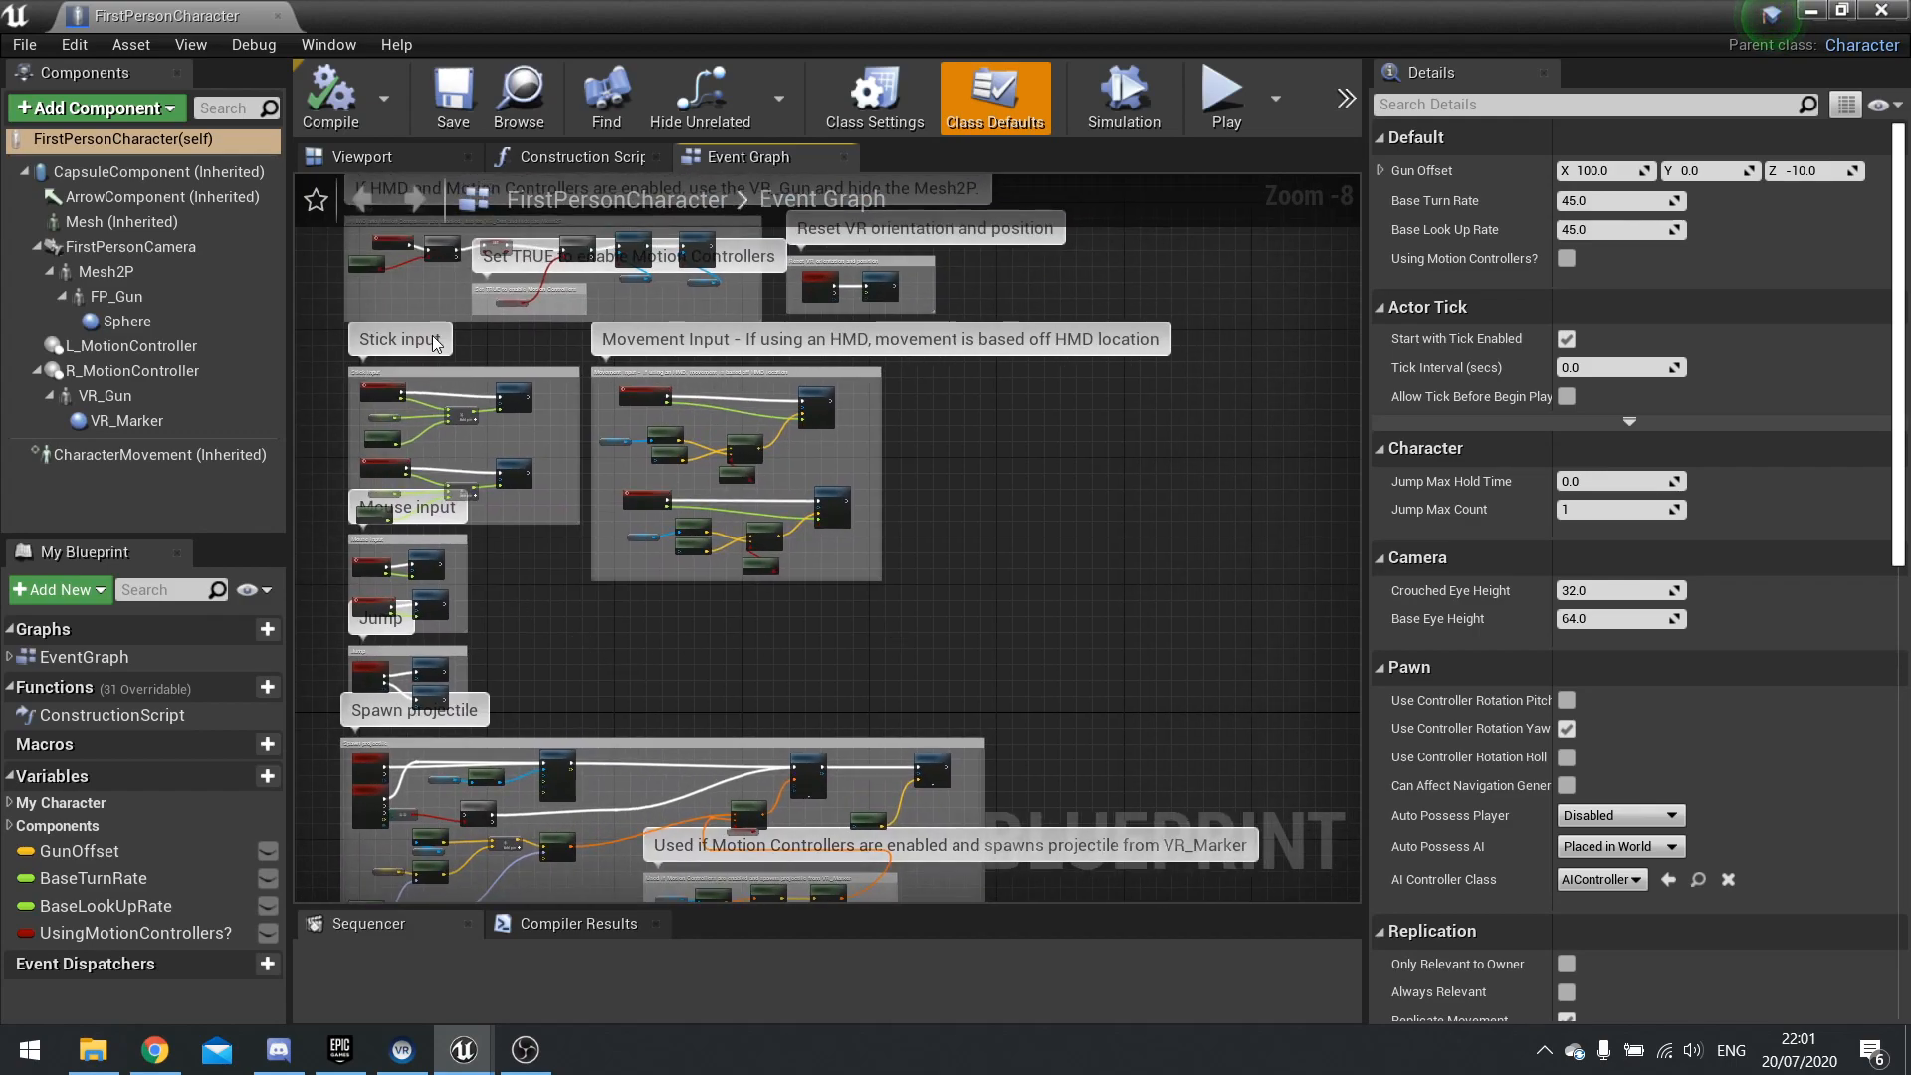
mouse_move(541, 577)
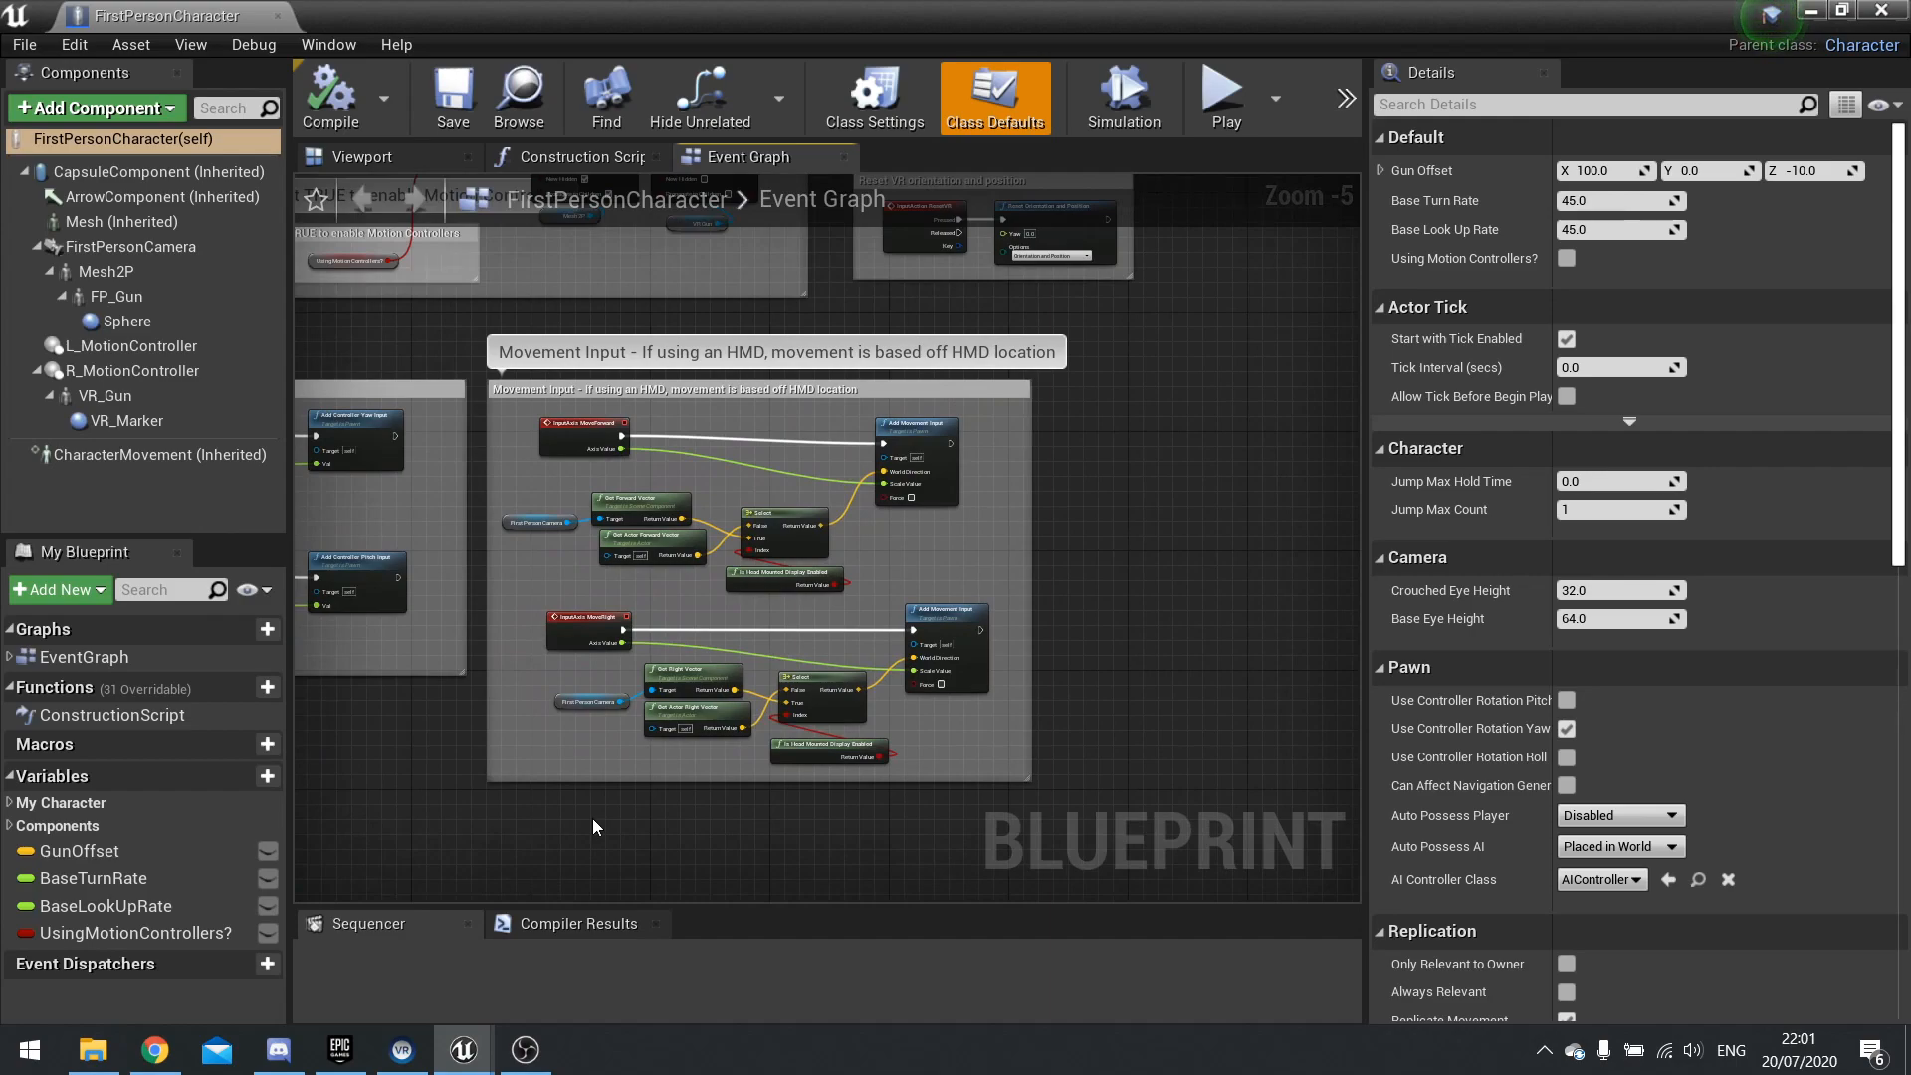
mouse_move(1037, 729)
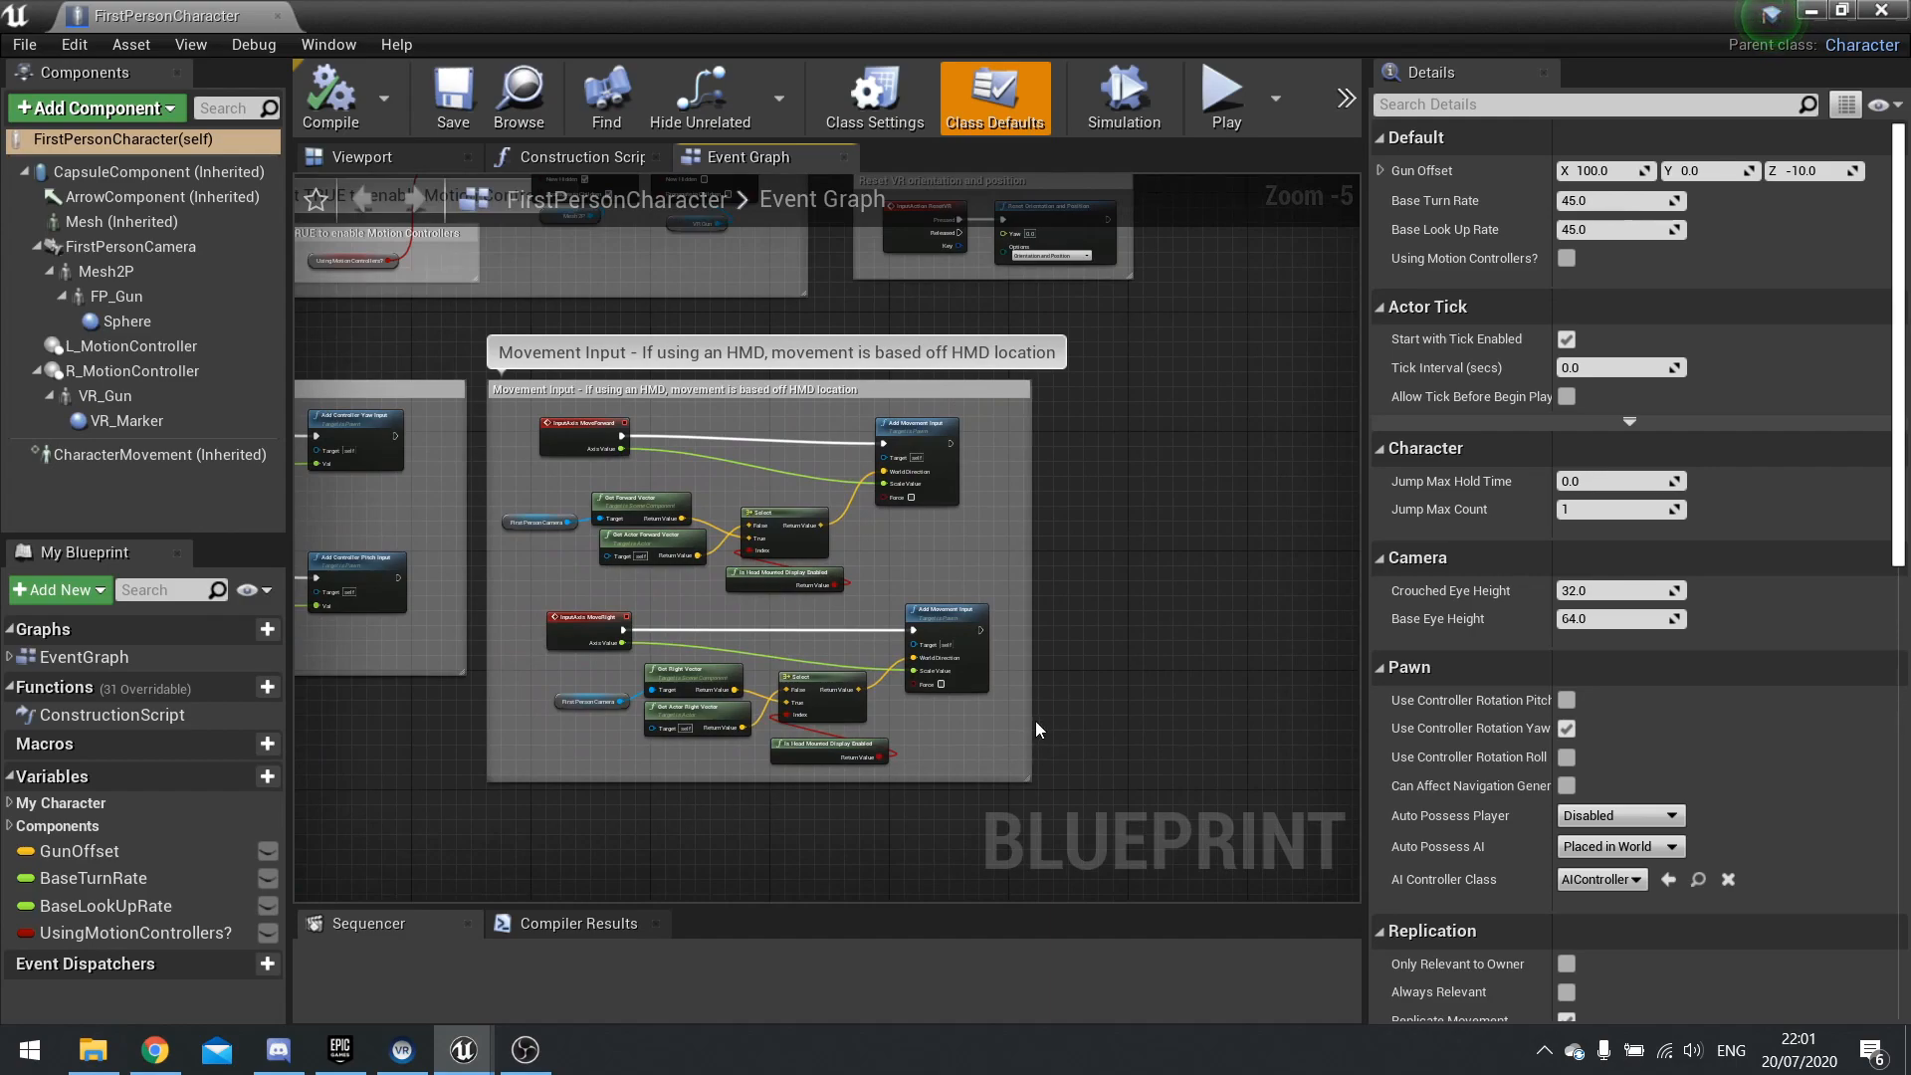
mouse_move(498, 678)
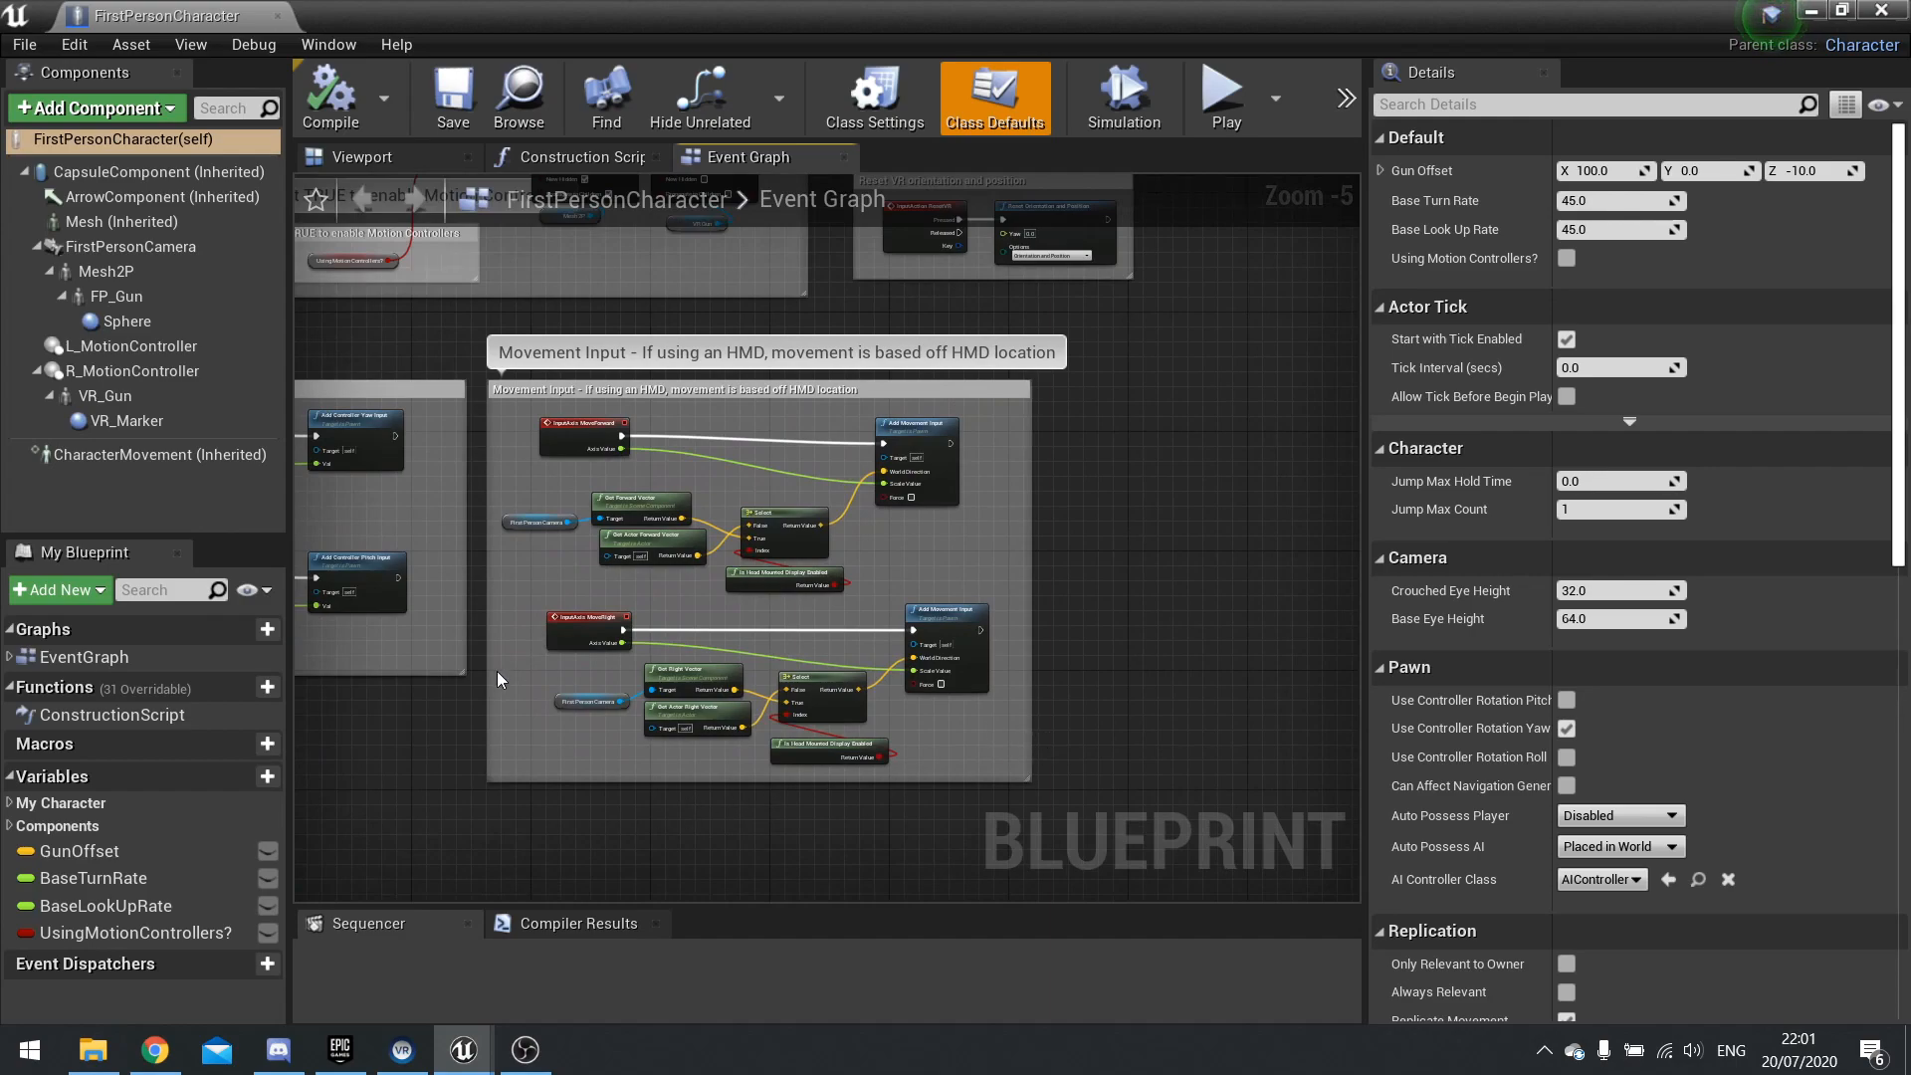
mouse_move(462, 517)
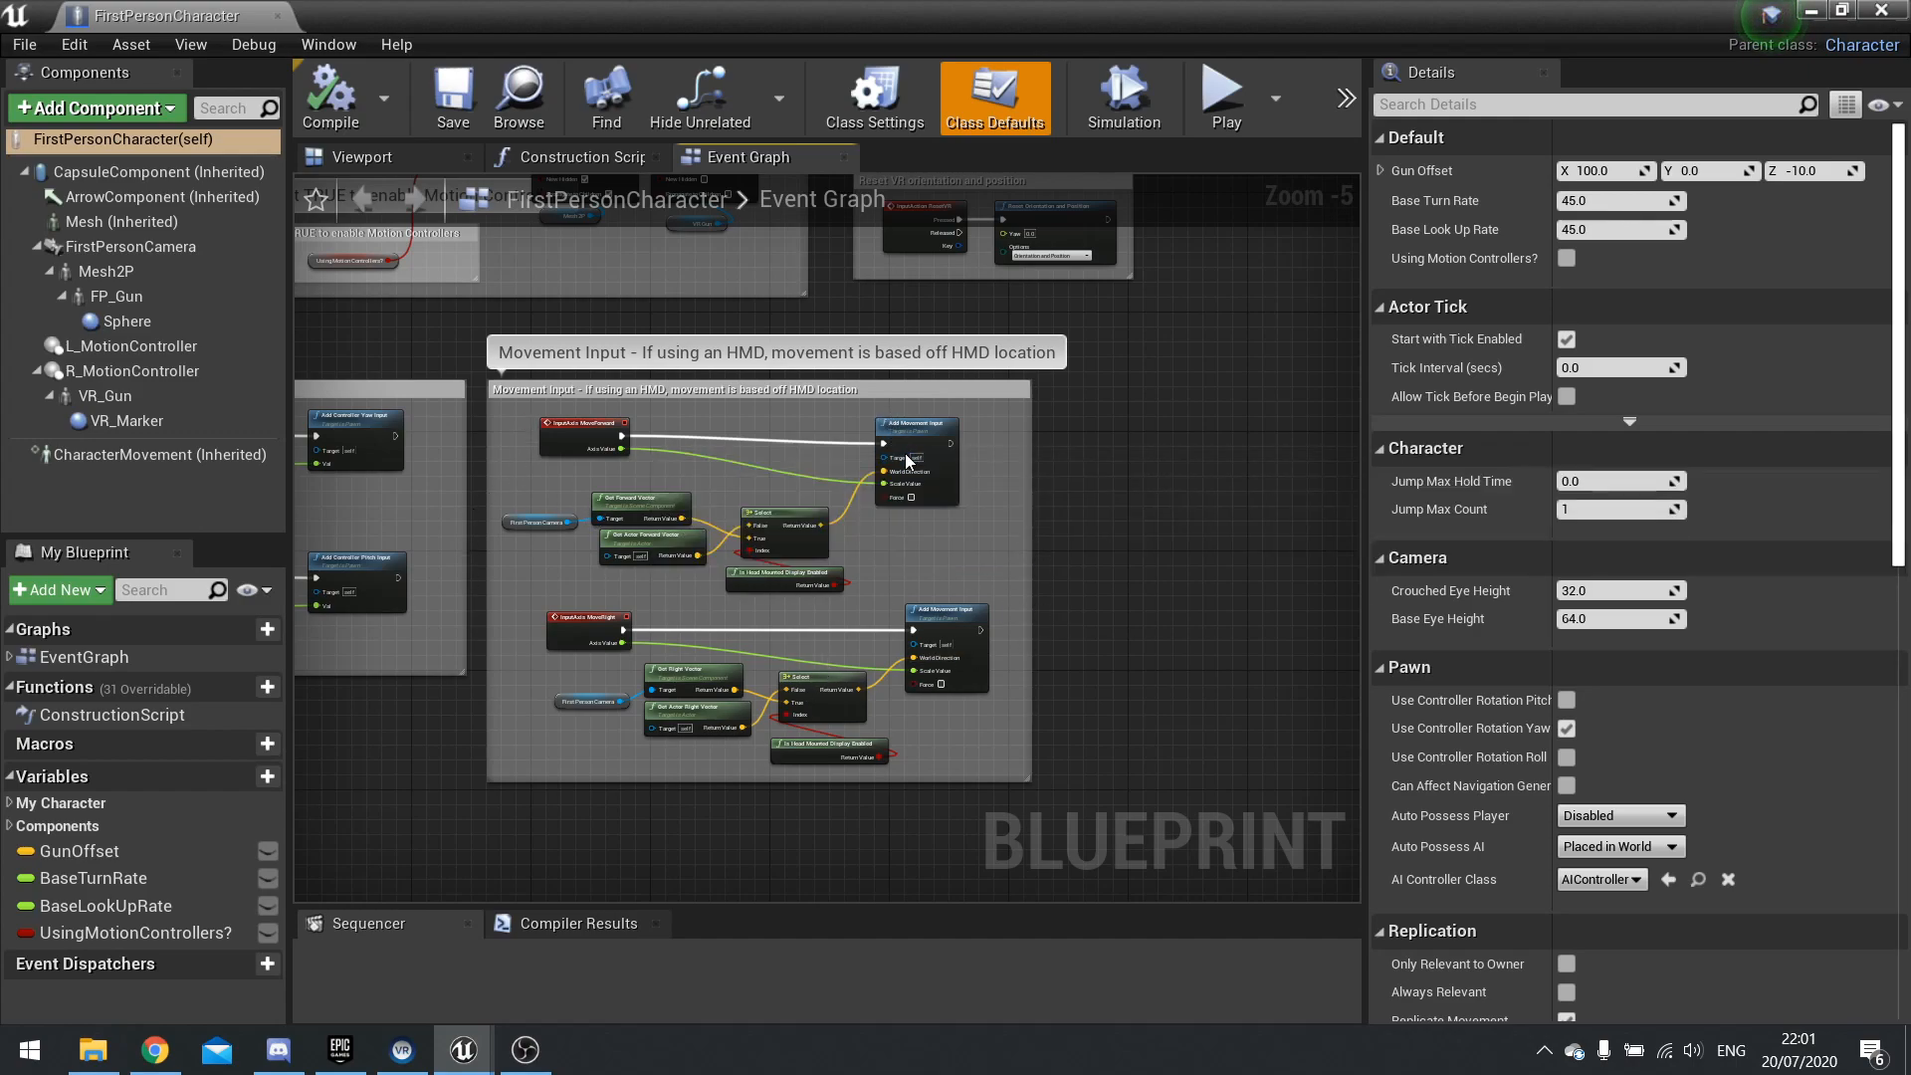
mouse_move(754, 694)
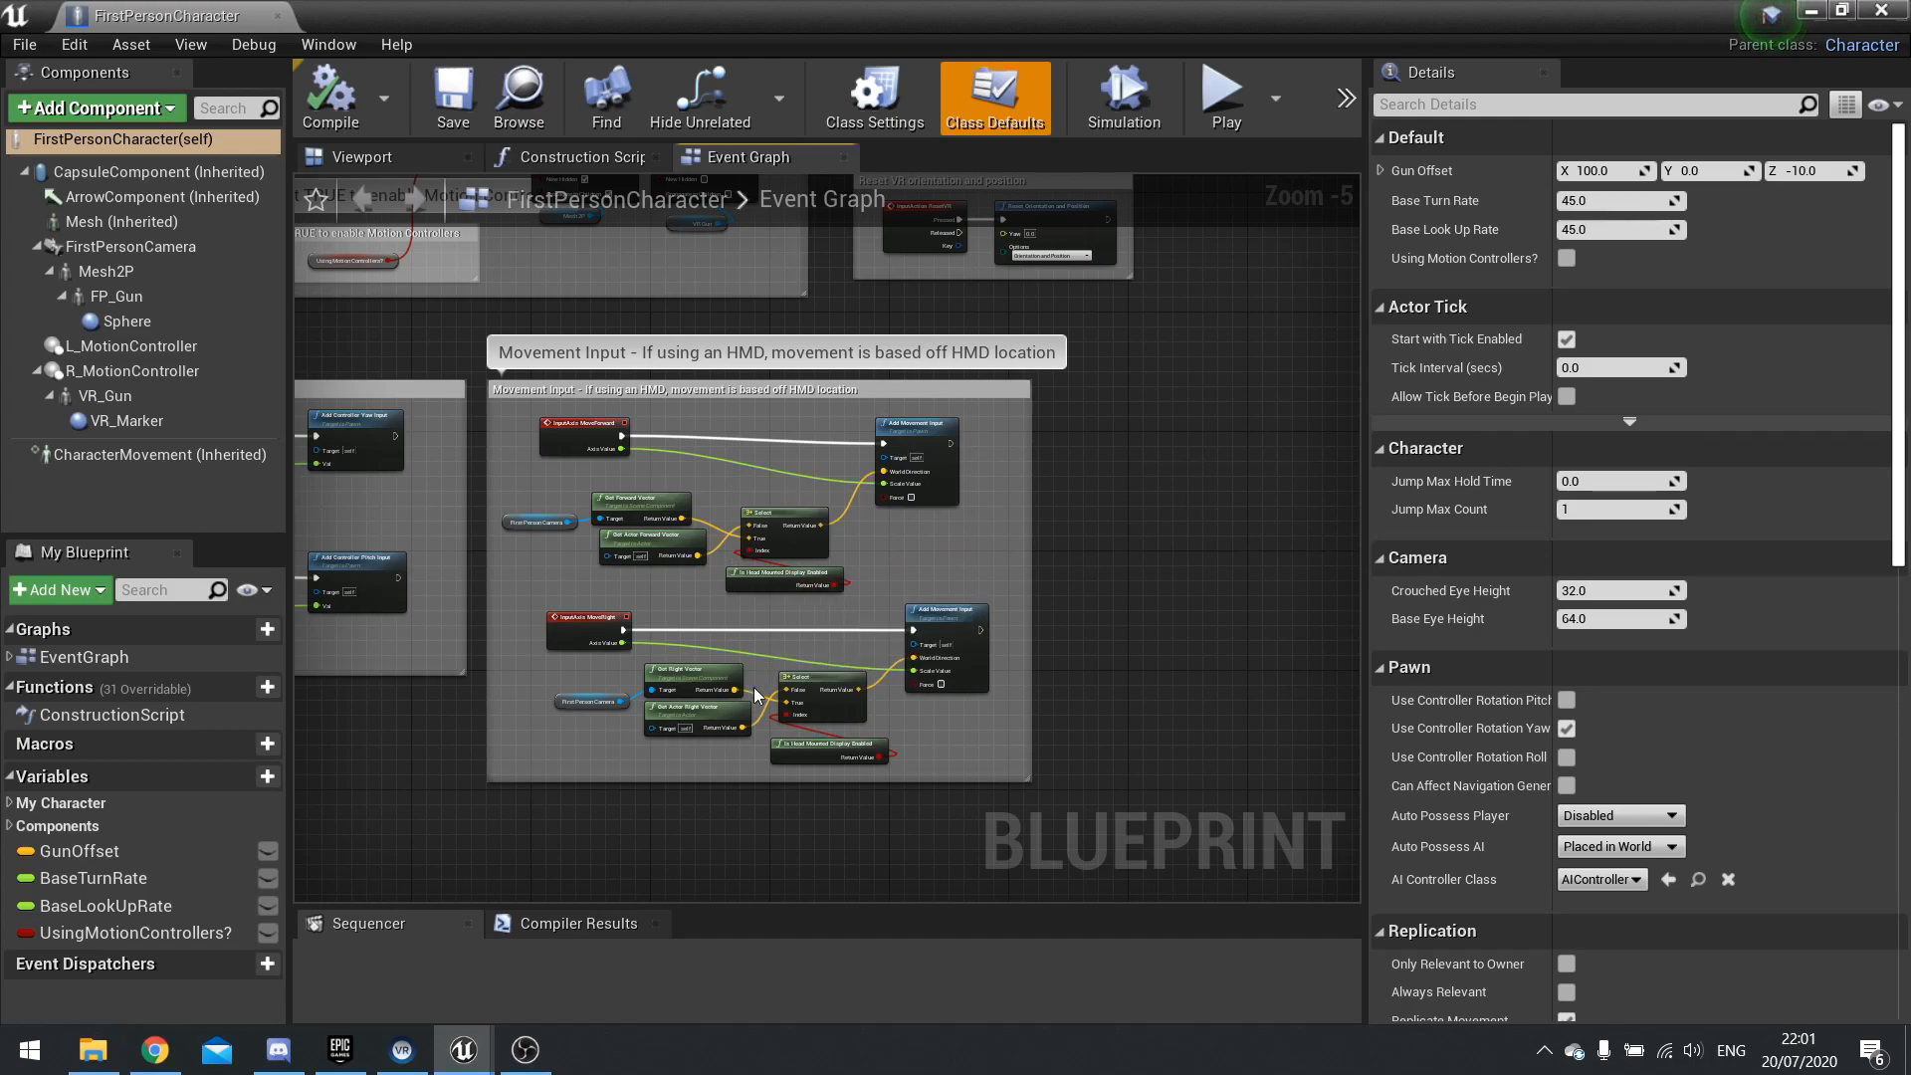
mouse_move(533, 741)
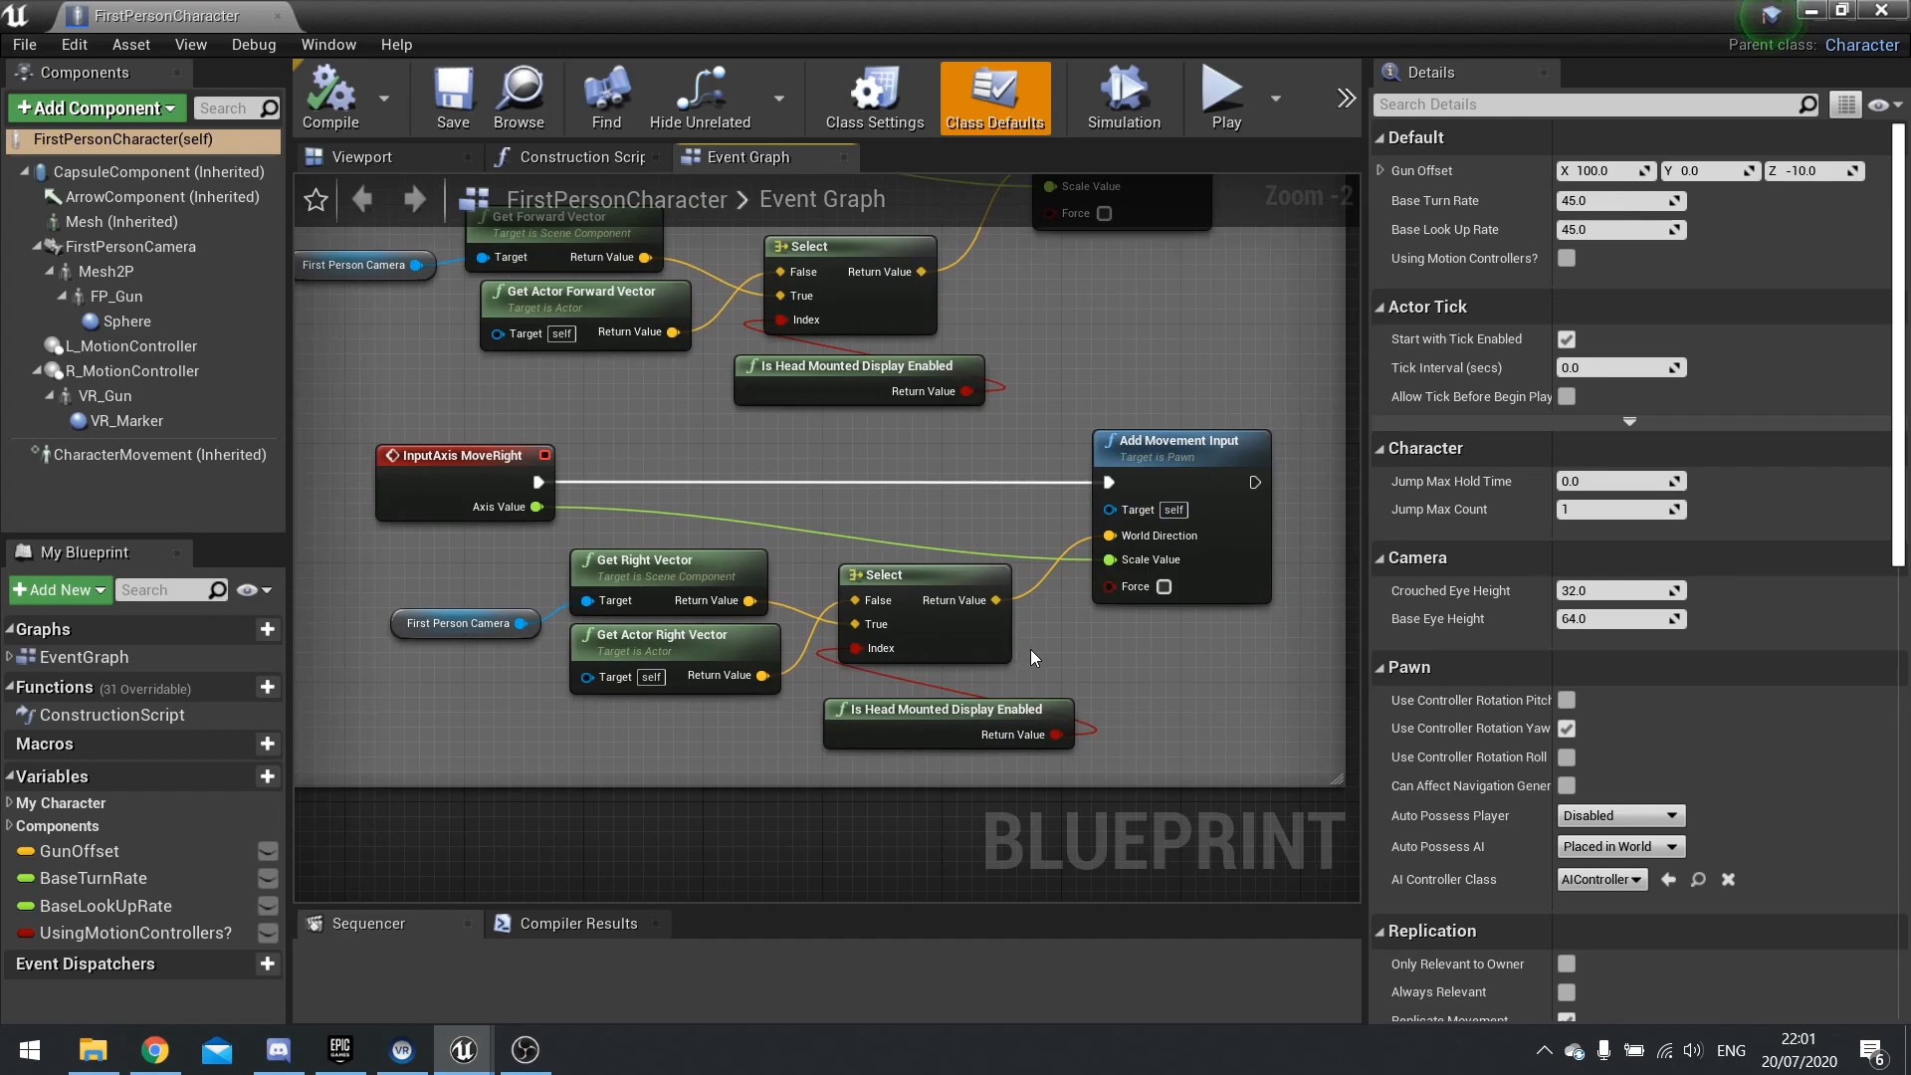
mouse_move(796, 715)
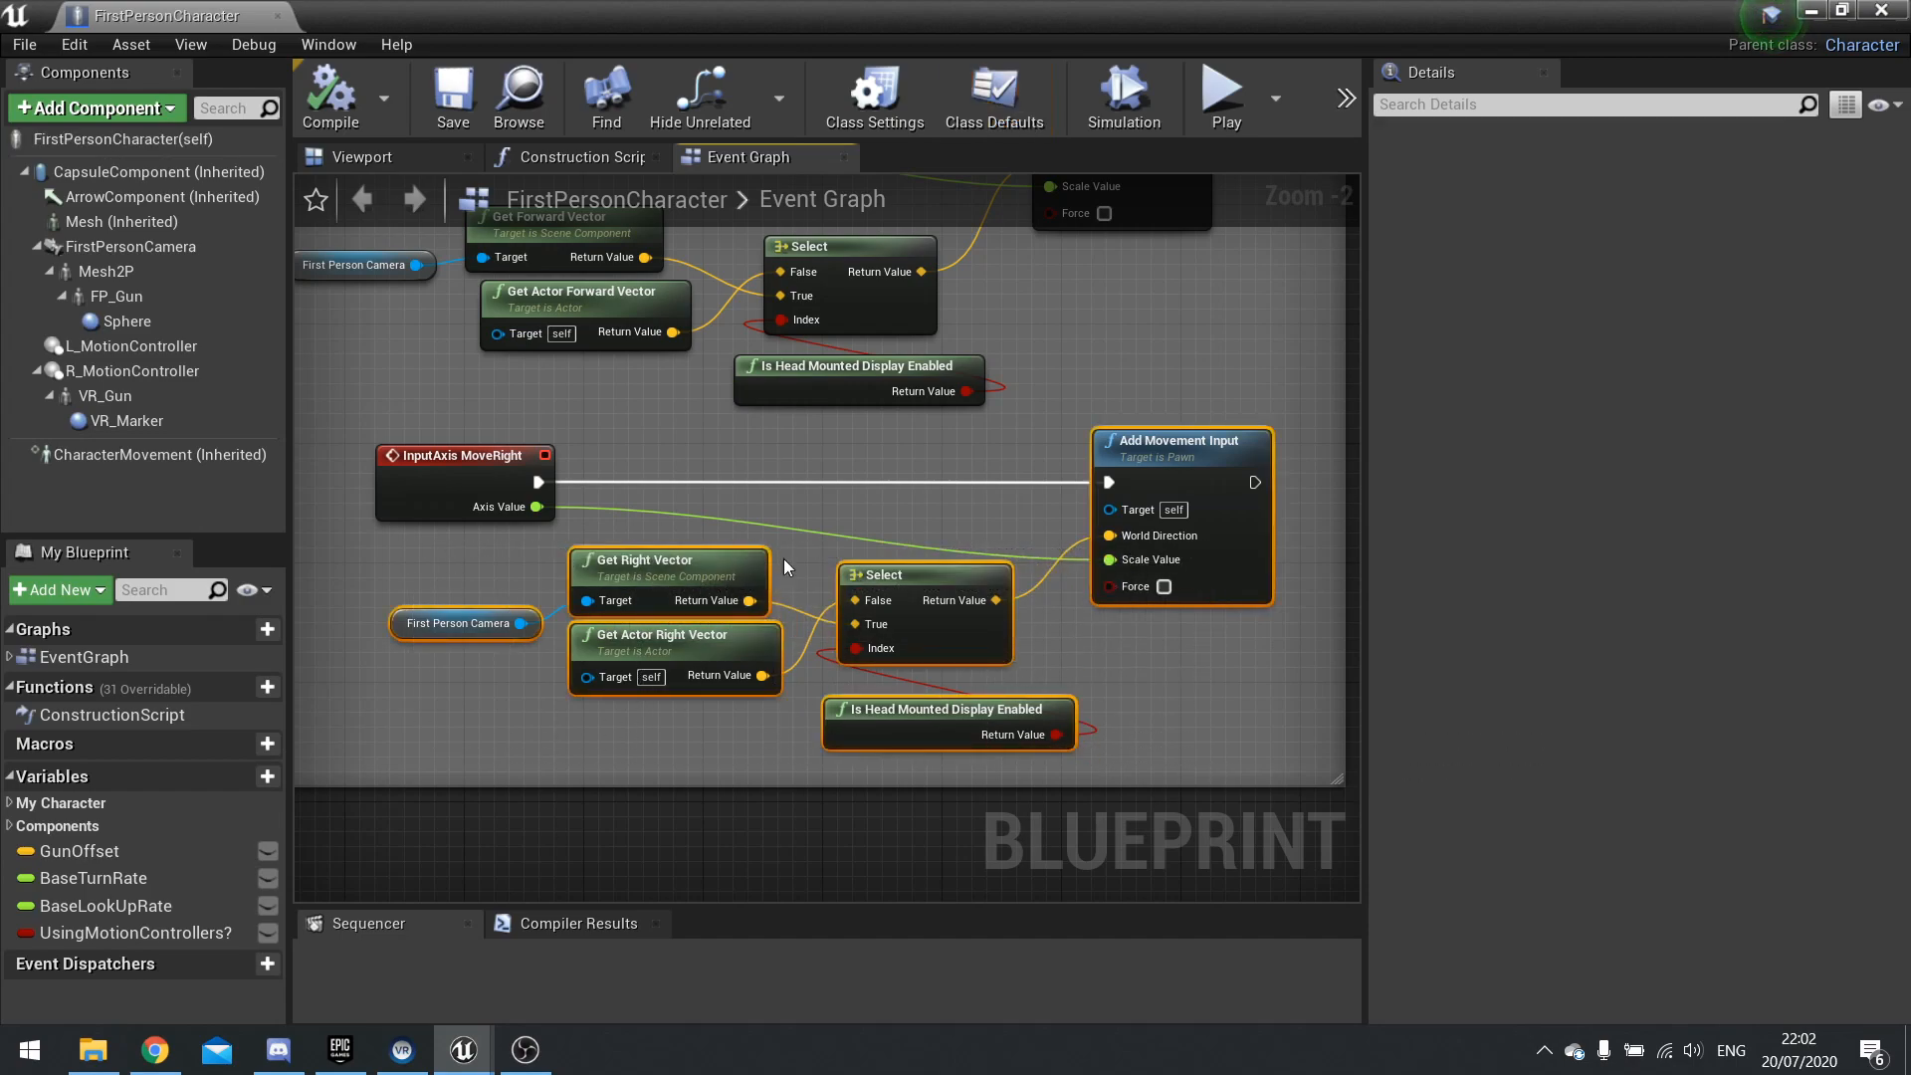
Step: Collapse the selected movement nodes into a function and reposition the Moving Right function node
right_click(1180, 440)
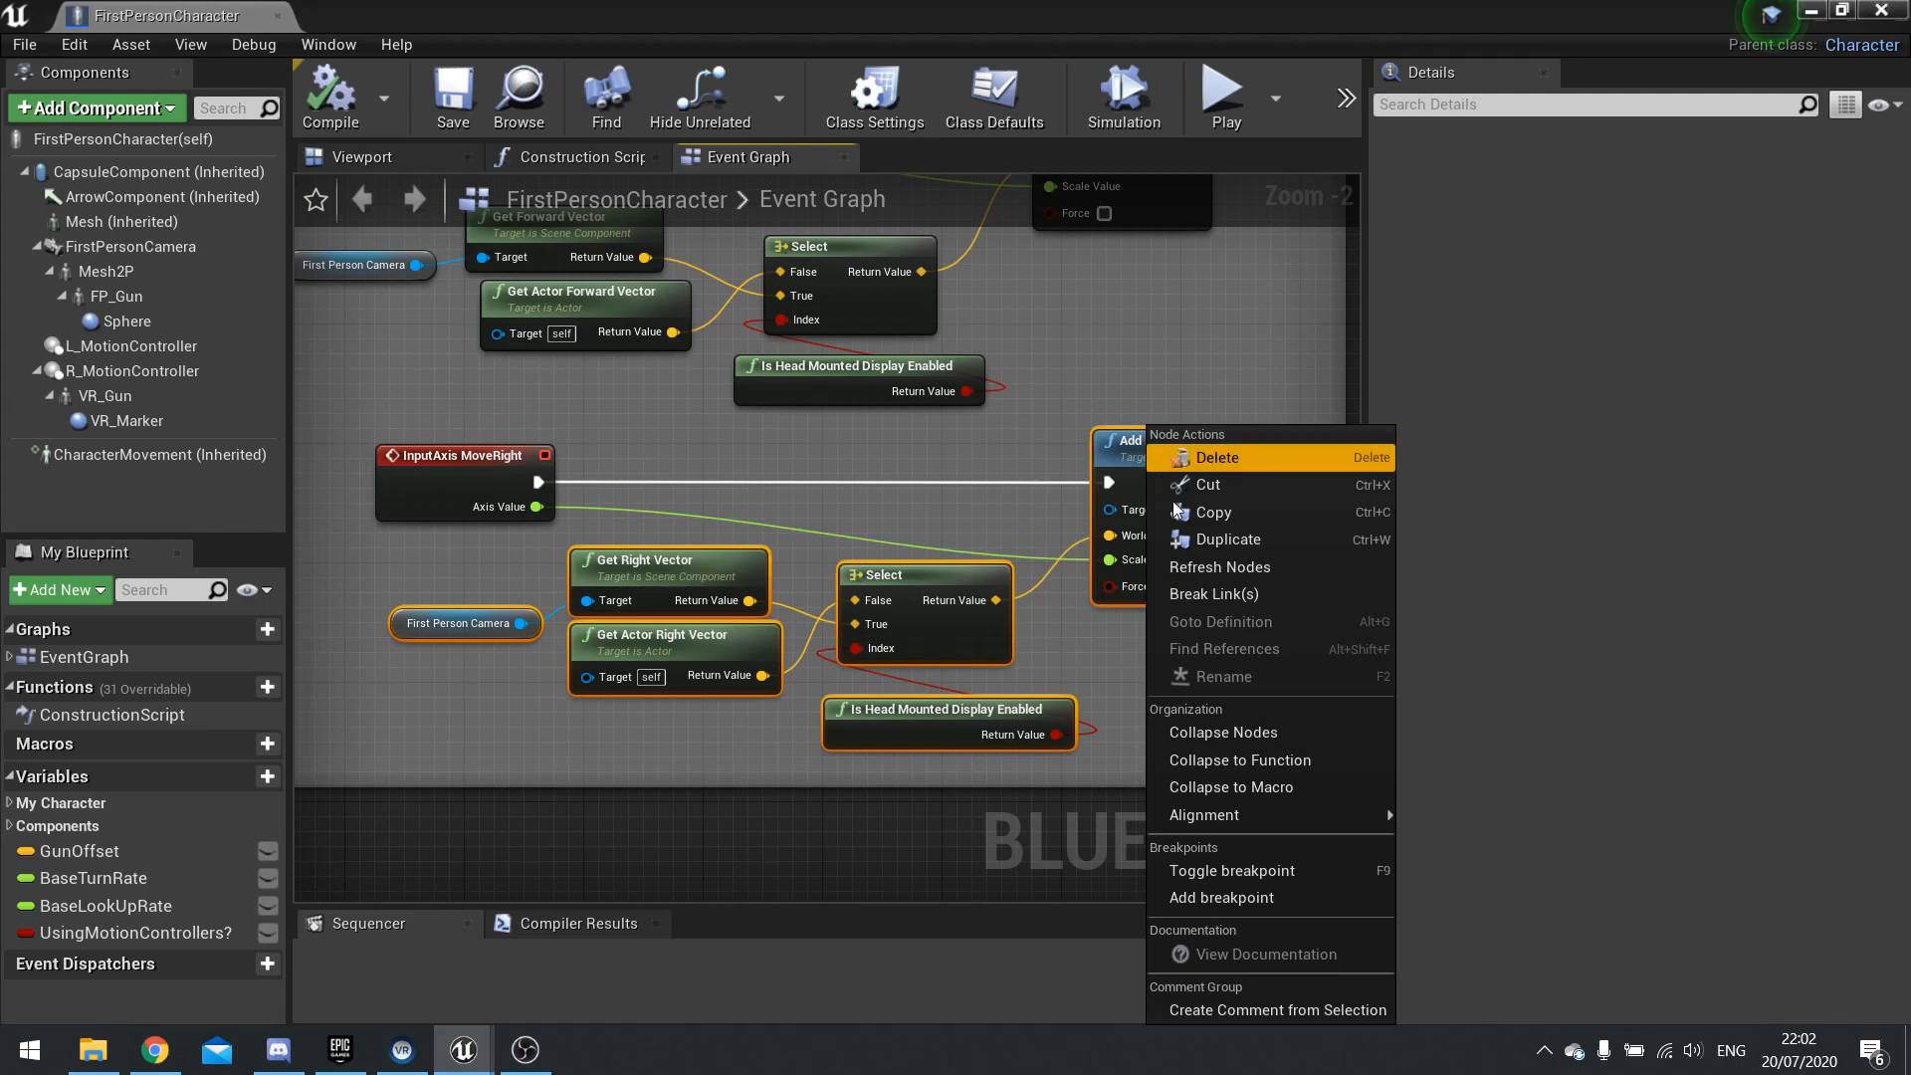
mouse_move(1238, 758)
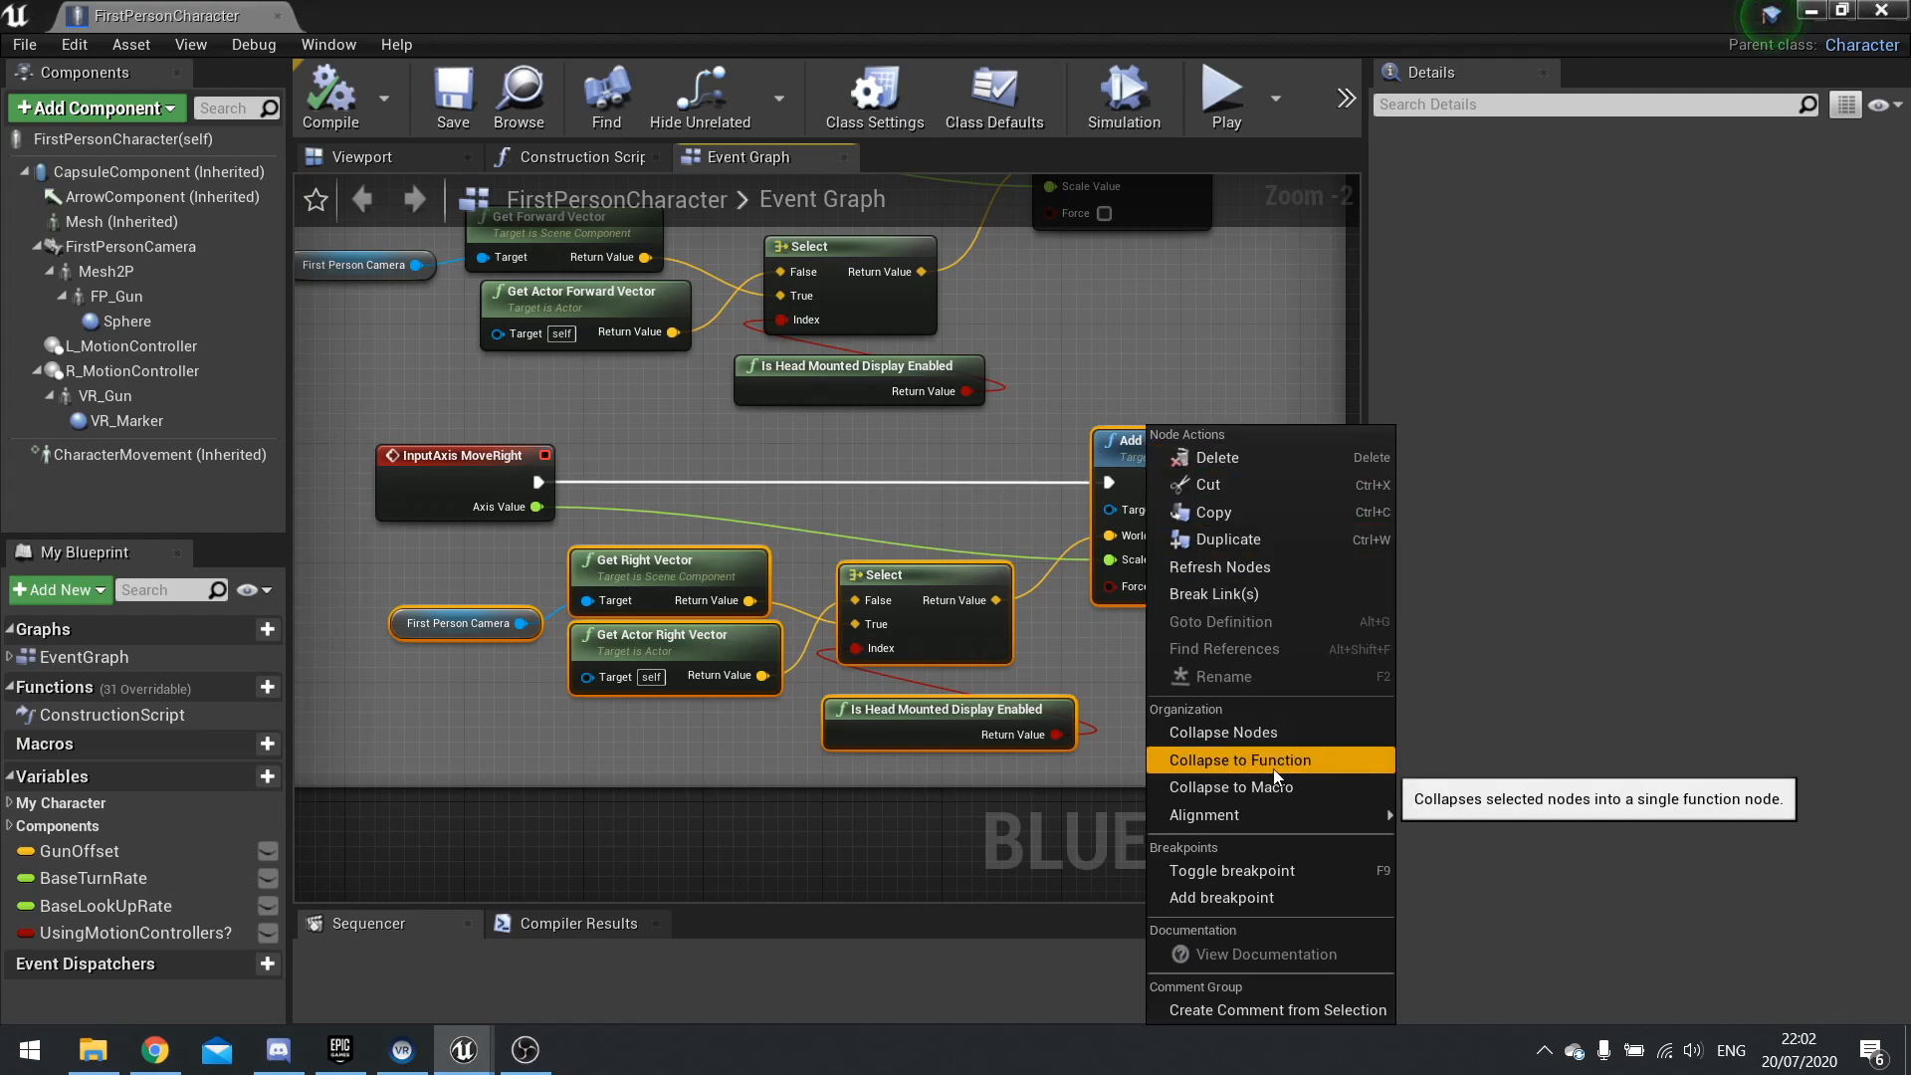
left_click(1236, 758)
type("Move")
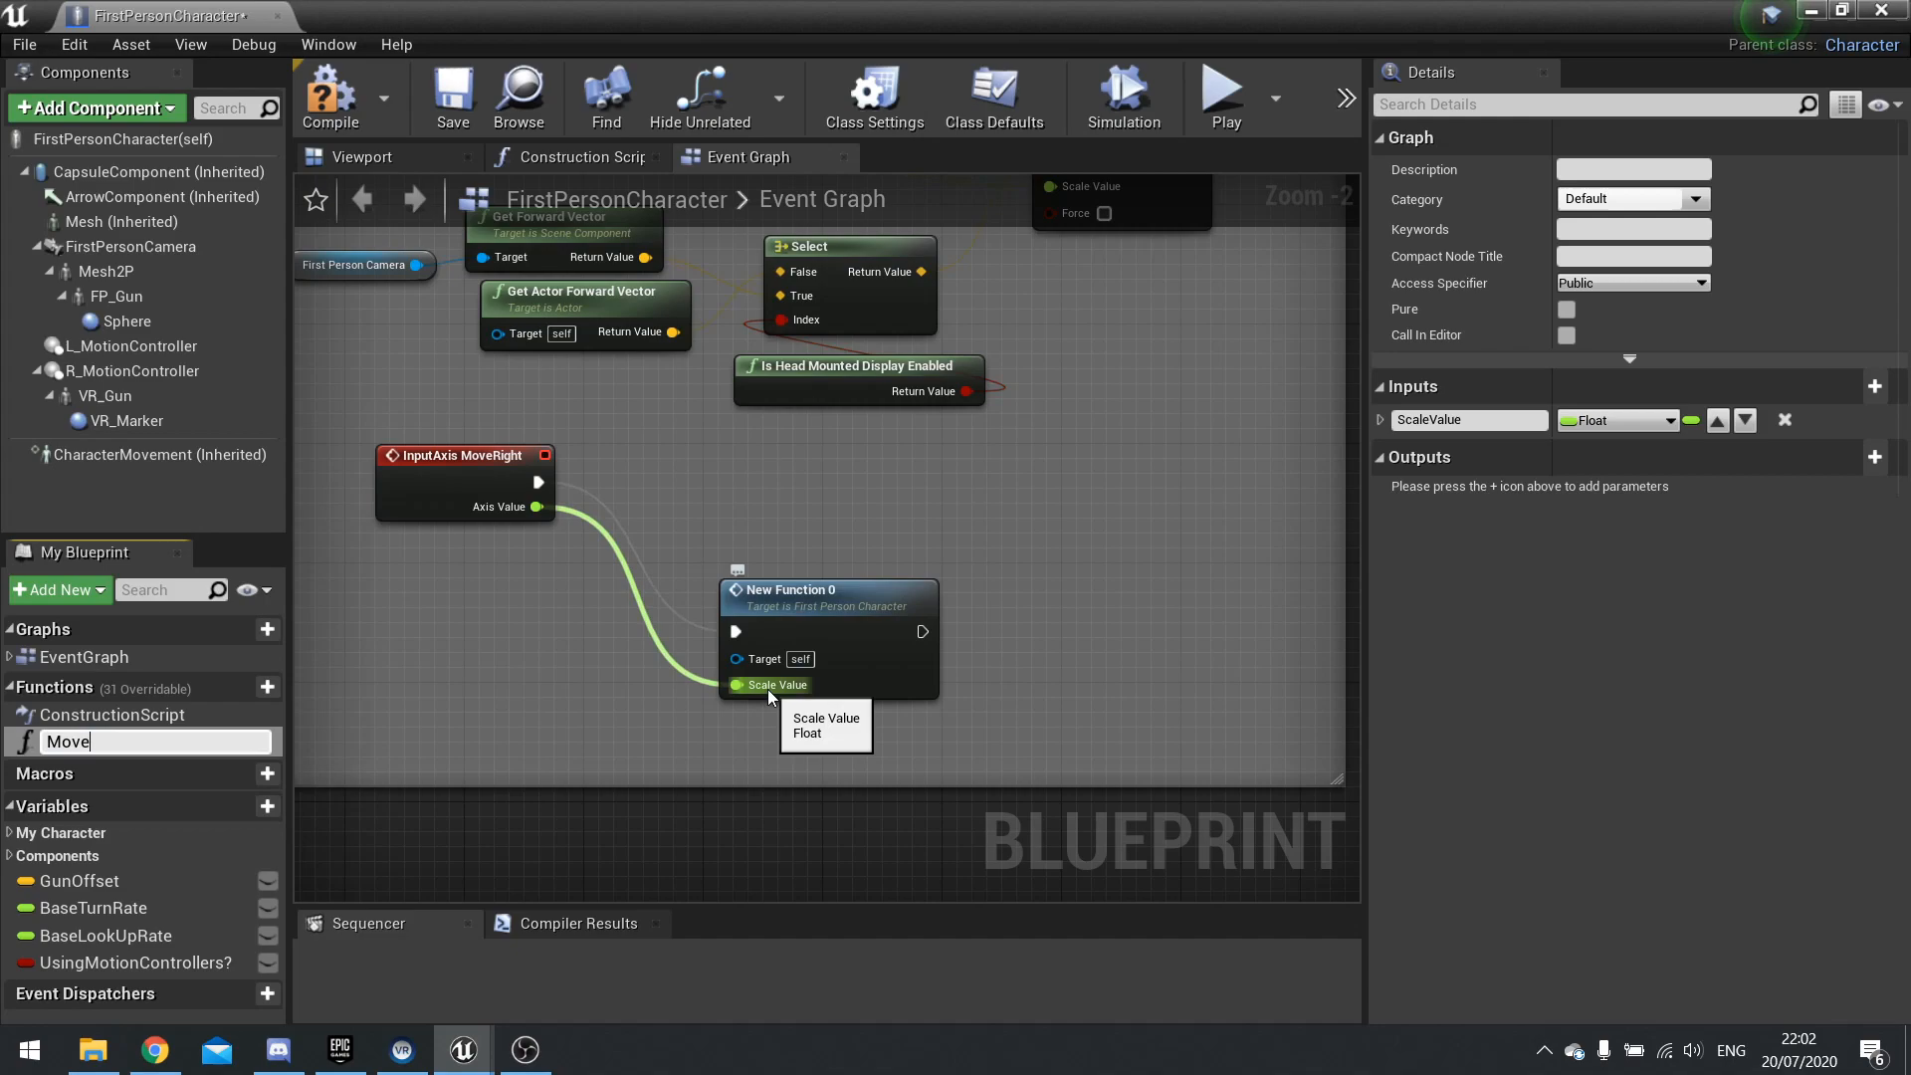
type("ingRight")
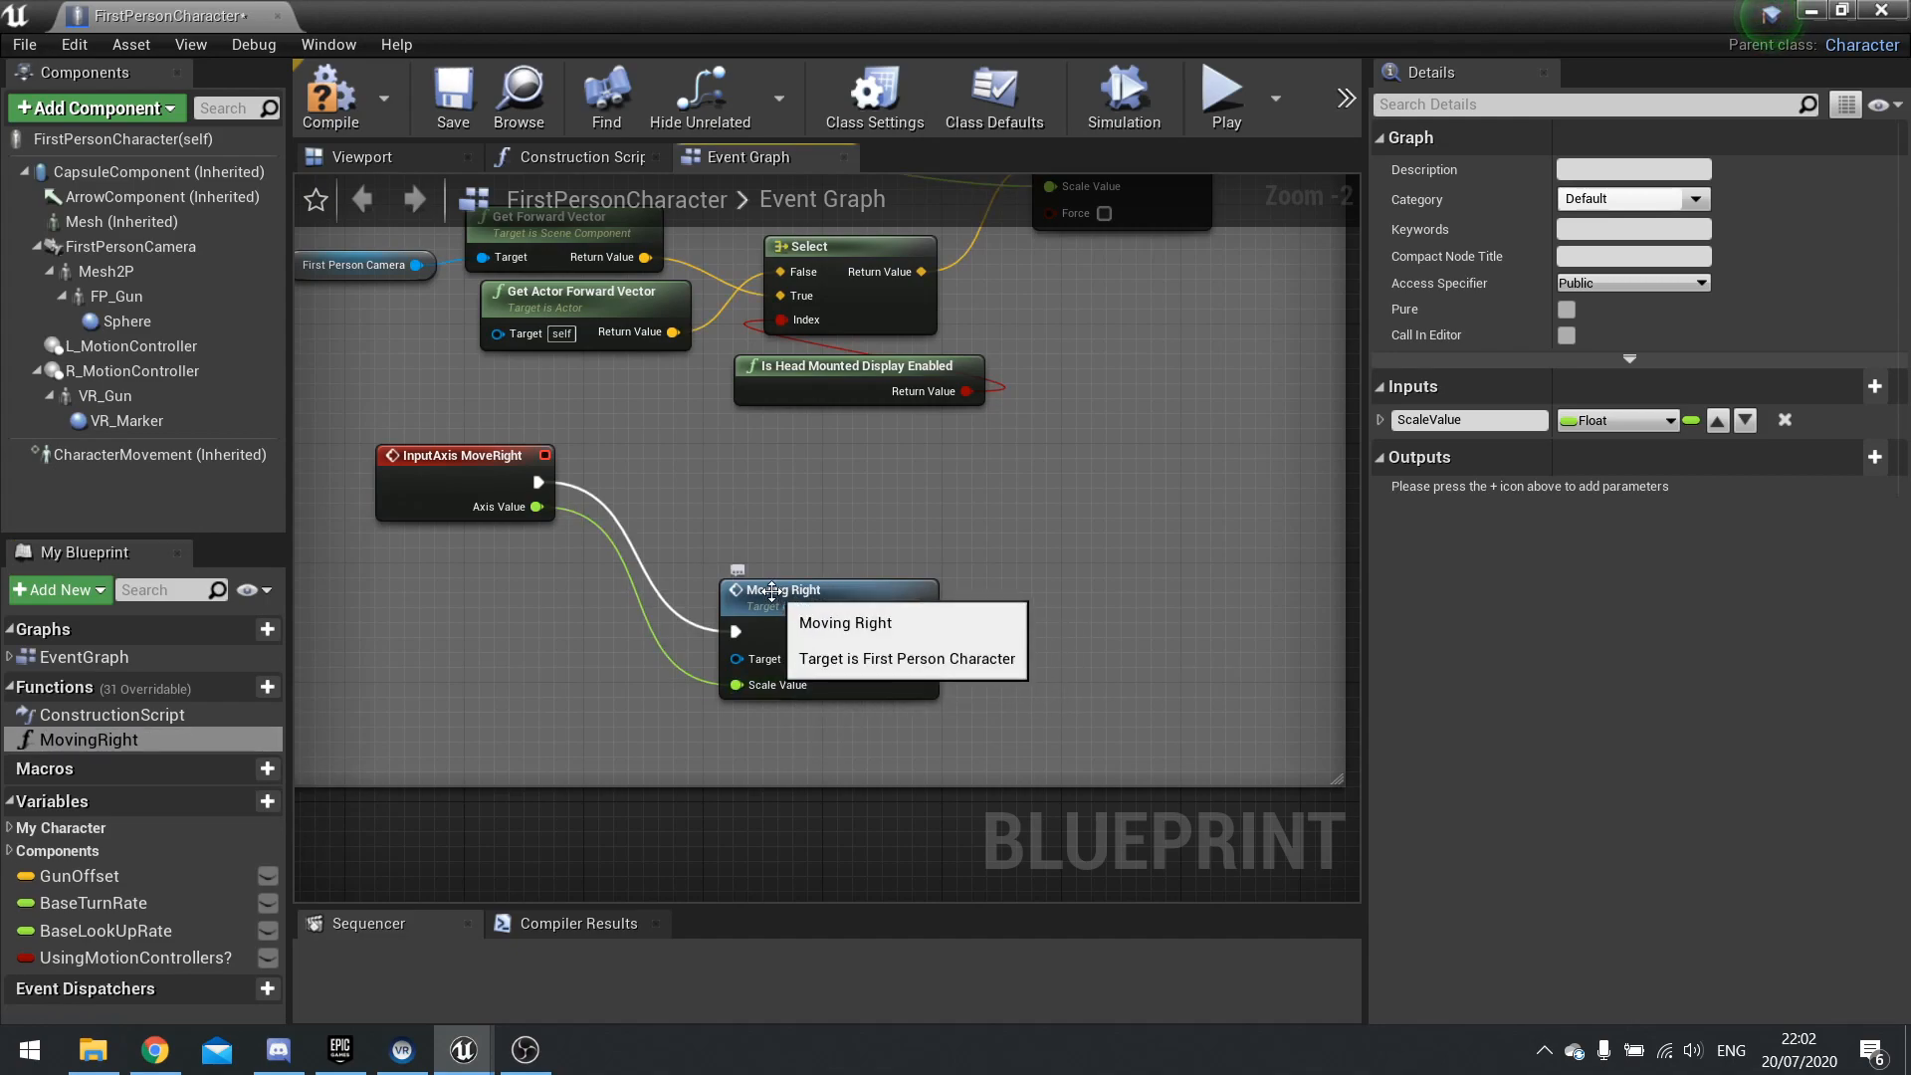
left_click_drag(828, 592, 768, 488)
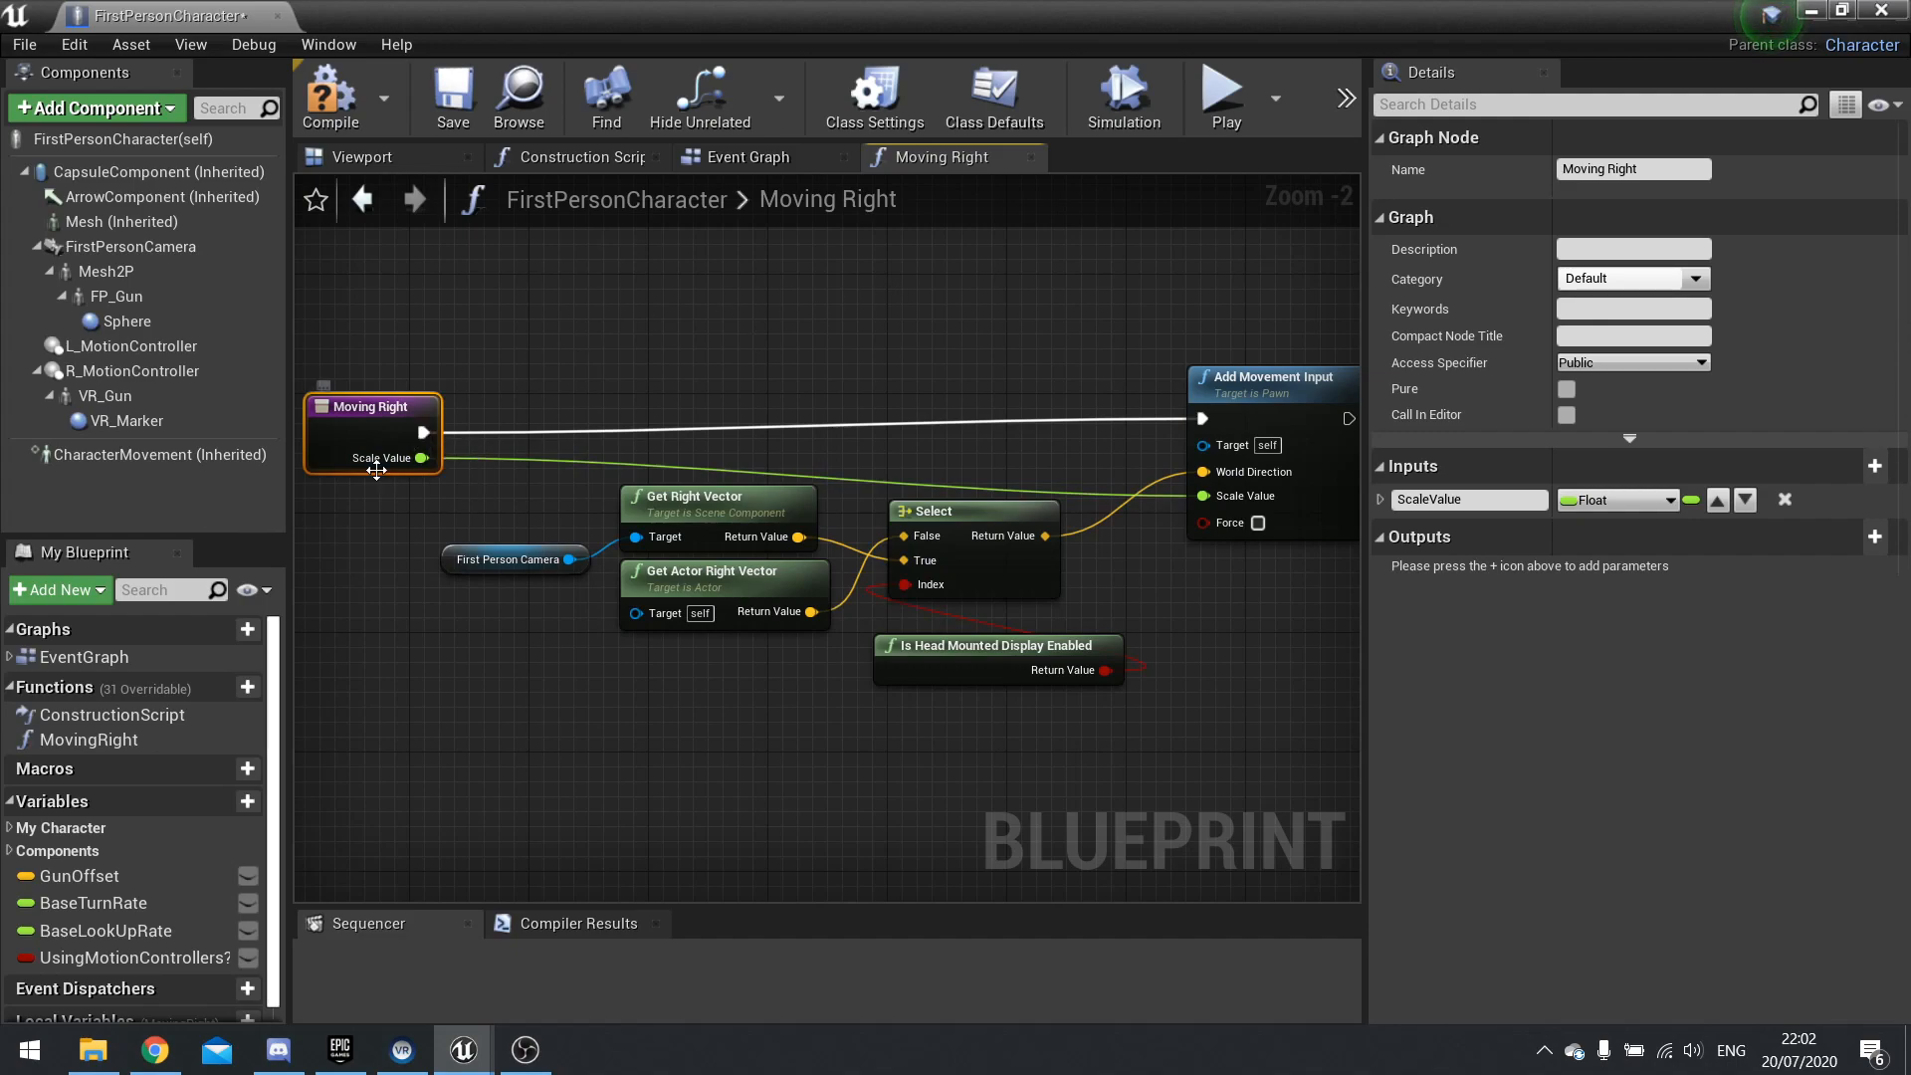
mouse_move(713, 183)
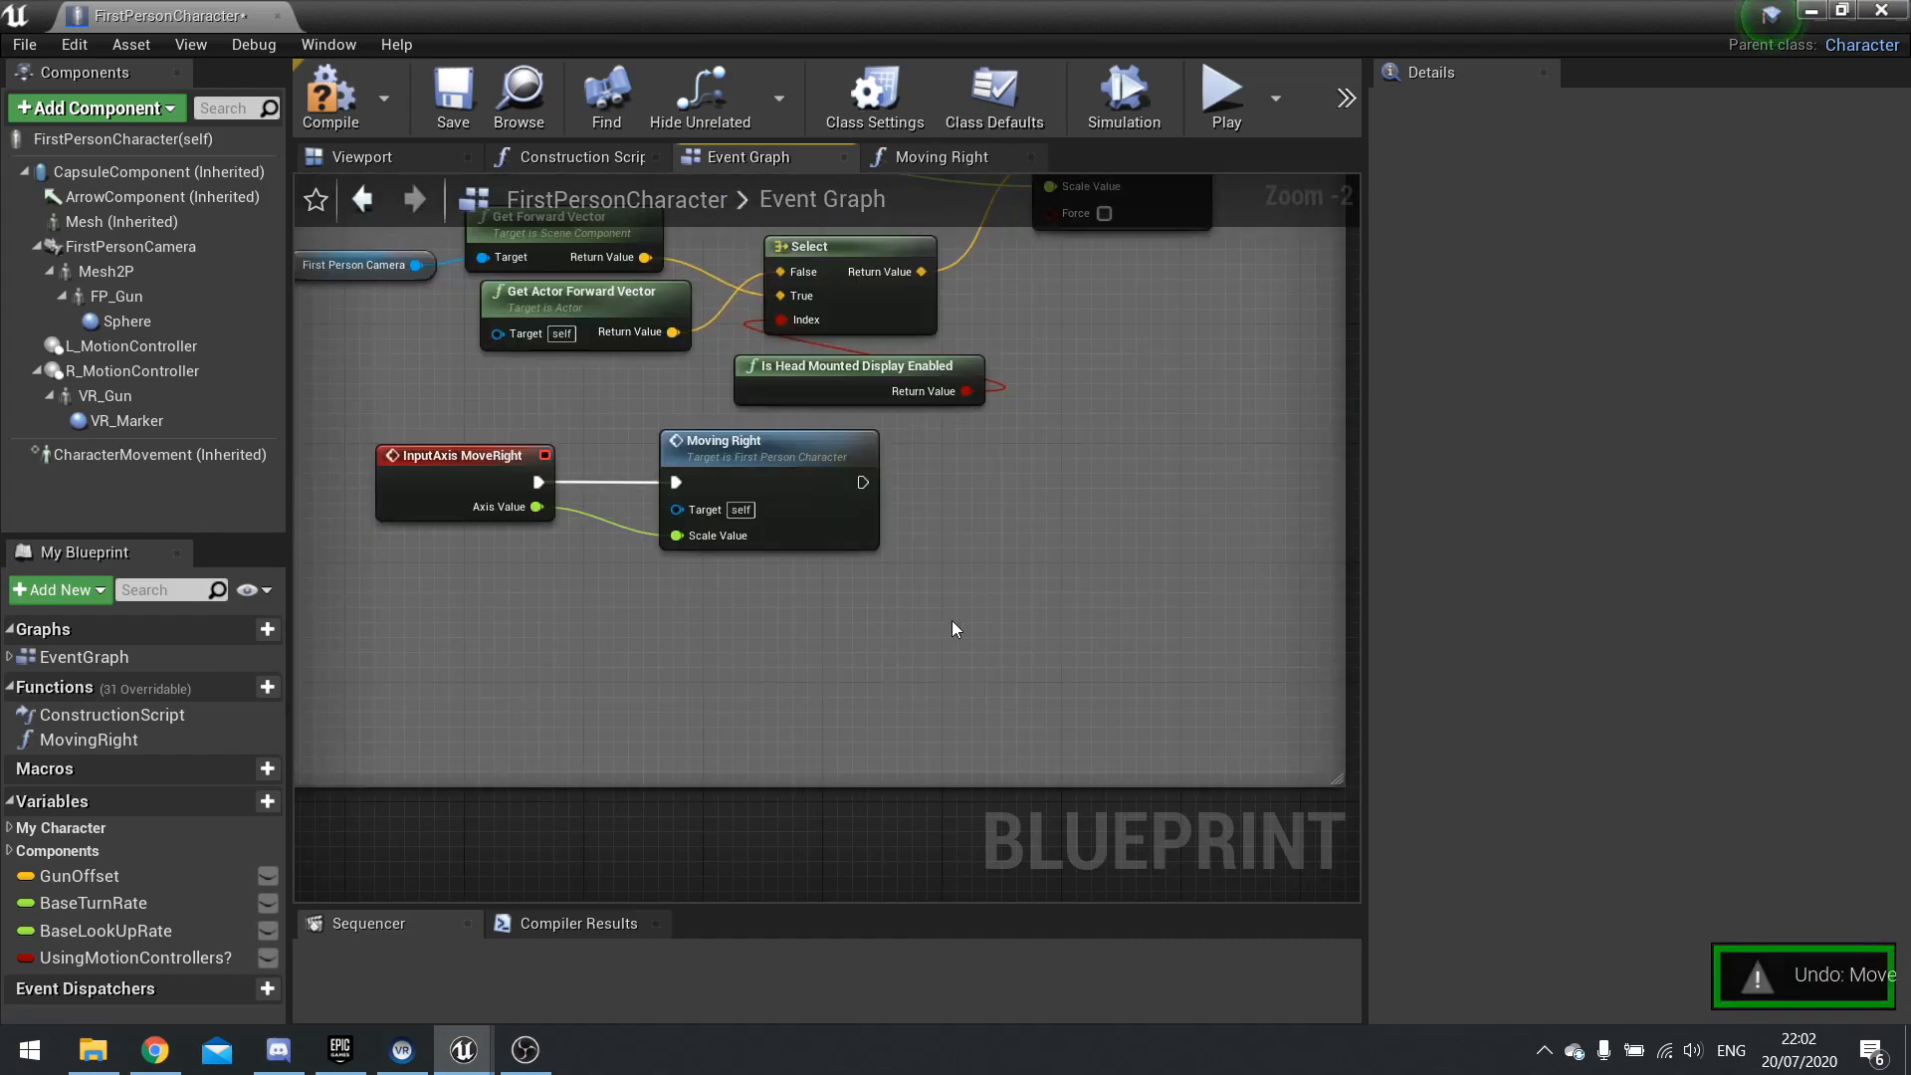
left_click_drag(768, 482, 828, 631)
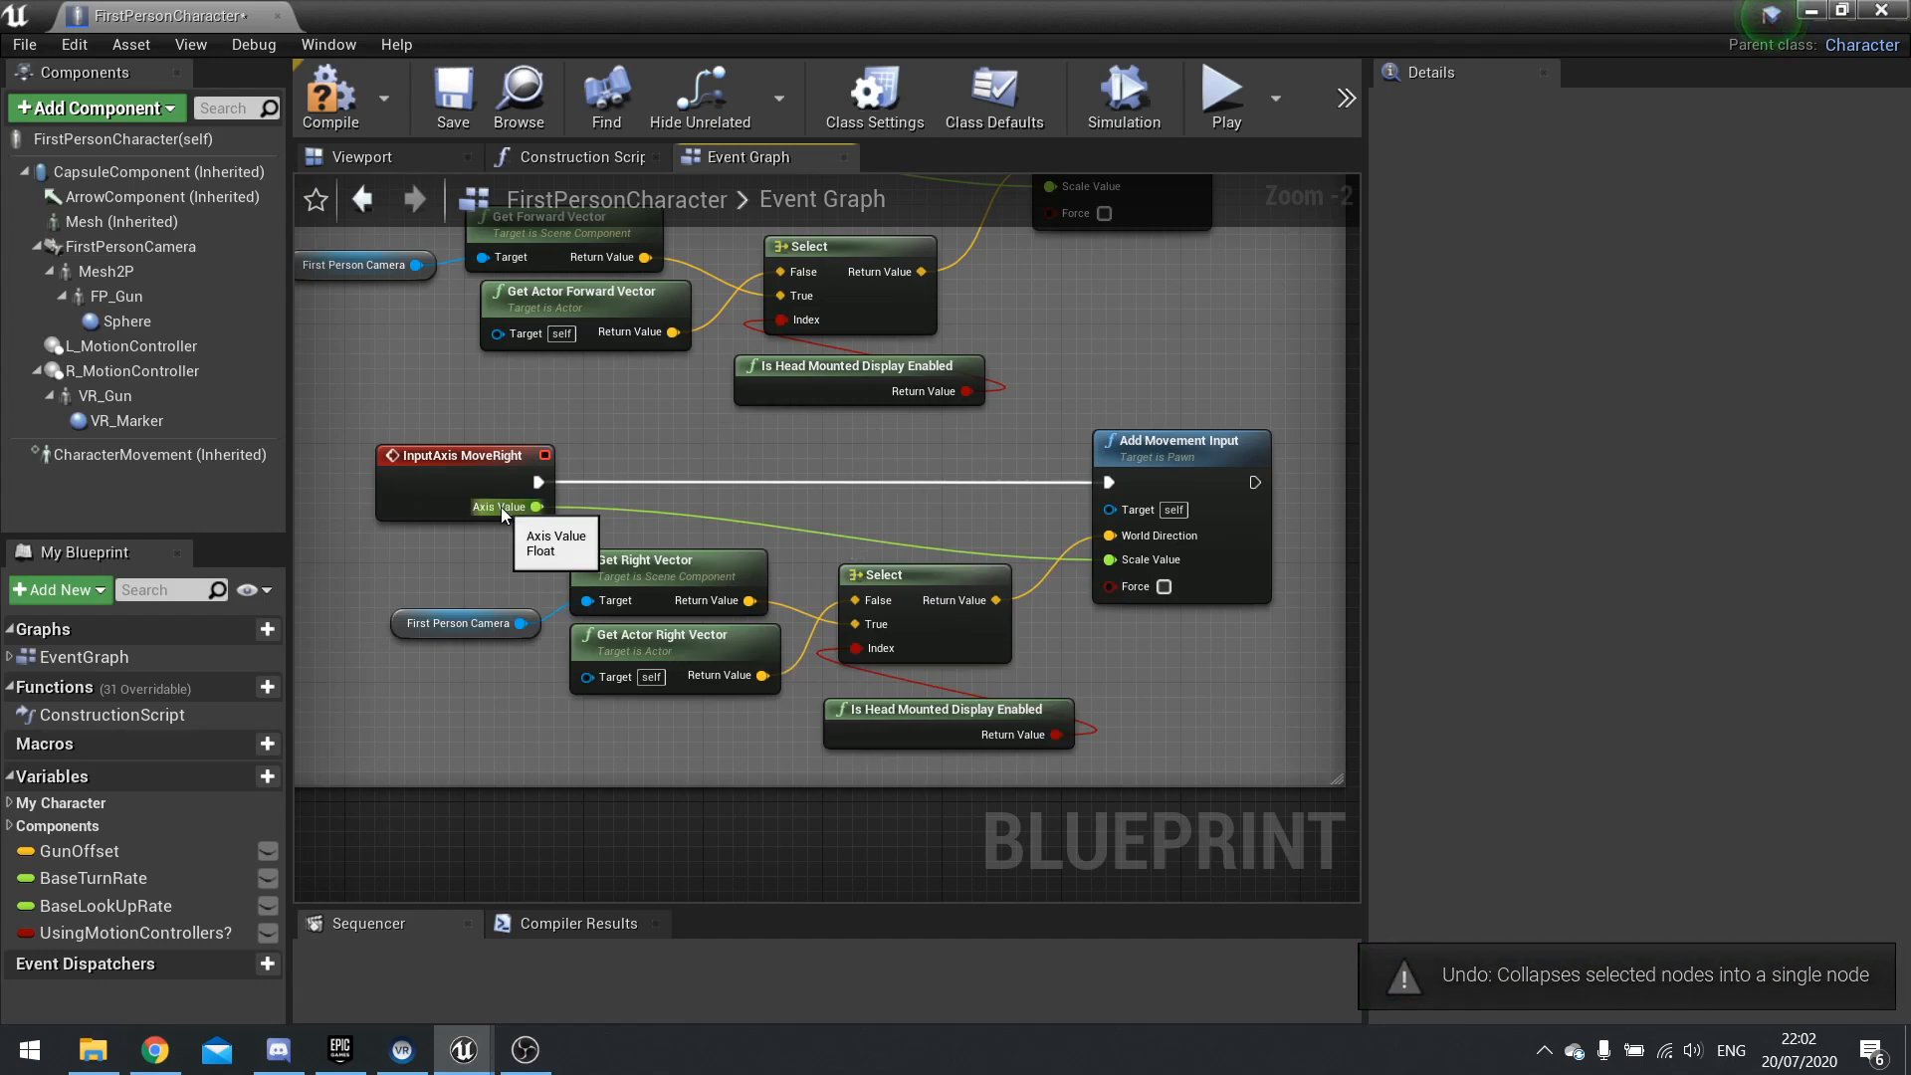
mouse_move(1071, 575)
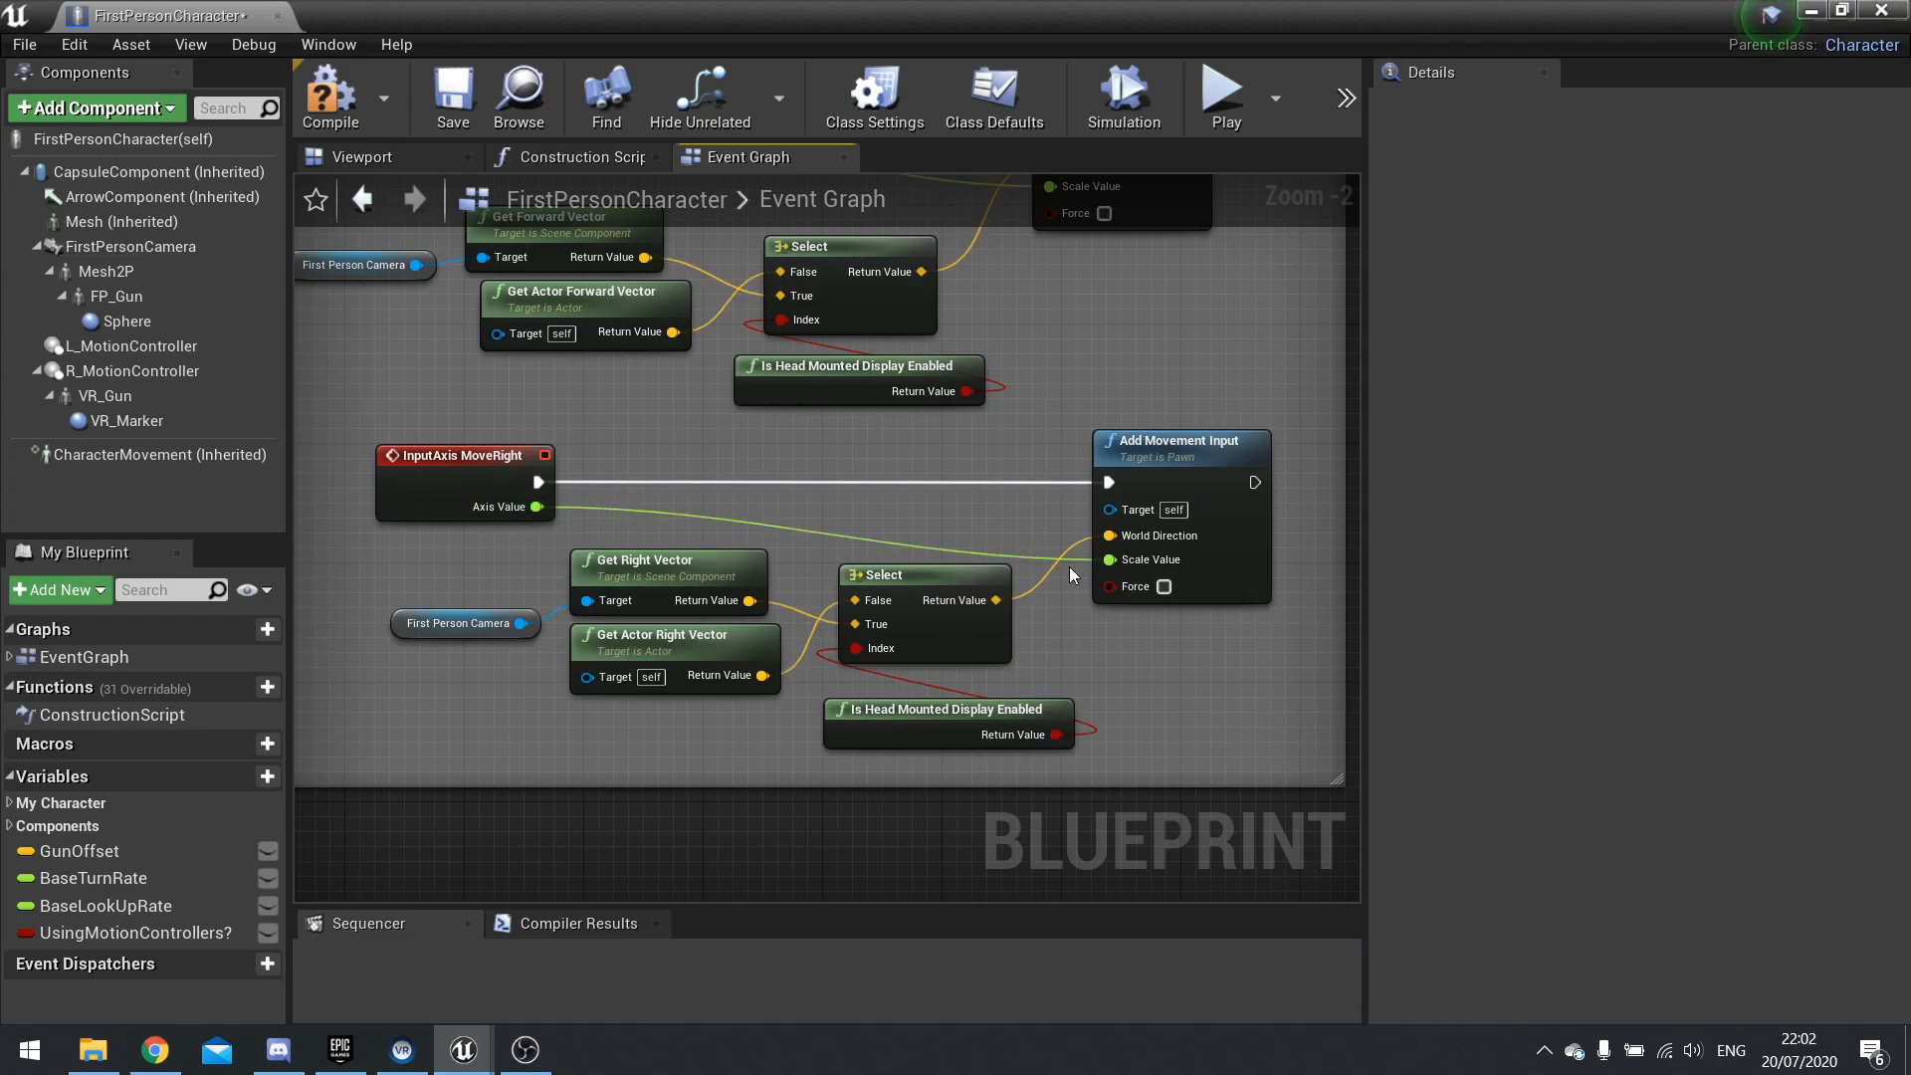
mouse_move(1127, 559)
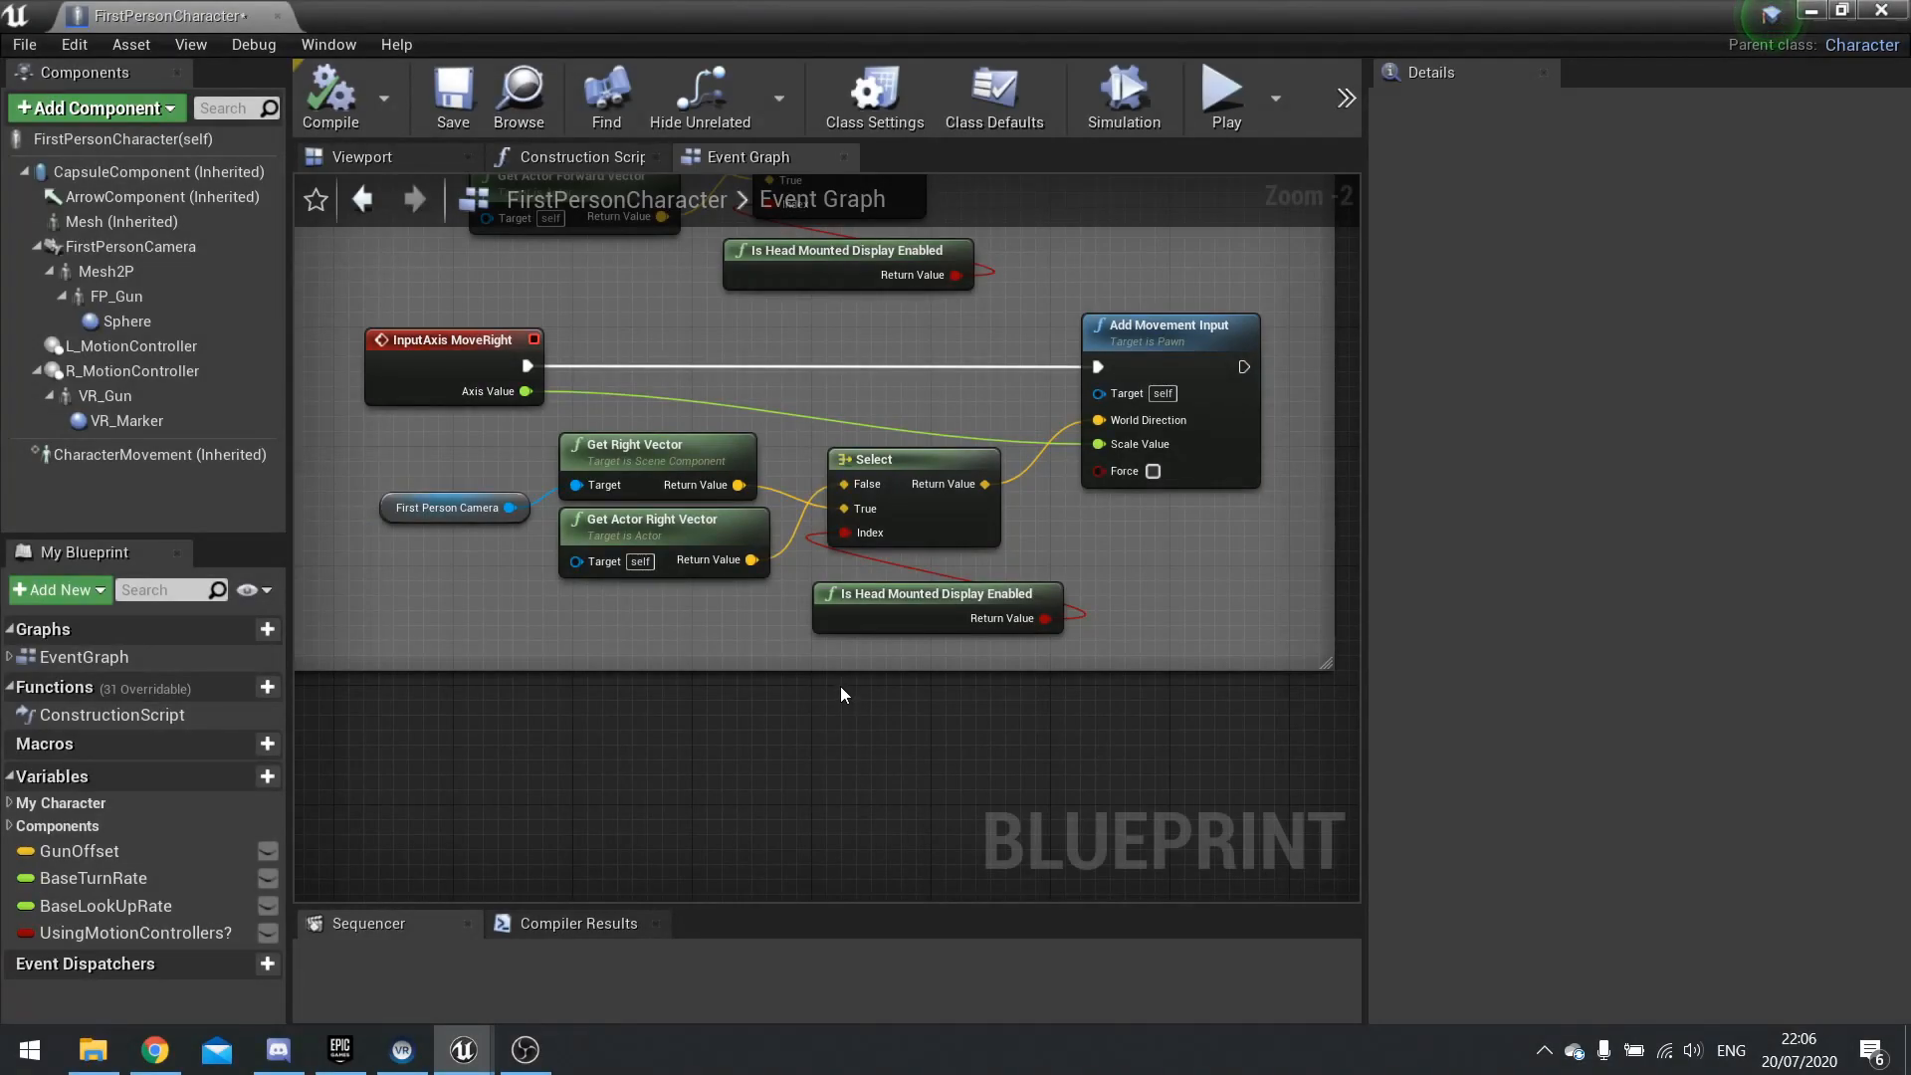
mouse_move(852, 682)
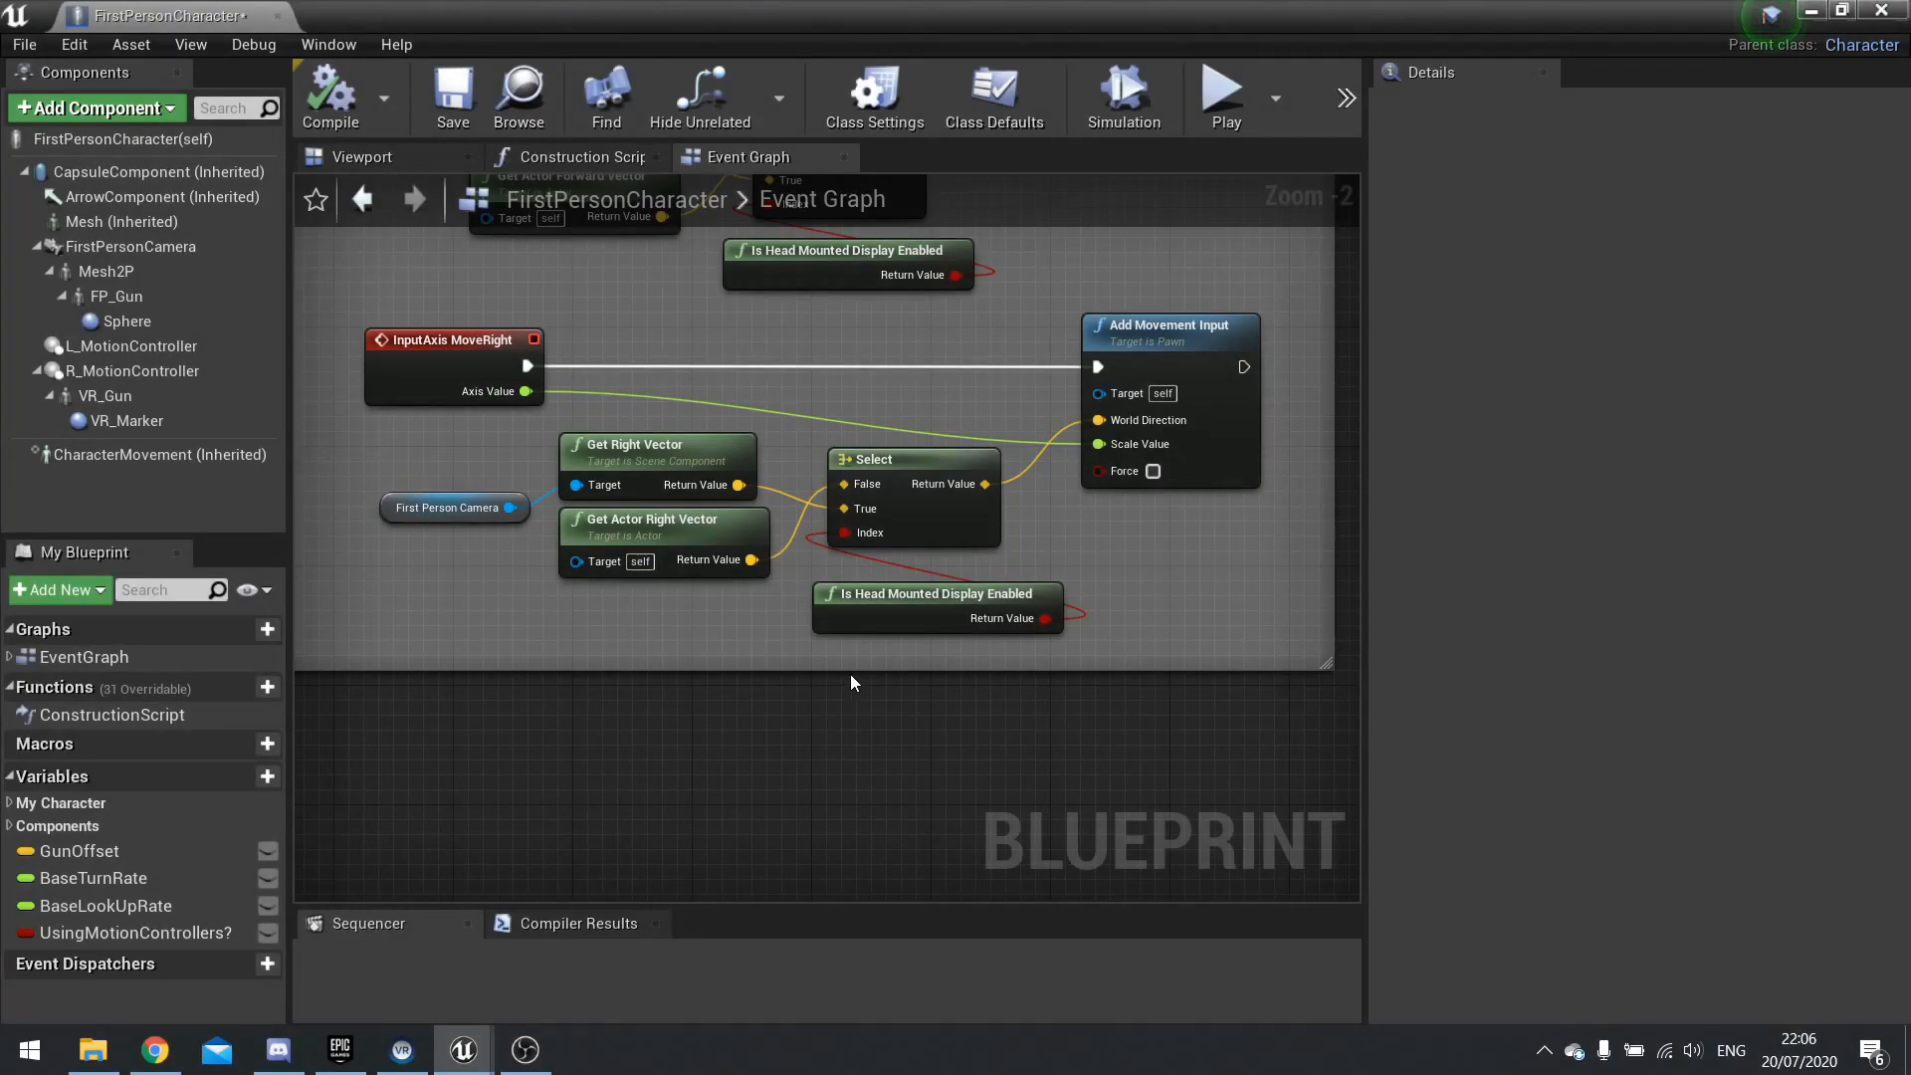
mouse_move(1041, 603)
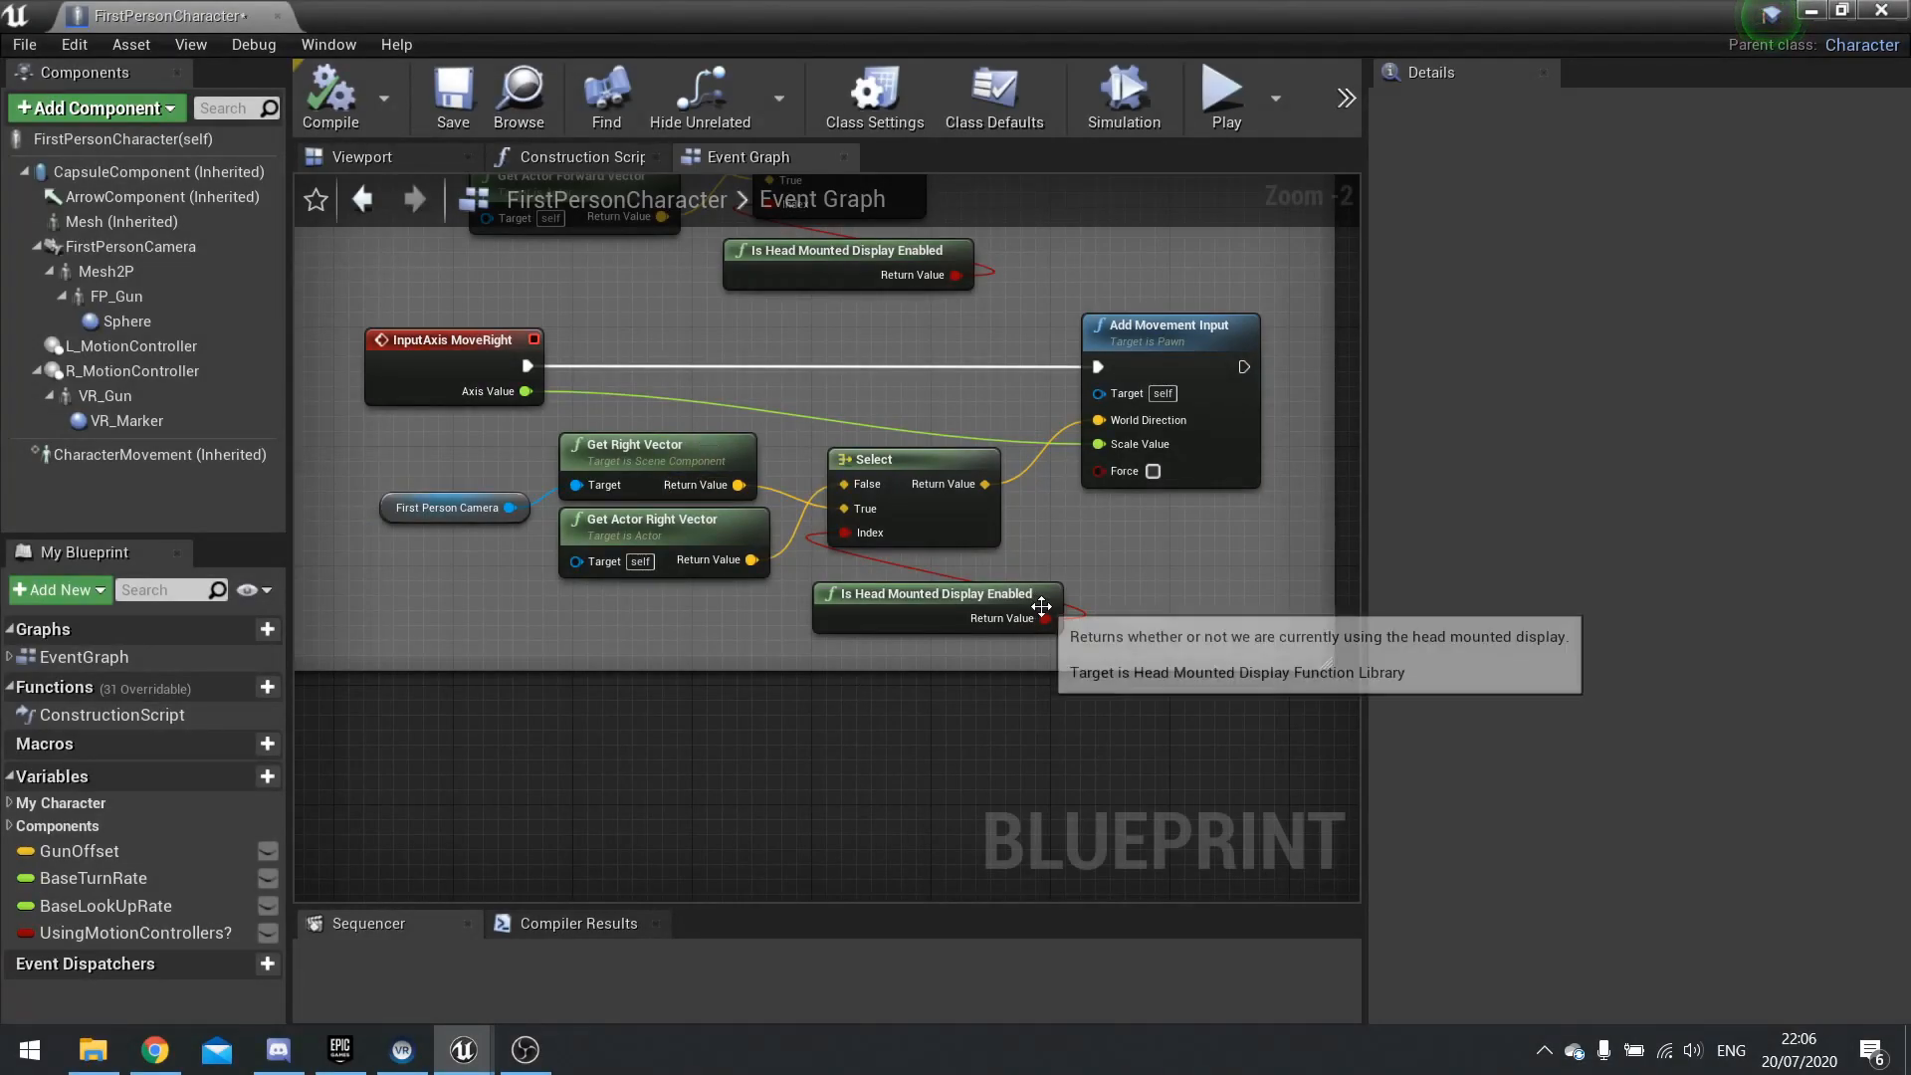
mouse_move(907, 714)
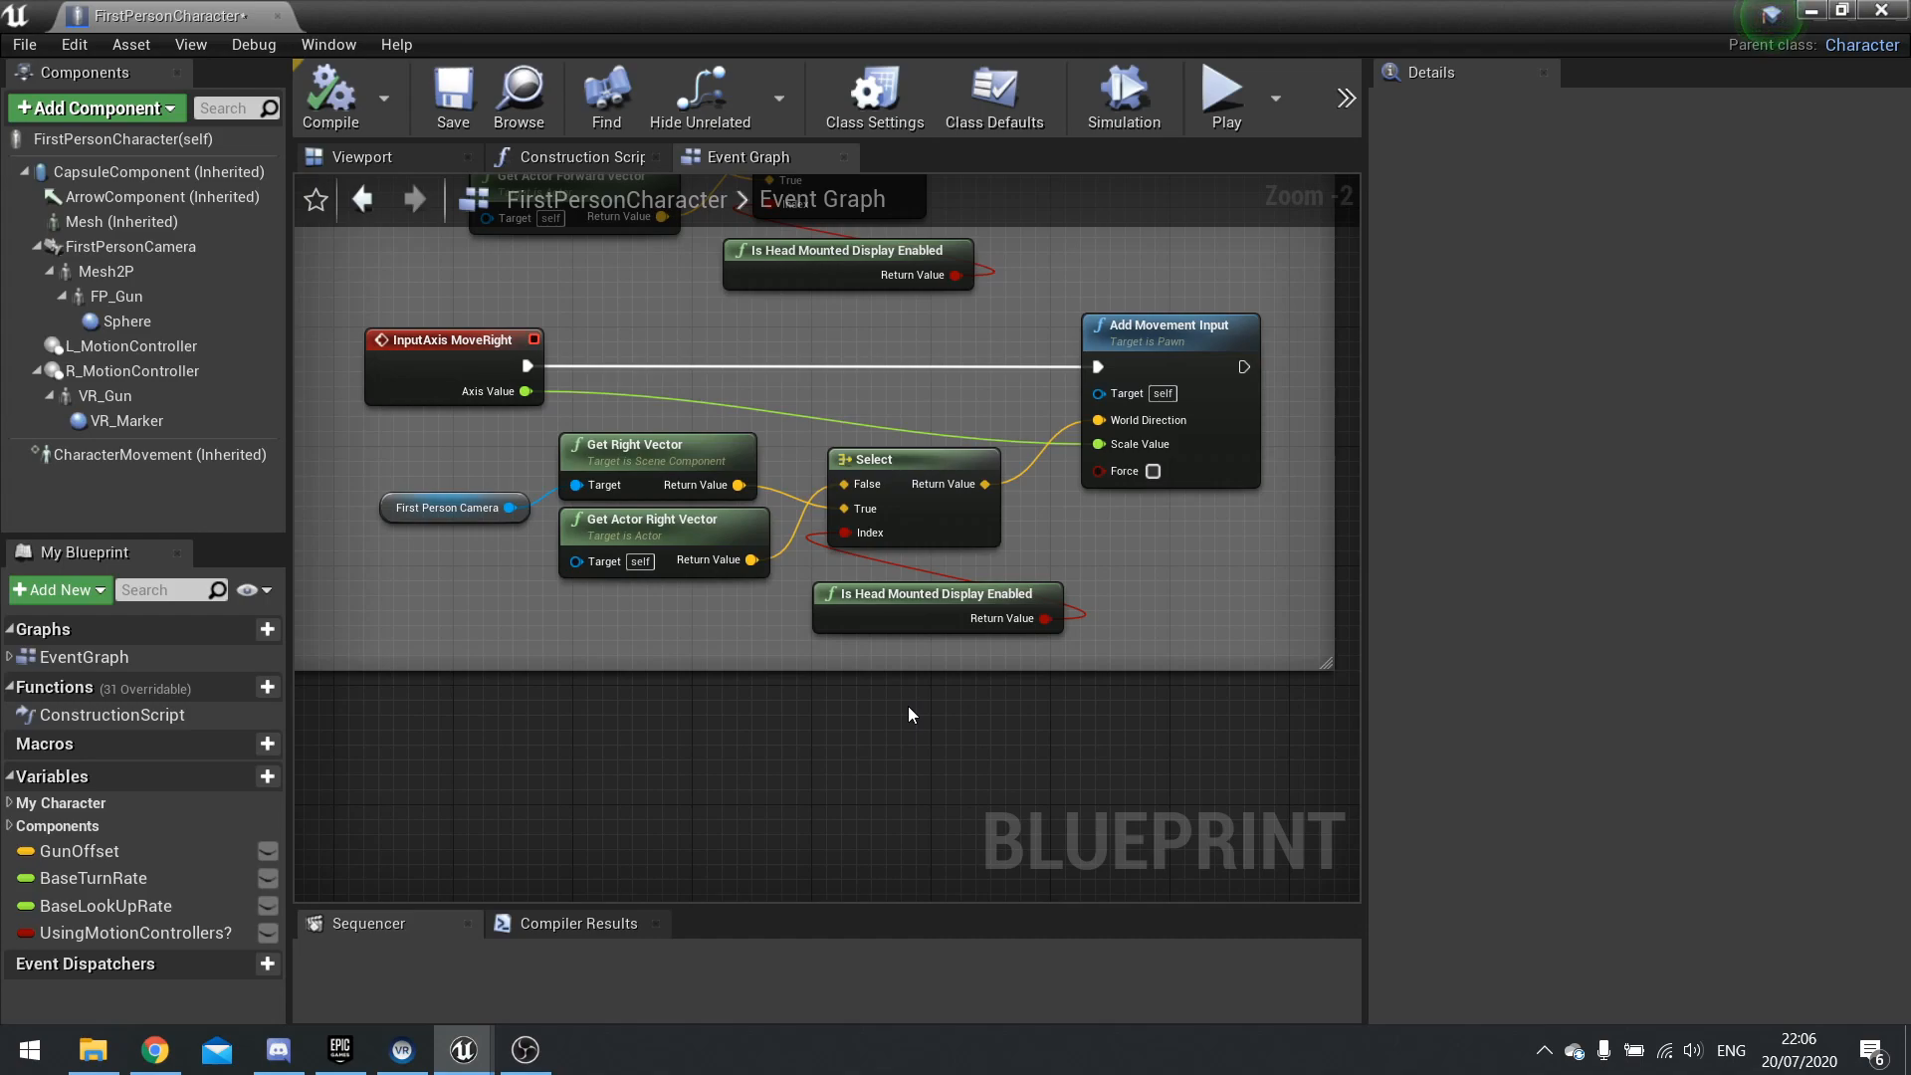
mouse_move(1035, 706)
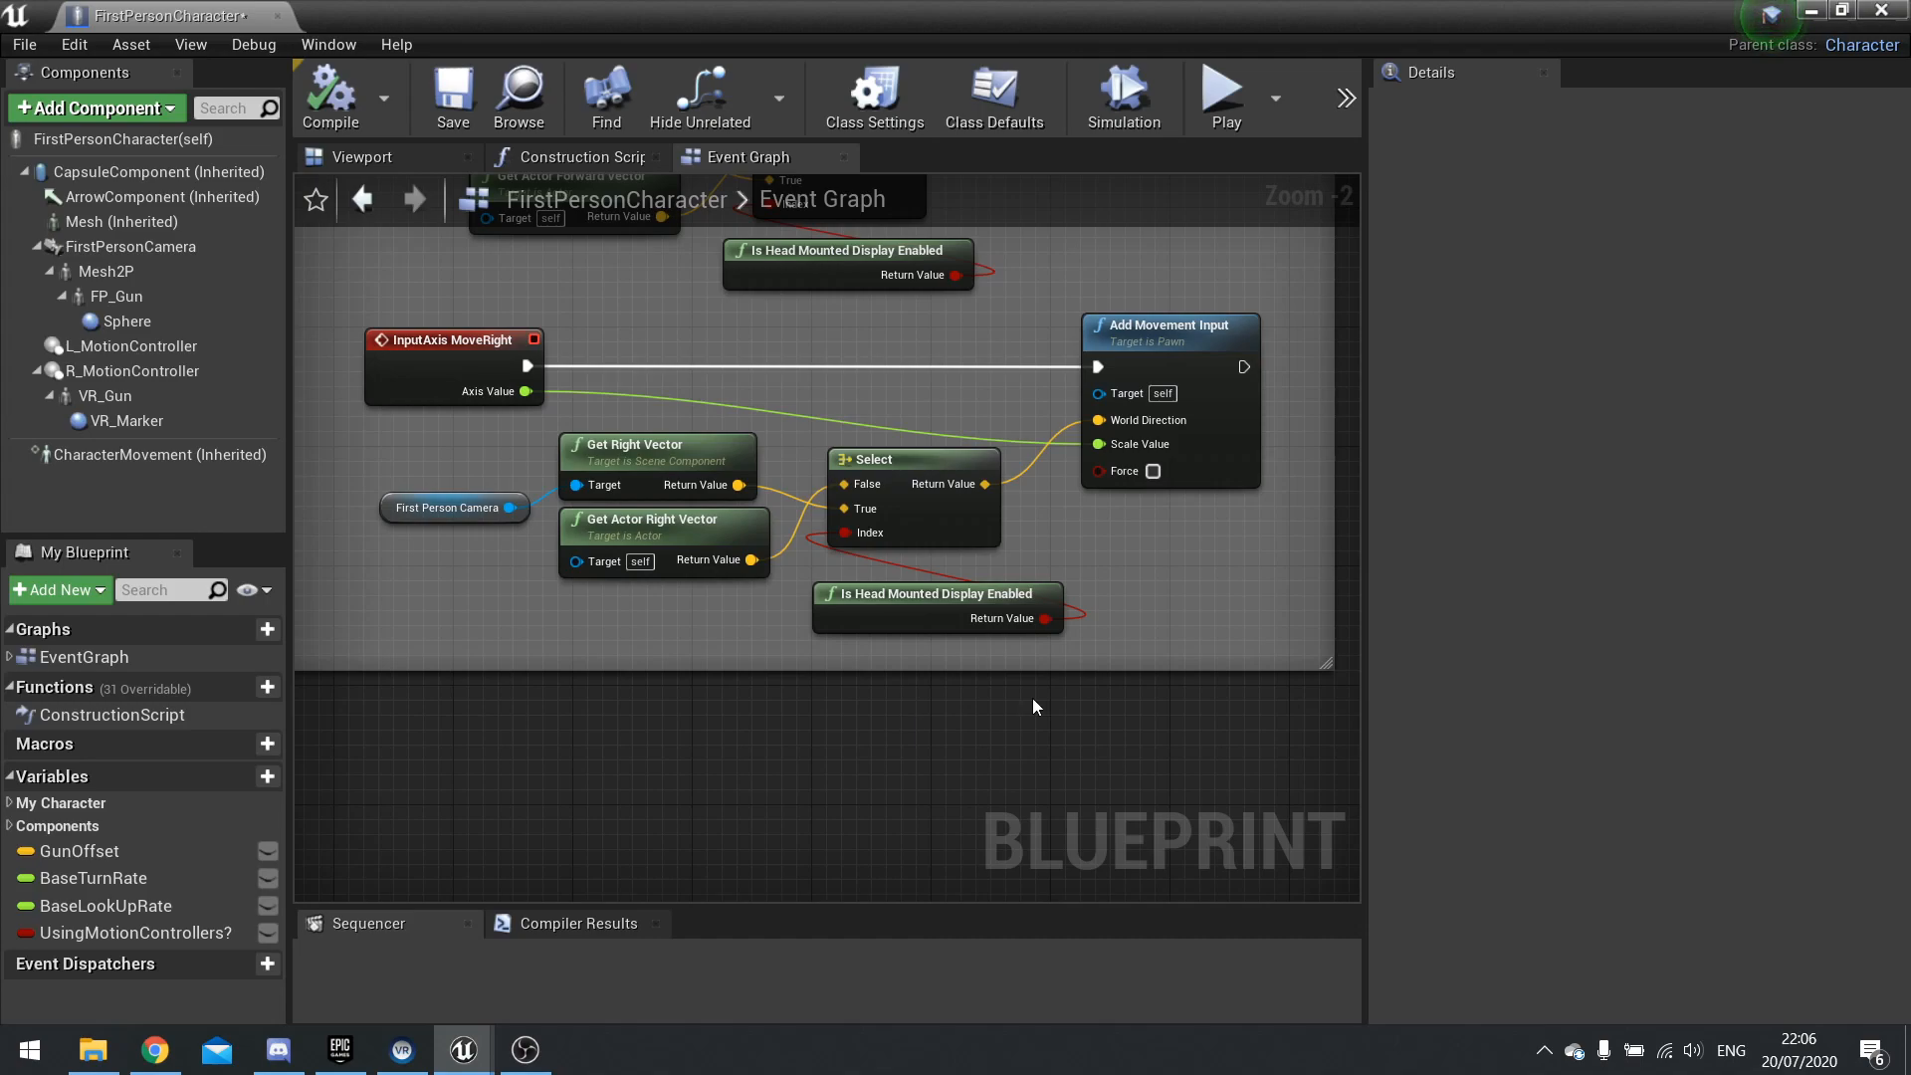
Step: Inspect the For Each Loop macro's internal Execute Loop Body graph, then return to the Event Graph
left_click_drag(1035, 706, 769, 603)
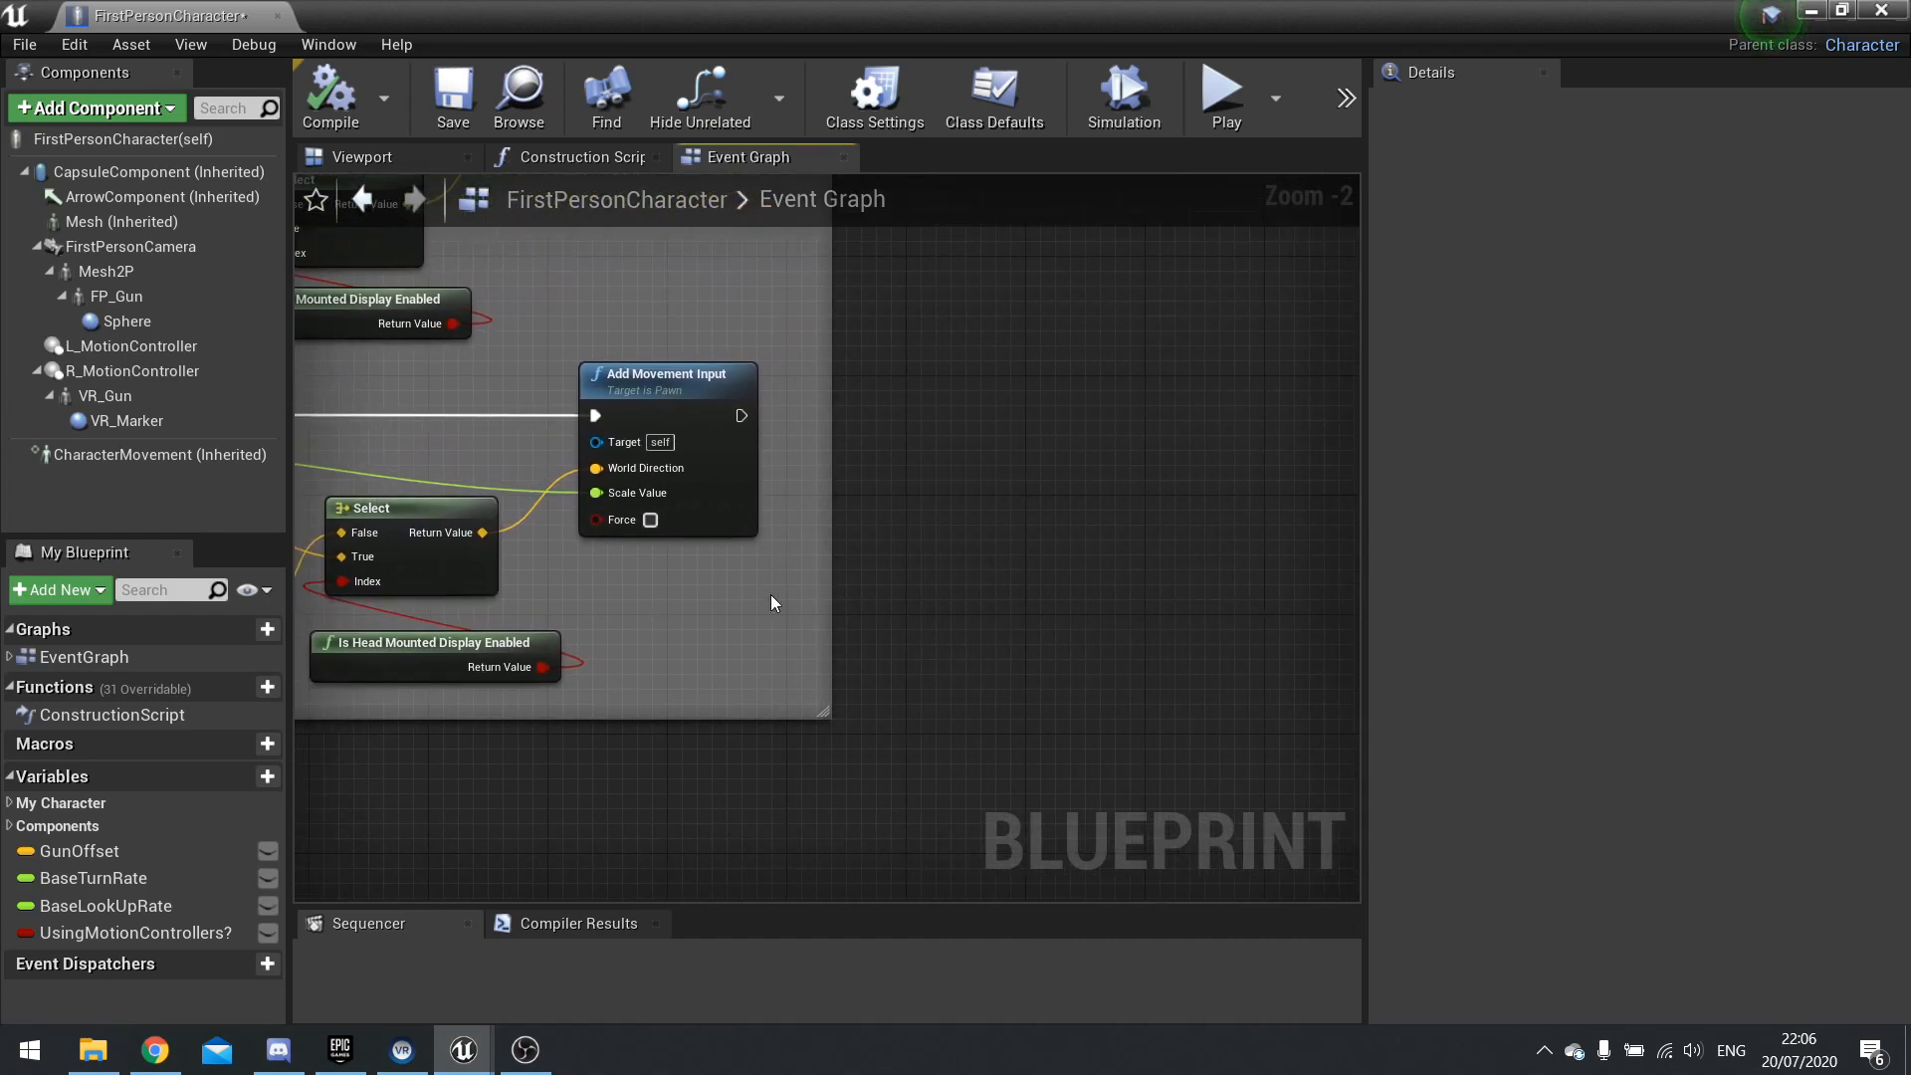
type("fore")
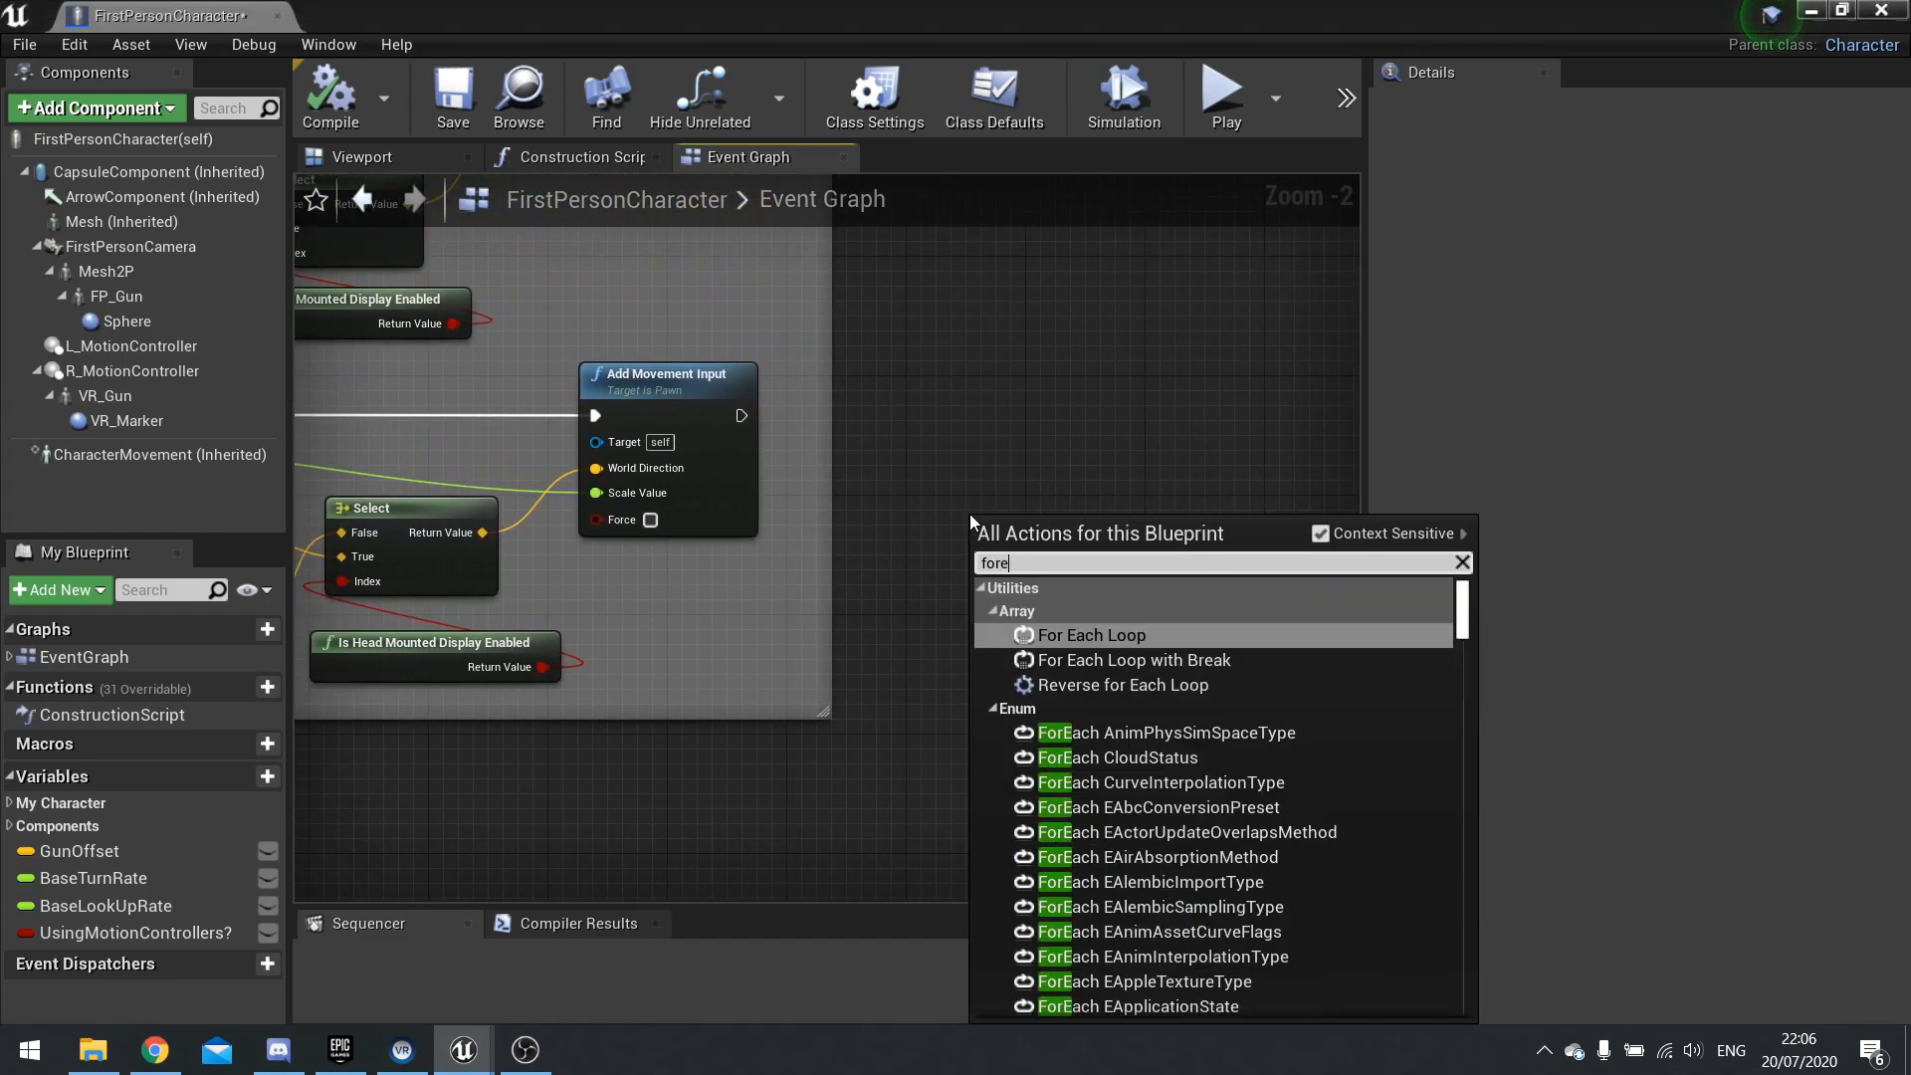
left_click(1092, 635)
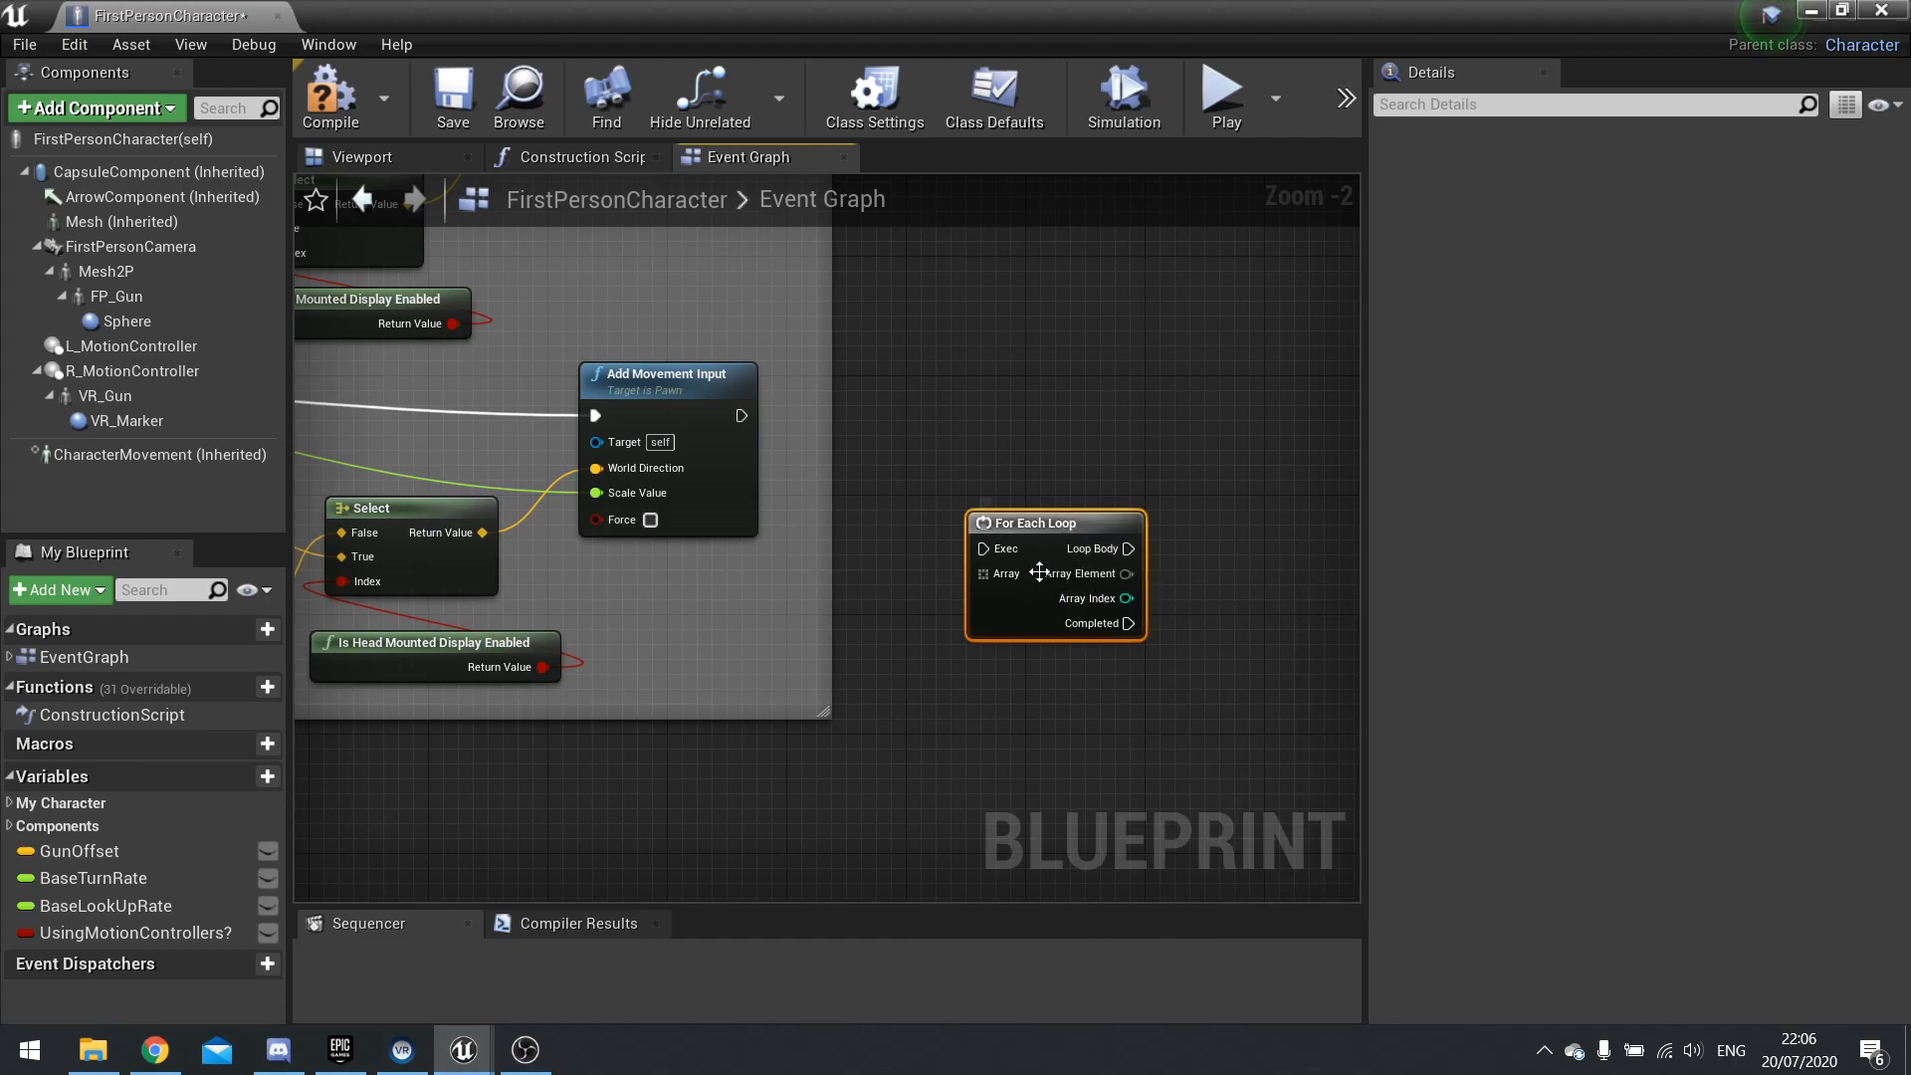
double_click(1054, 522)
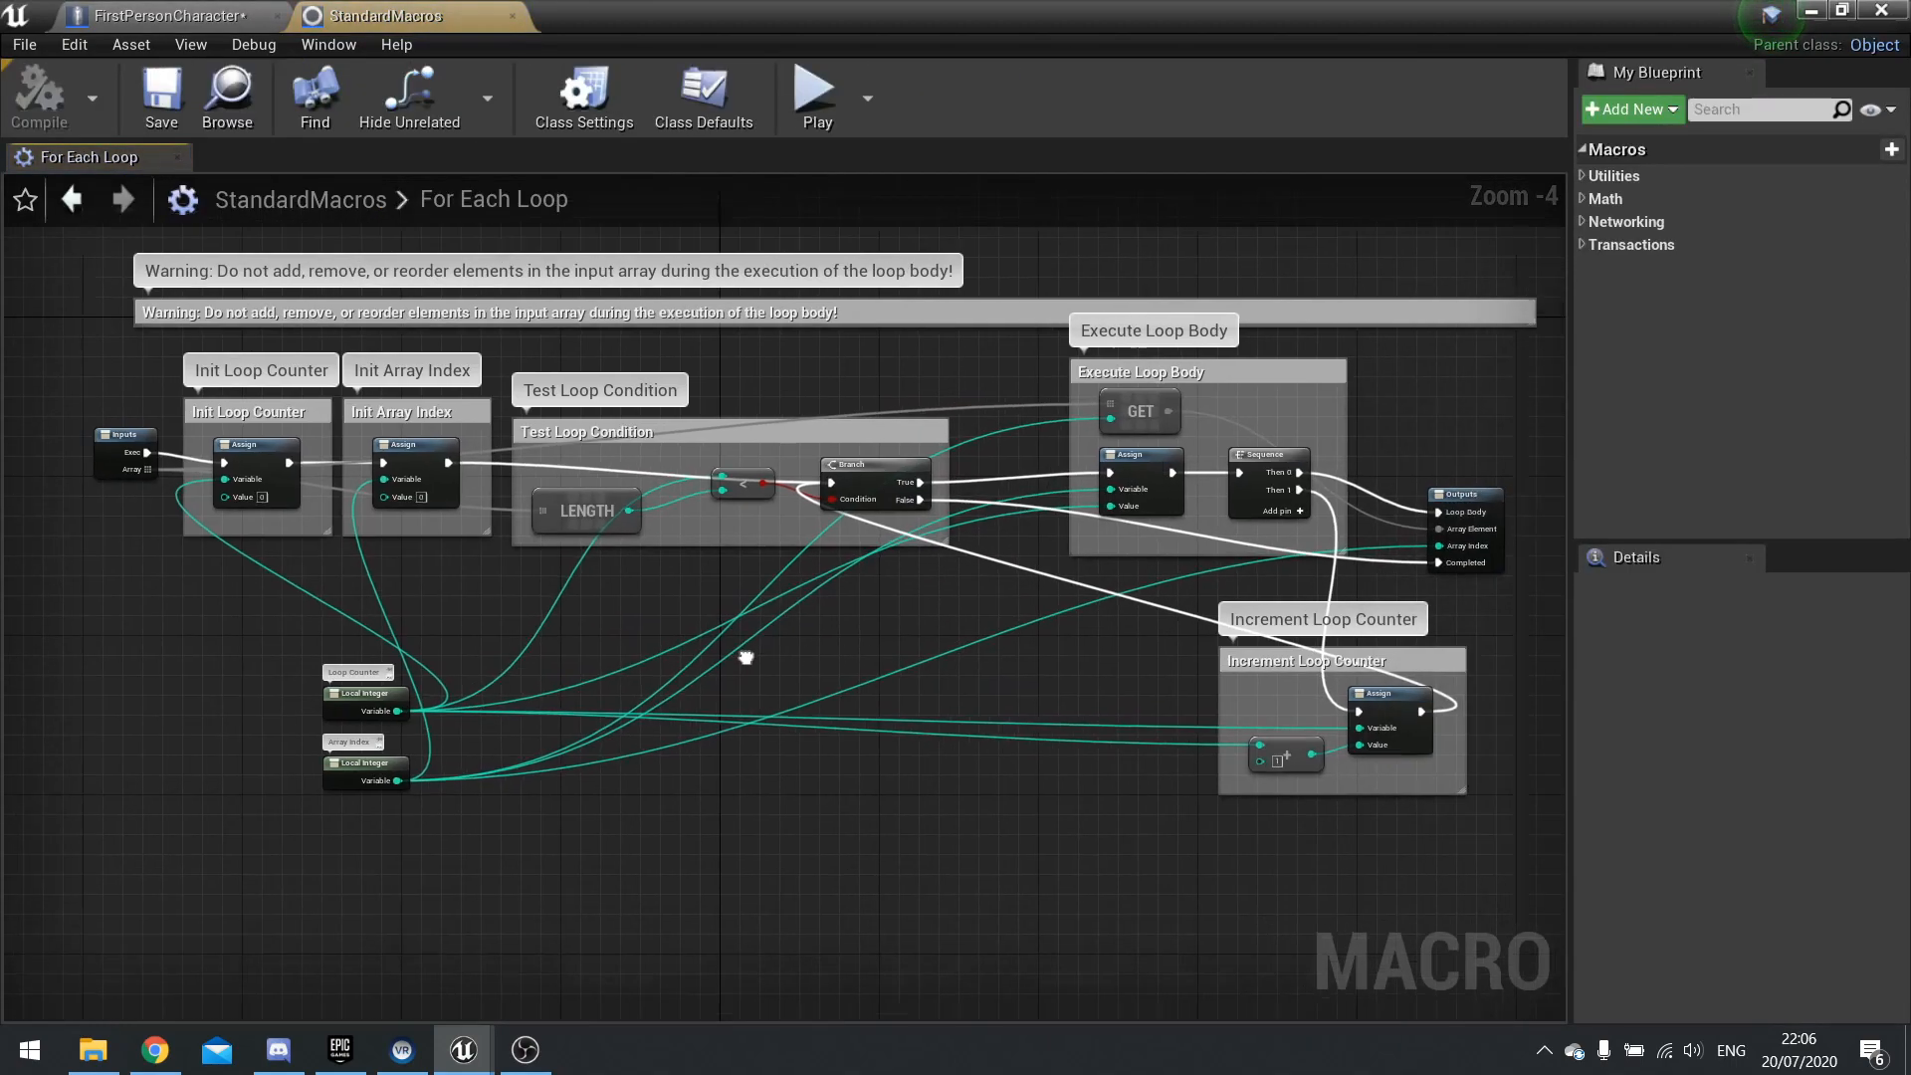
left_click_drag(747, 659, 665, 549)
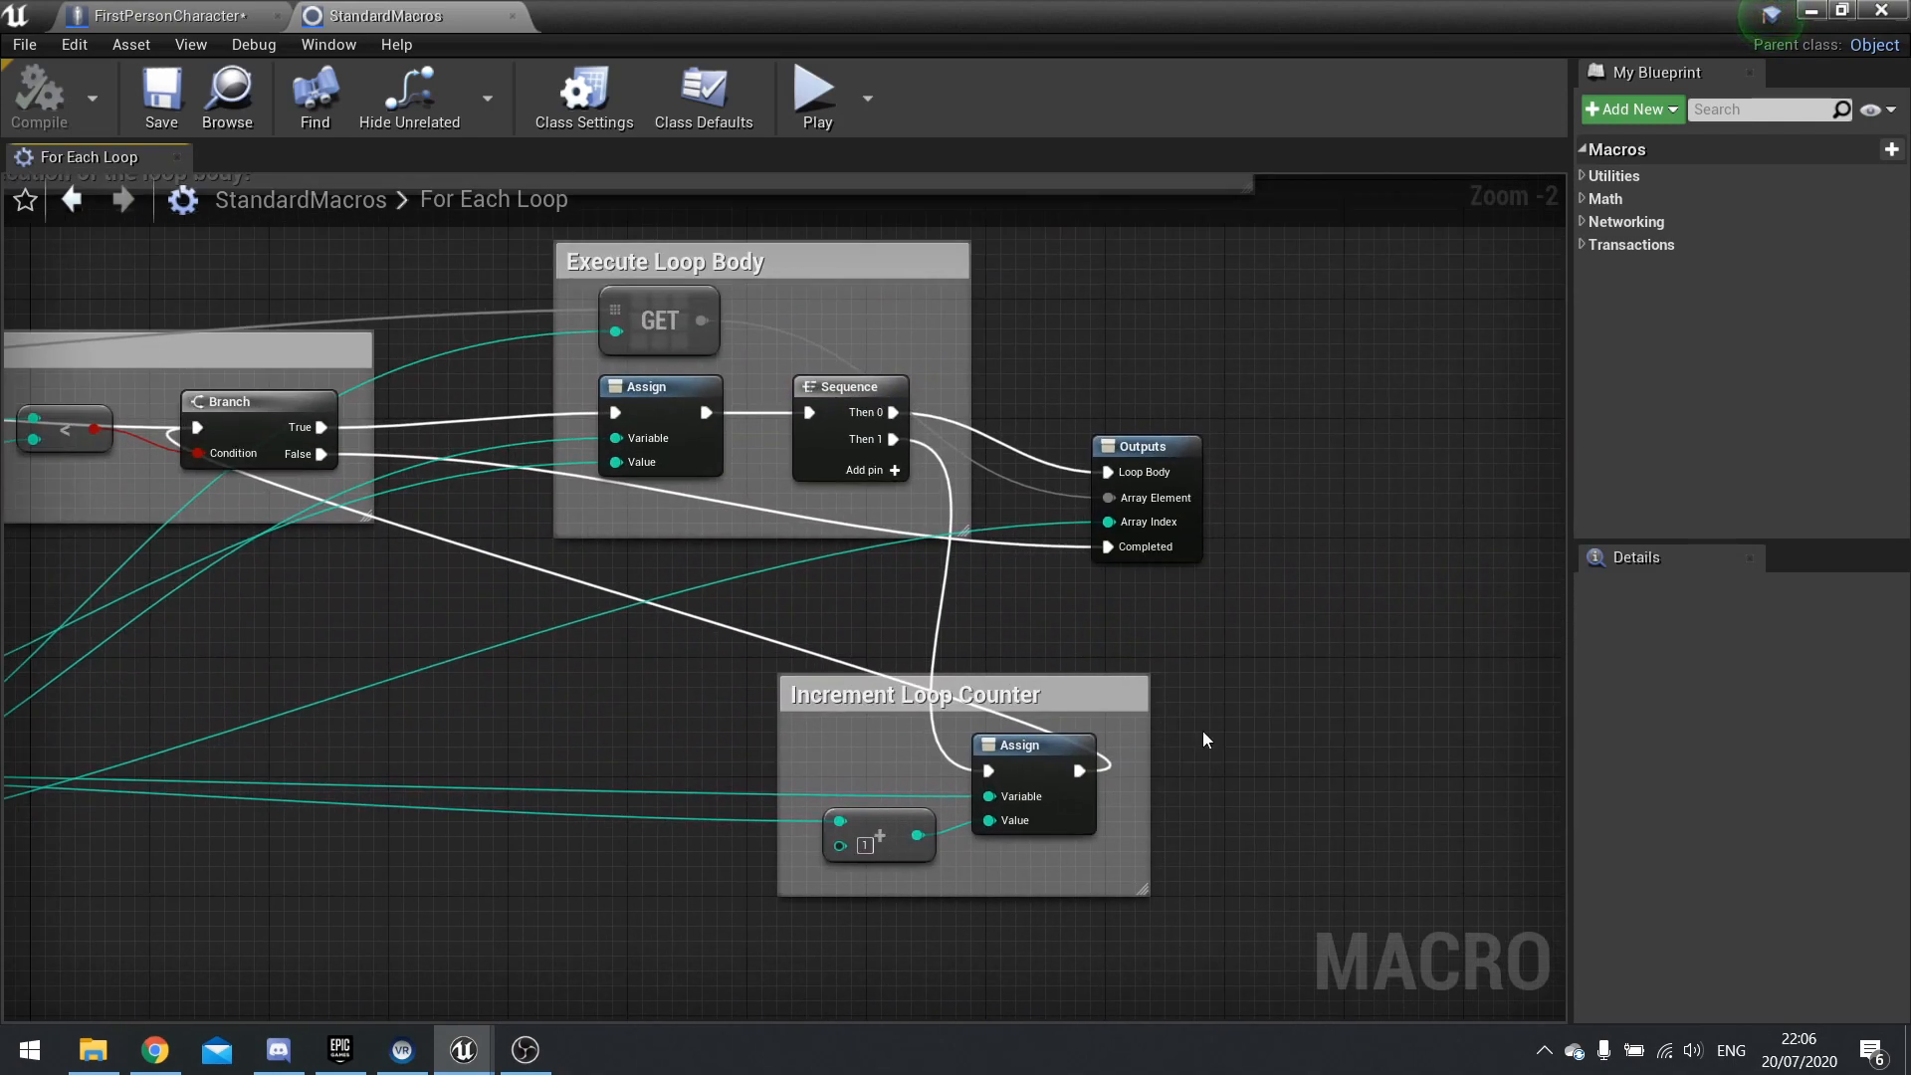
left_click(165, 16)
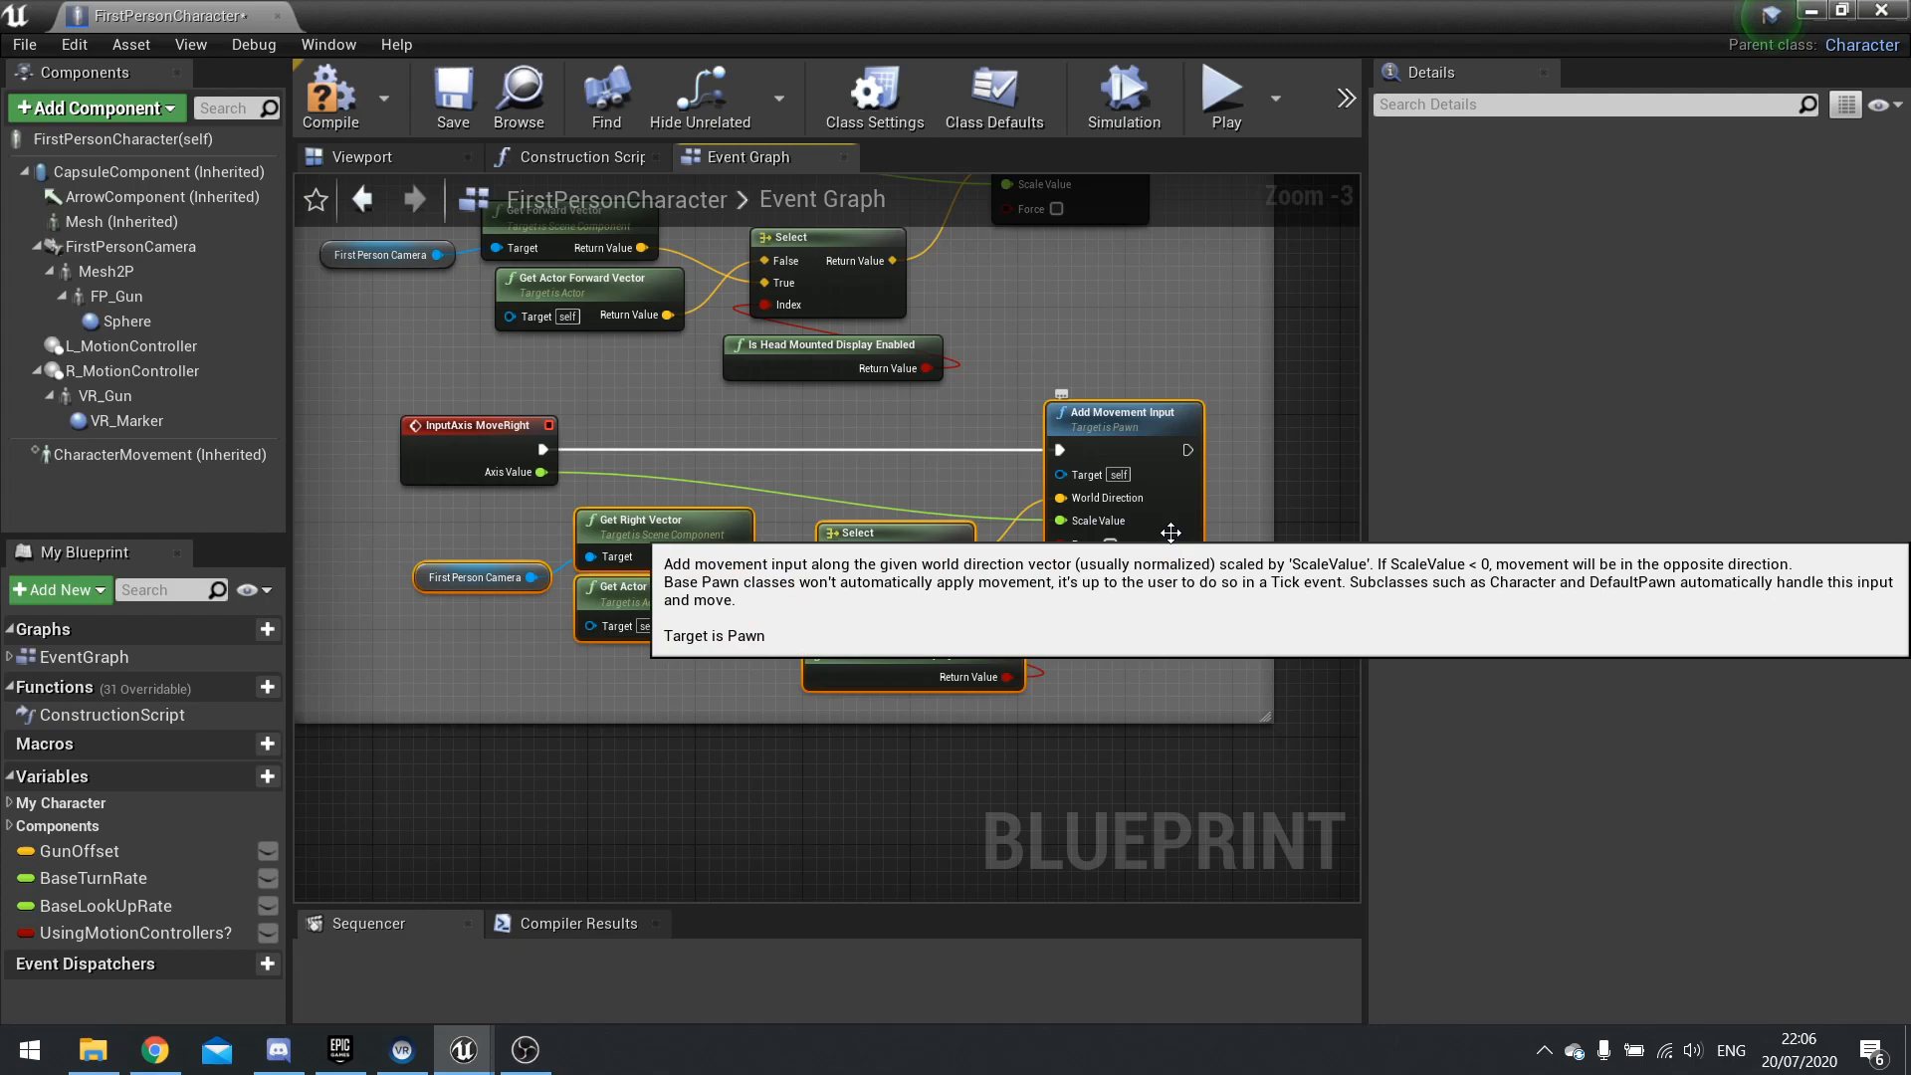
Step: Collapse the MoveRight nodes into a new macro and review its Inputs node
right_click(1120, 410)
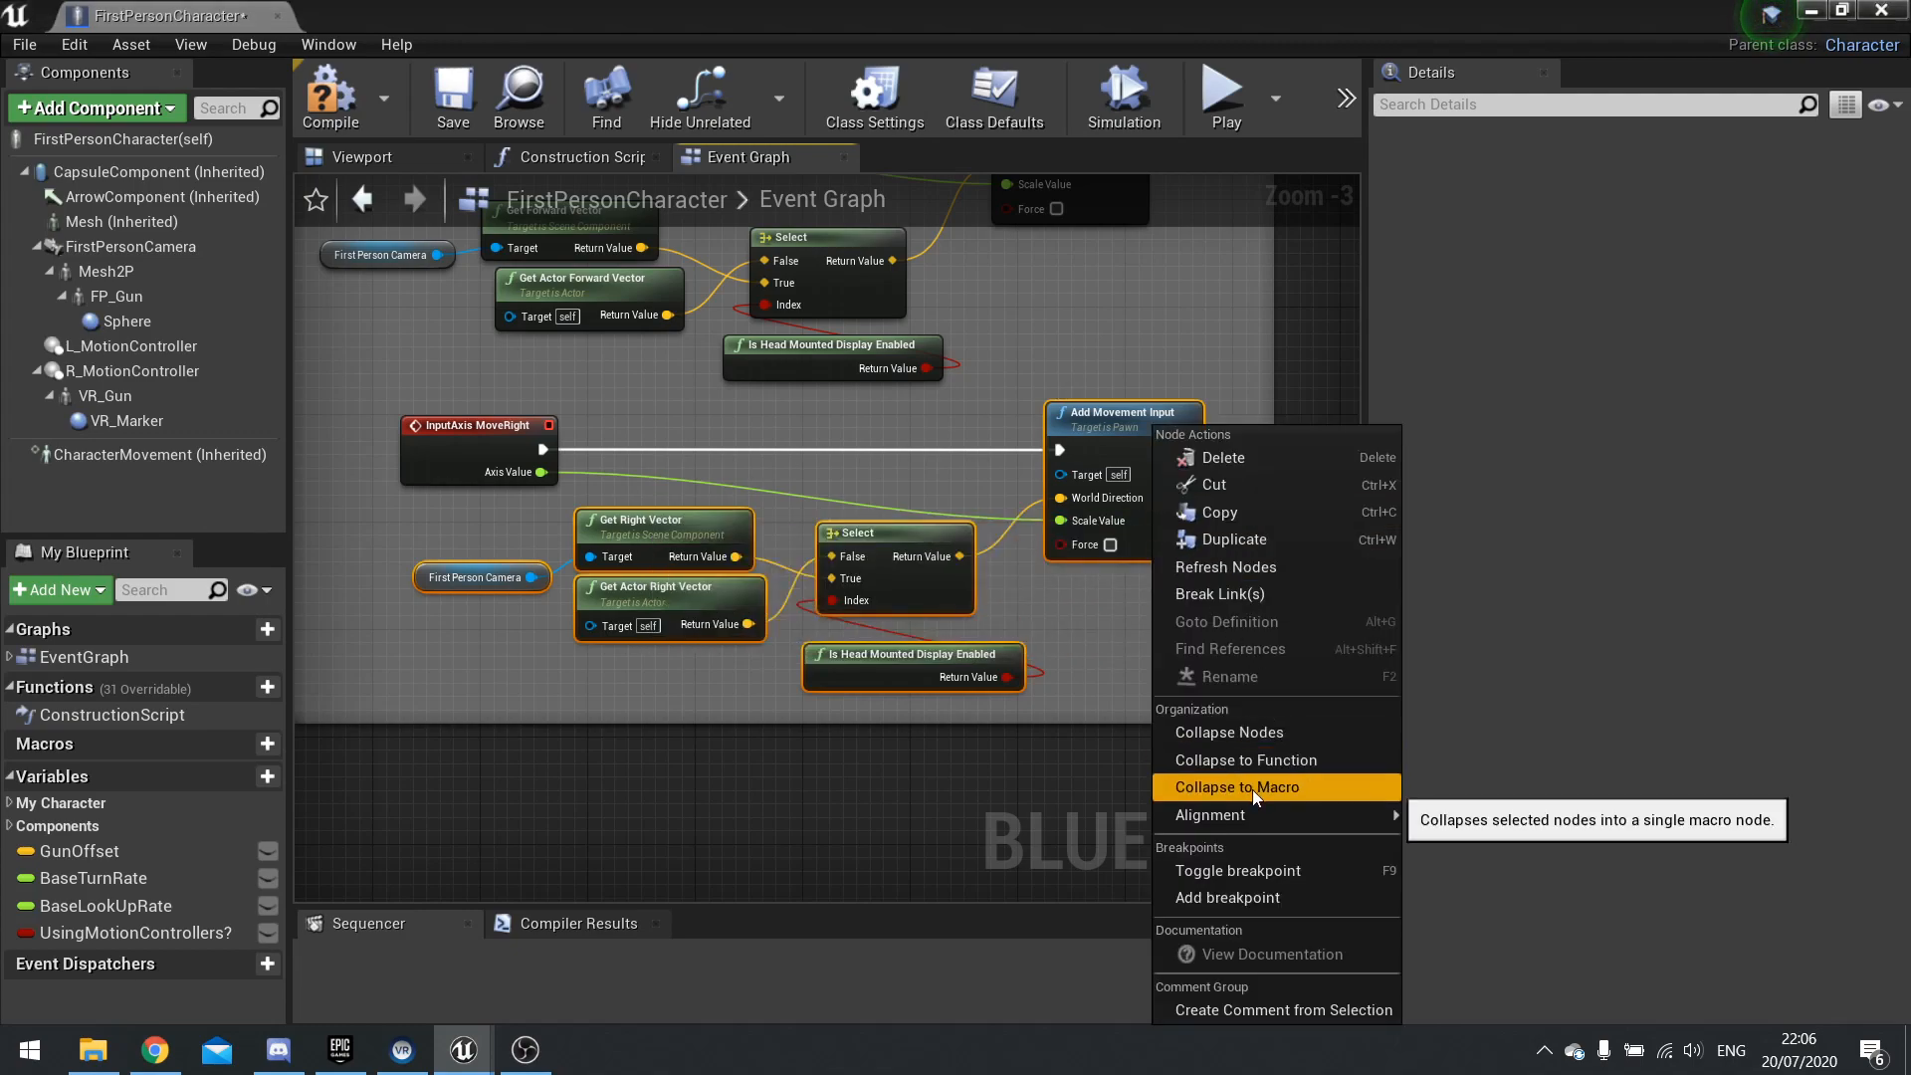
left_click(1236, 787)
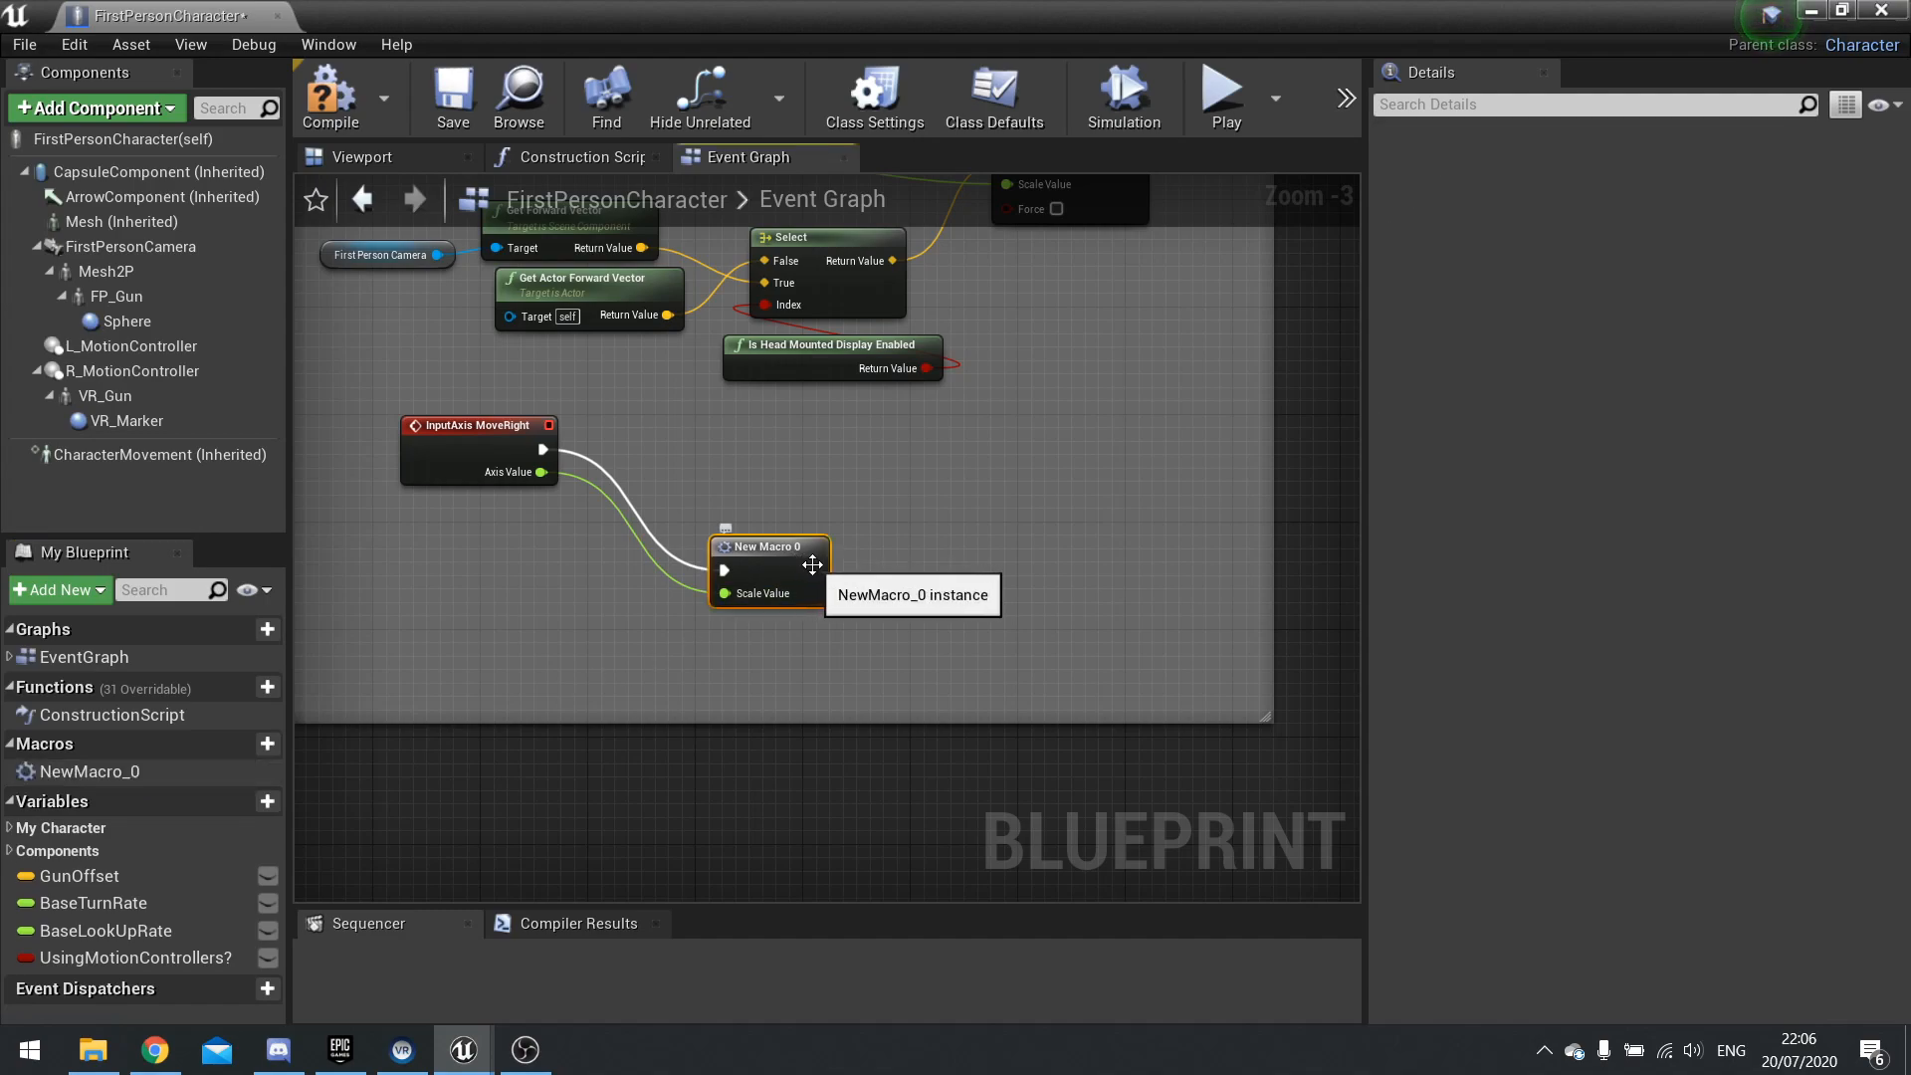
left_click_drag(769, 545, 686, 426)
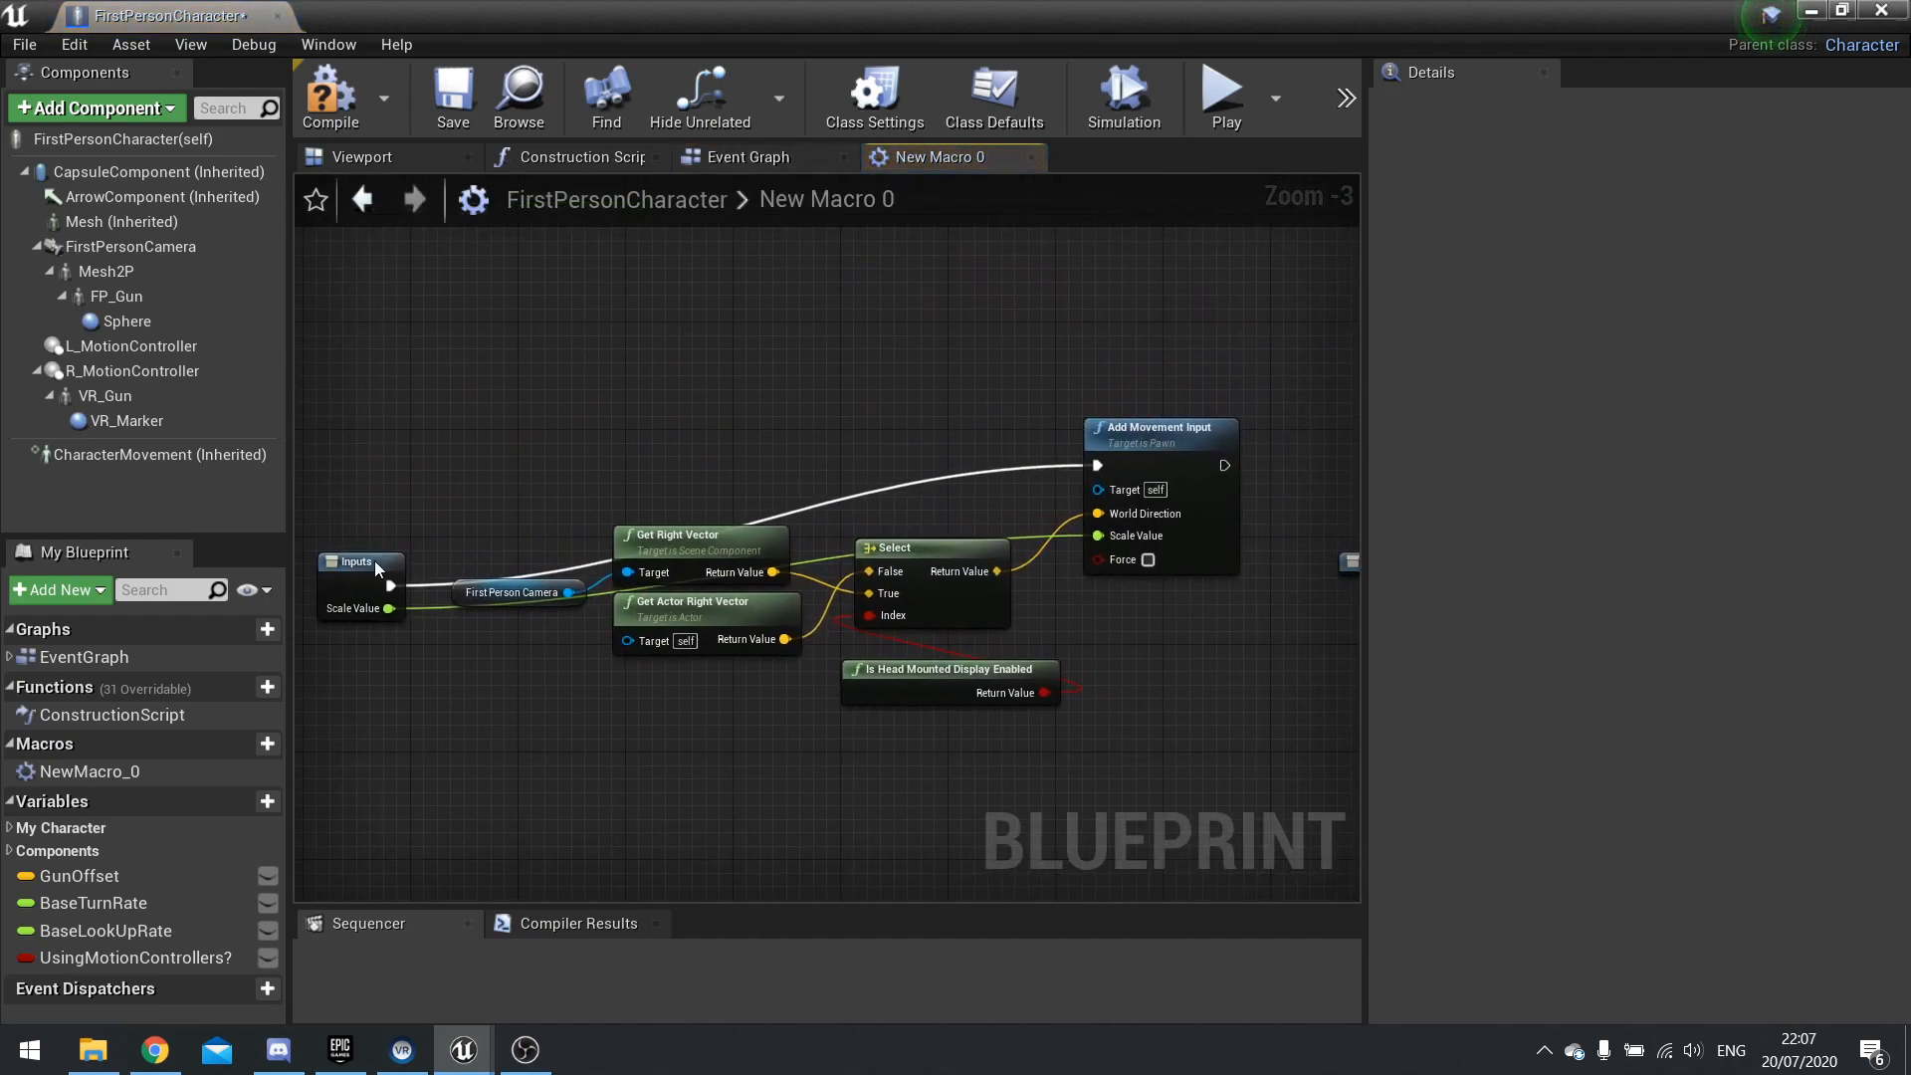
left_click(357, 561)
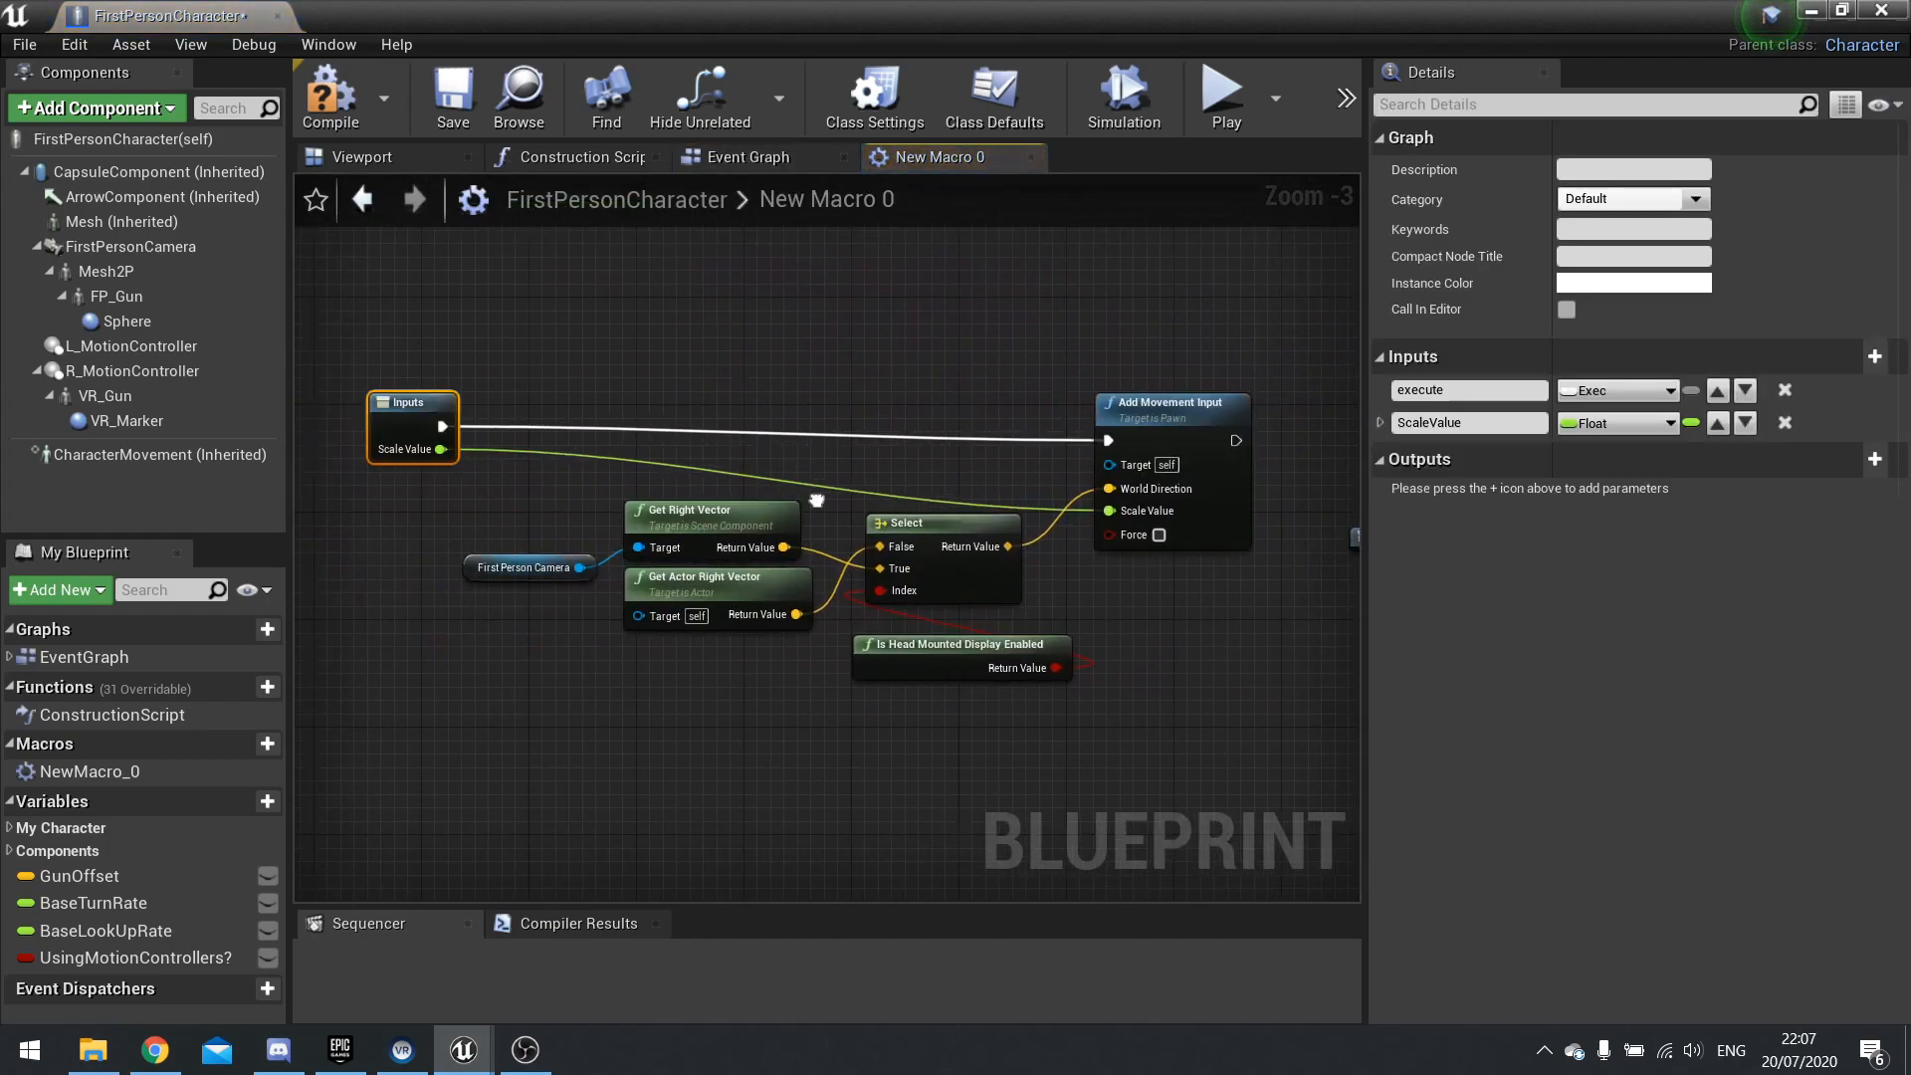
left_click(749, 155)
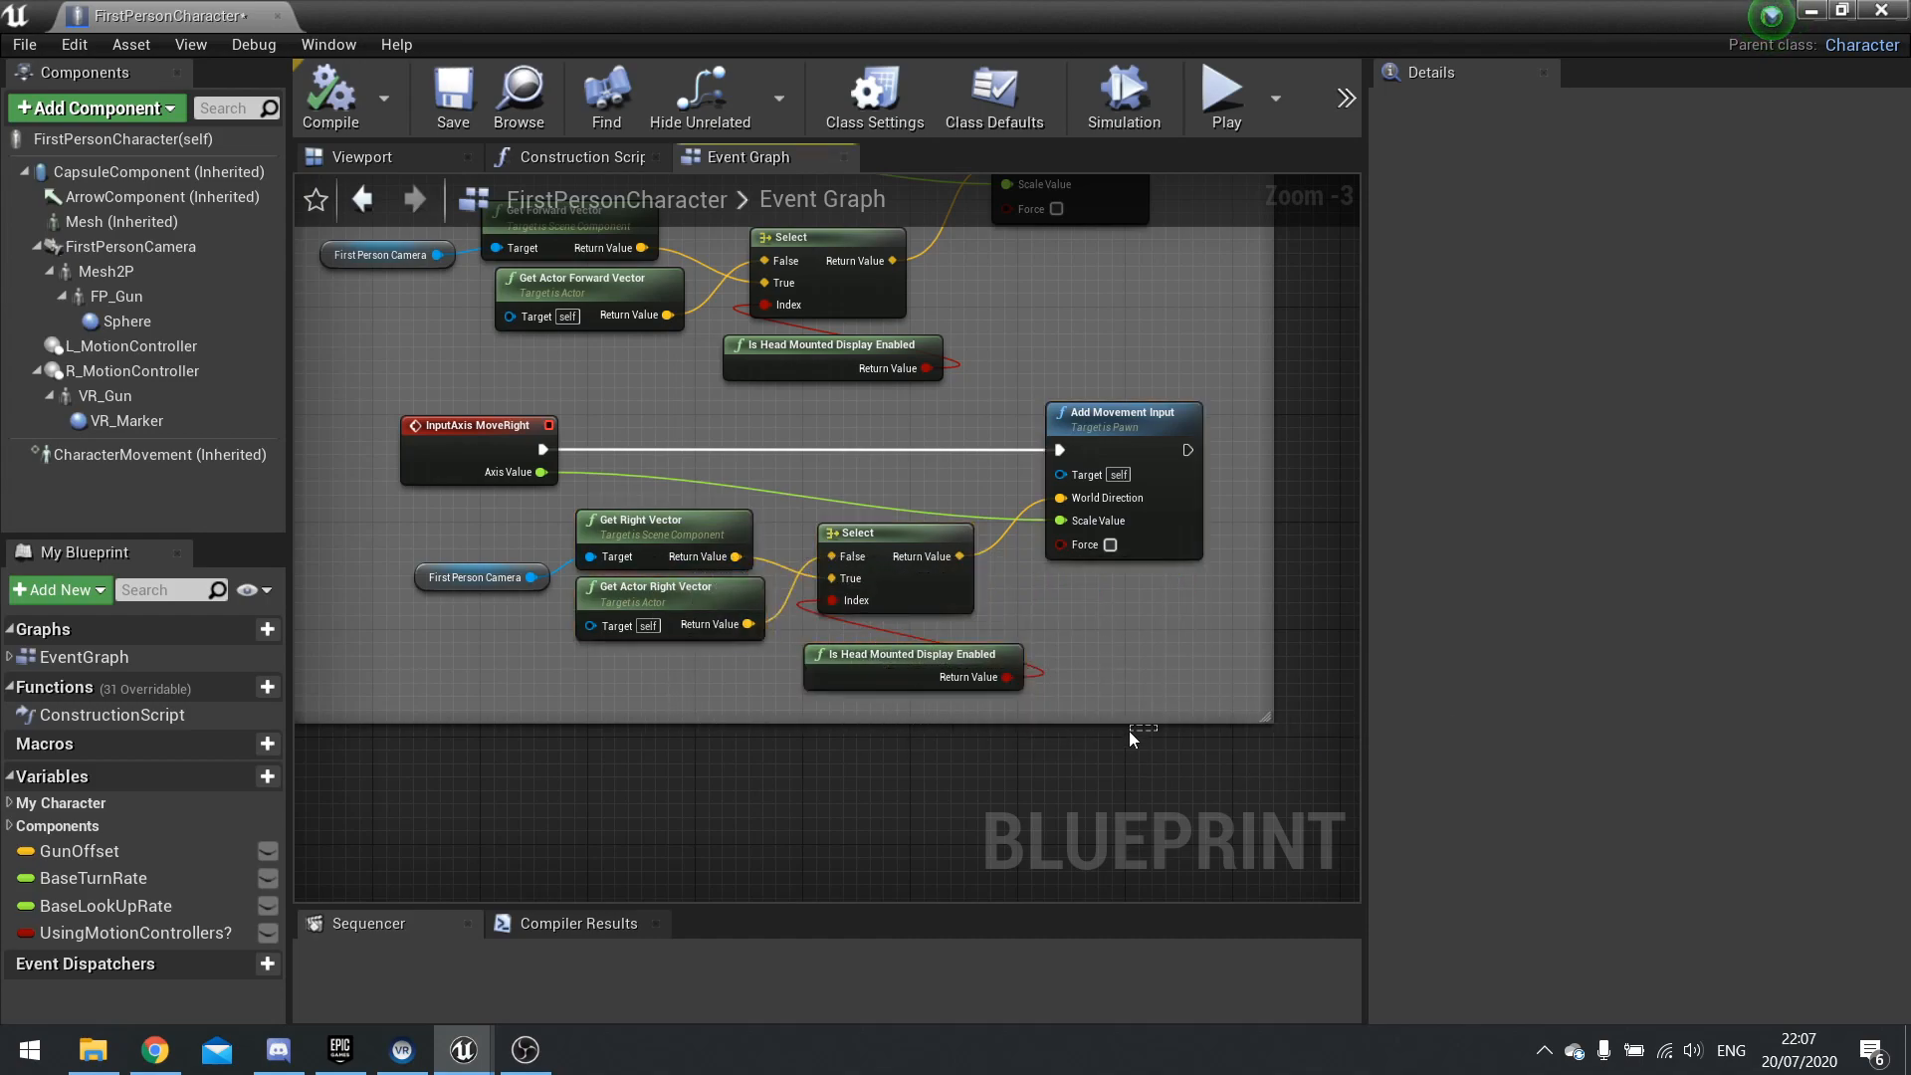
Step: Collapse the MoveRight event and helper nodes into a collapsed graph named MoveRight and look inside it
left_click_drag(426, 521, 1143, 730)
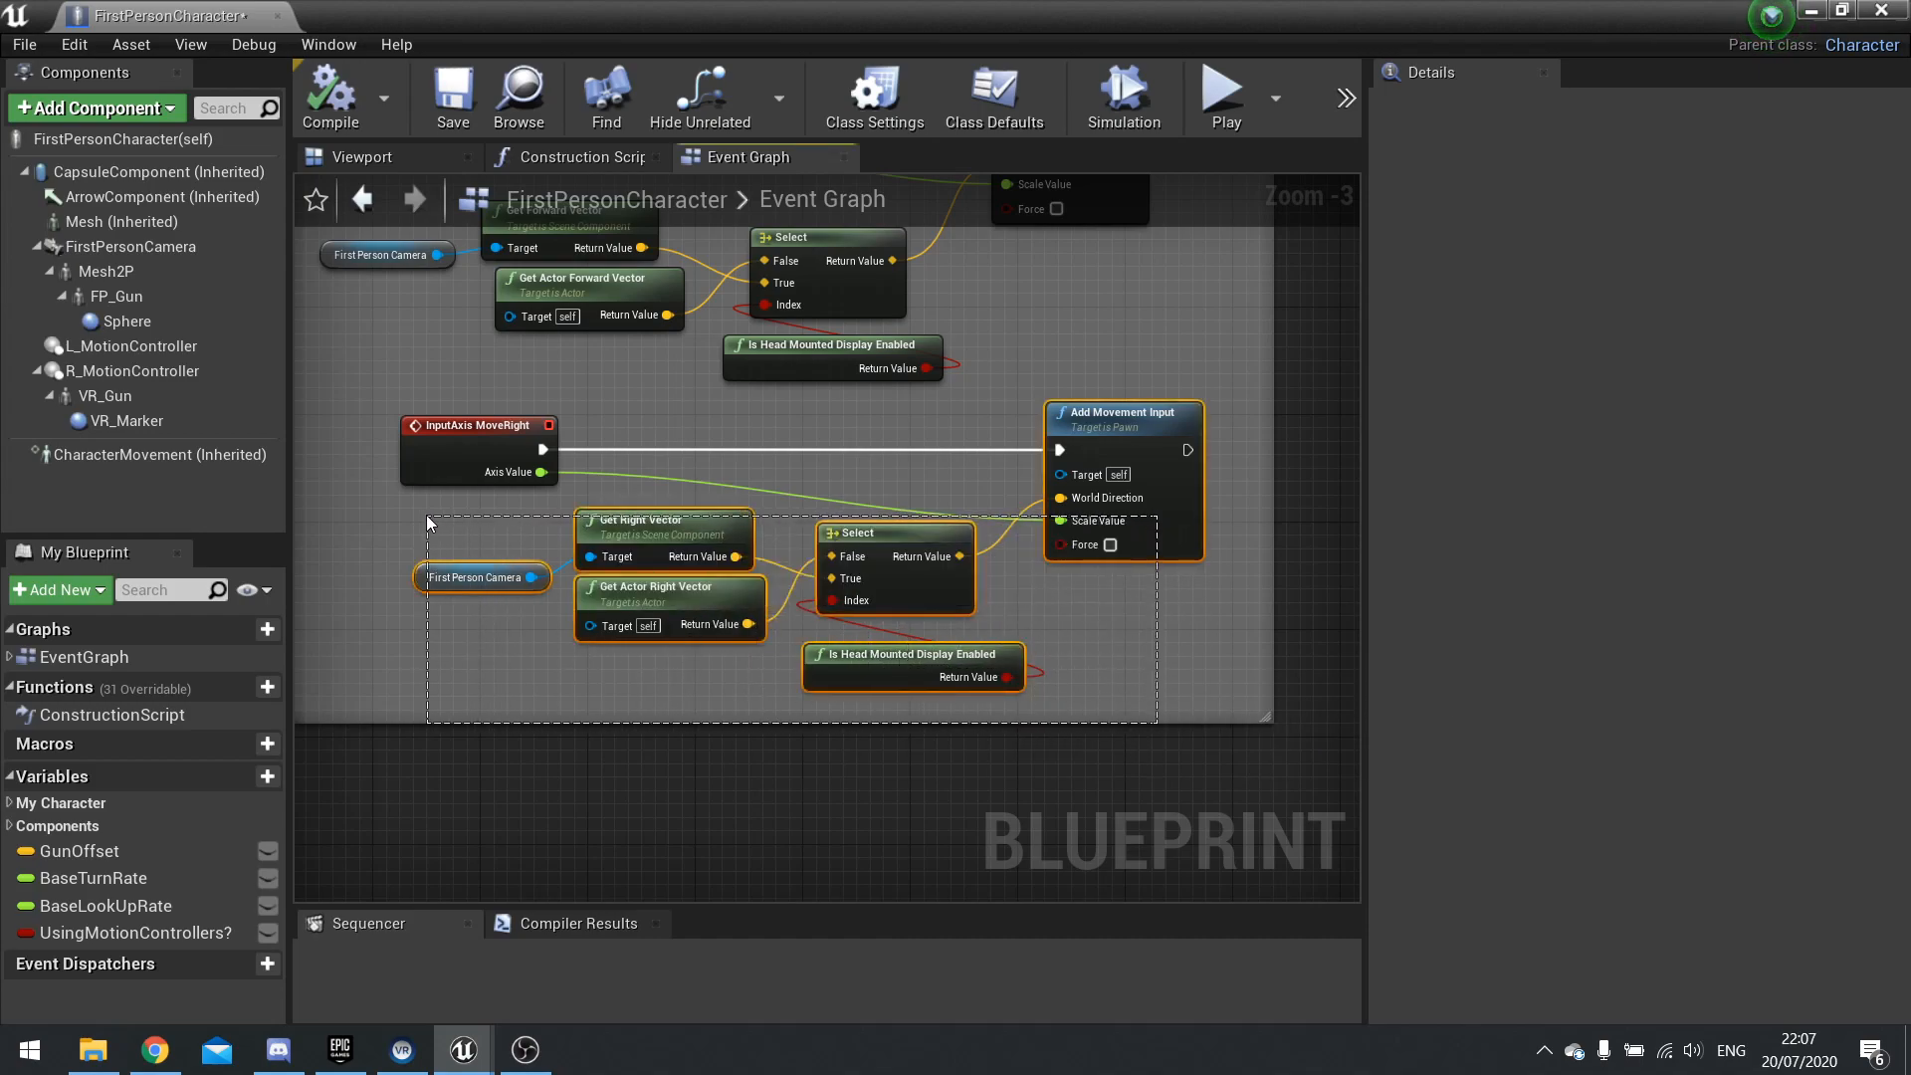
left_click_drag(425, 524, 1095, 632)
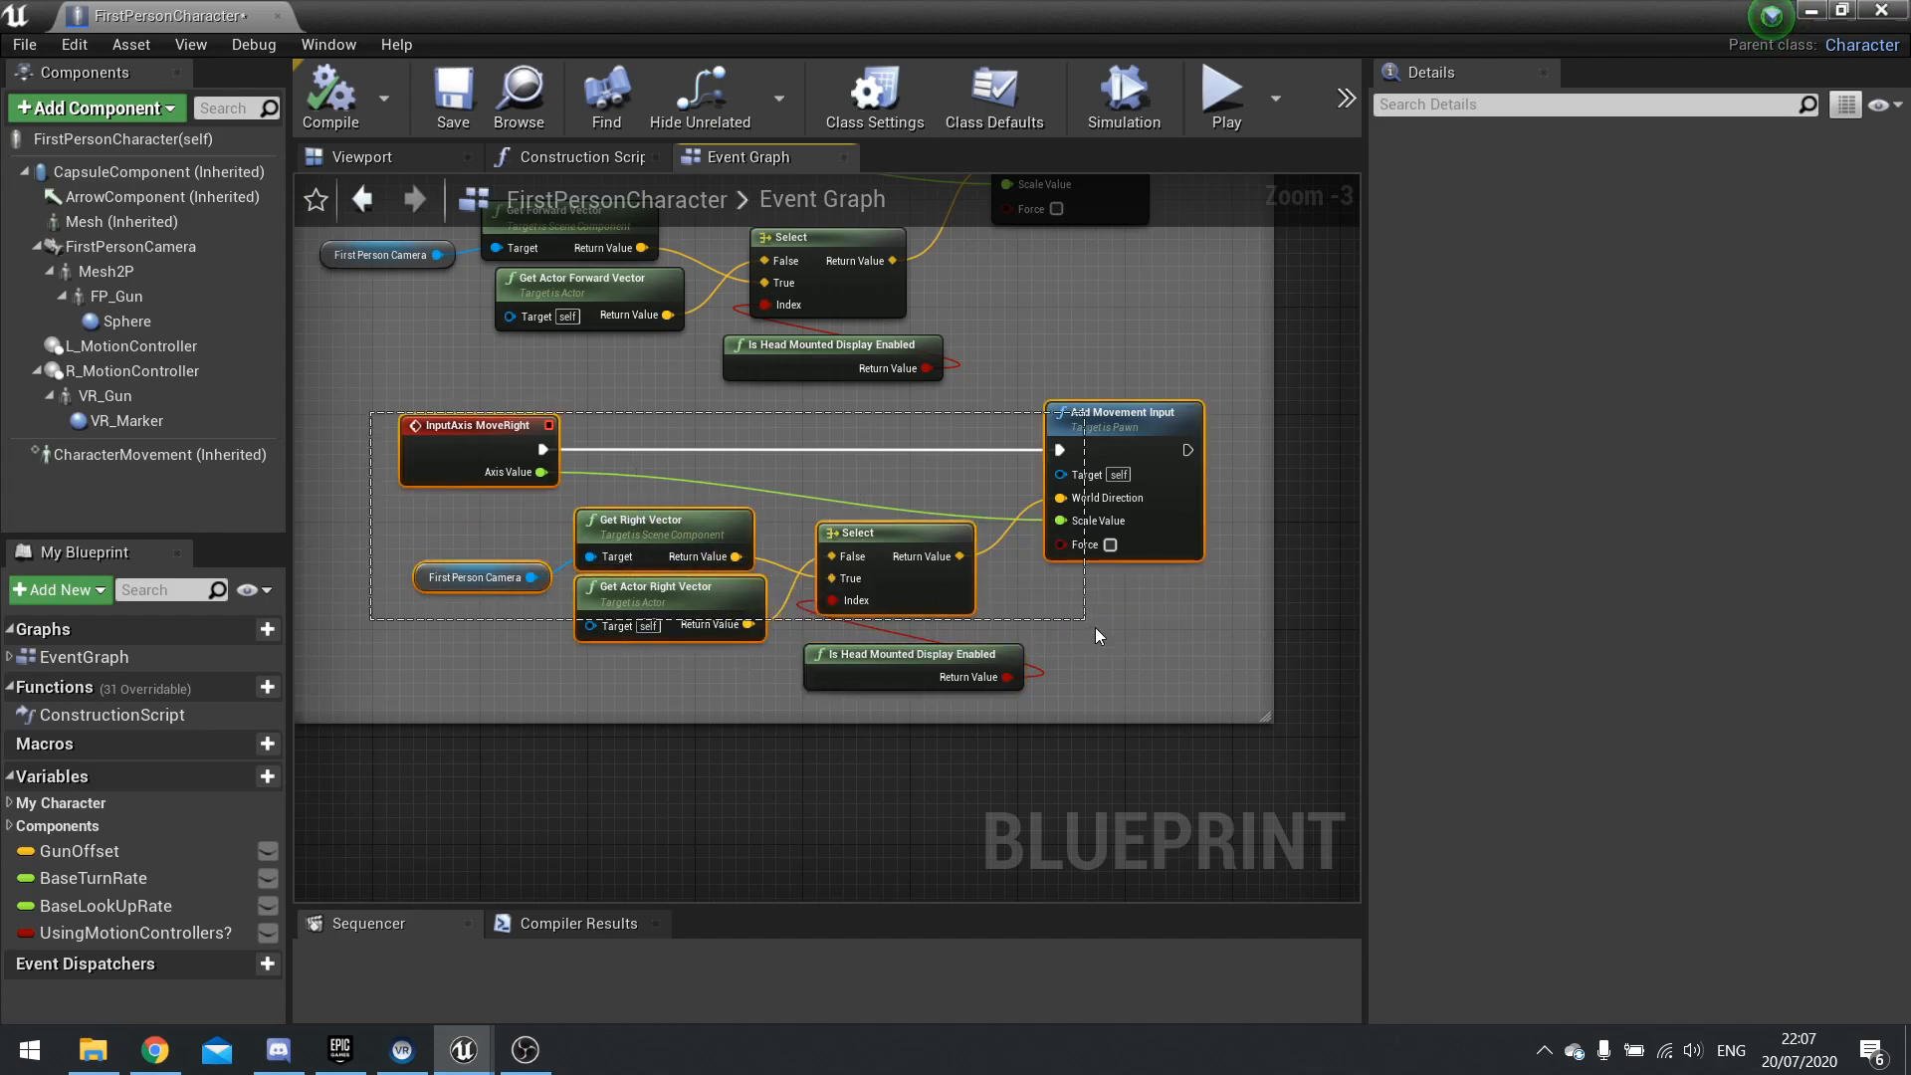
mouse_move(476, 440)
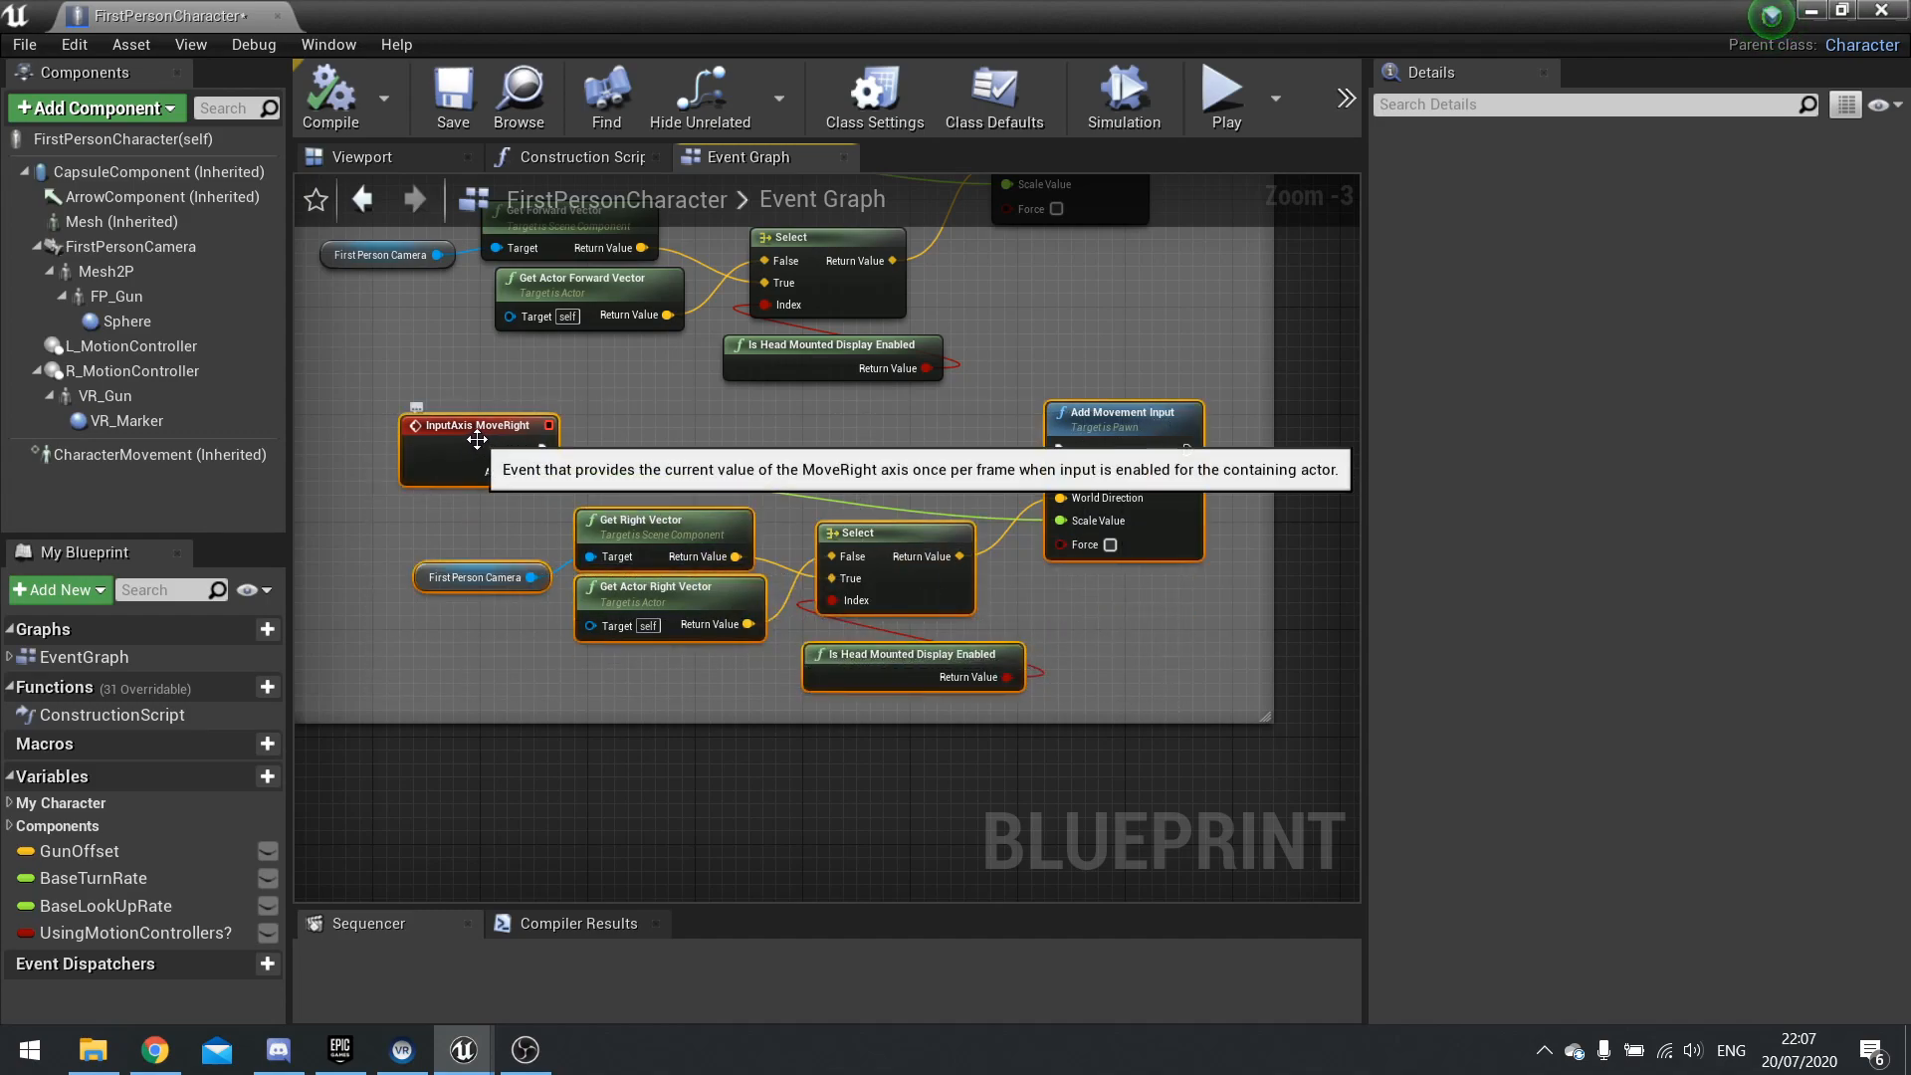
right_click(475, 438)
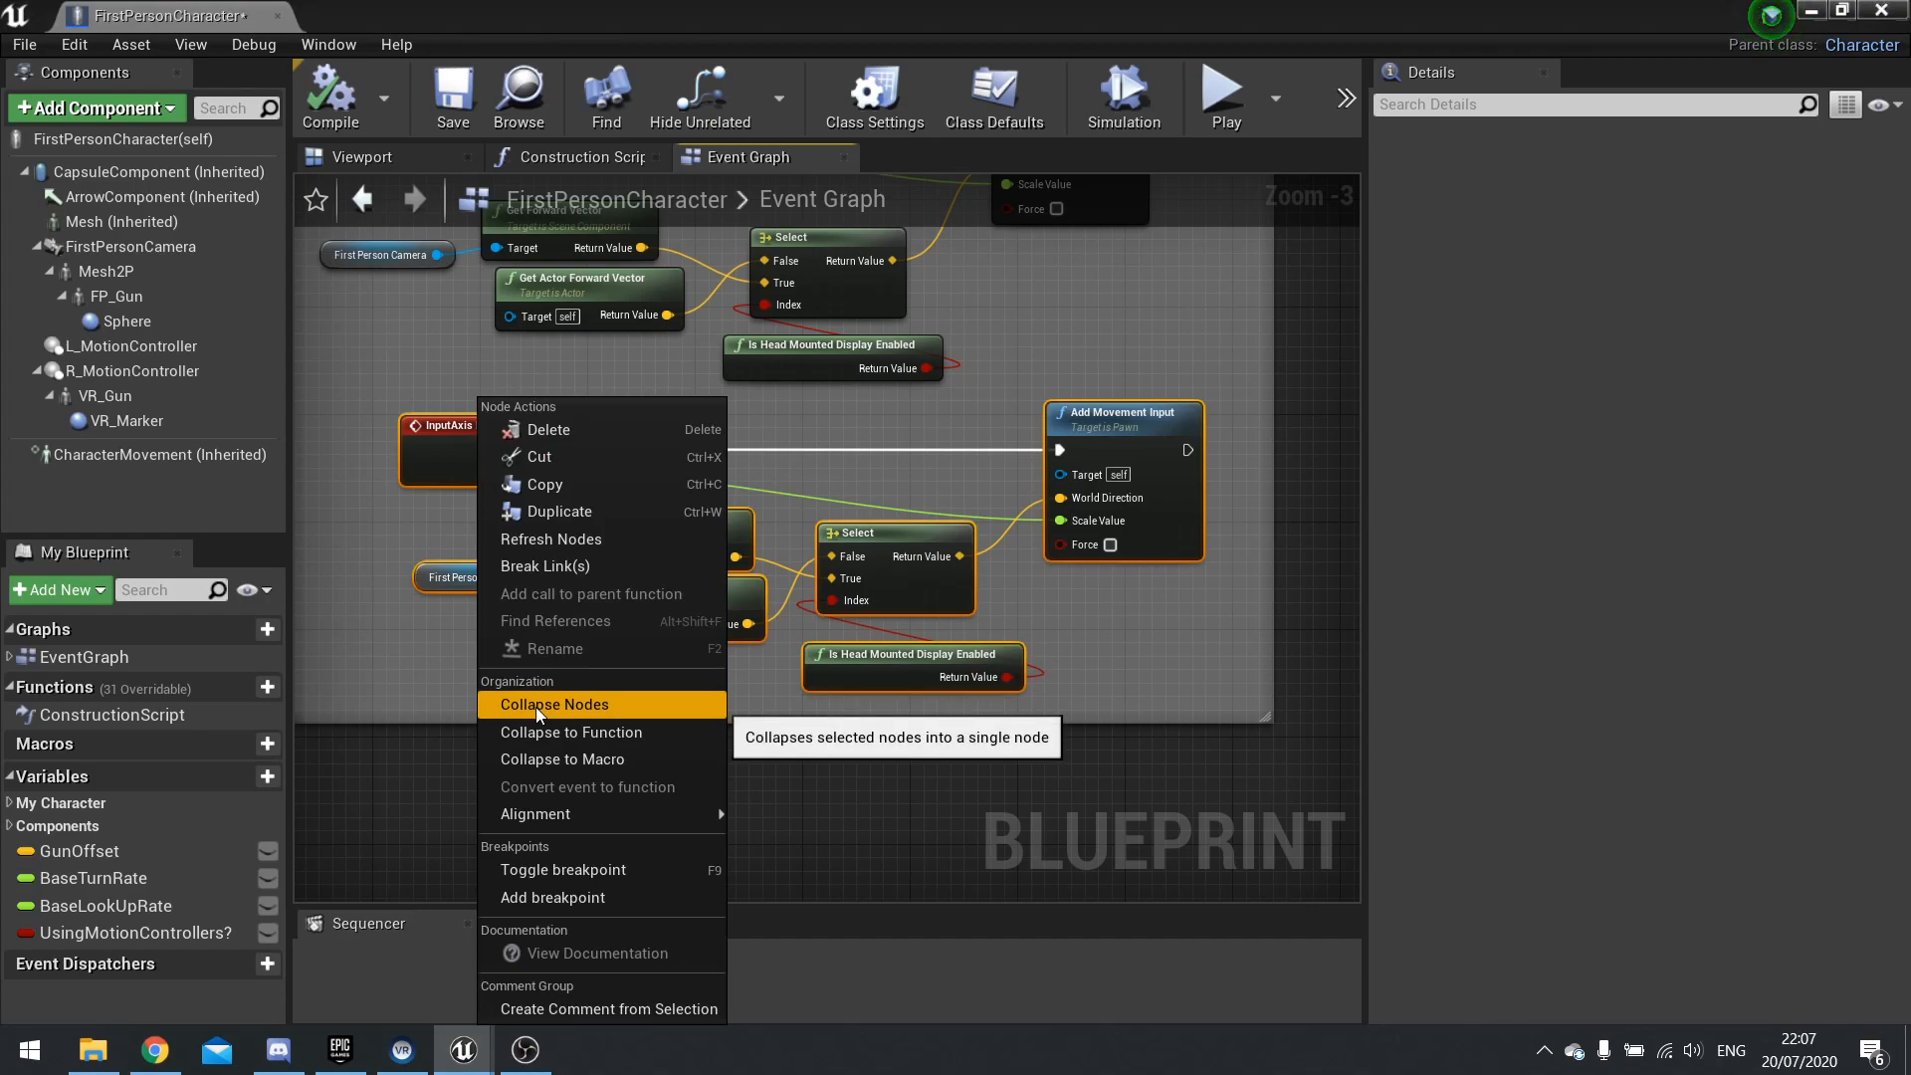
left_click(555, 703)
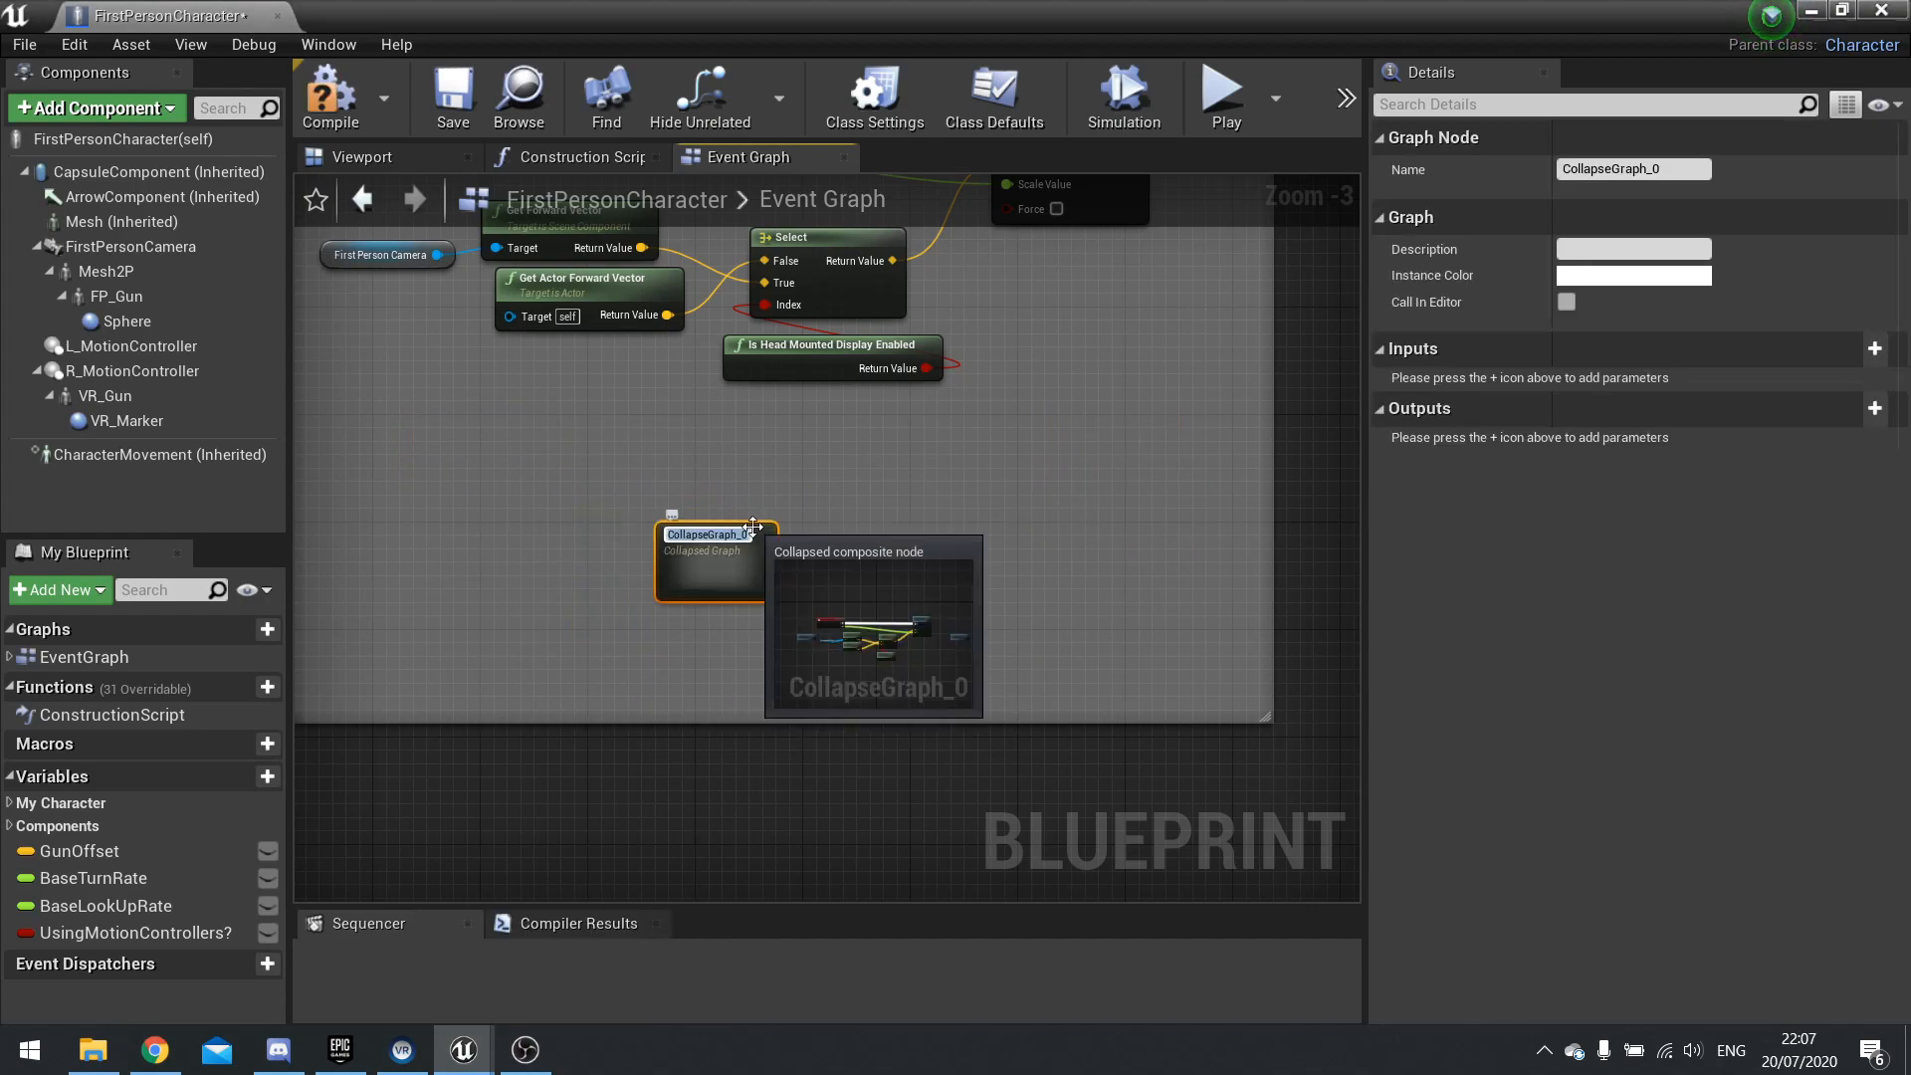
type("MoveRight")
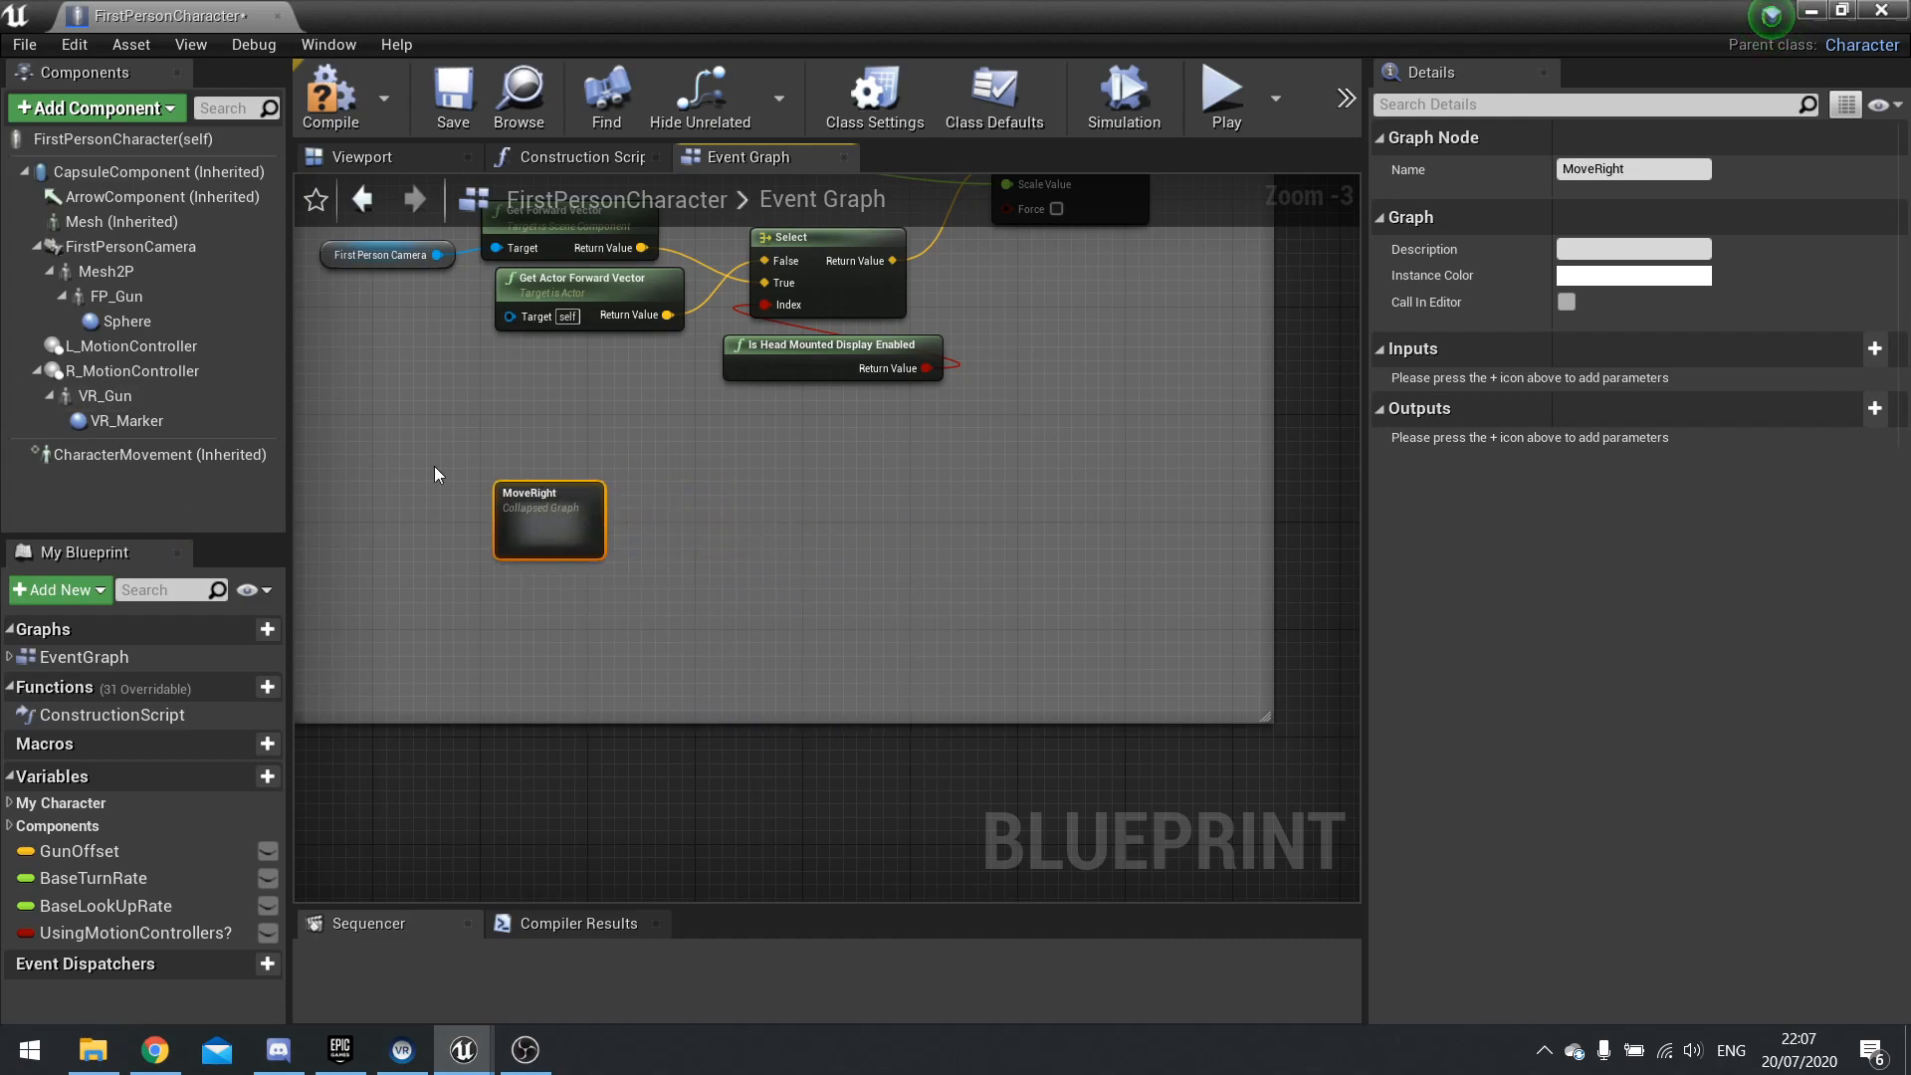
double_click(549, 517)
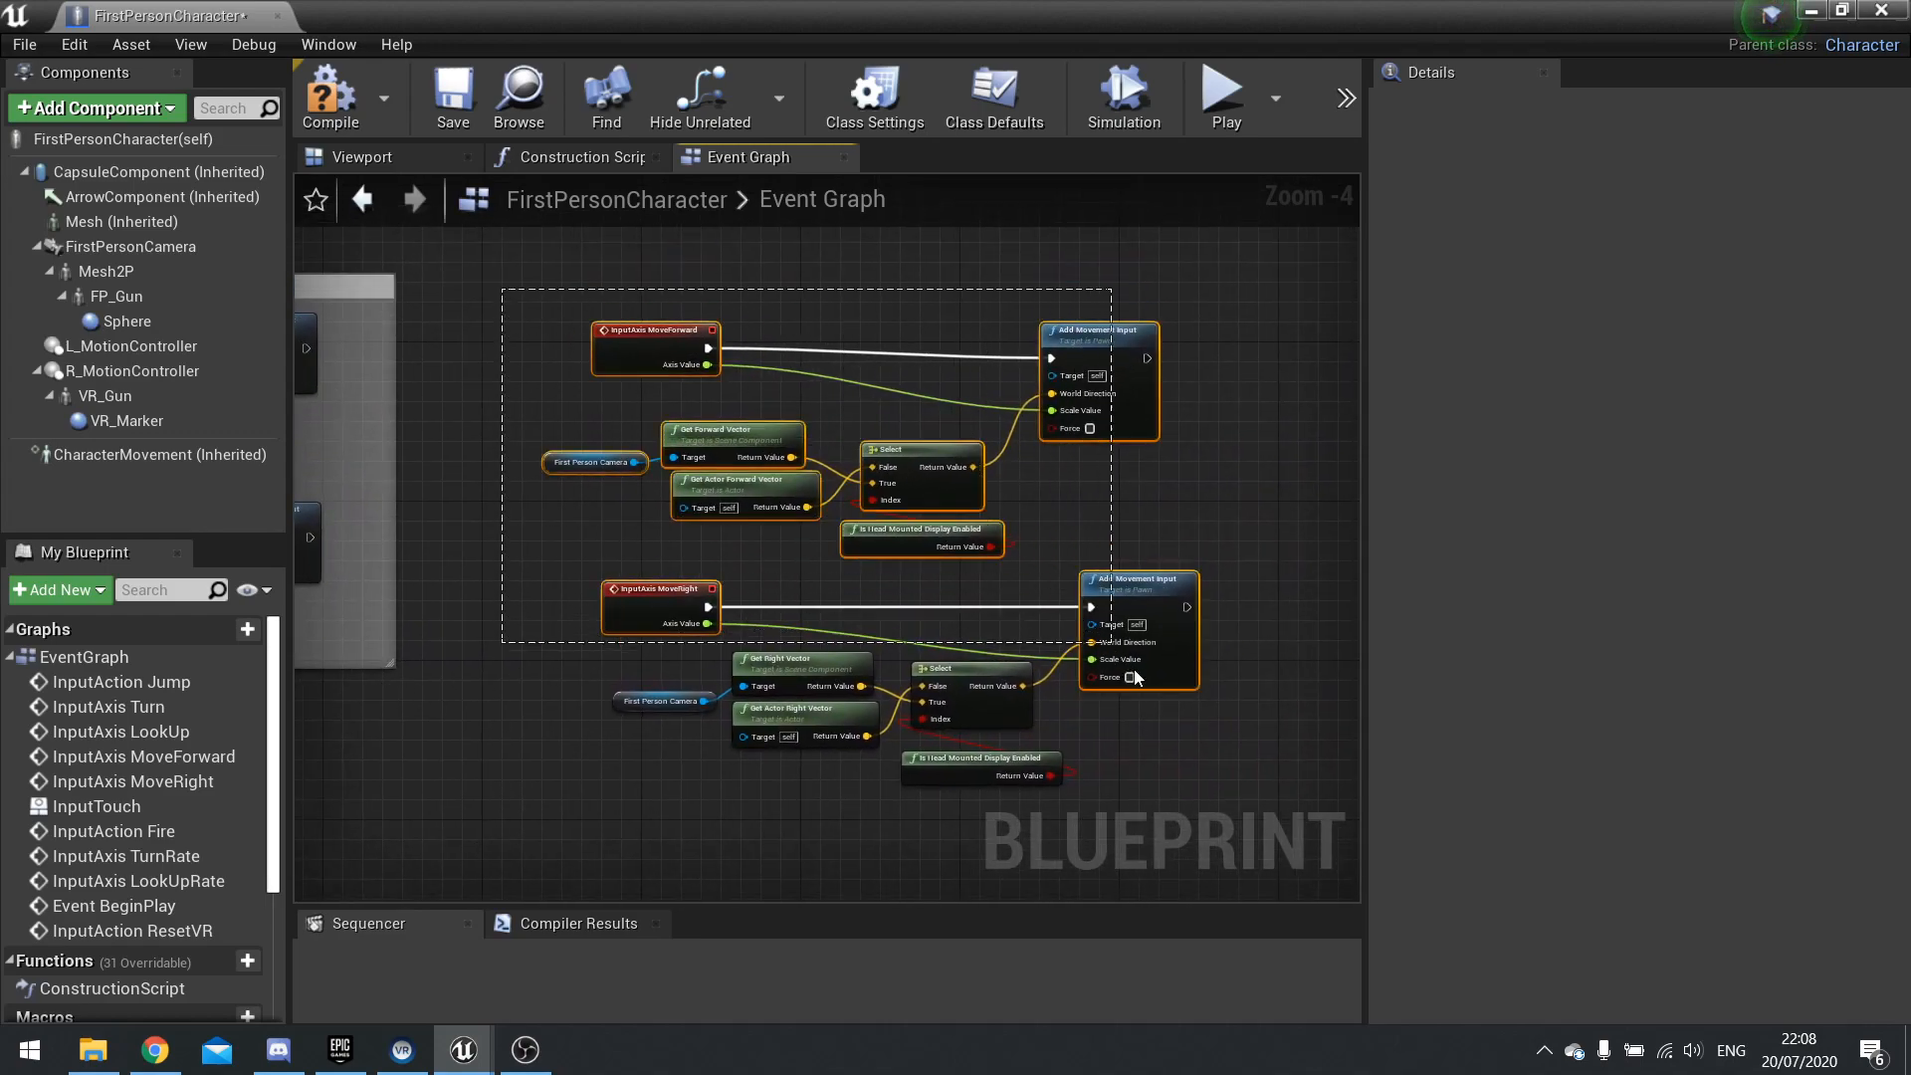
Step: Wrap both movement groups in a comment box titled Movement with Color Bubble enabled
left_click(1246, 802)
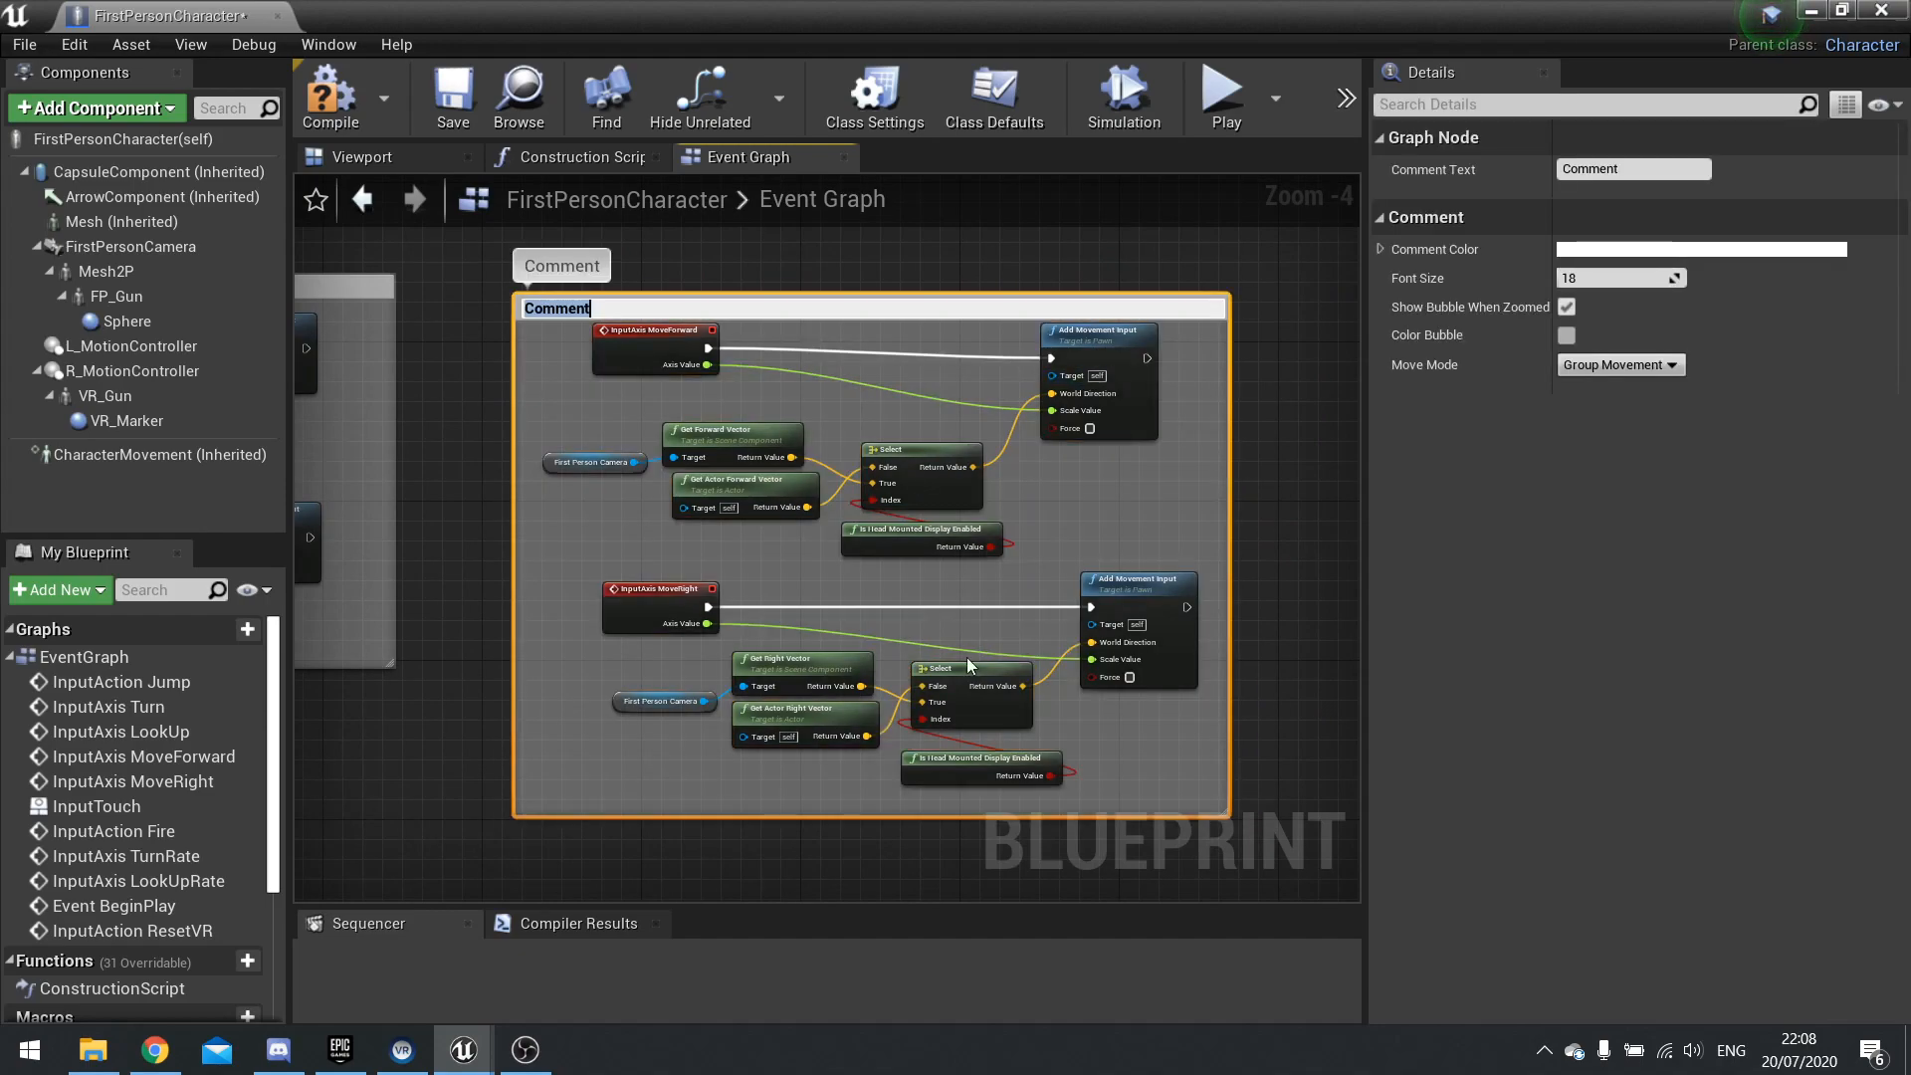
mouse_move(1055, 597)
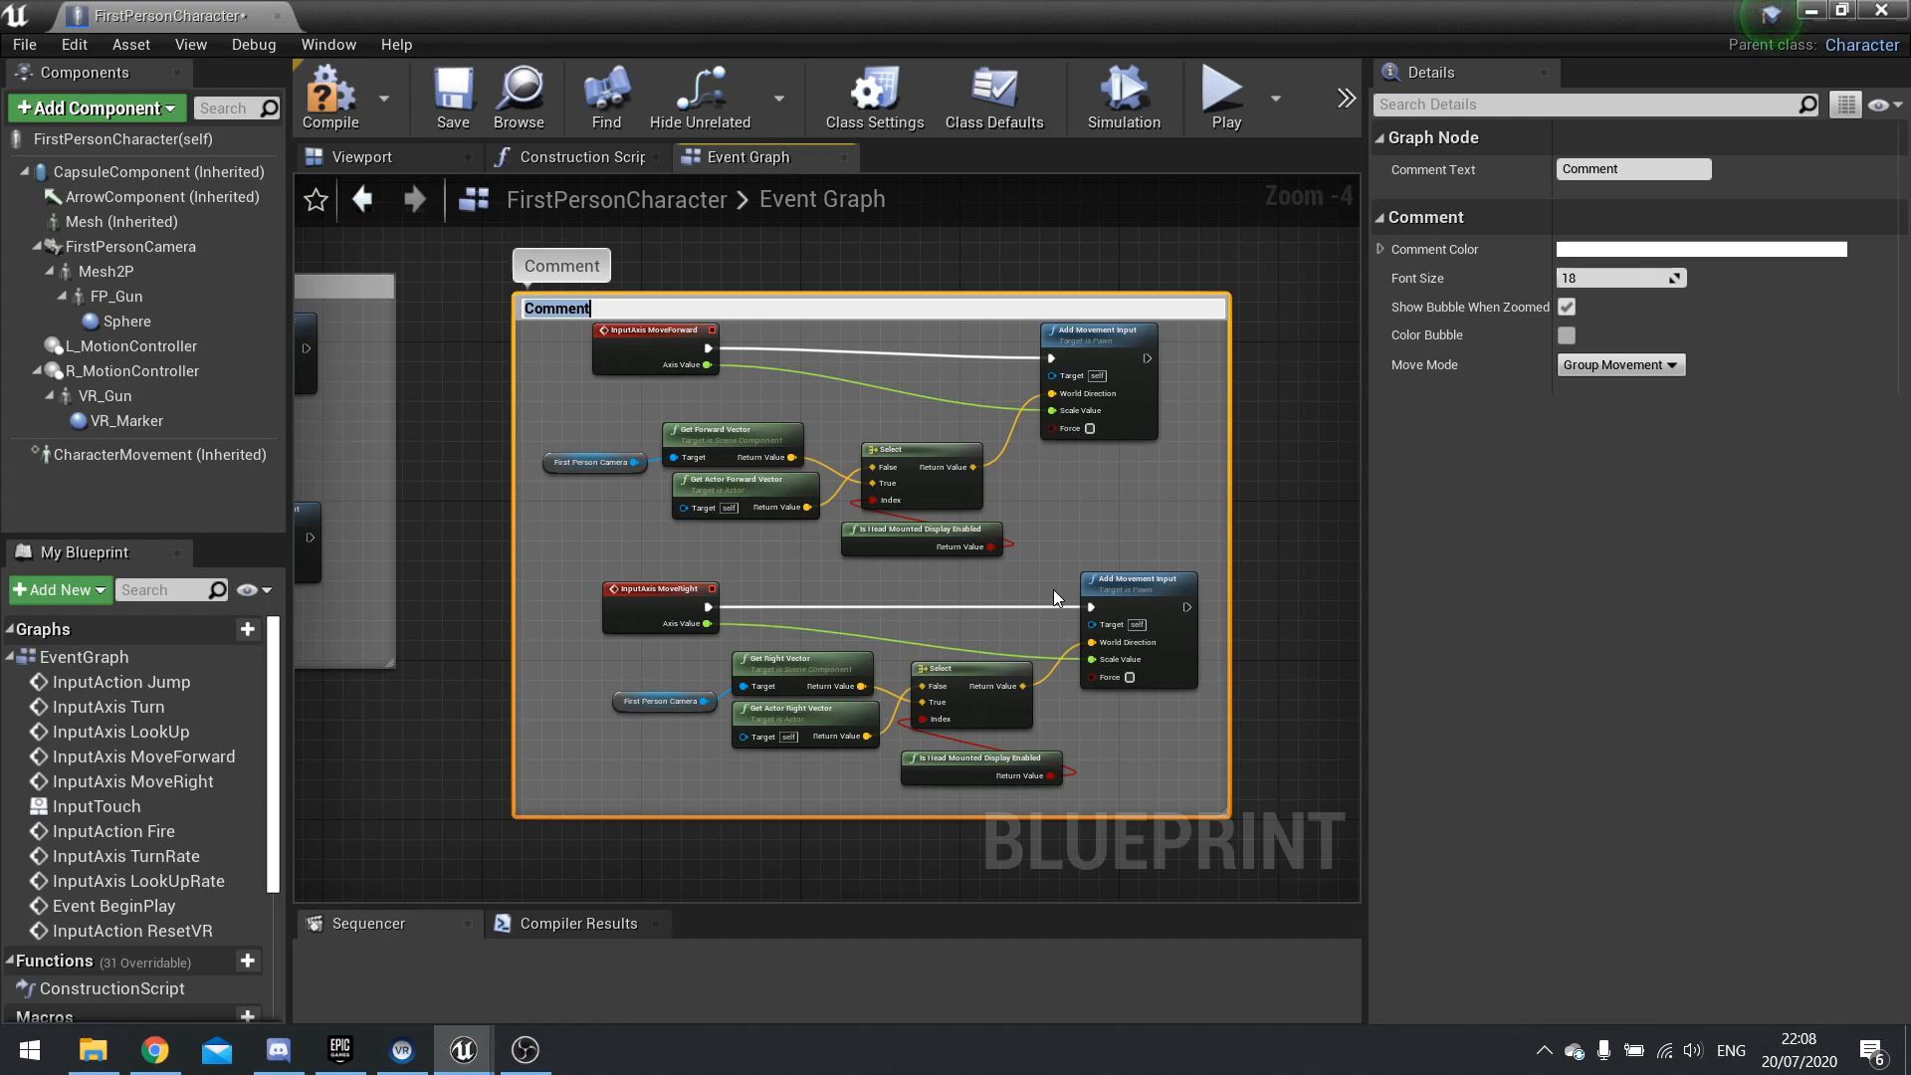
type("Move")
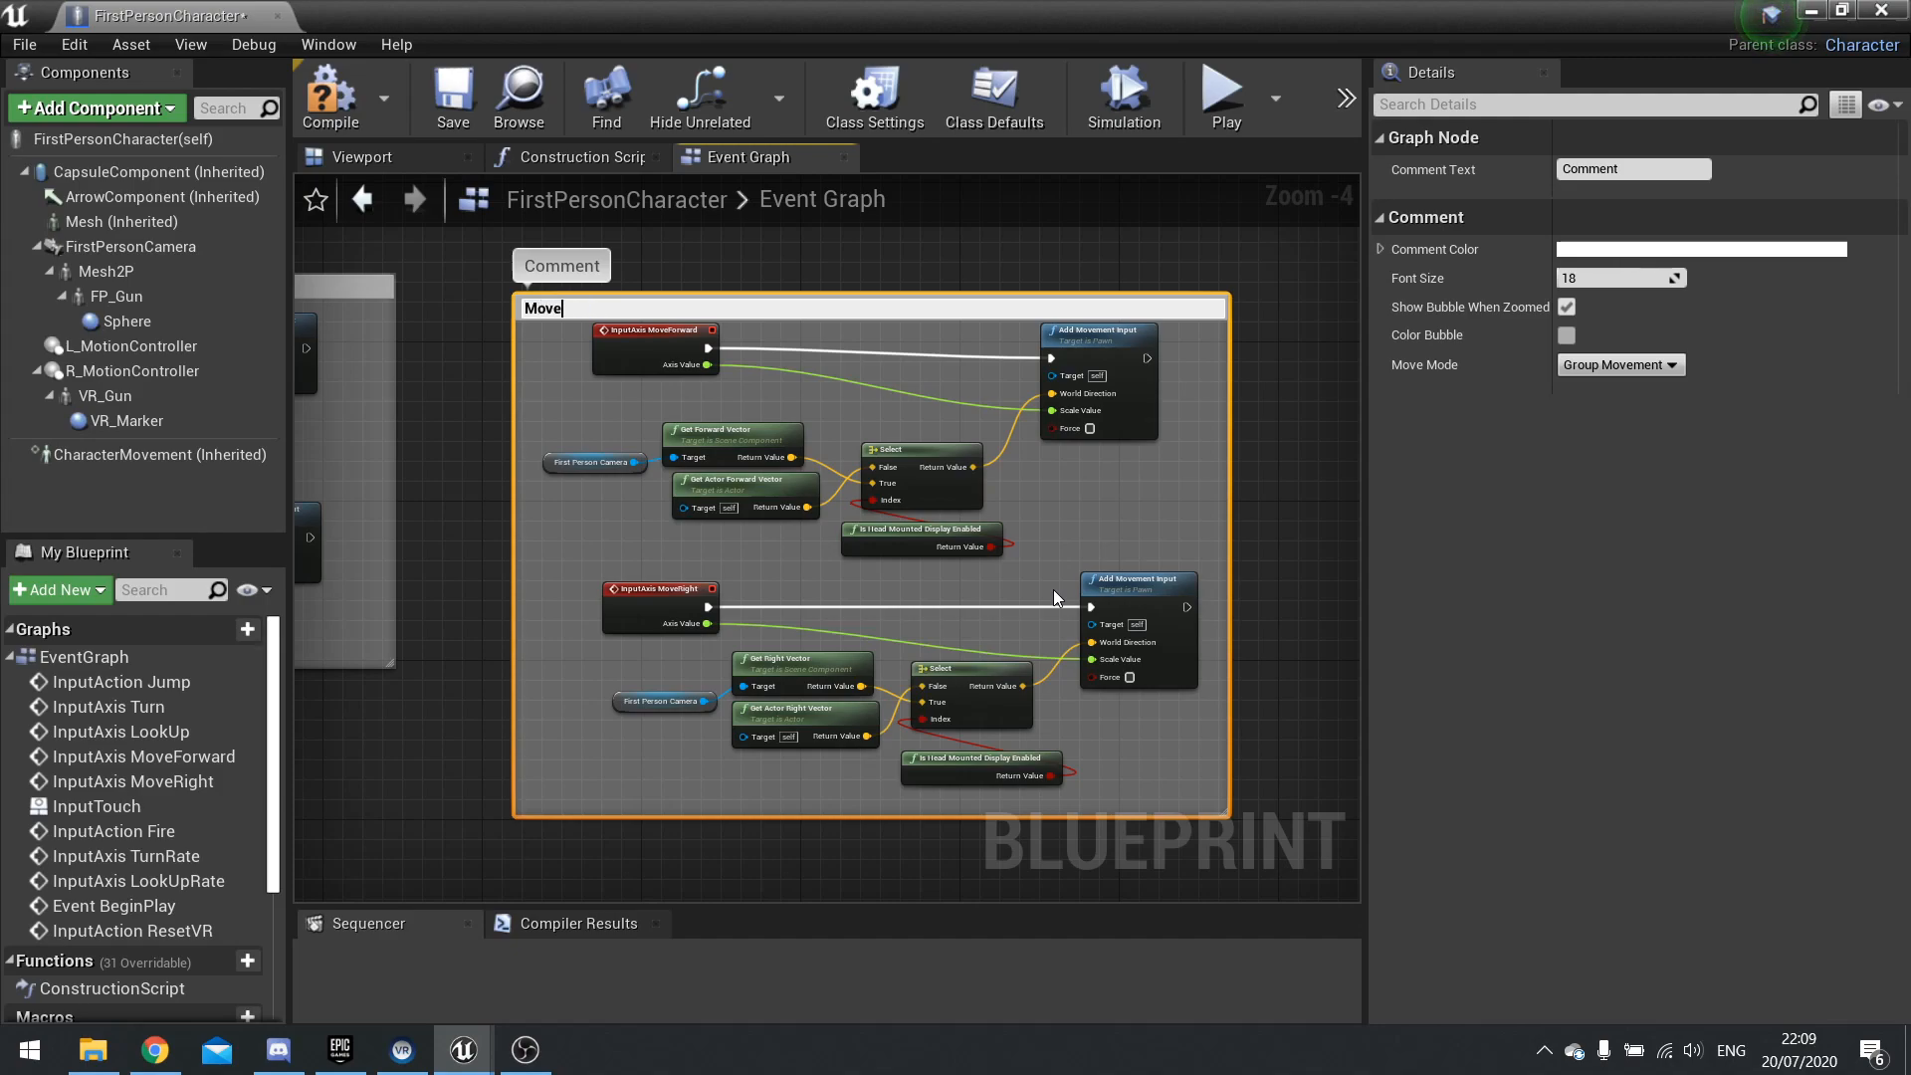
type("Movement")
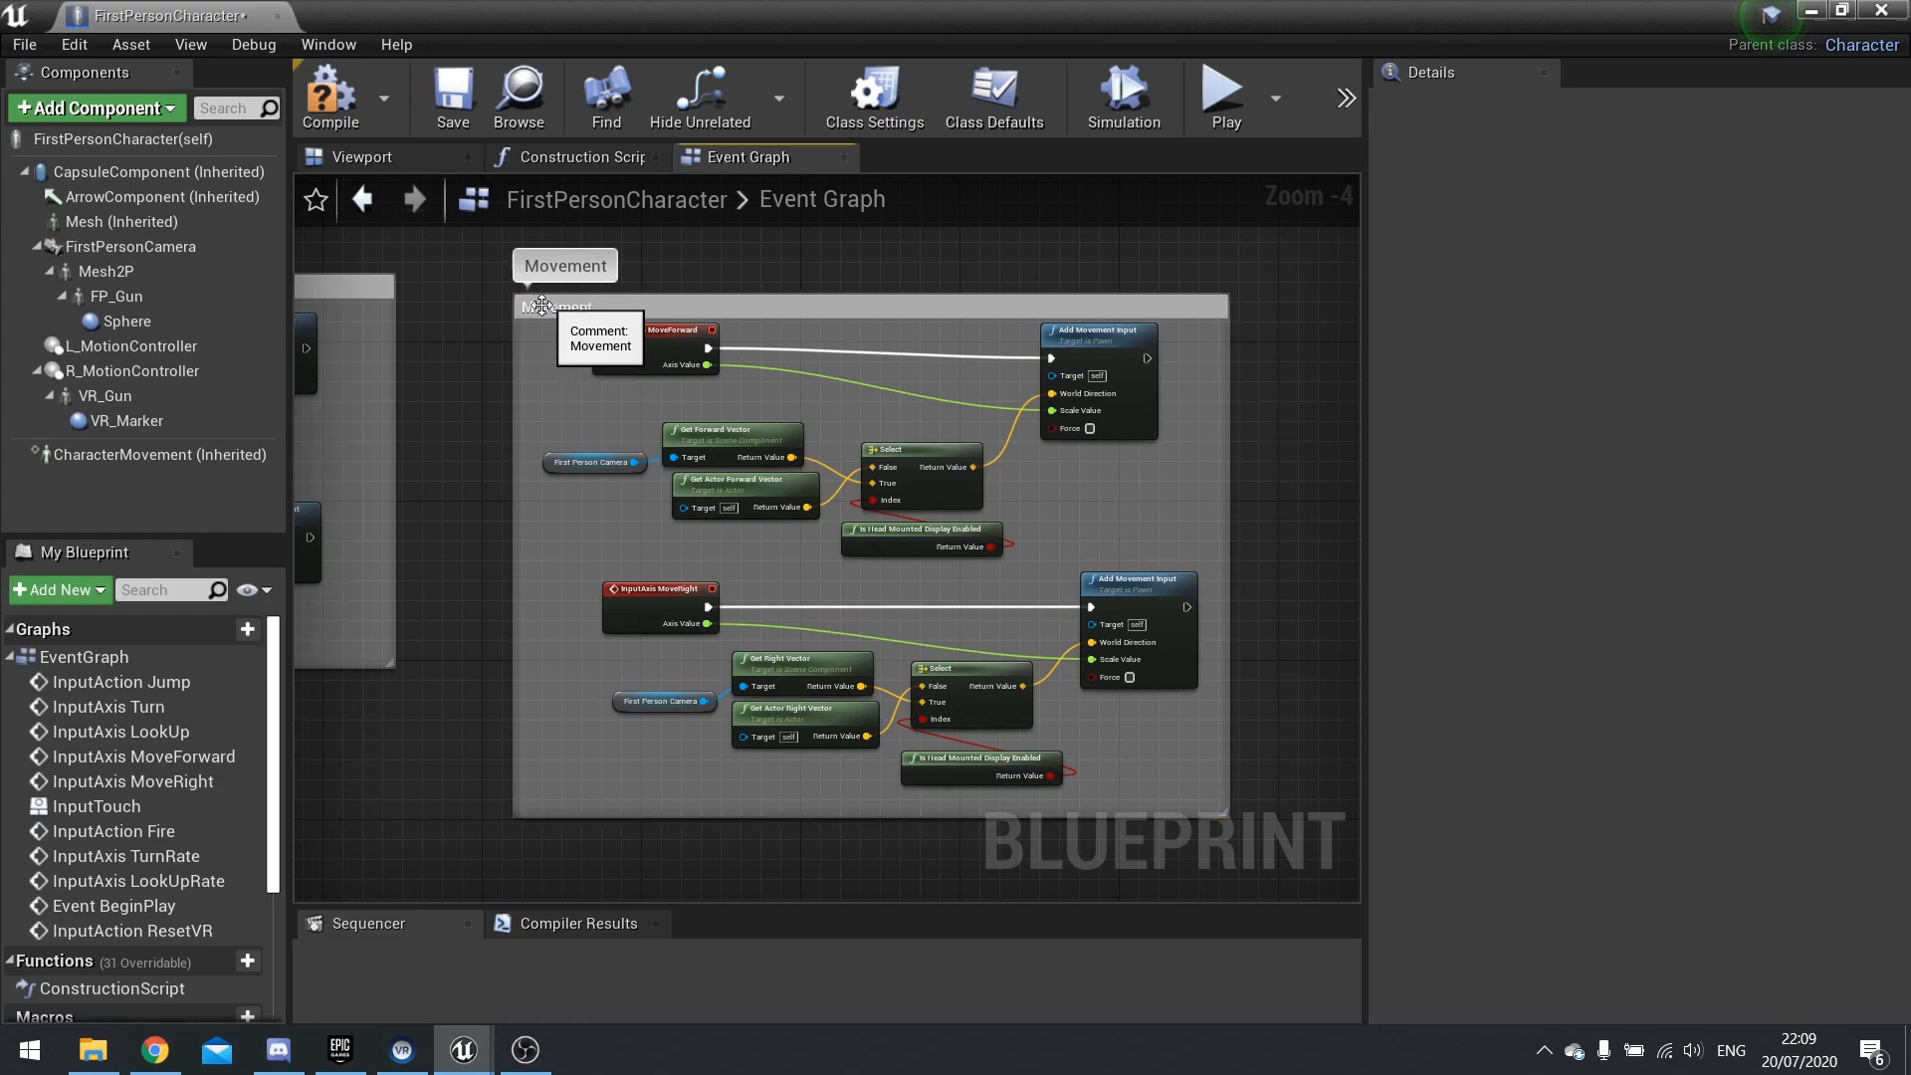
left_click(563, 264)
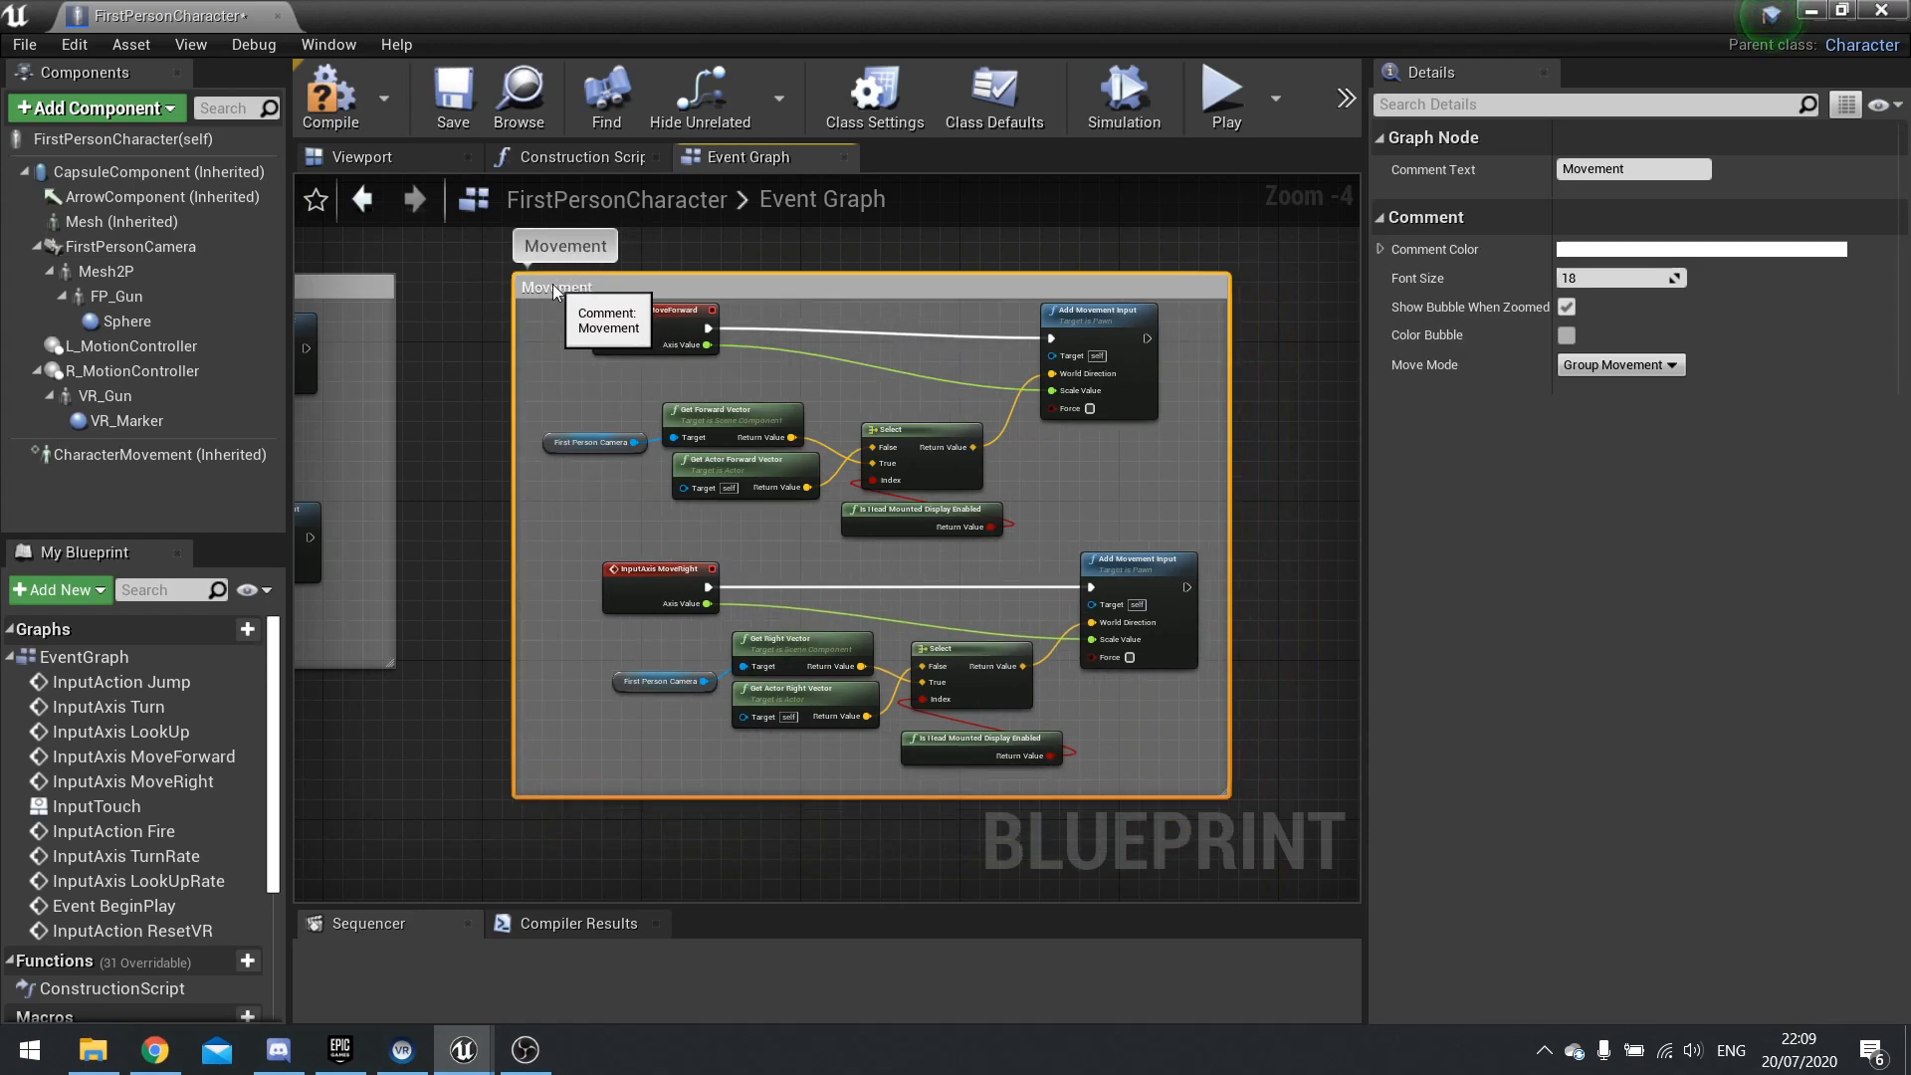
mouse_move(1461, 279)
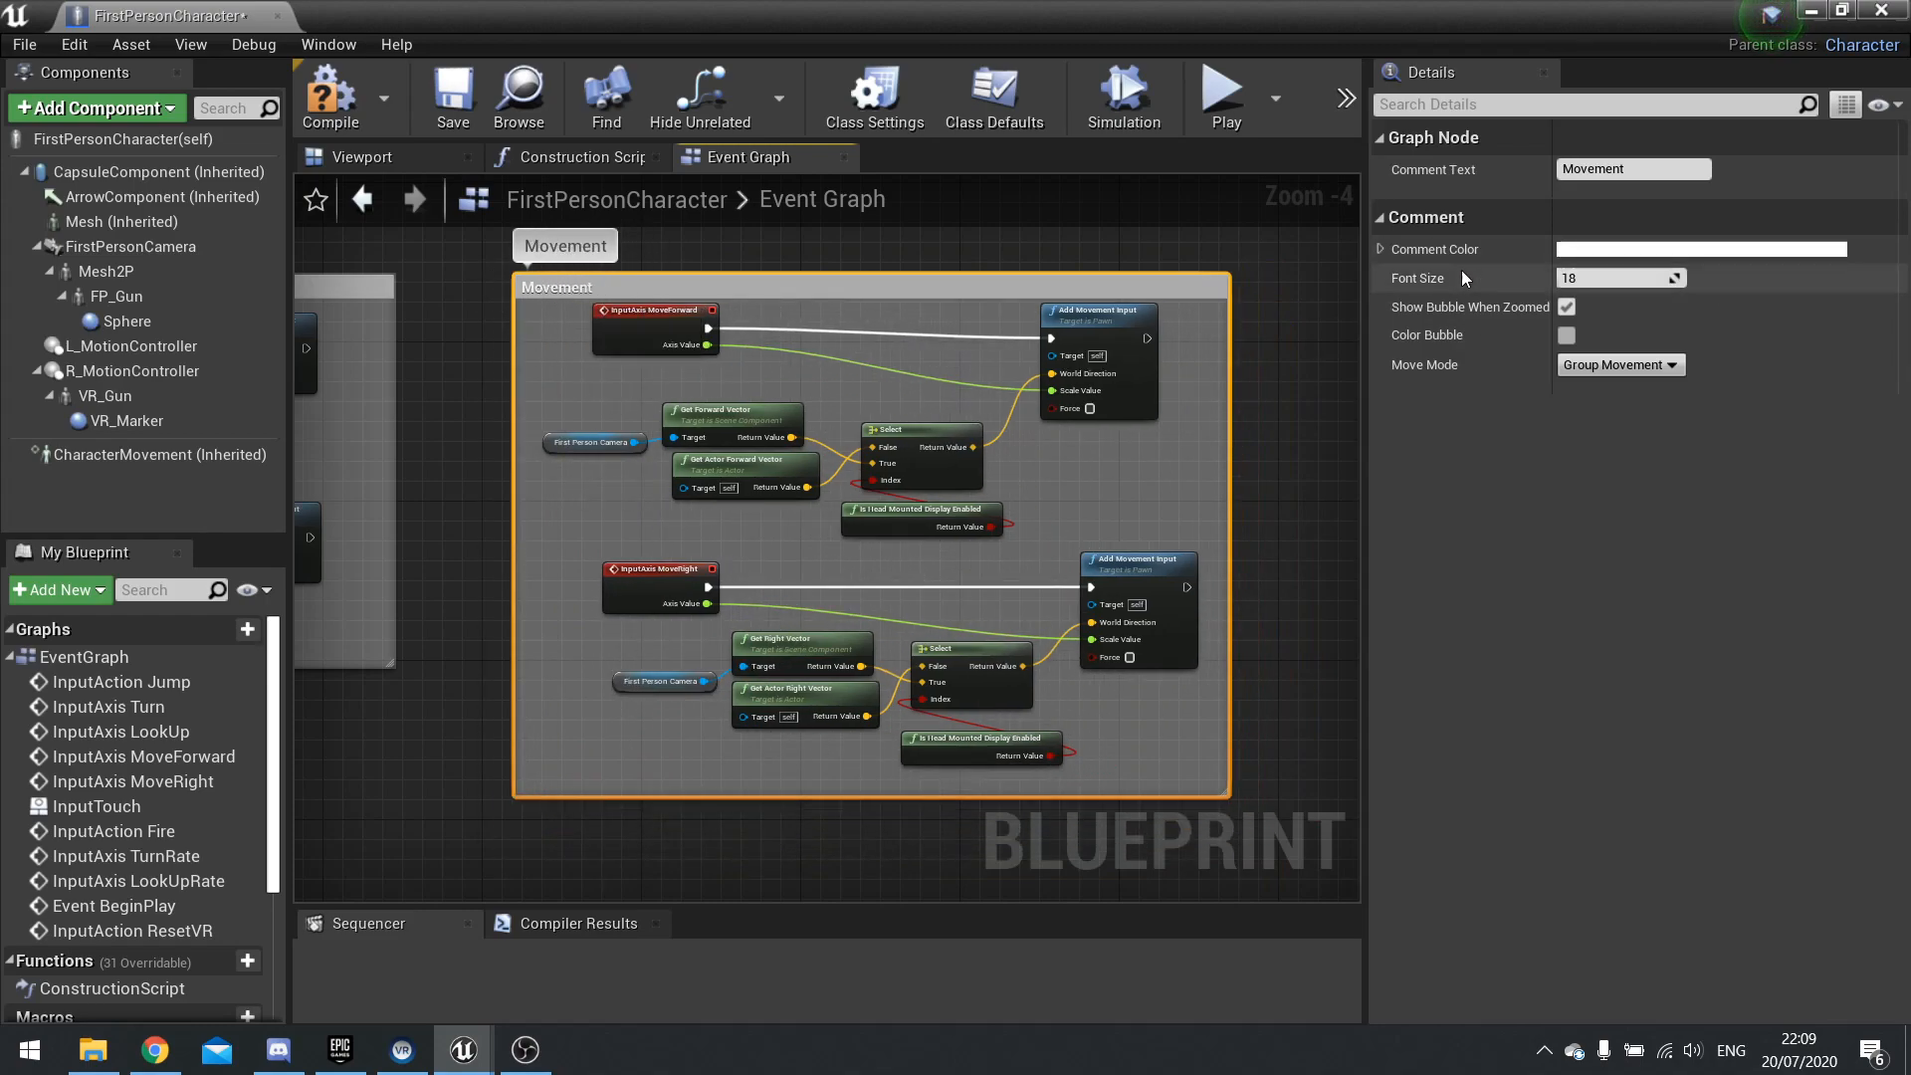
left_click(1632, 167)
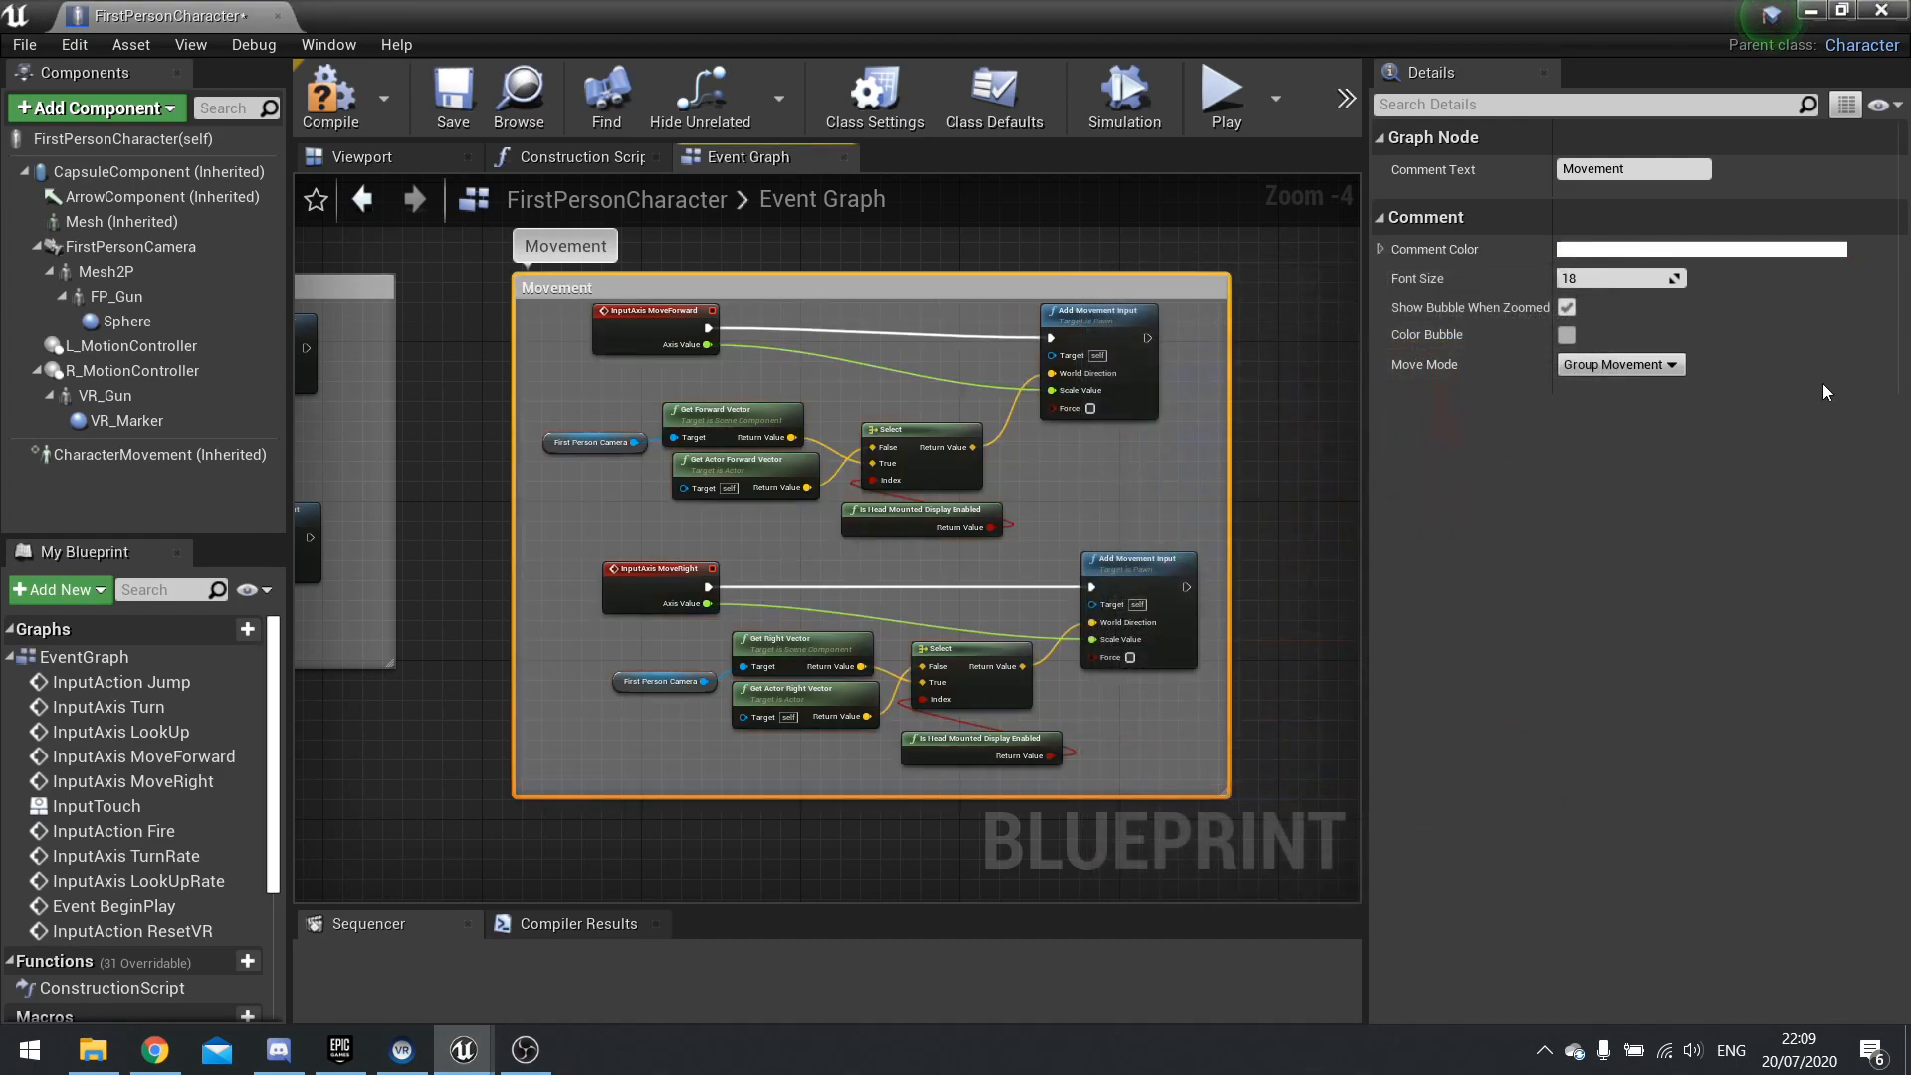
left_click(1566, 334)
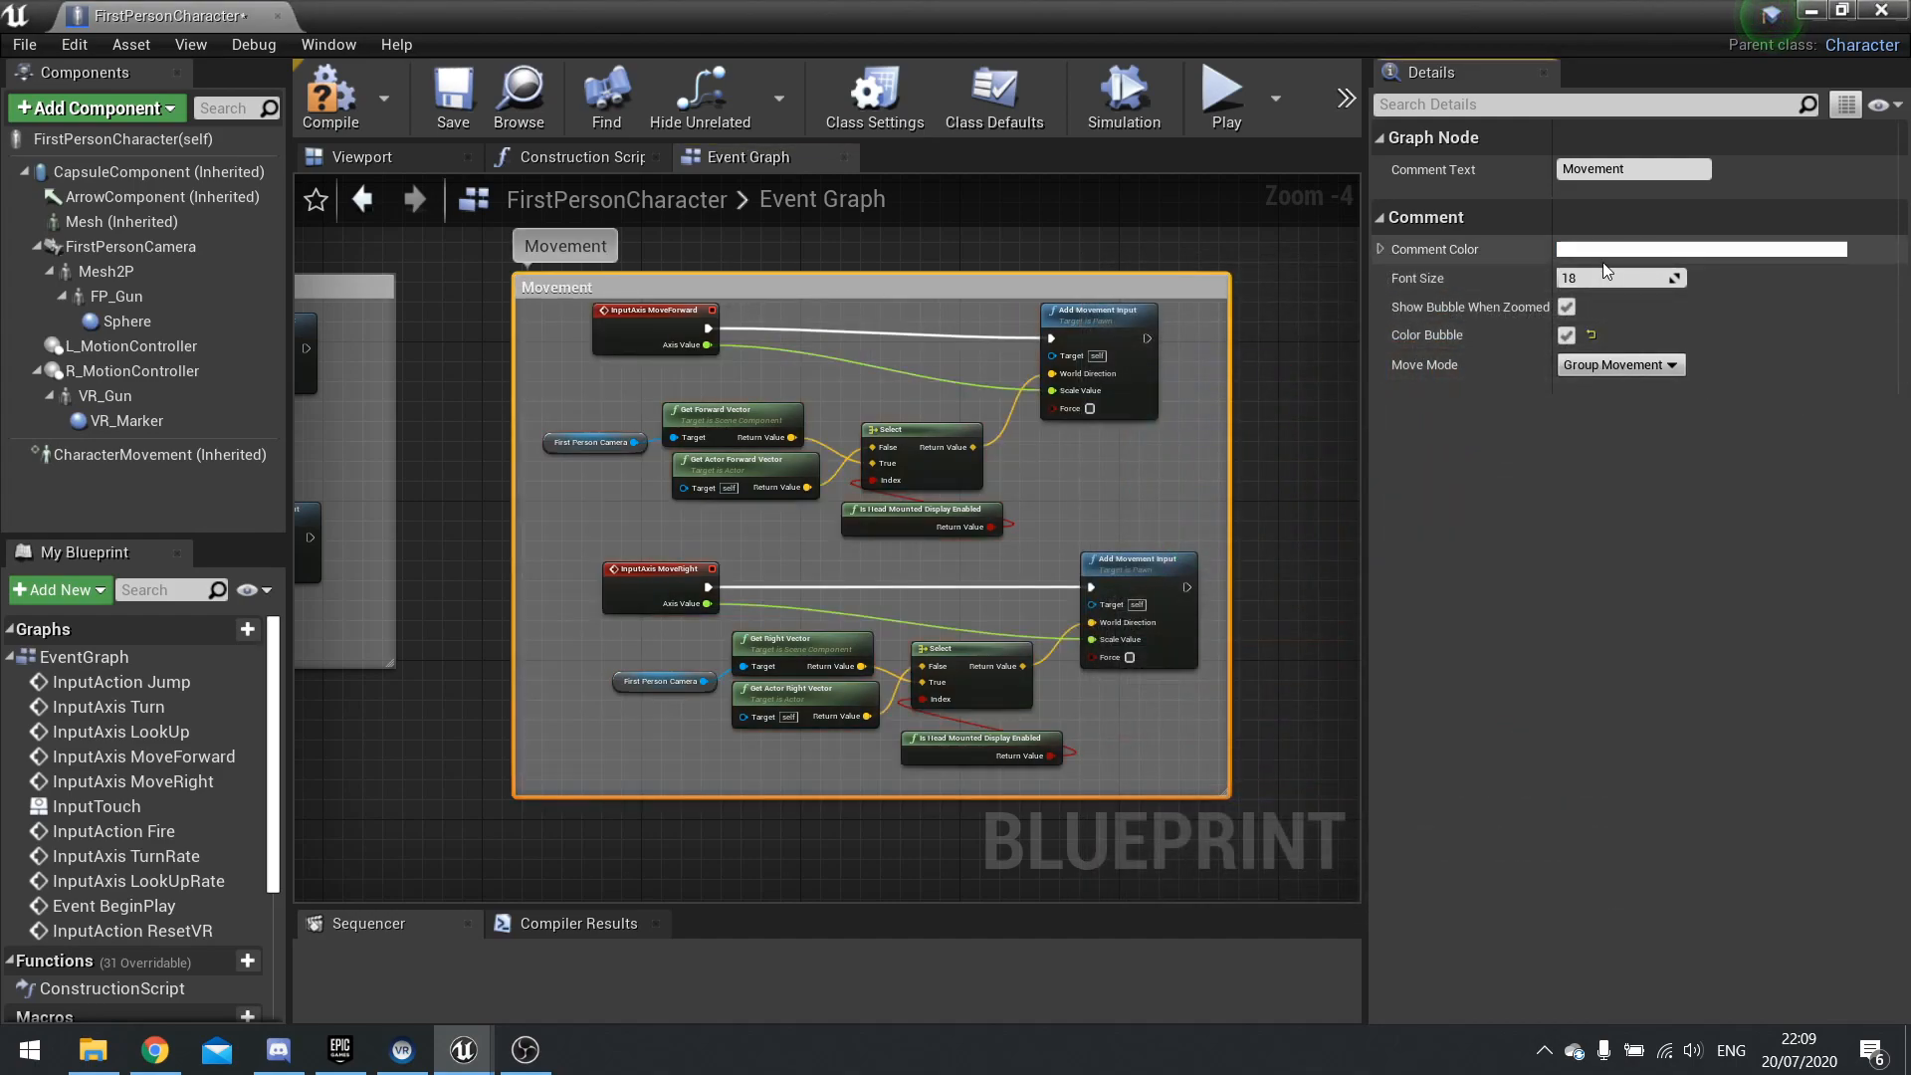
Step: Pick a comment colour, turn Color Bubble off and set Move Mode to Comment
left_click(1698, 249)
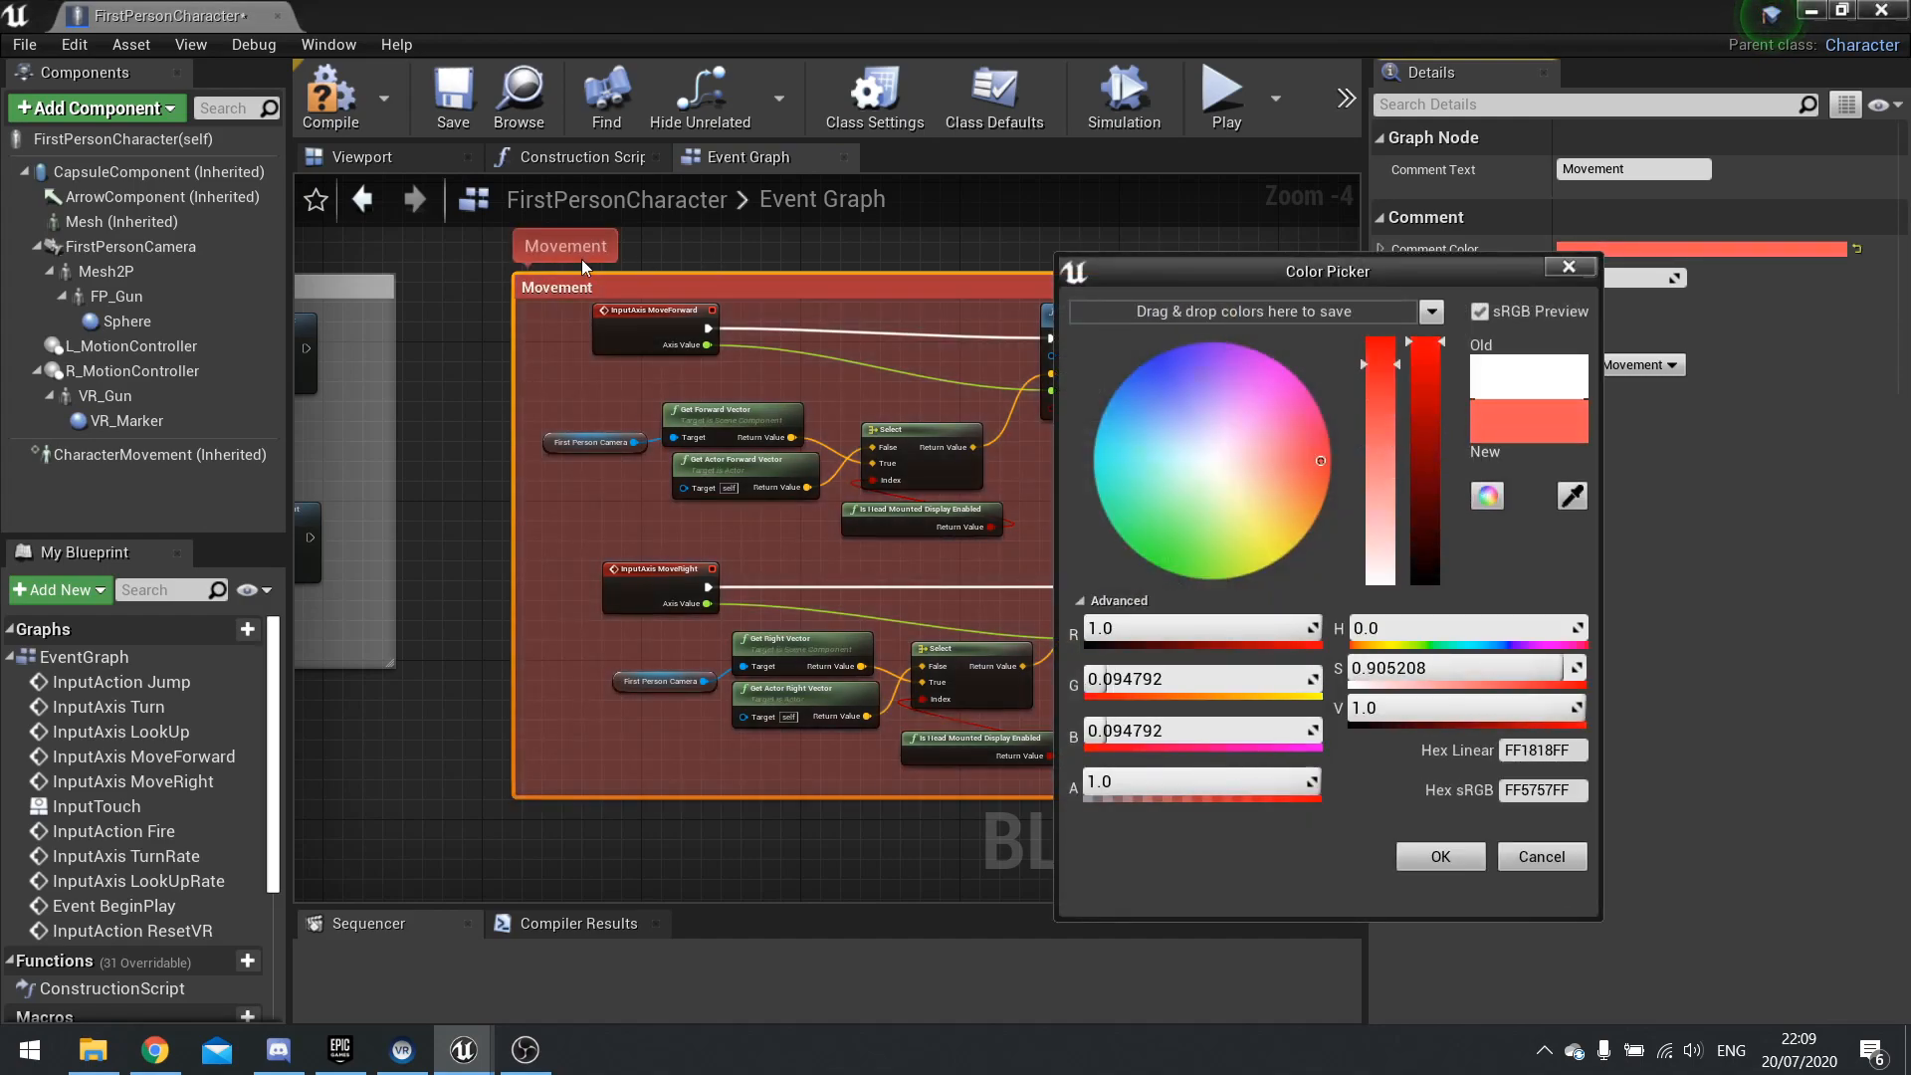
left_click(1437, 856)
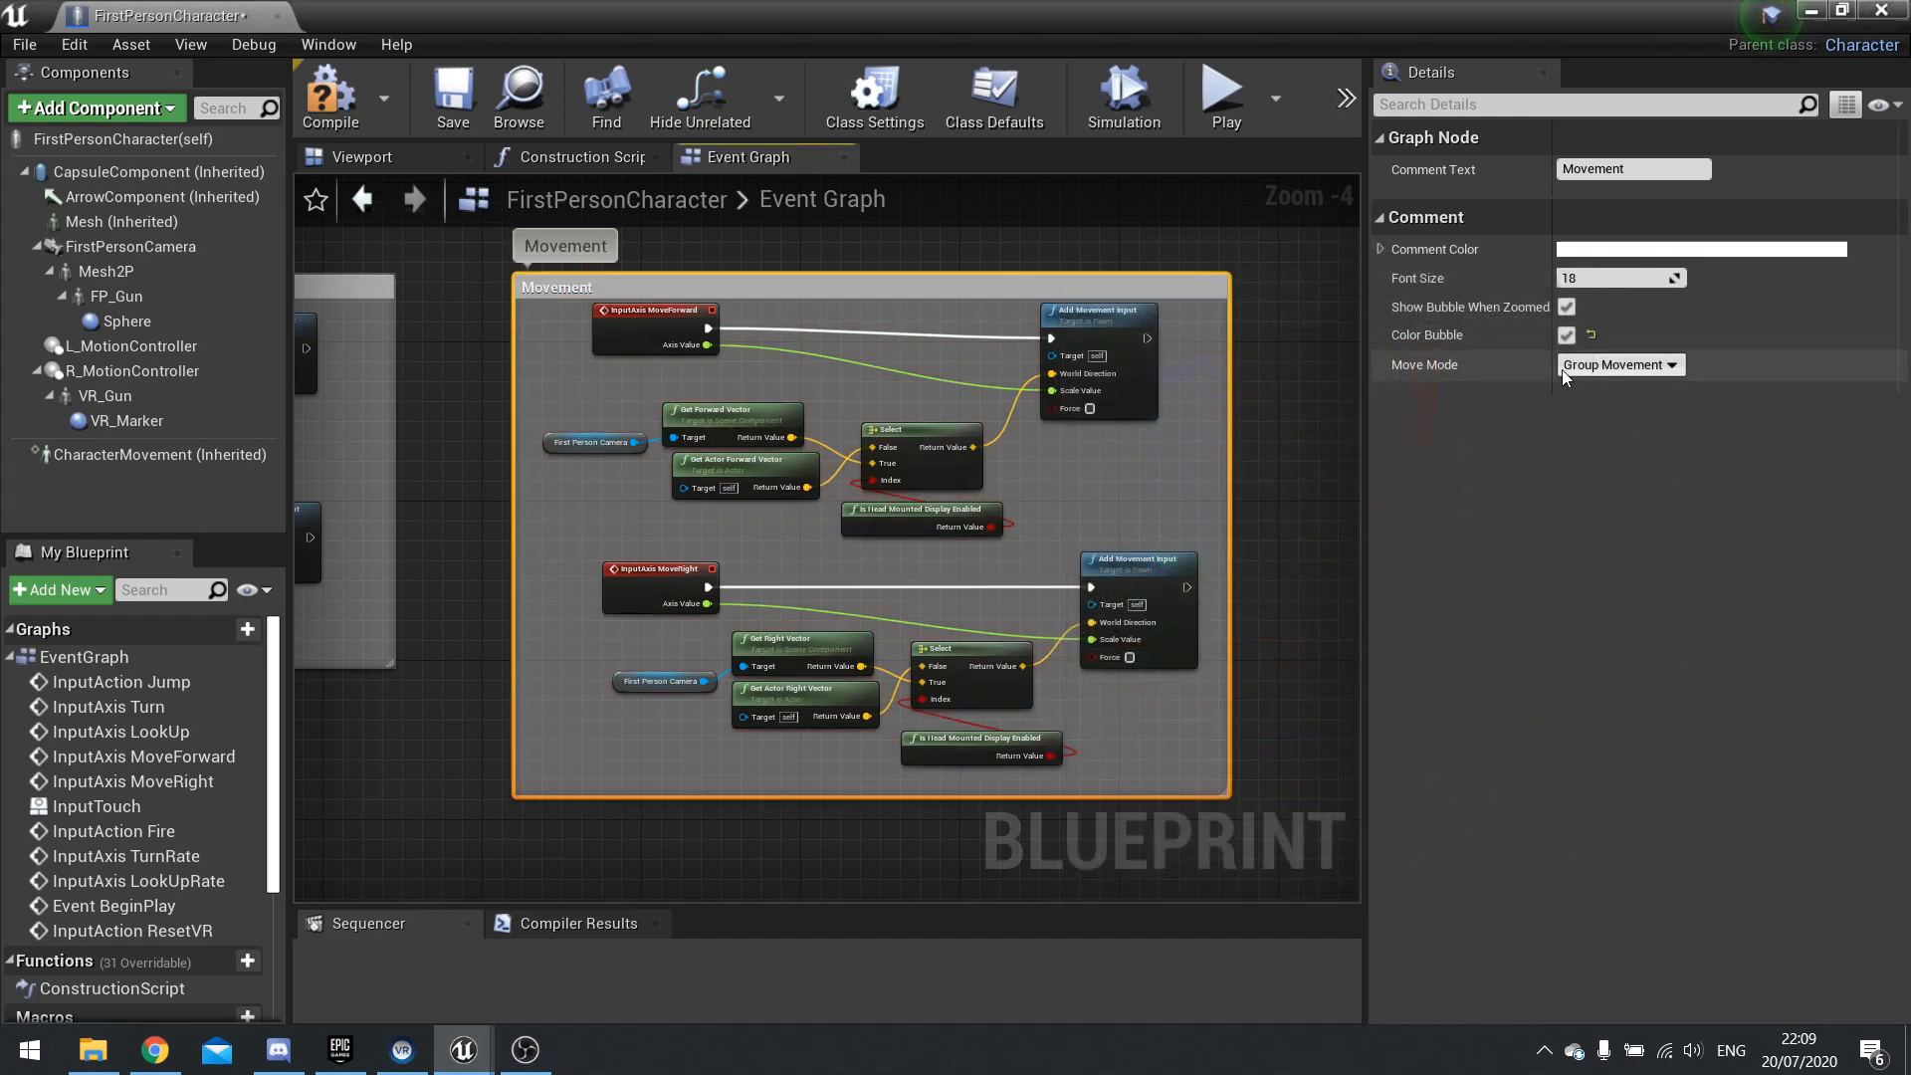
left_click(1566, 335)
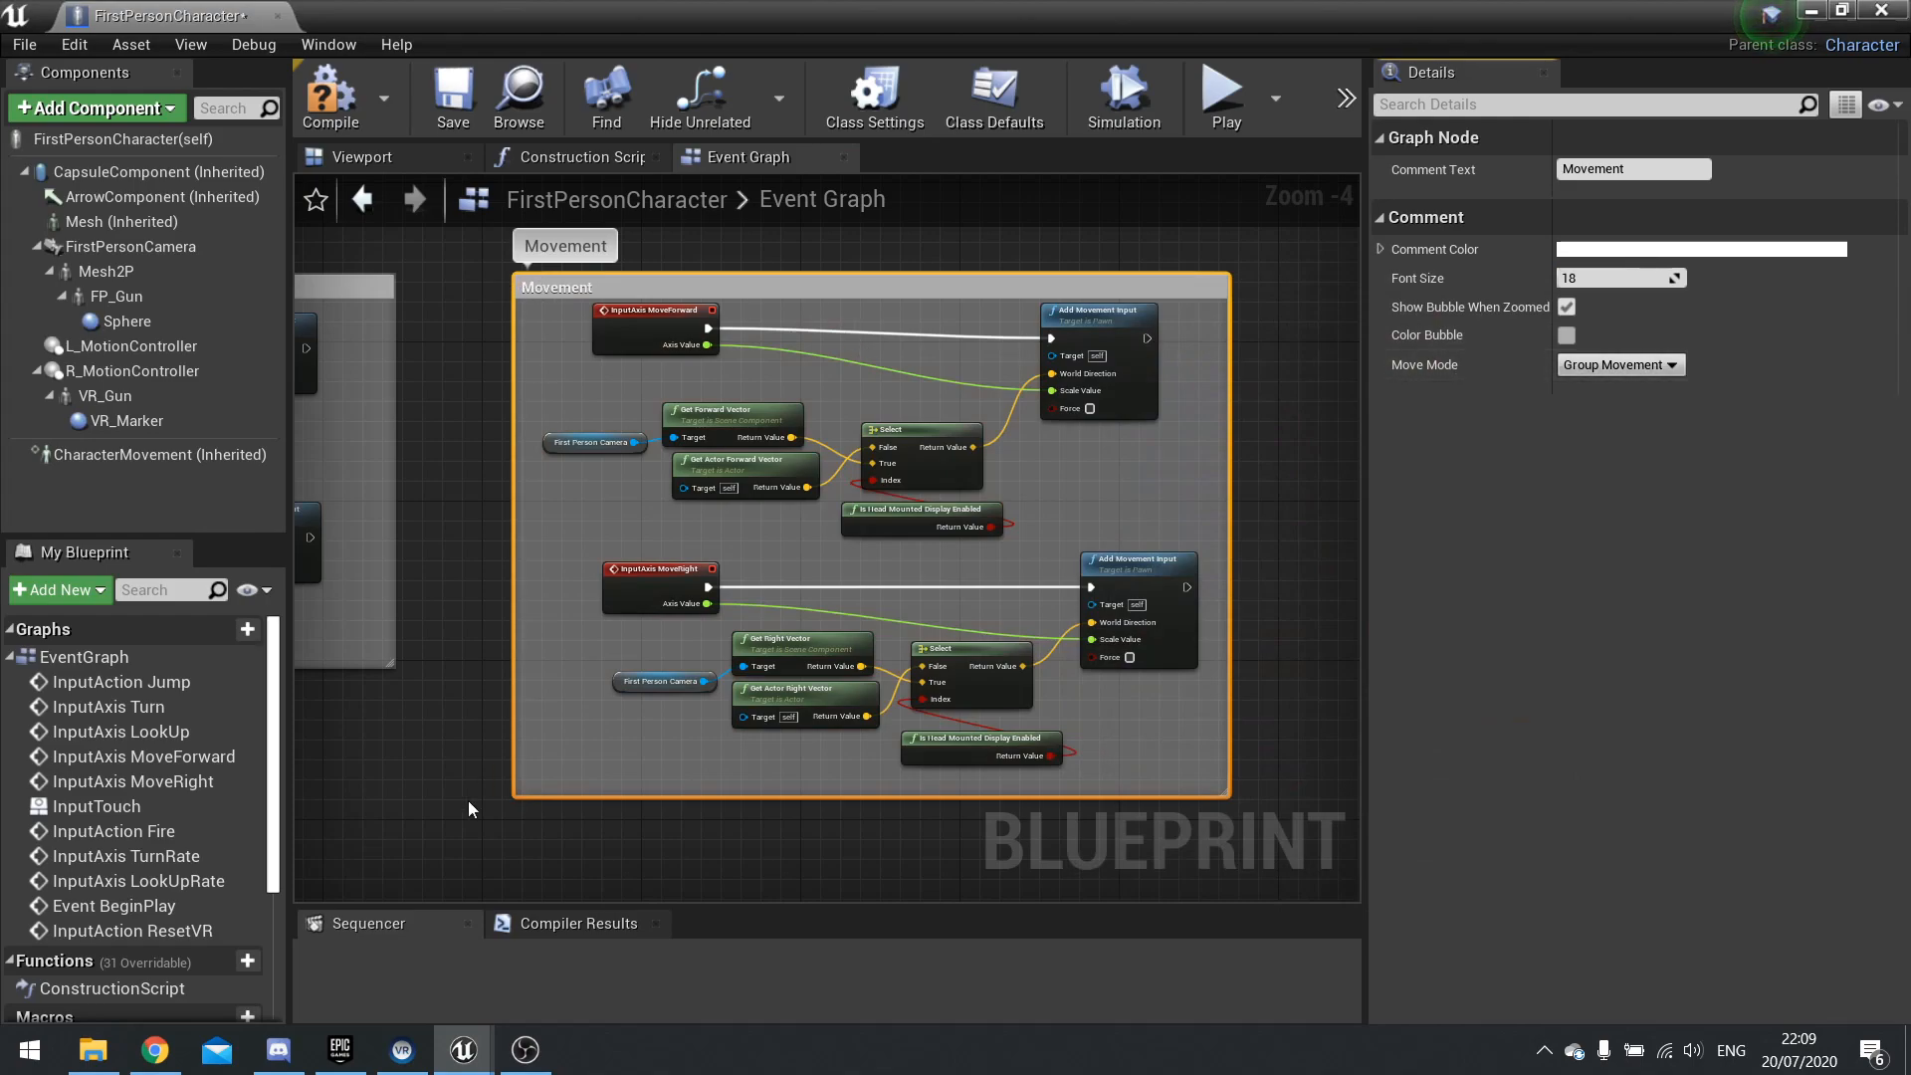
left_click(1618, 364)
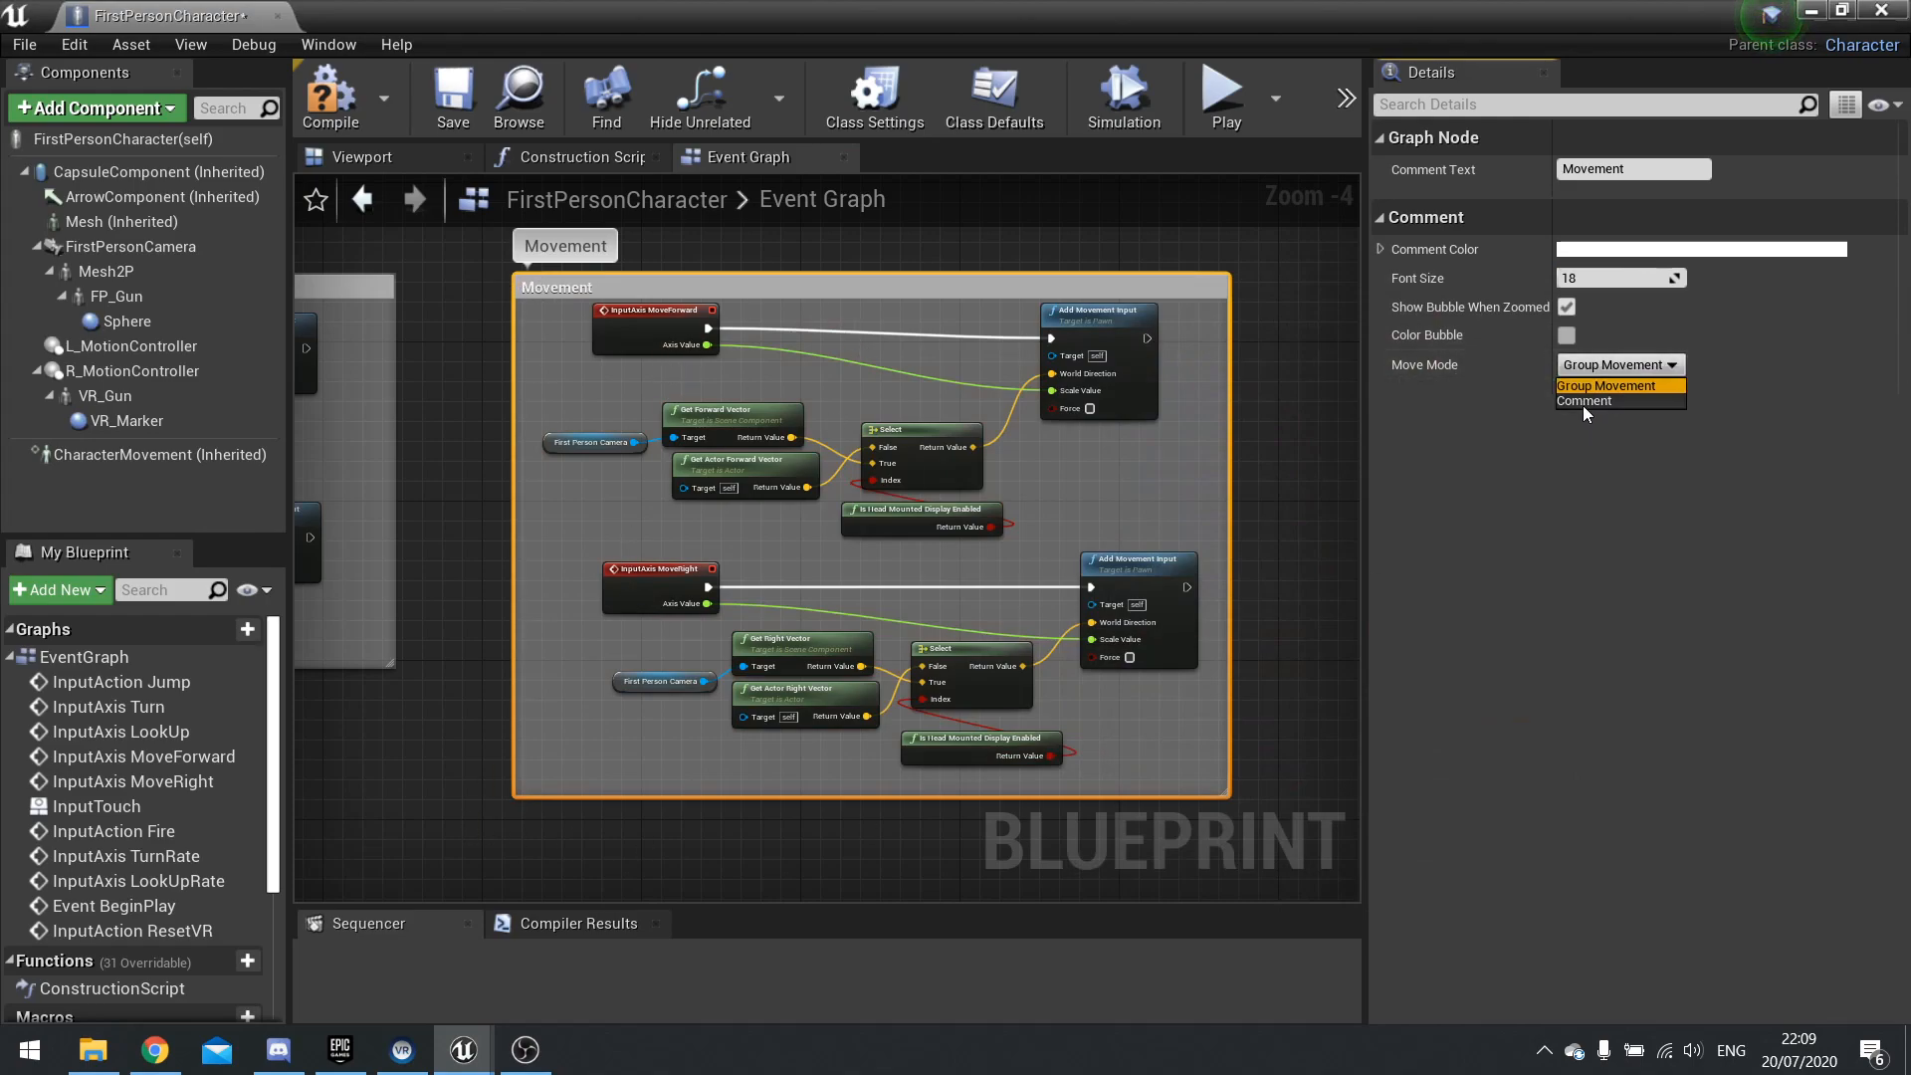
left_click(1582, 400)
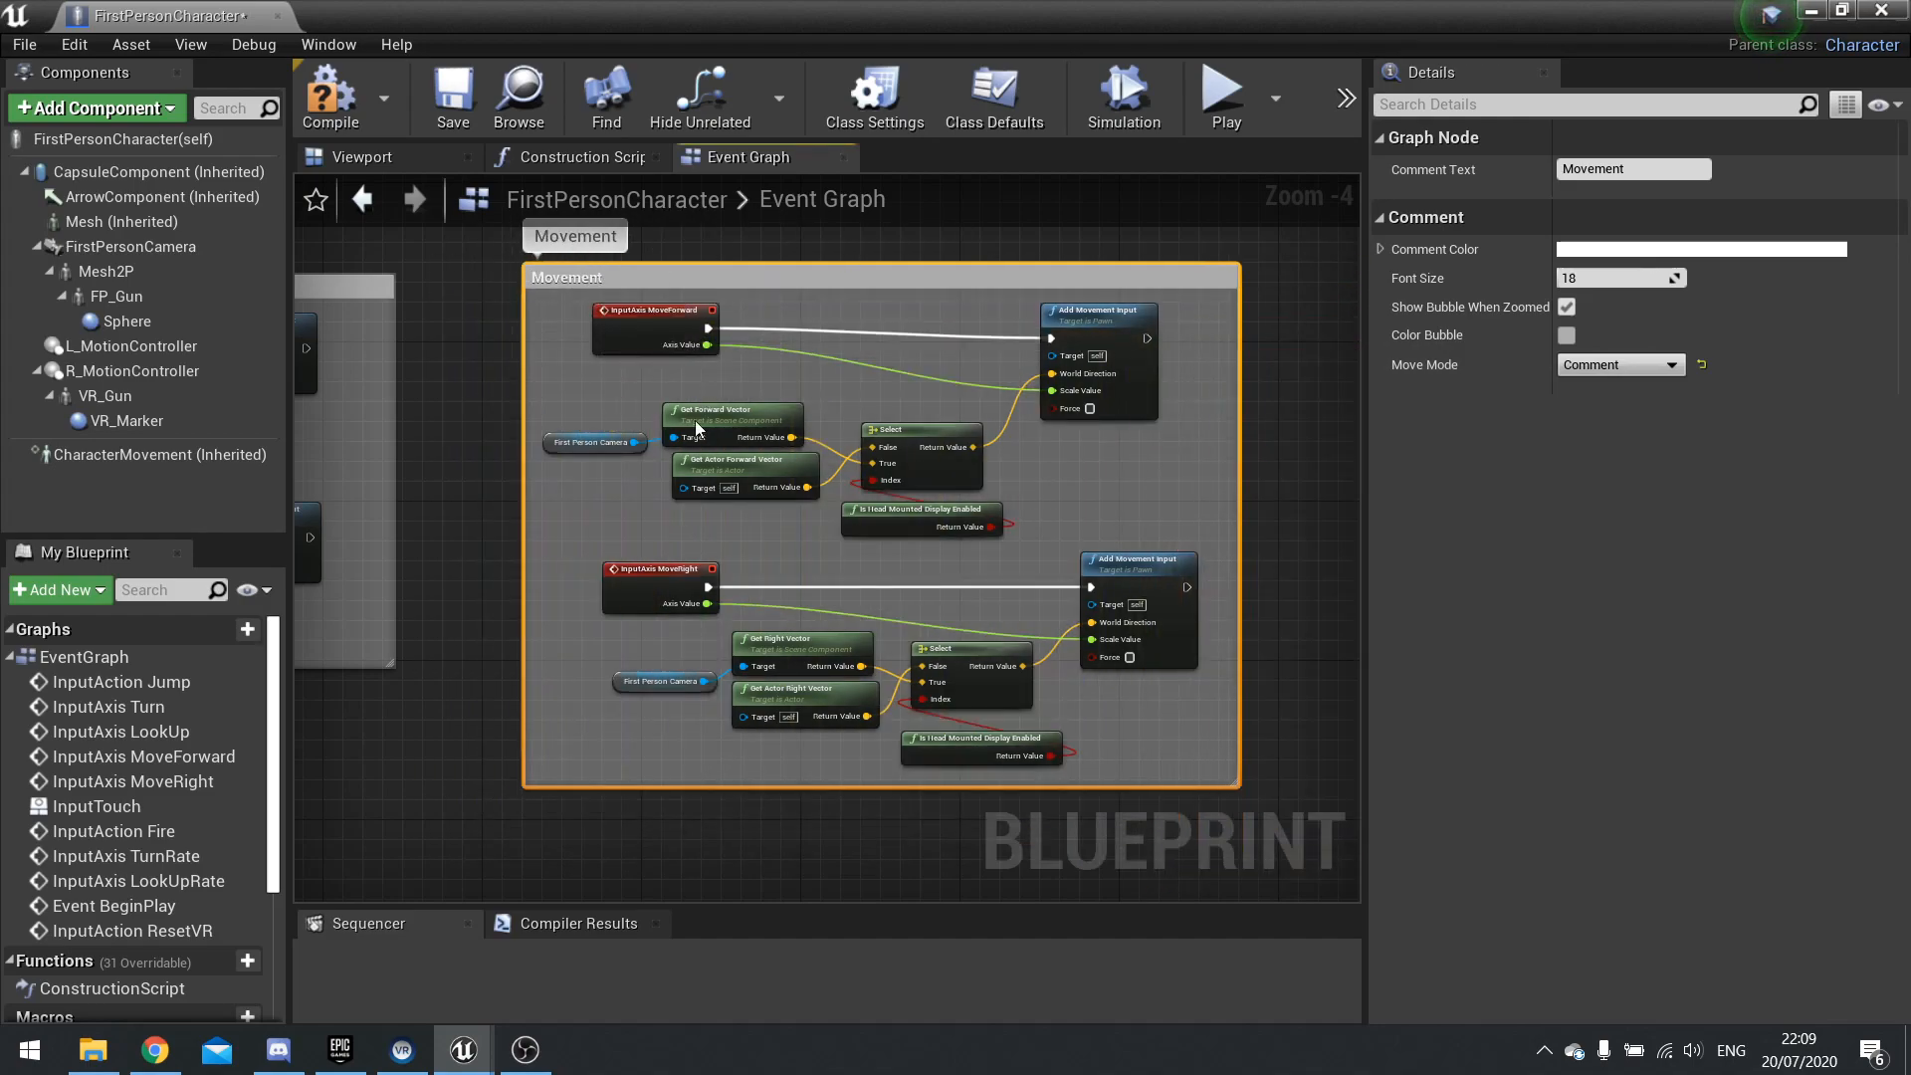
Step: Retitle the comment header to 'Jim FIX this!'
scroll("down", 3)
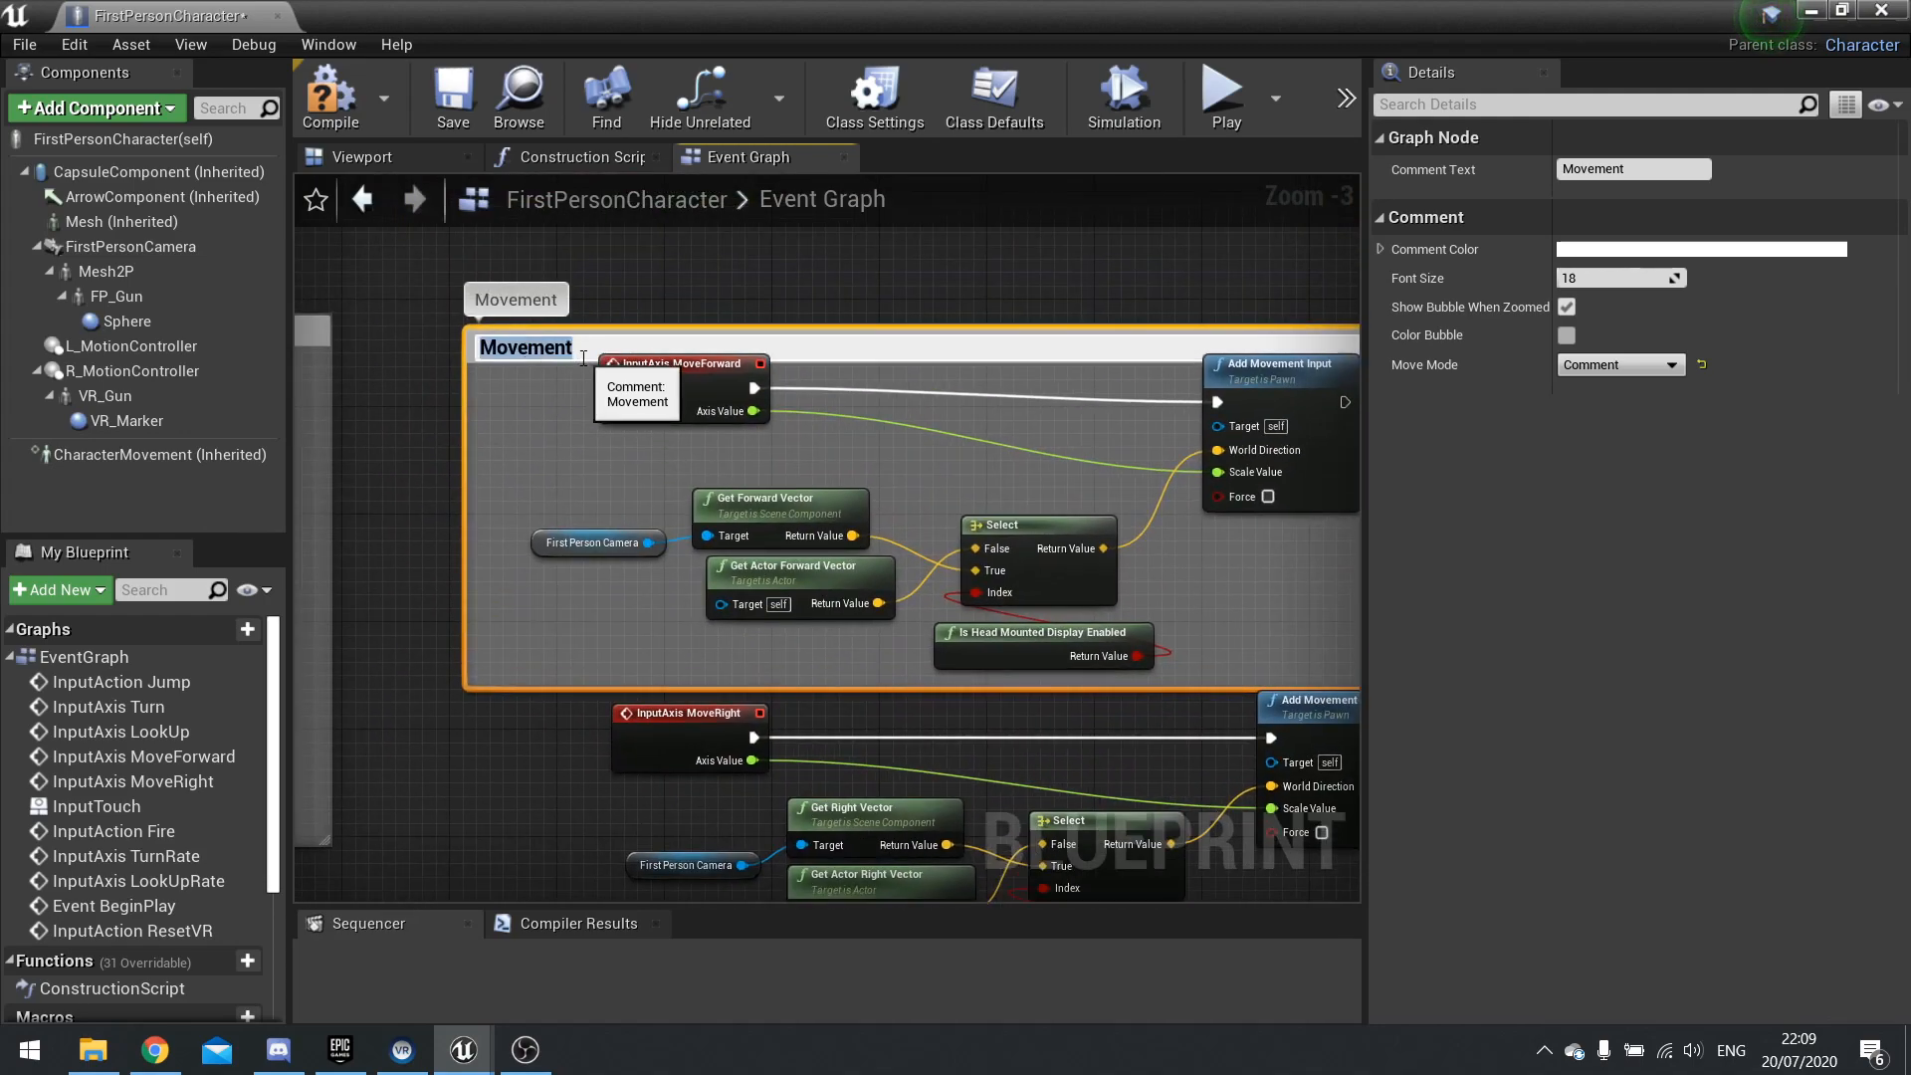
type("Jim")
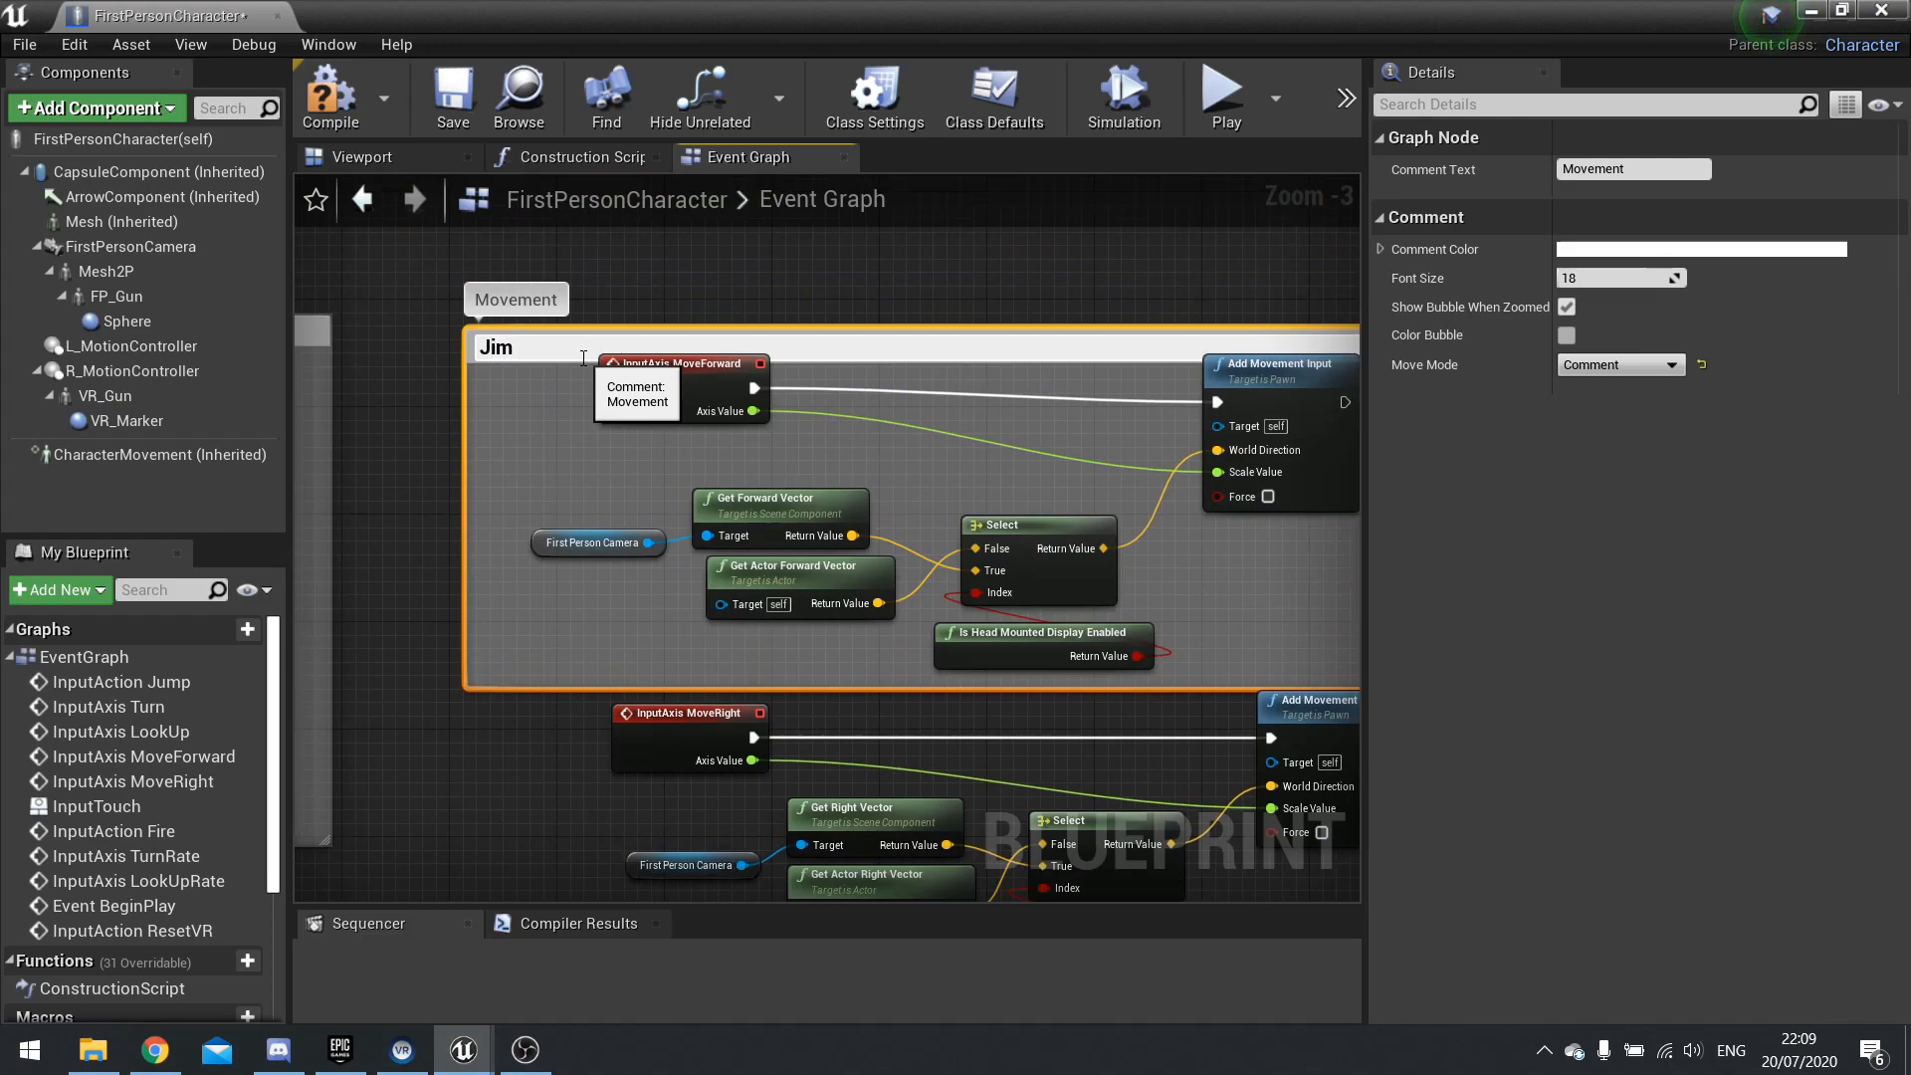
type("Jim FIX this!")
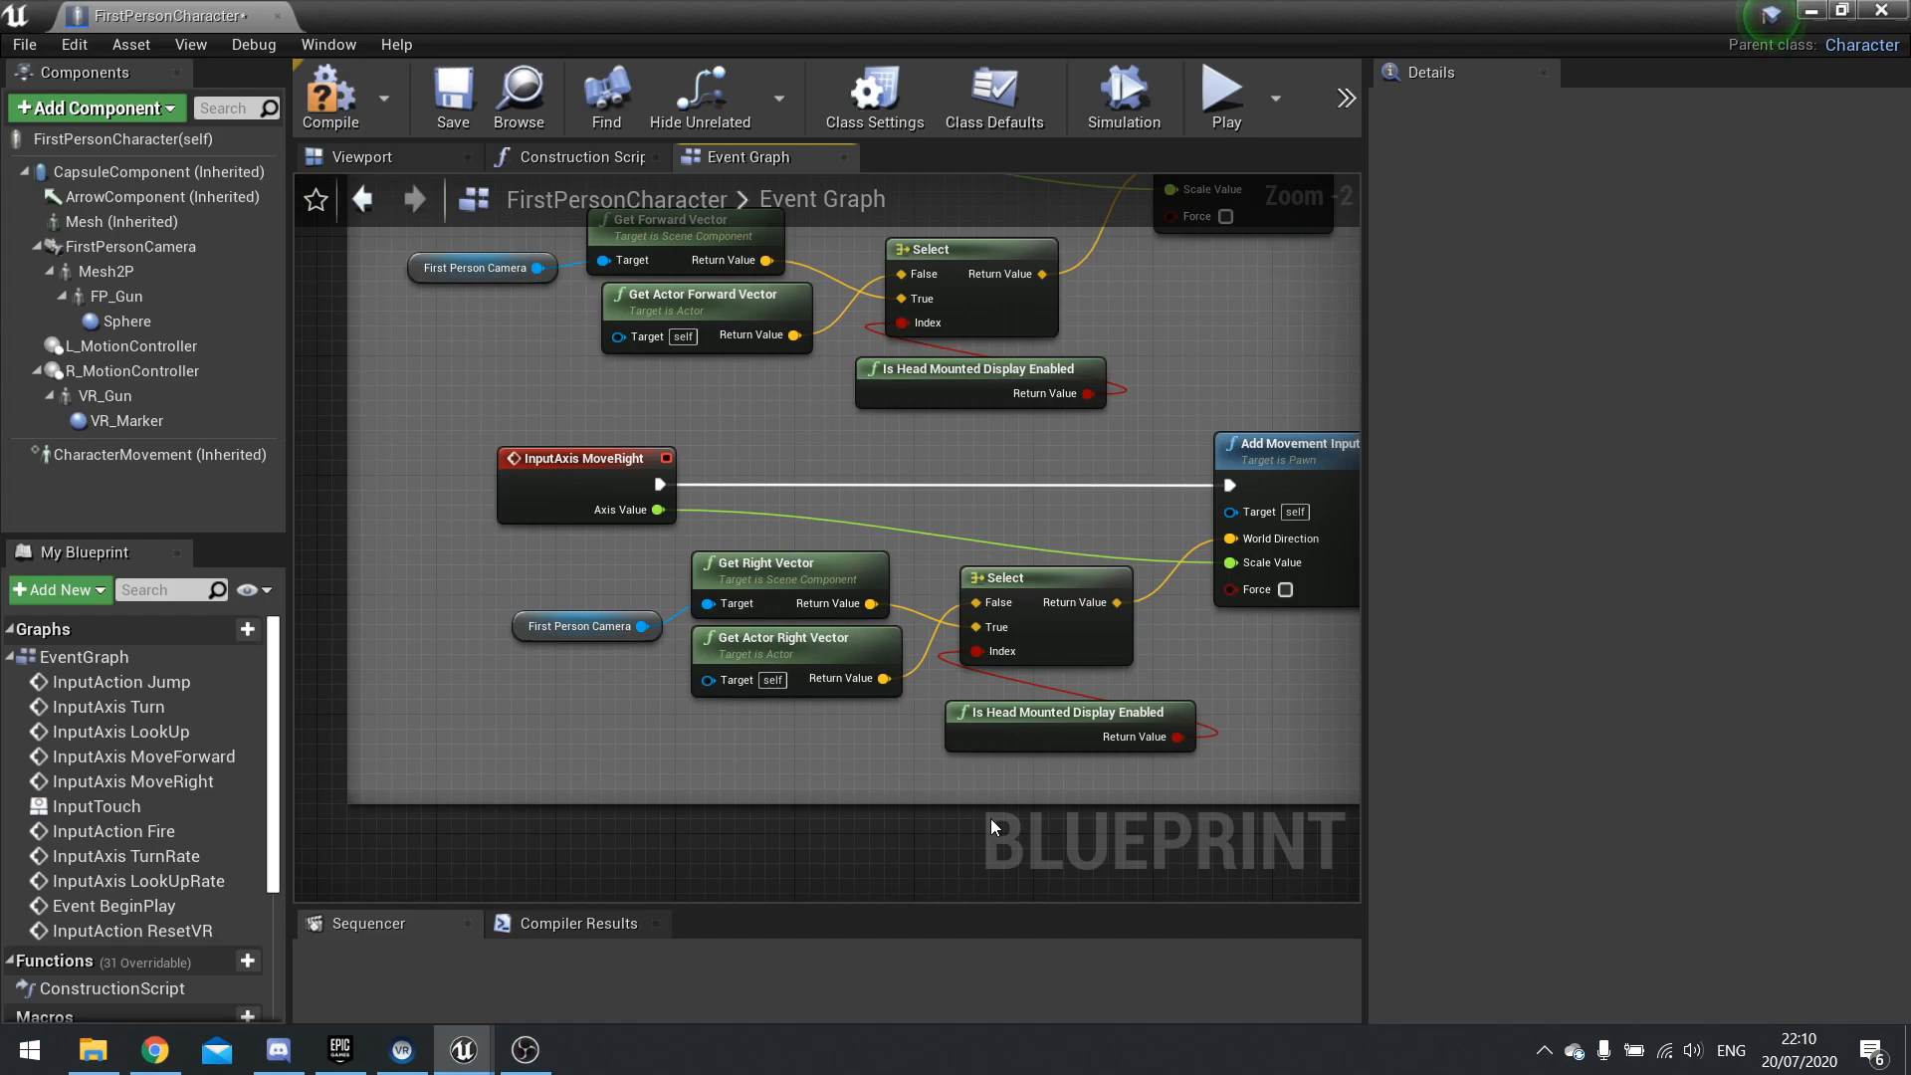
Step: Start a comment bubble note on the Get Right Vector node beginning 'this w'
scroll("down", 3)
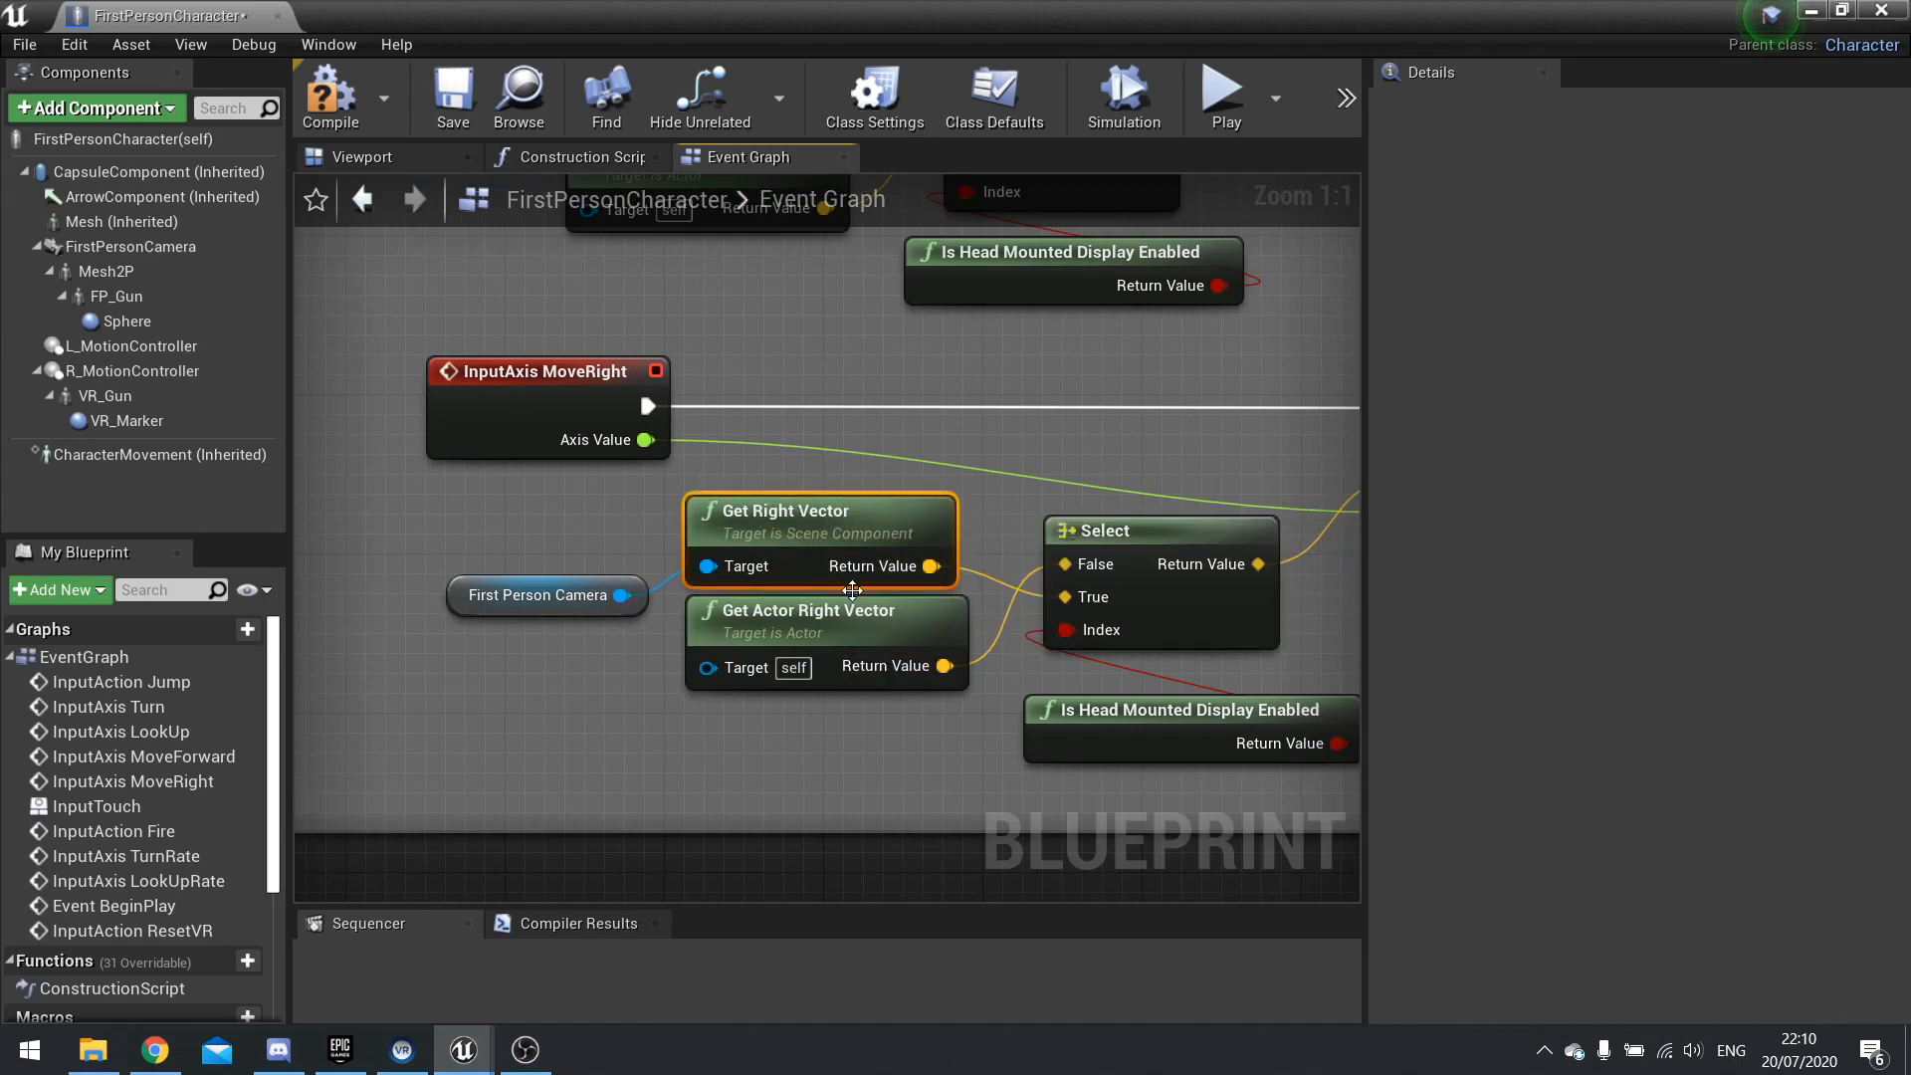
mouse_move(932, 566)
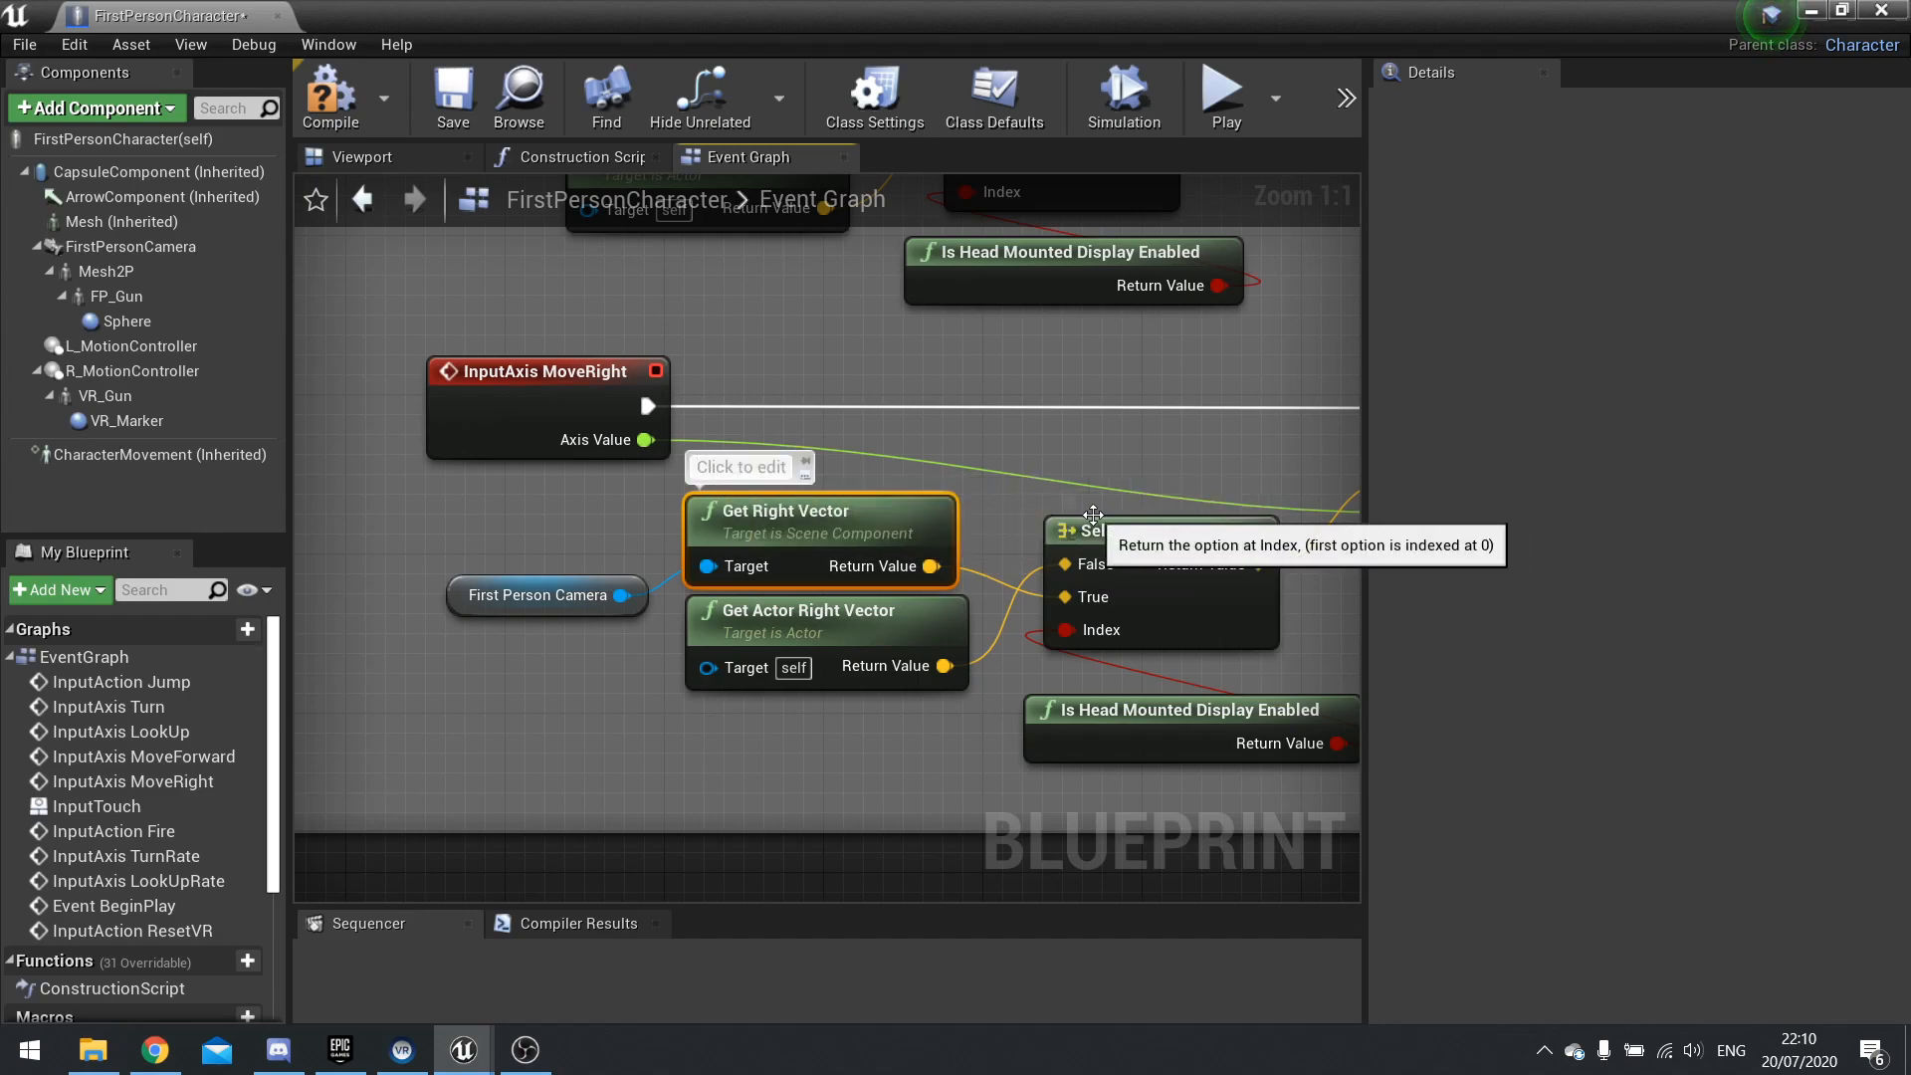
type("this w")
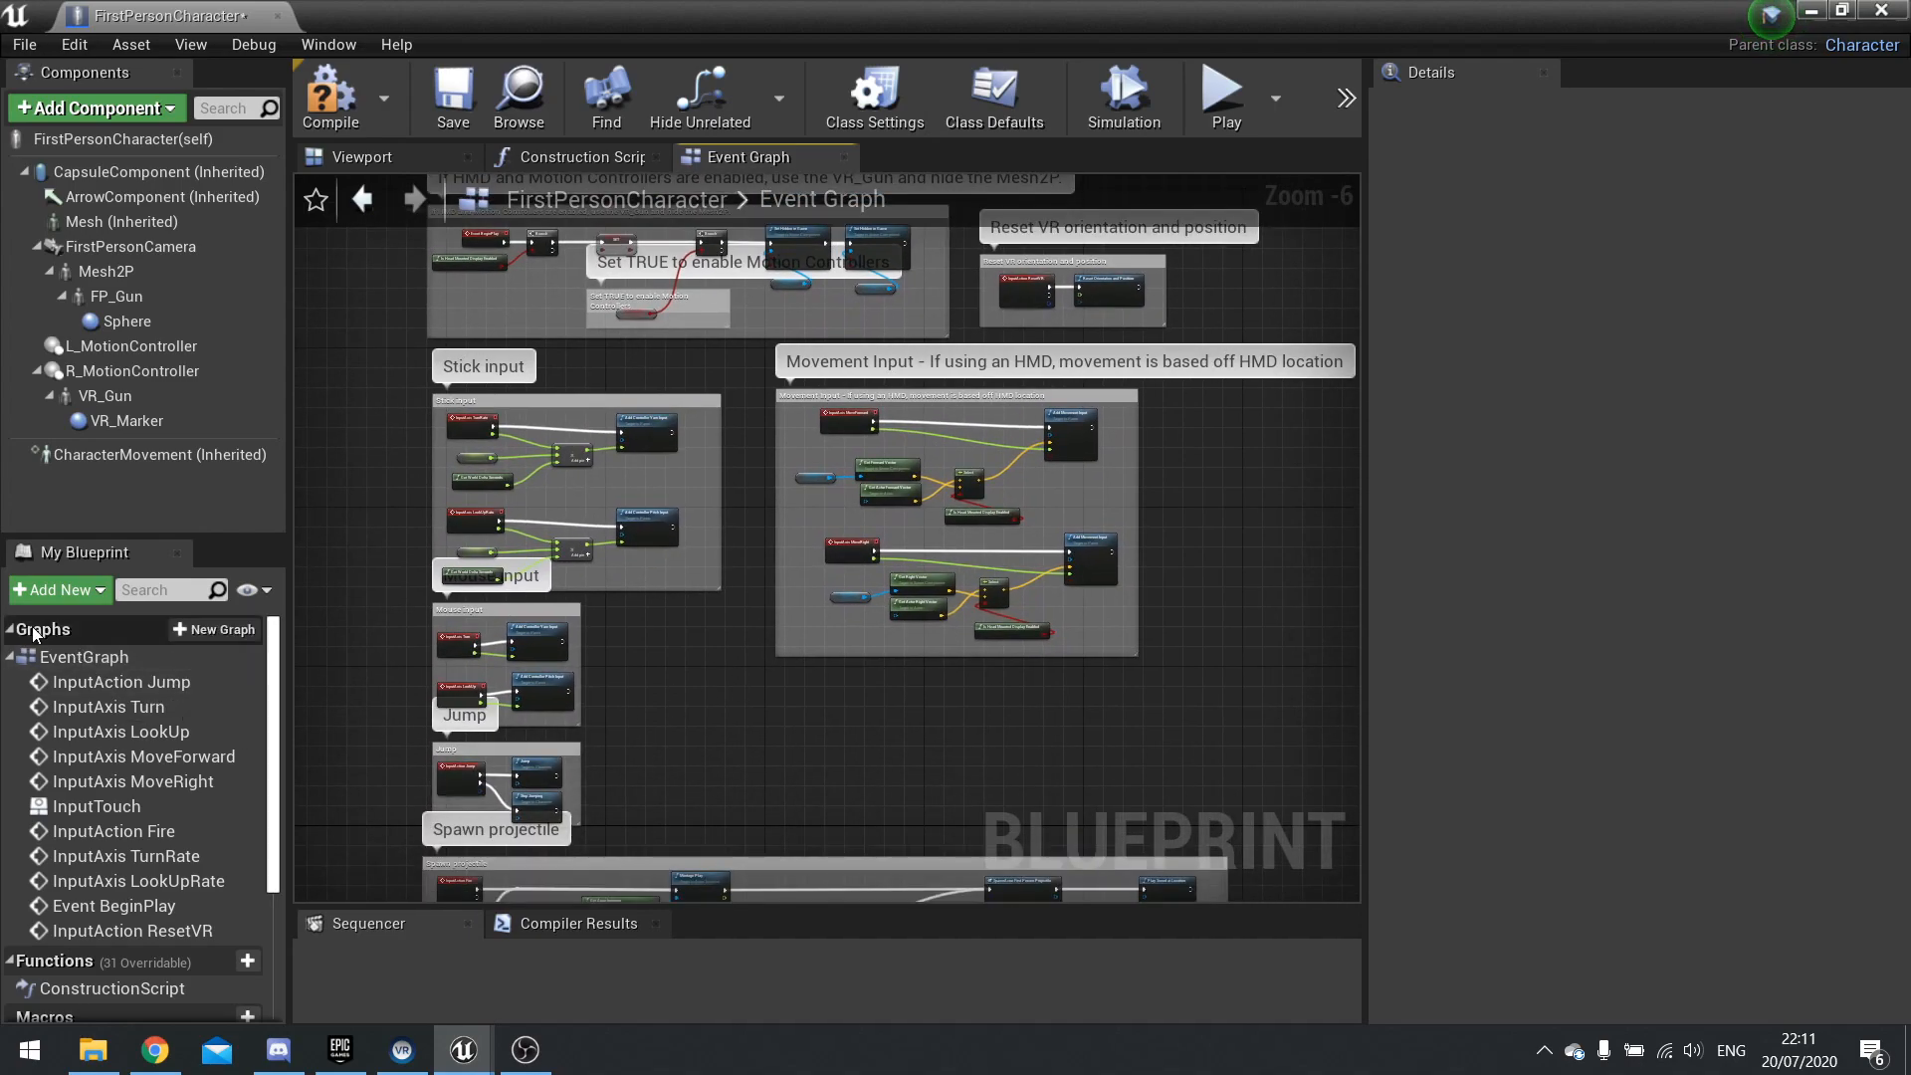
mouse_move(223, 631)
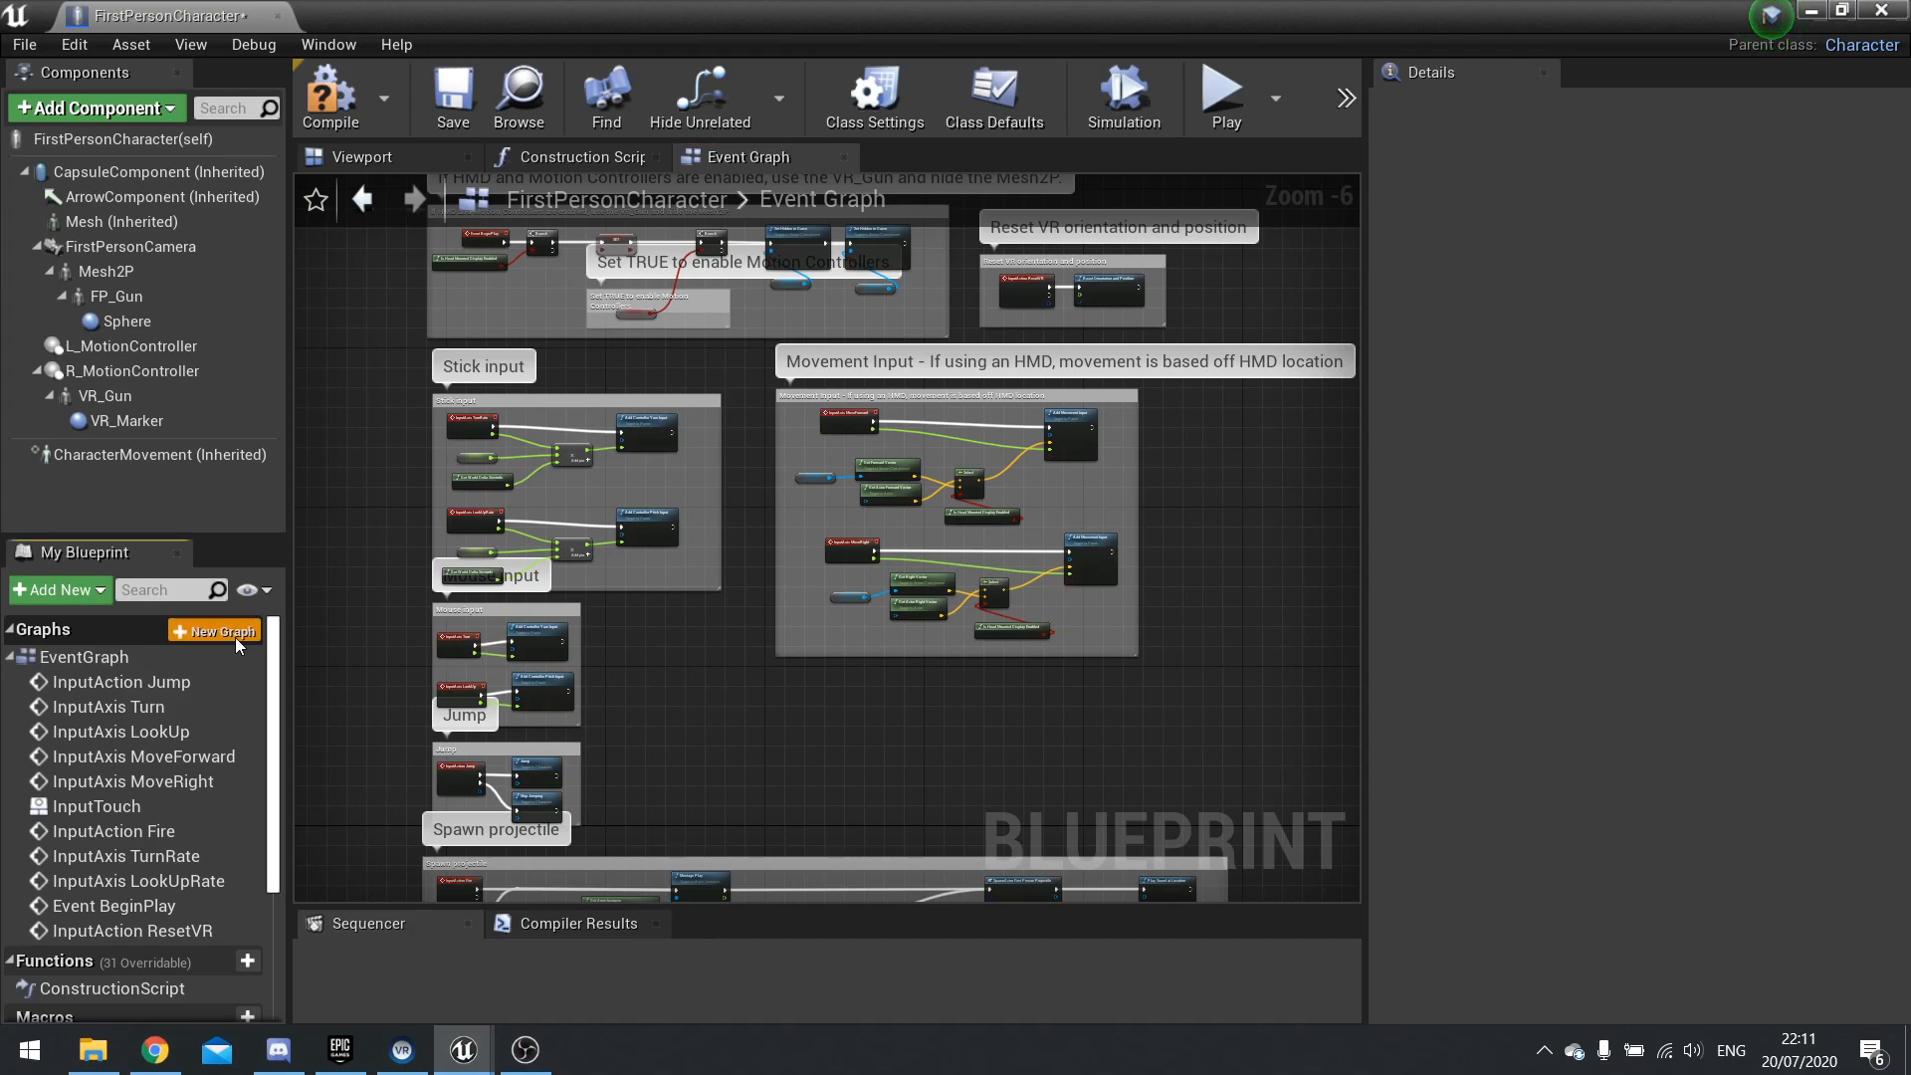
Step: Create a new blueprint graph named Abilities
left_click(213, 631)
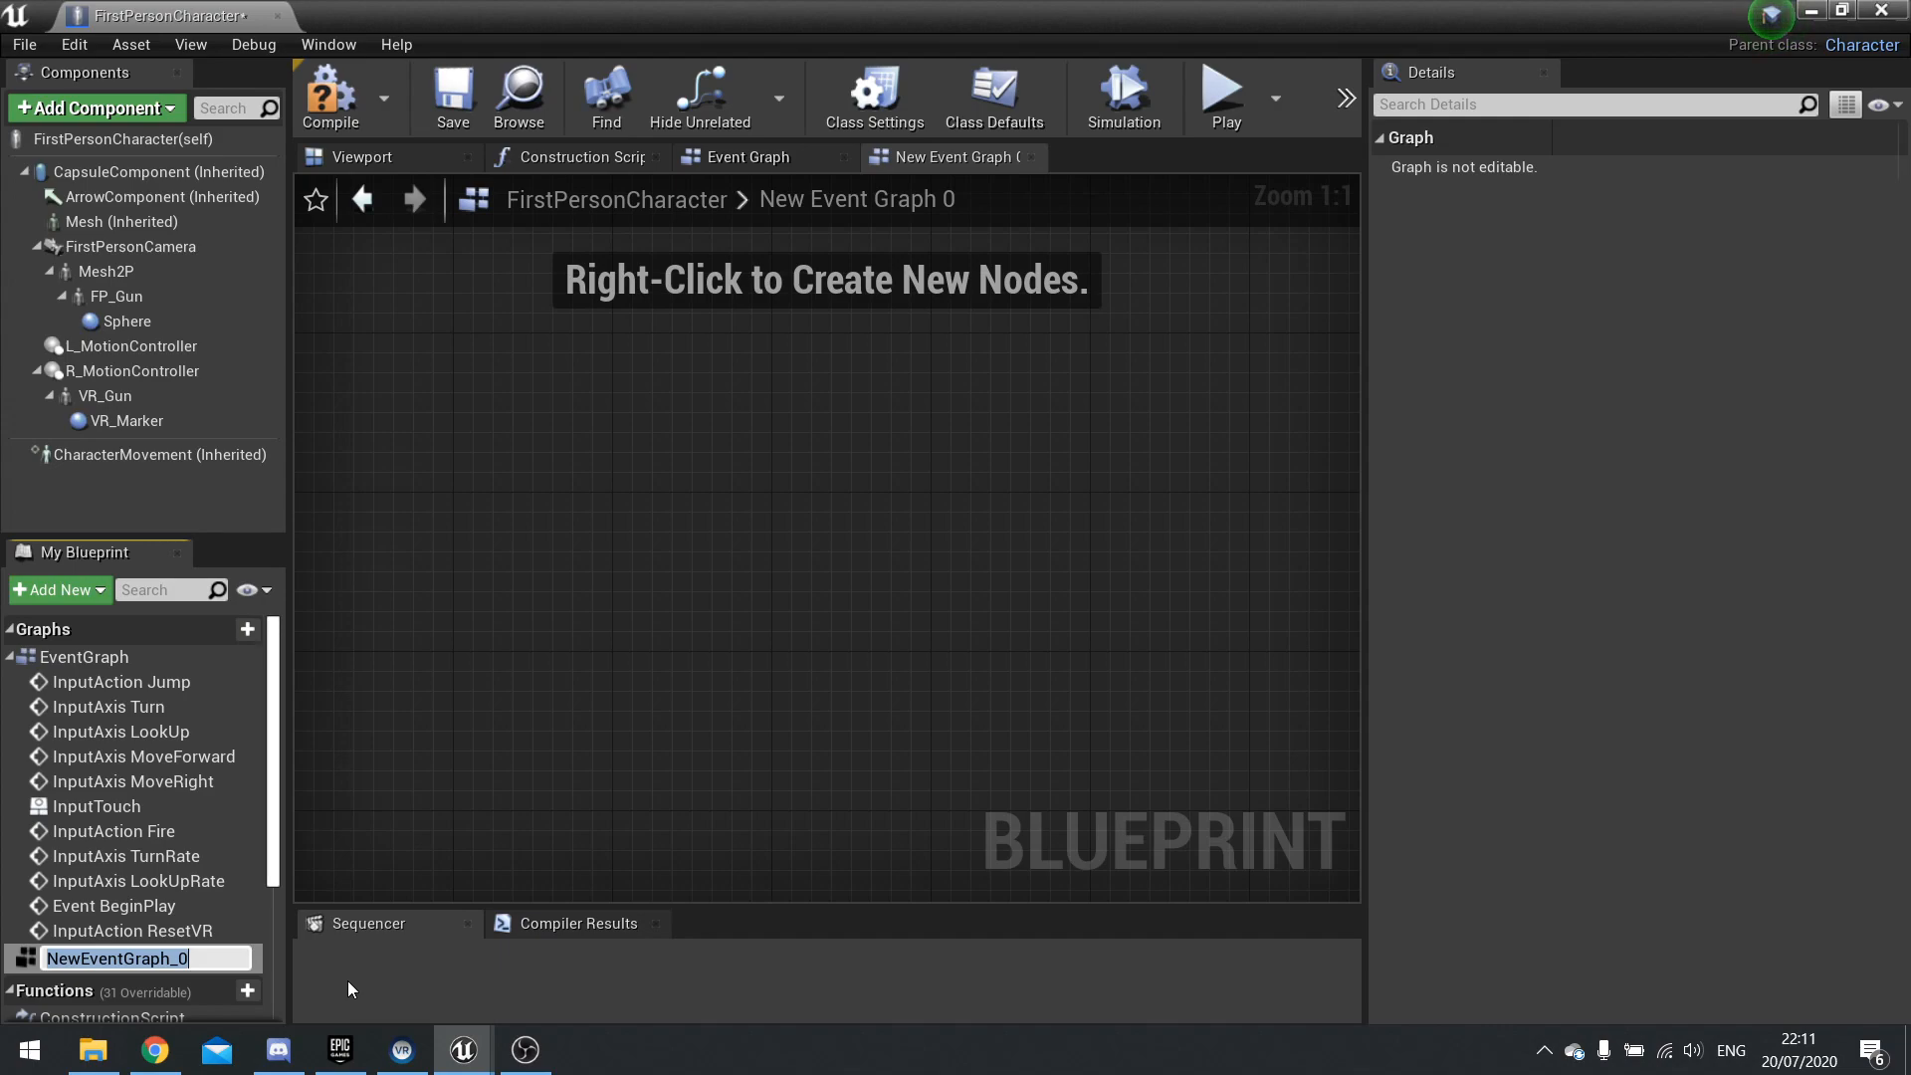
type("Abilities")
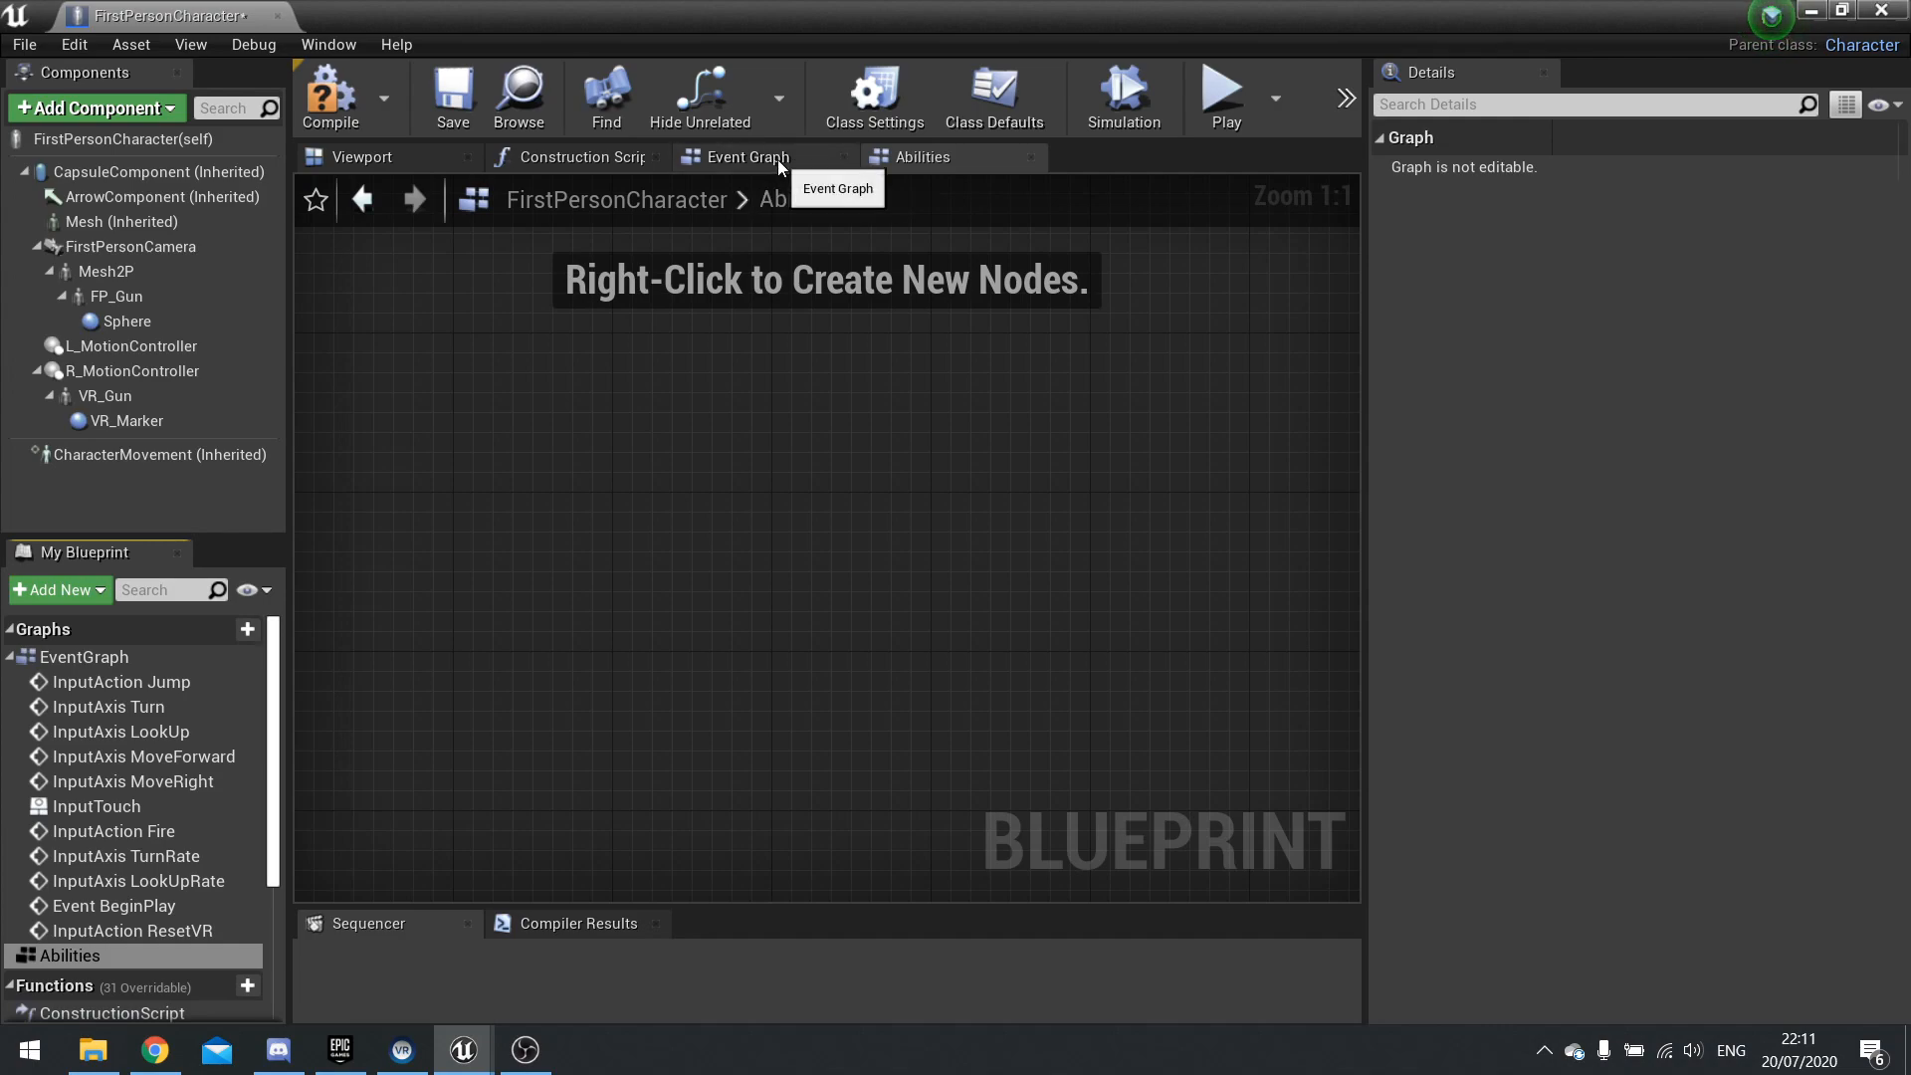
left_click(746, 155)
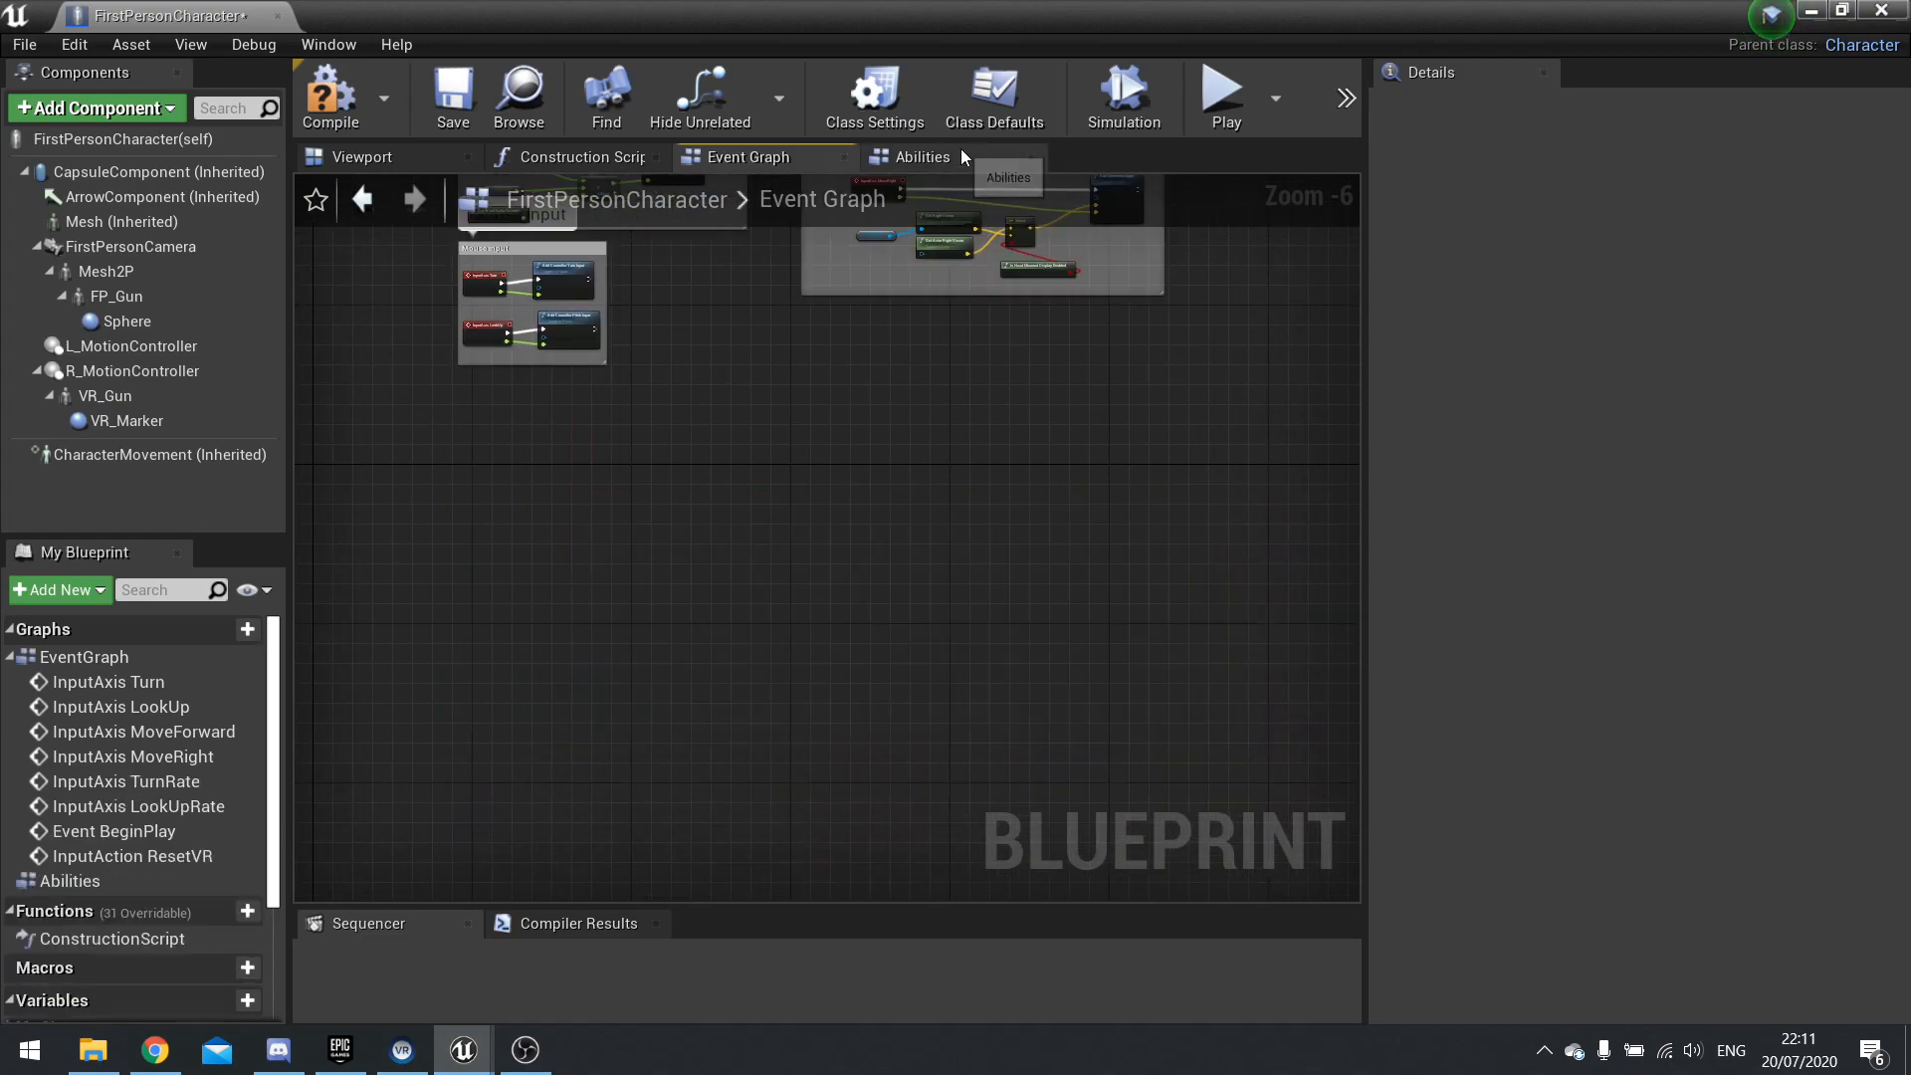
Step: Move the Jump and Spawn projectile groups into Abilities, checking both graphs afterwards
left_click(922, 155)
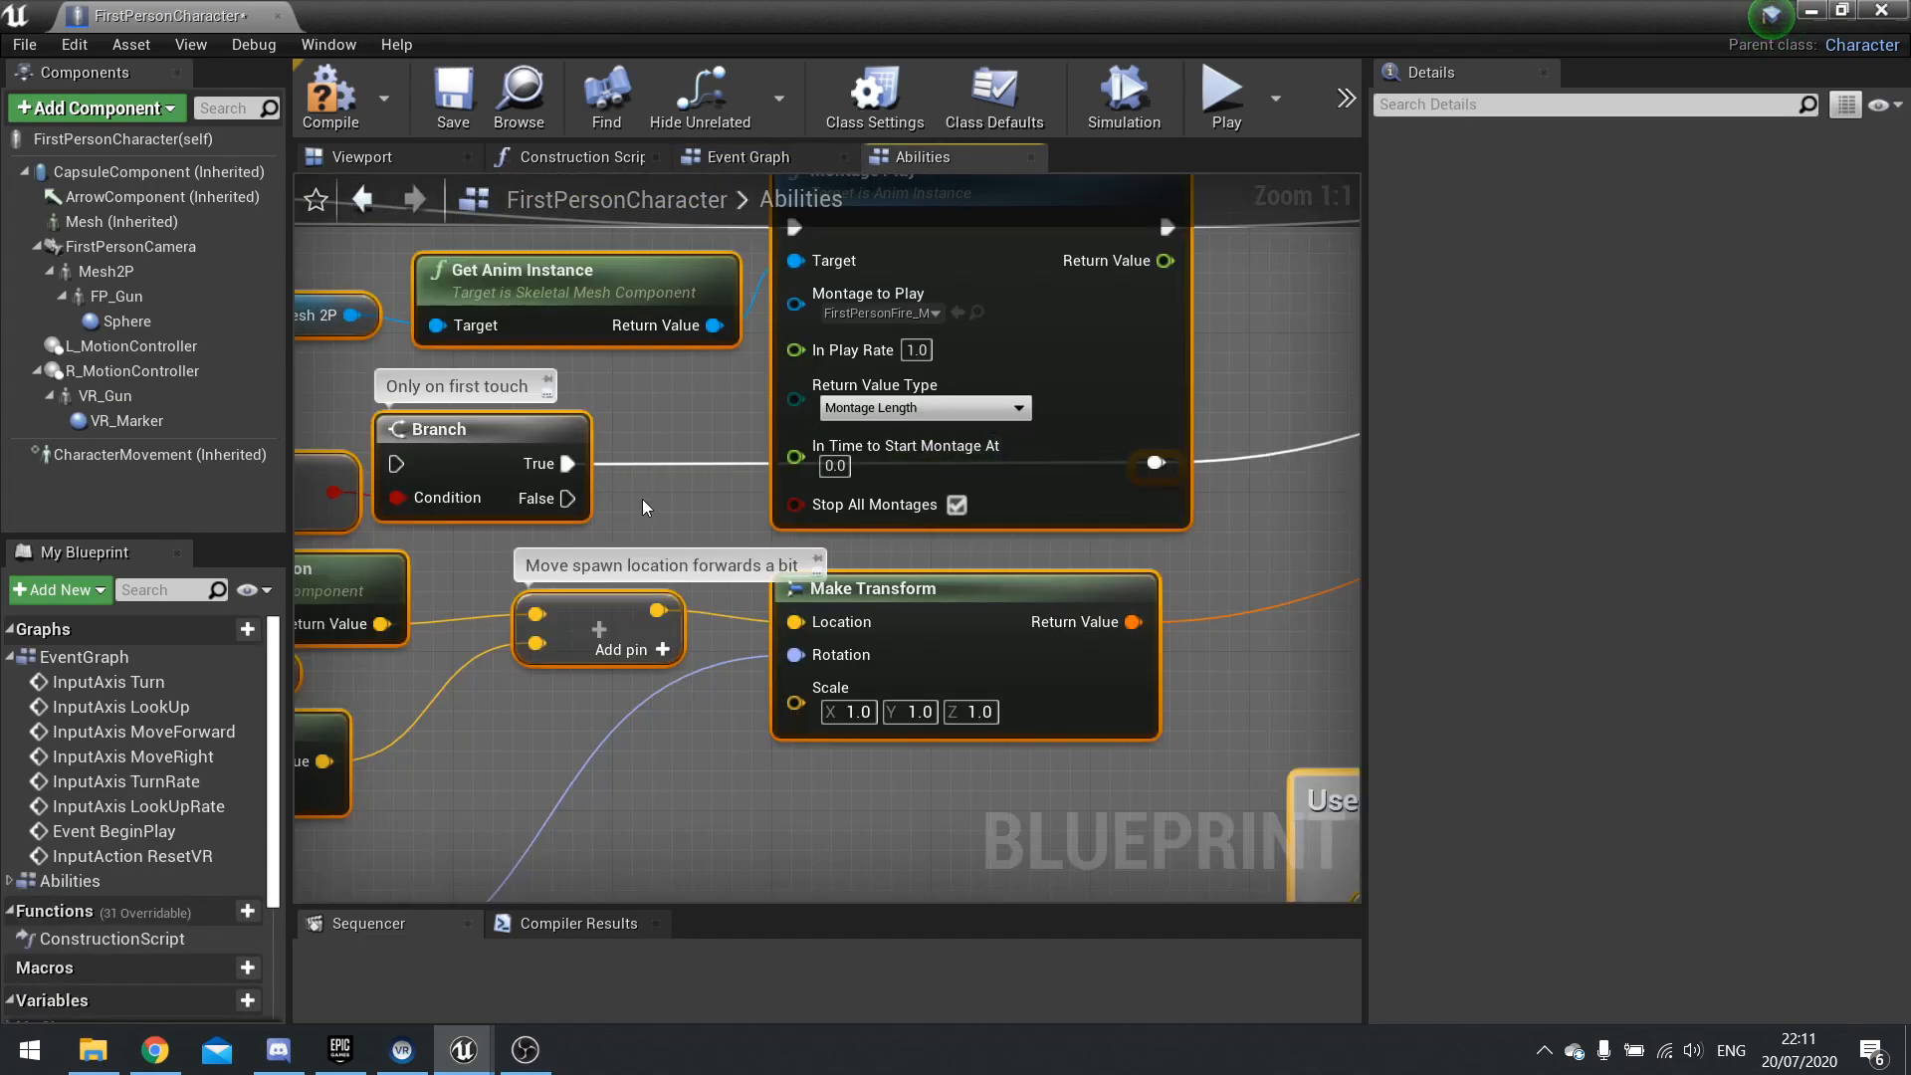
scroll("down", 3)
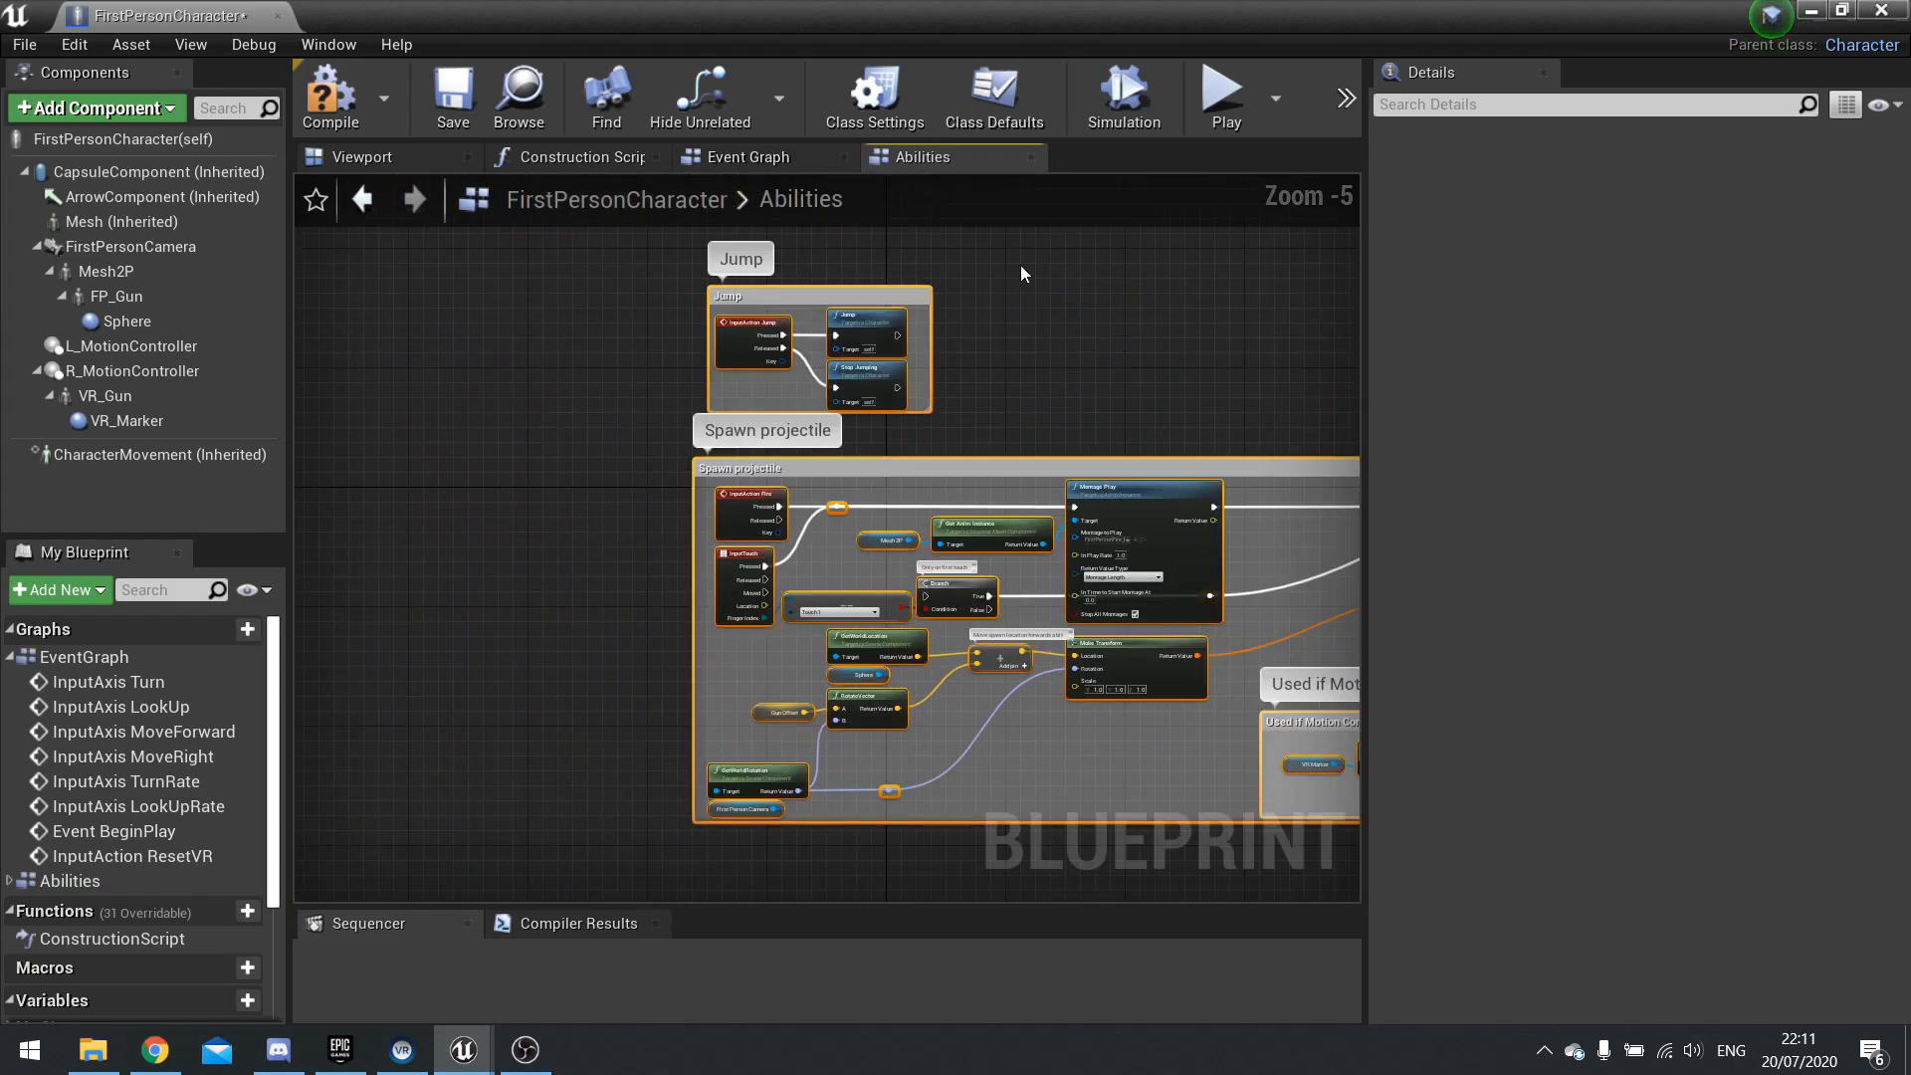
left_click(750, 156)
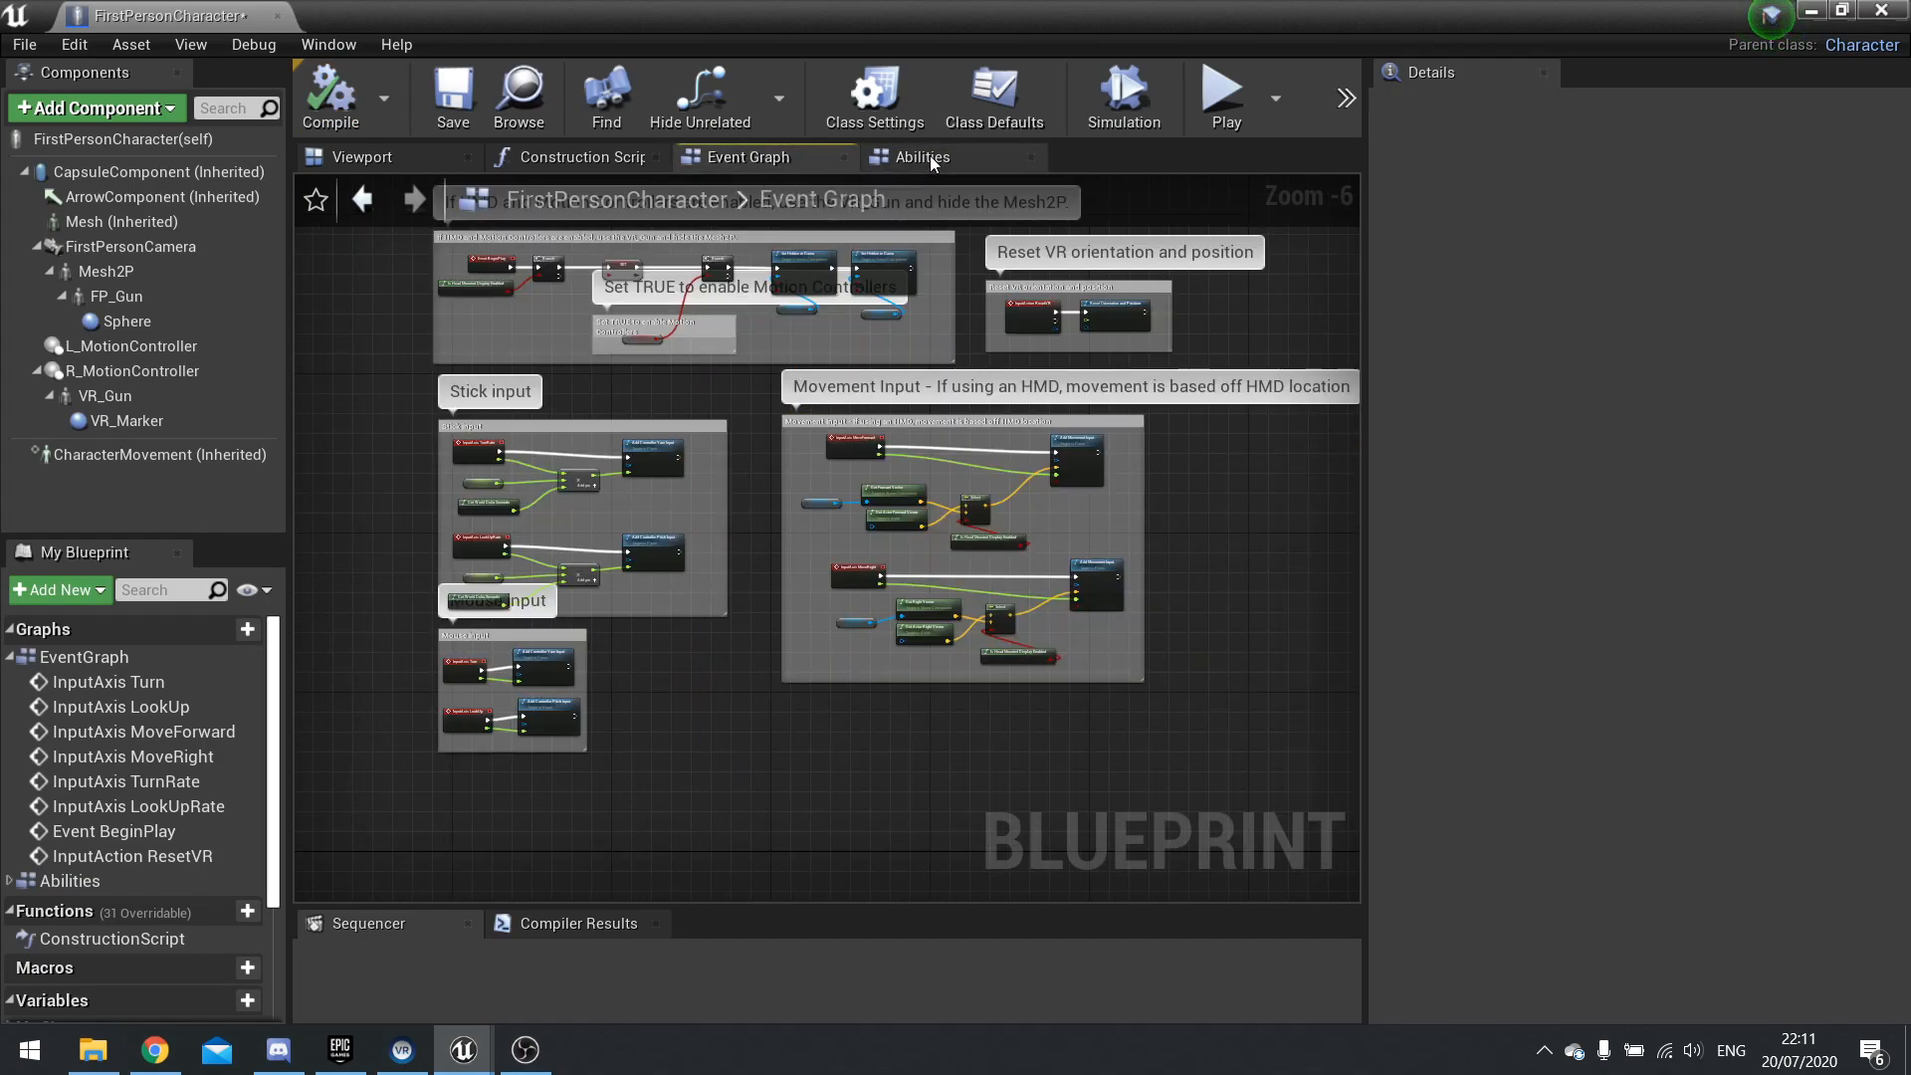
left_click(922, 155)
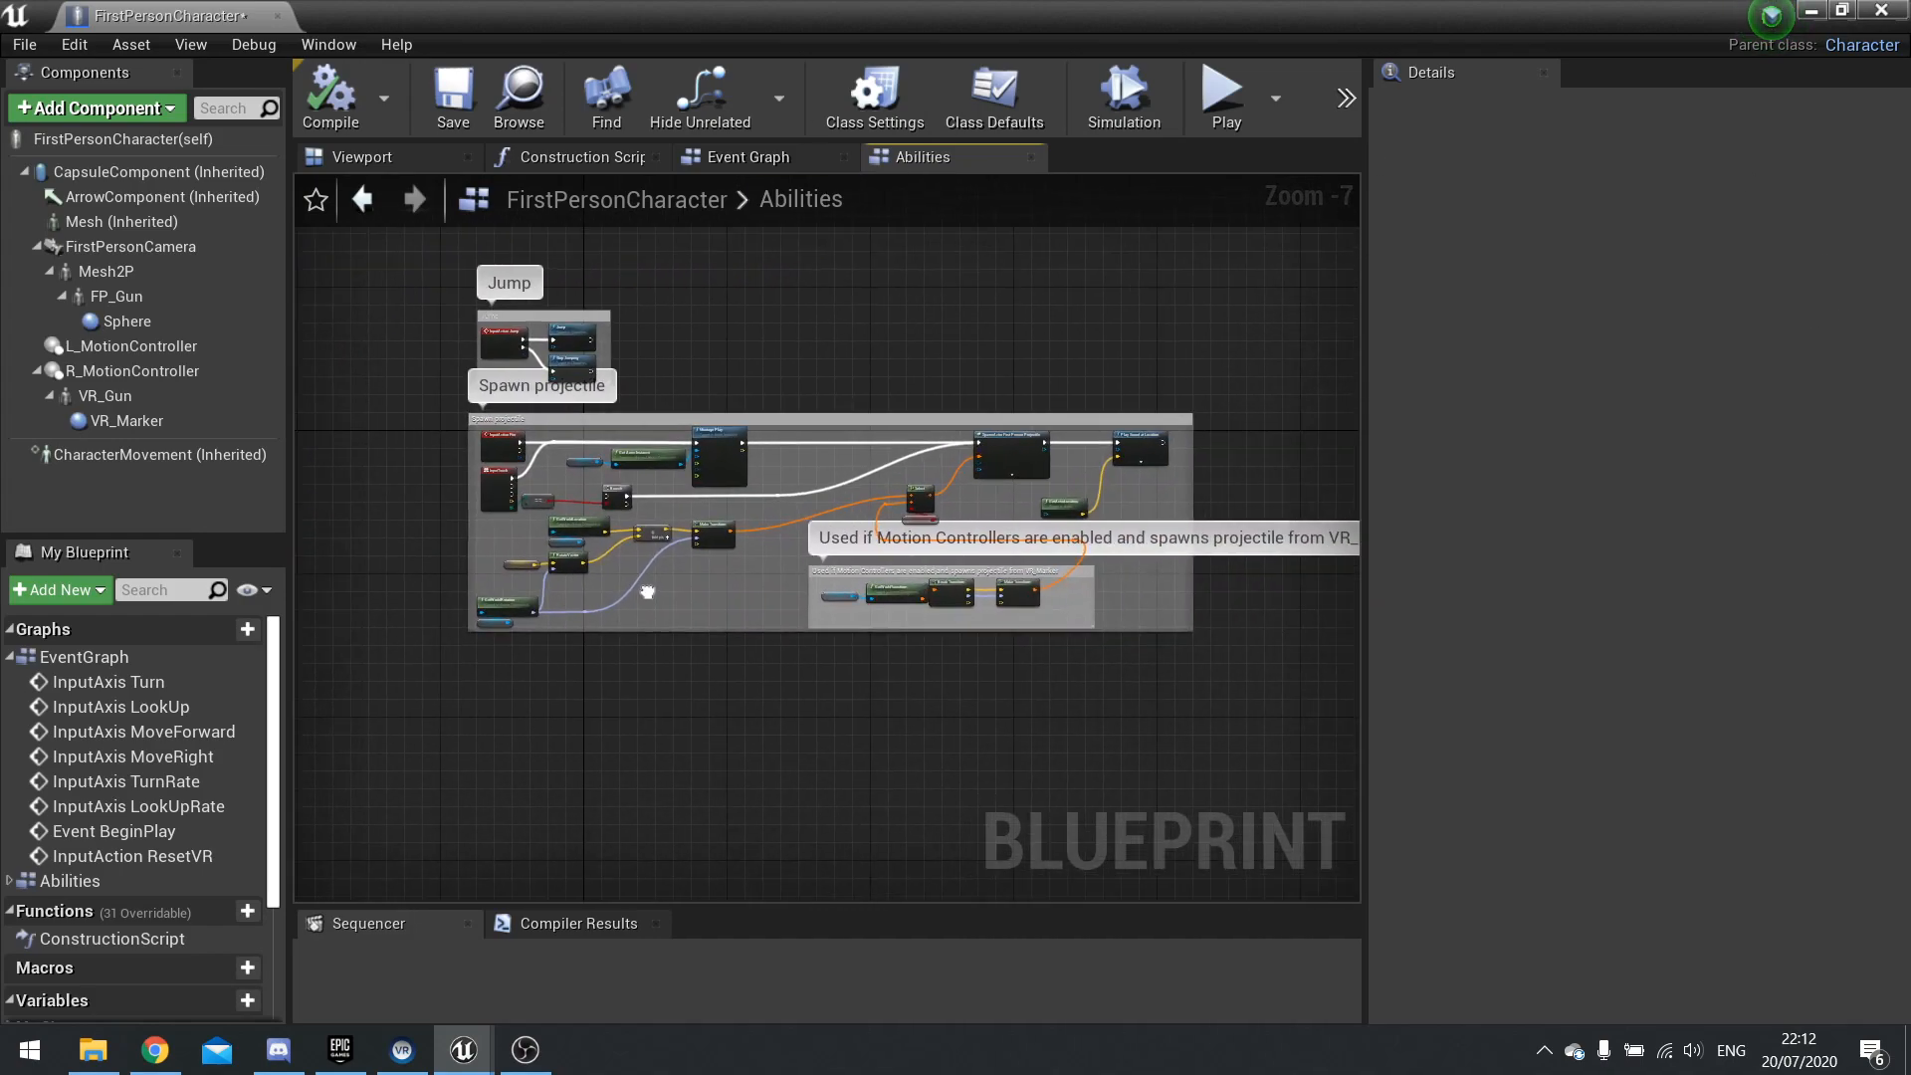
left_click(748, 155)
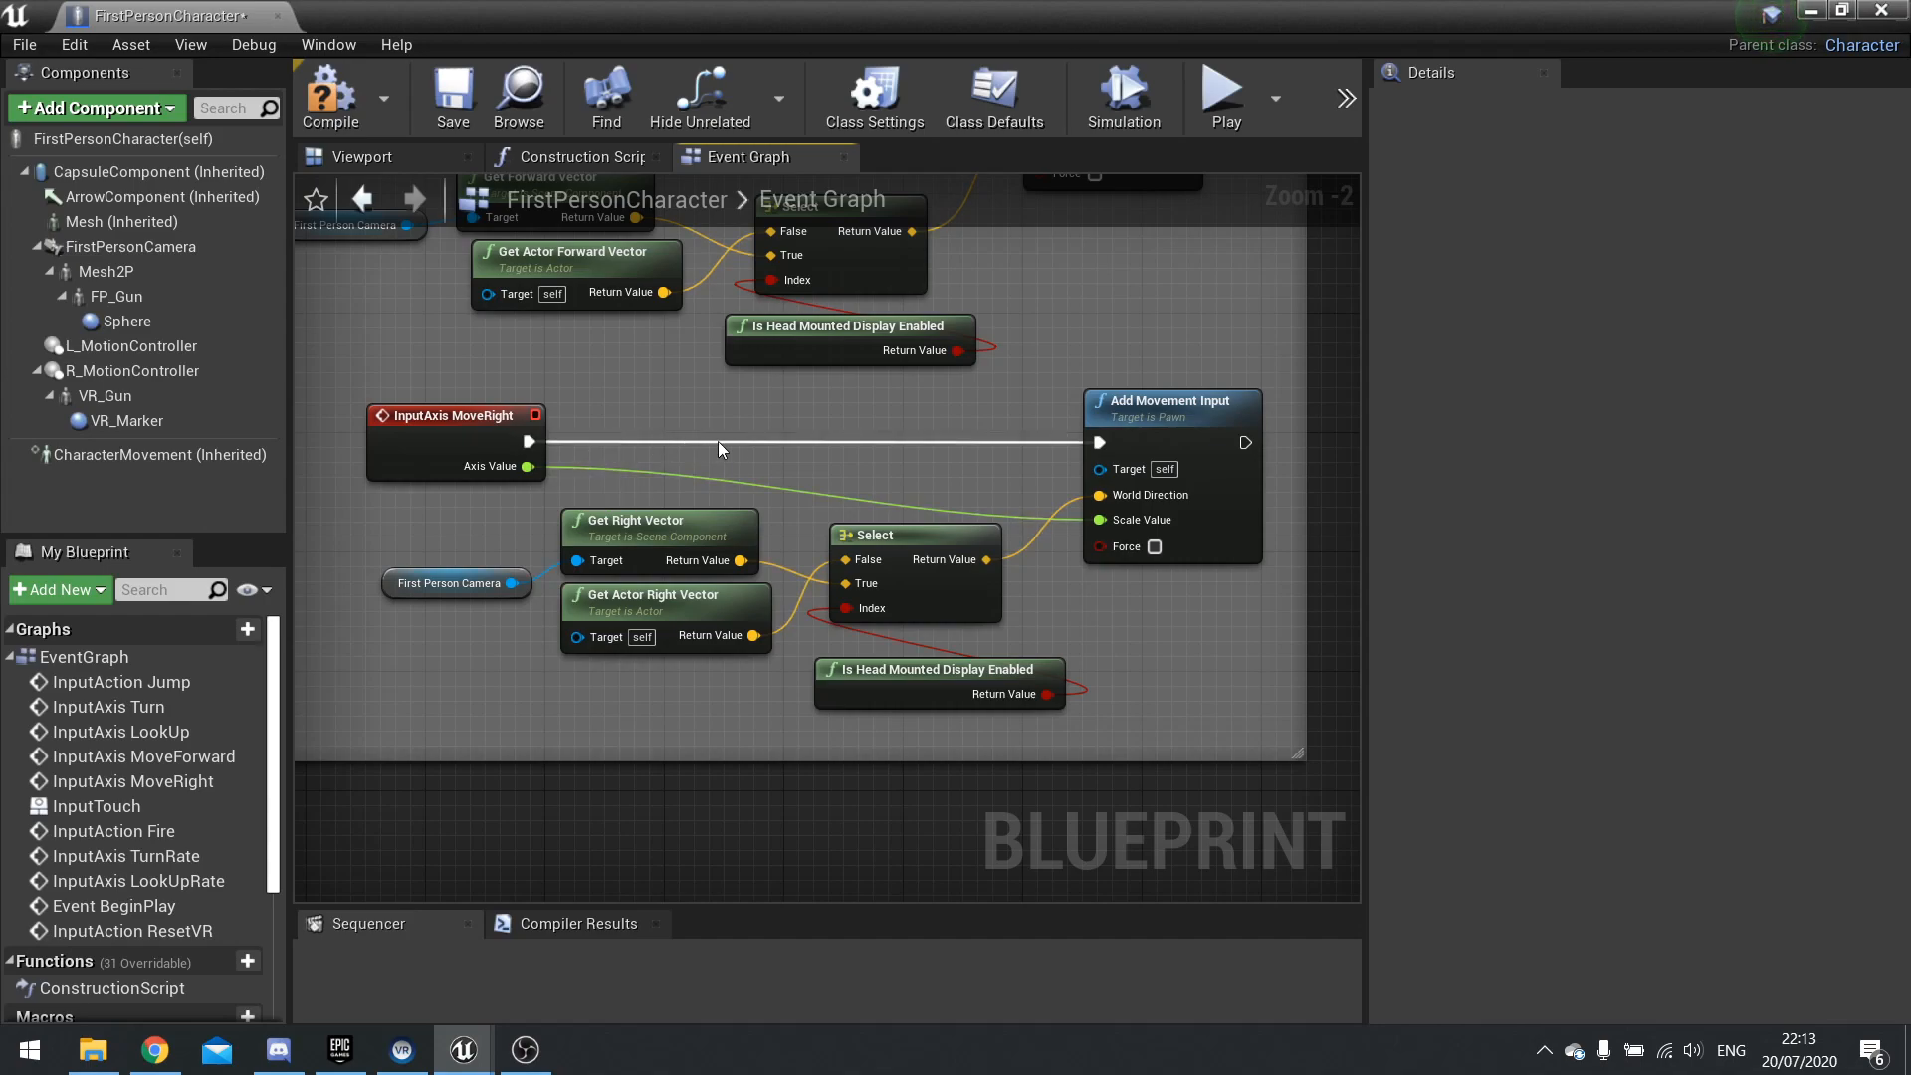
mouse_move(645, 446)
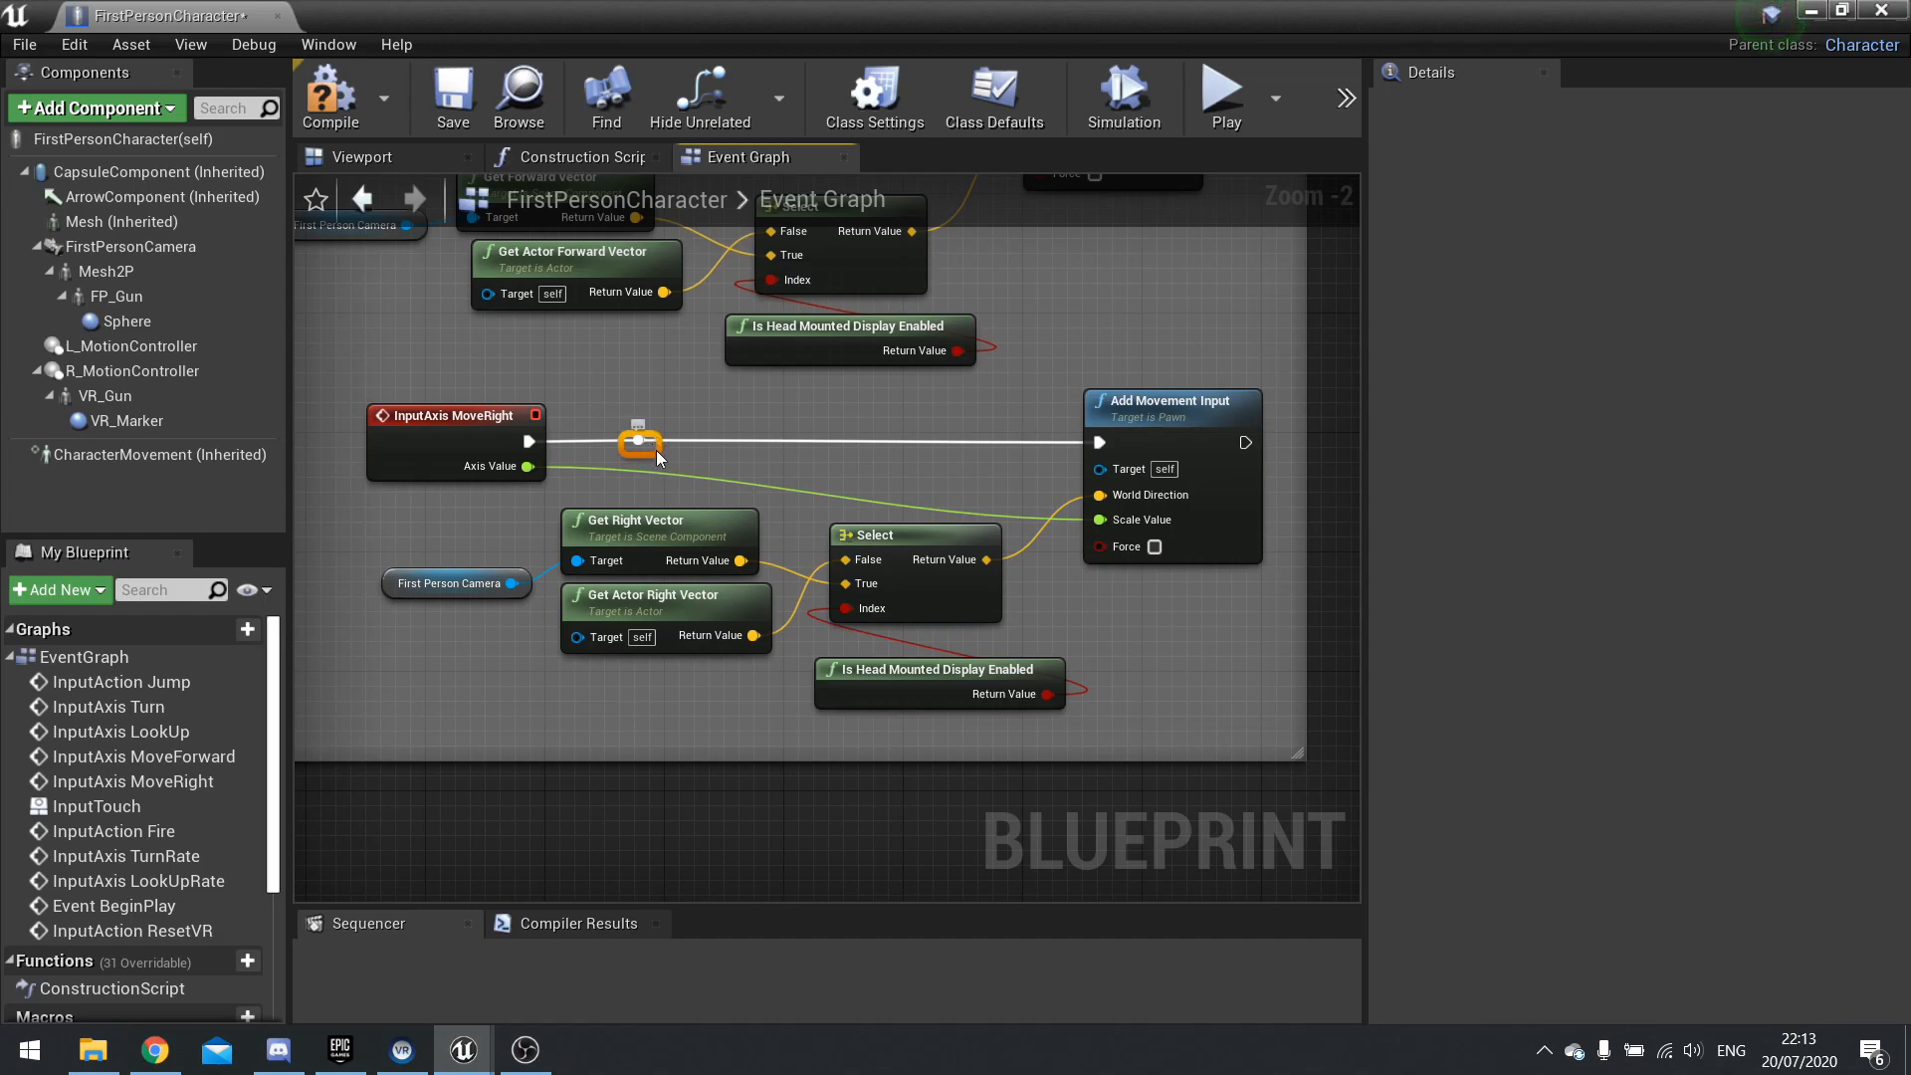
Step: Position reroute points along the MoveRight exec wire toward Add Movement Input
left_click_drag(639, 441, 698, 382)
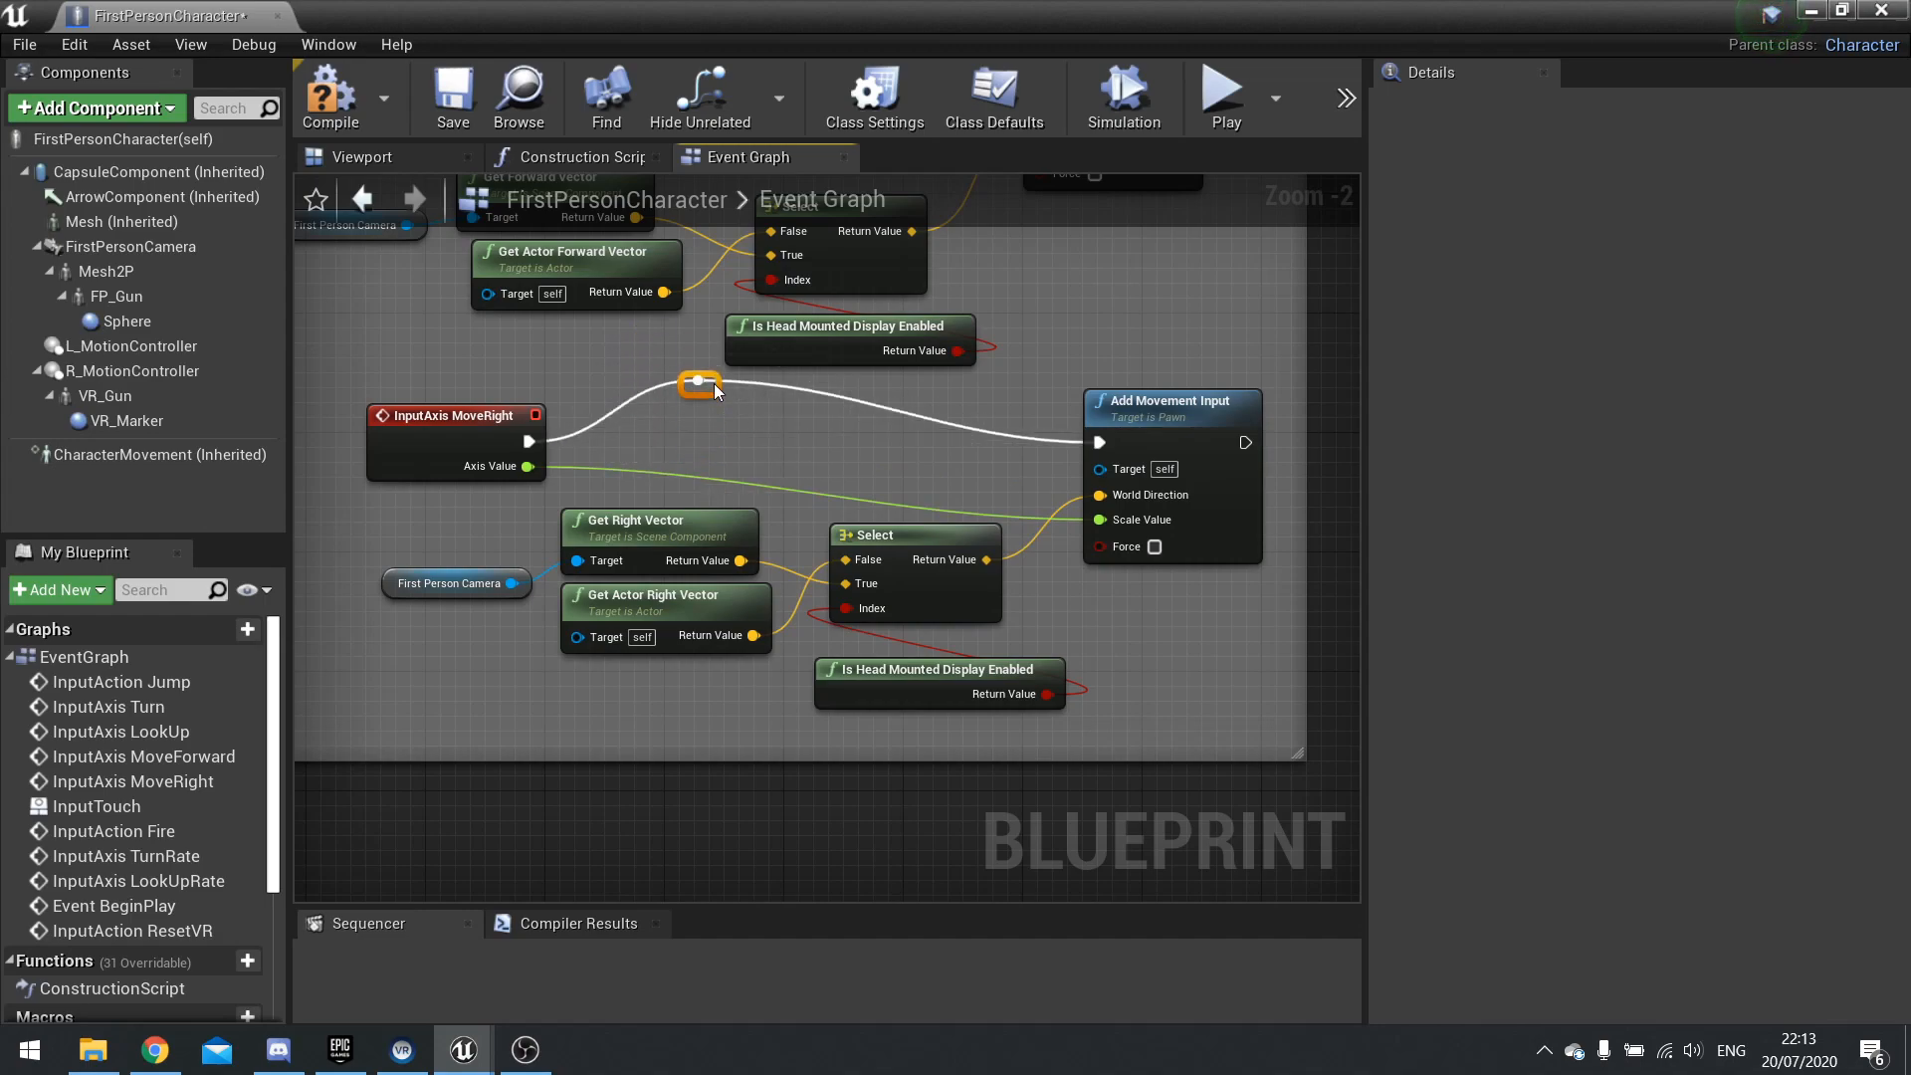
left_click_drag(699, 382, 655, 430)
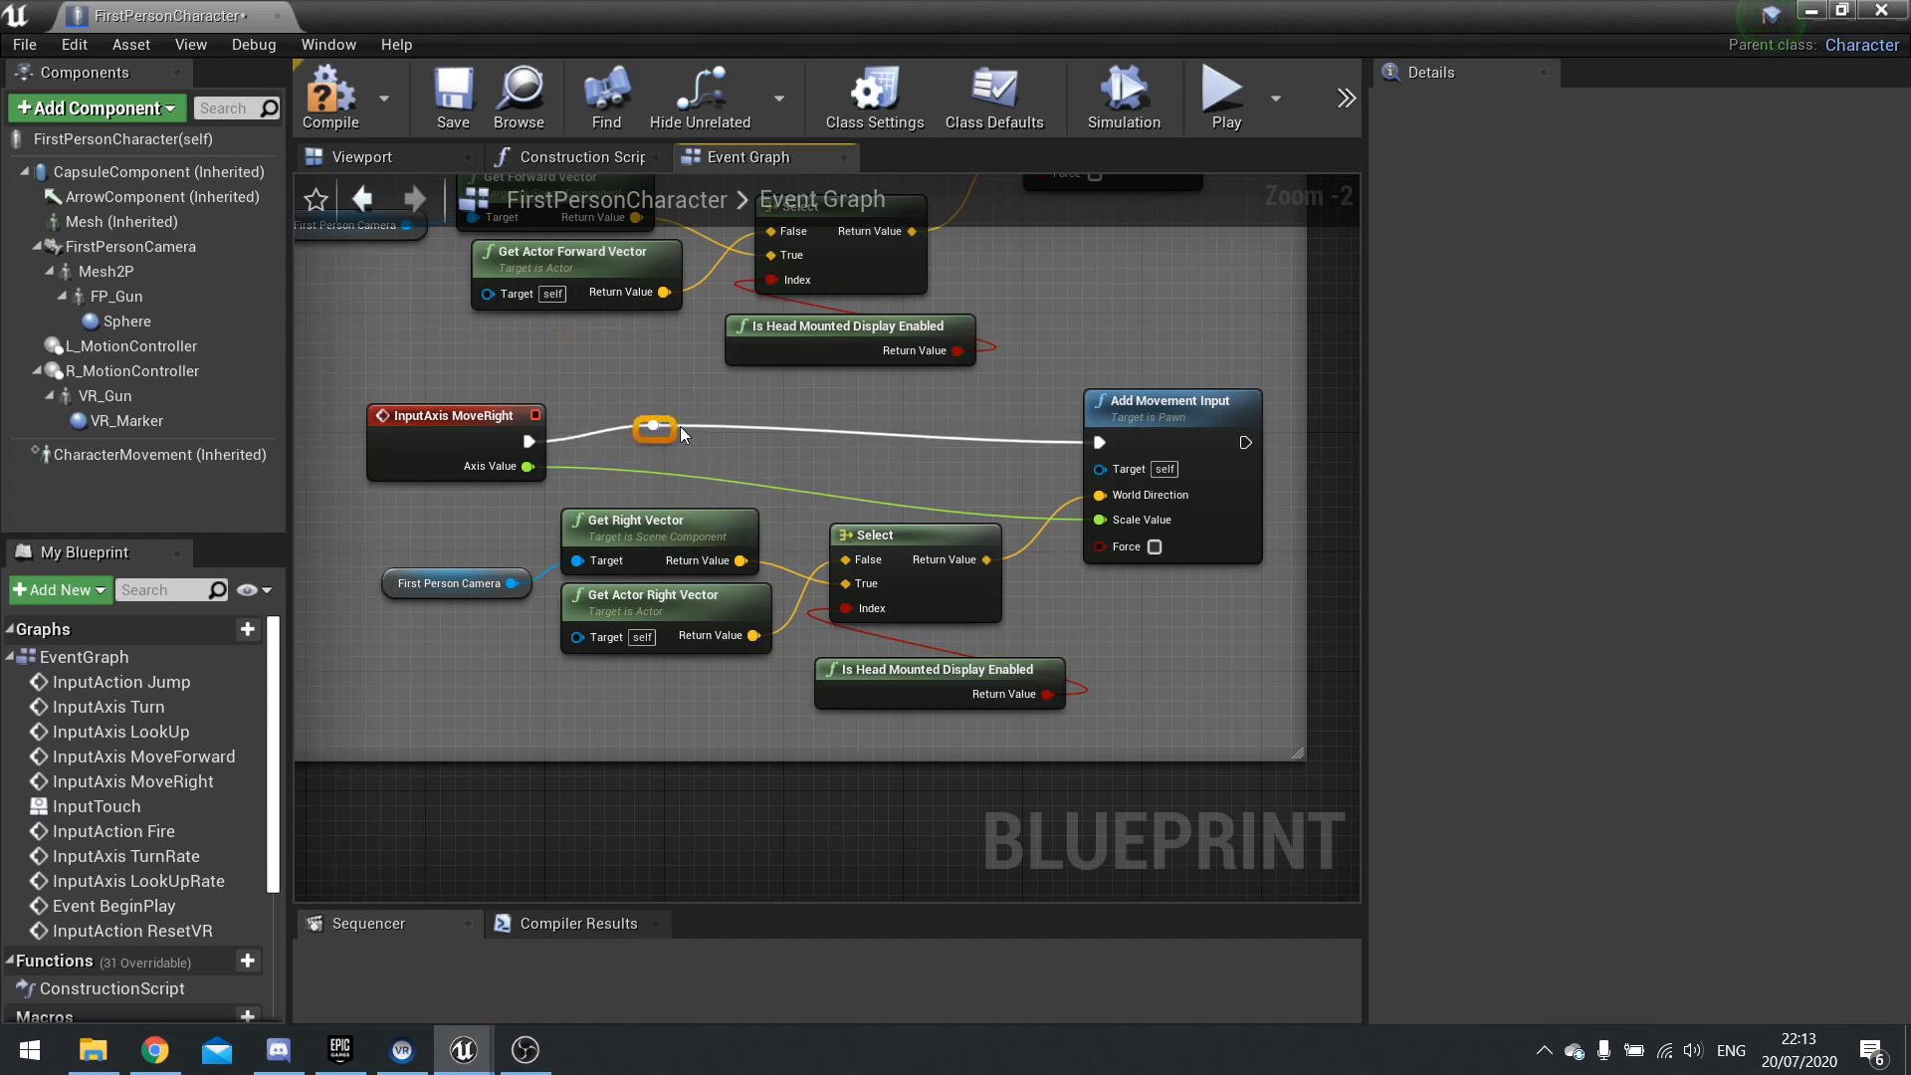
left_click_drag(654, 429, 816, 414)
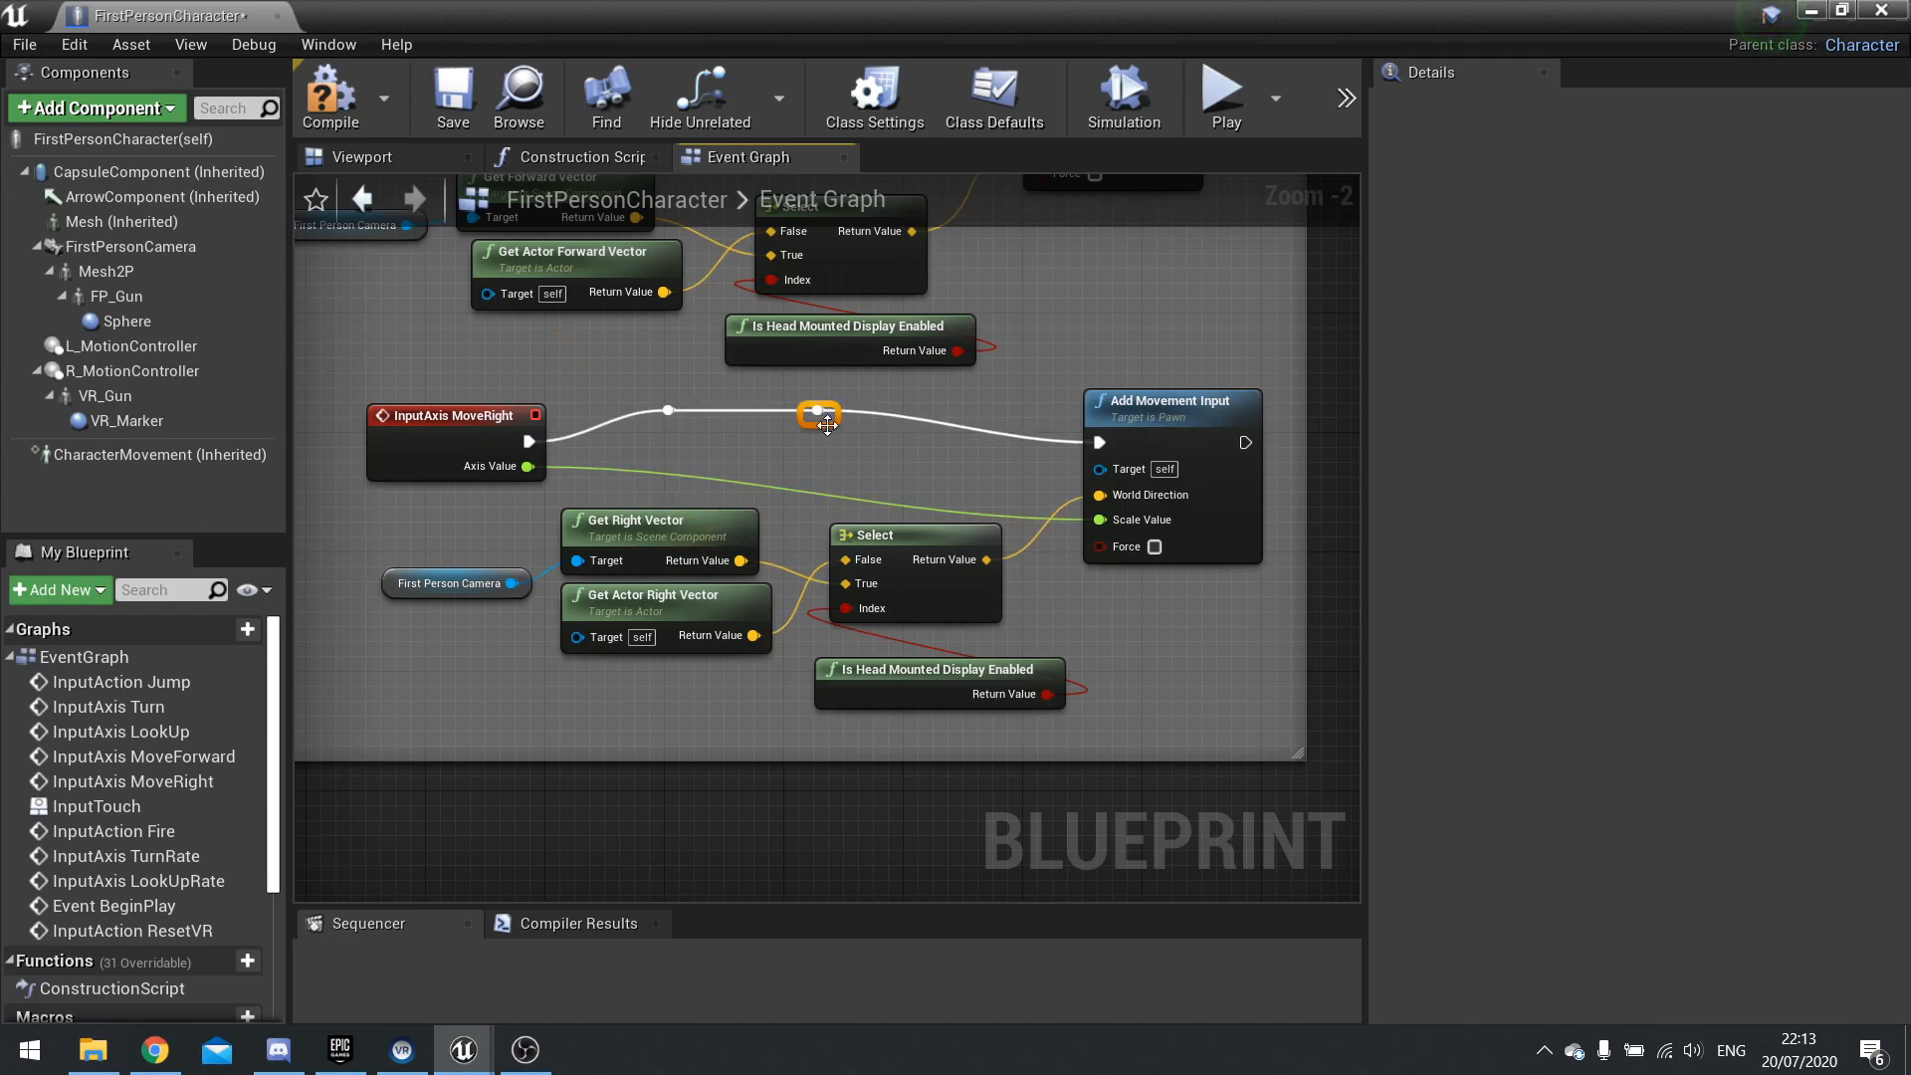
left_click_drag(818, 414, 924, 442)
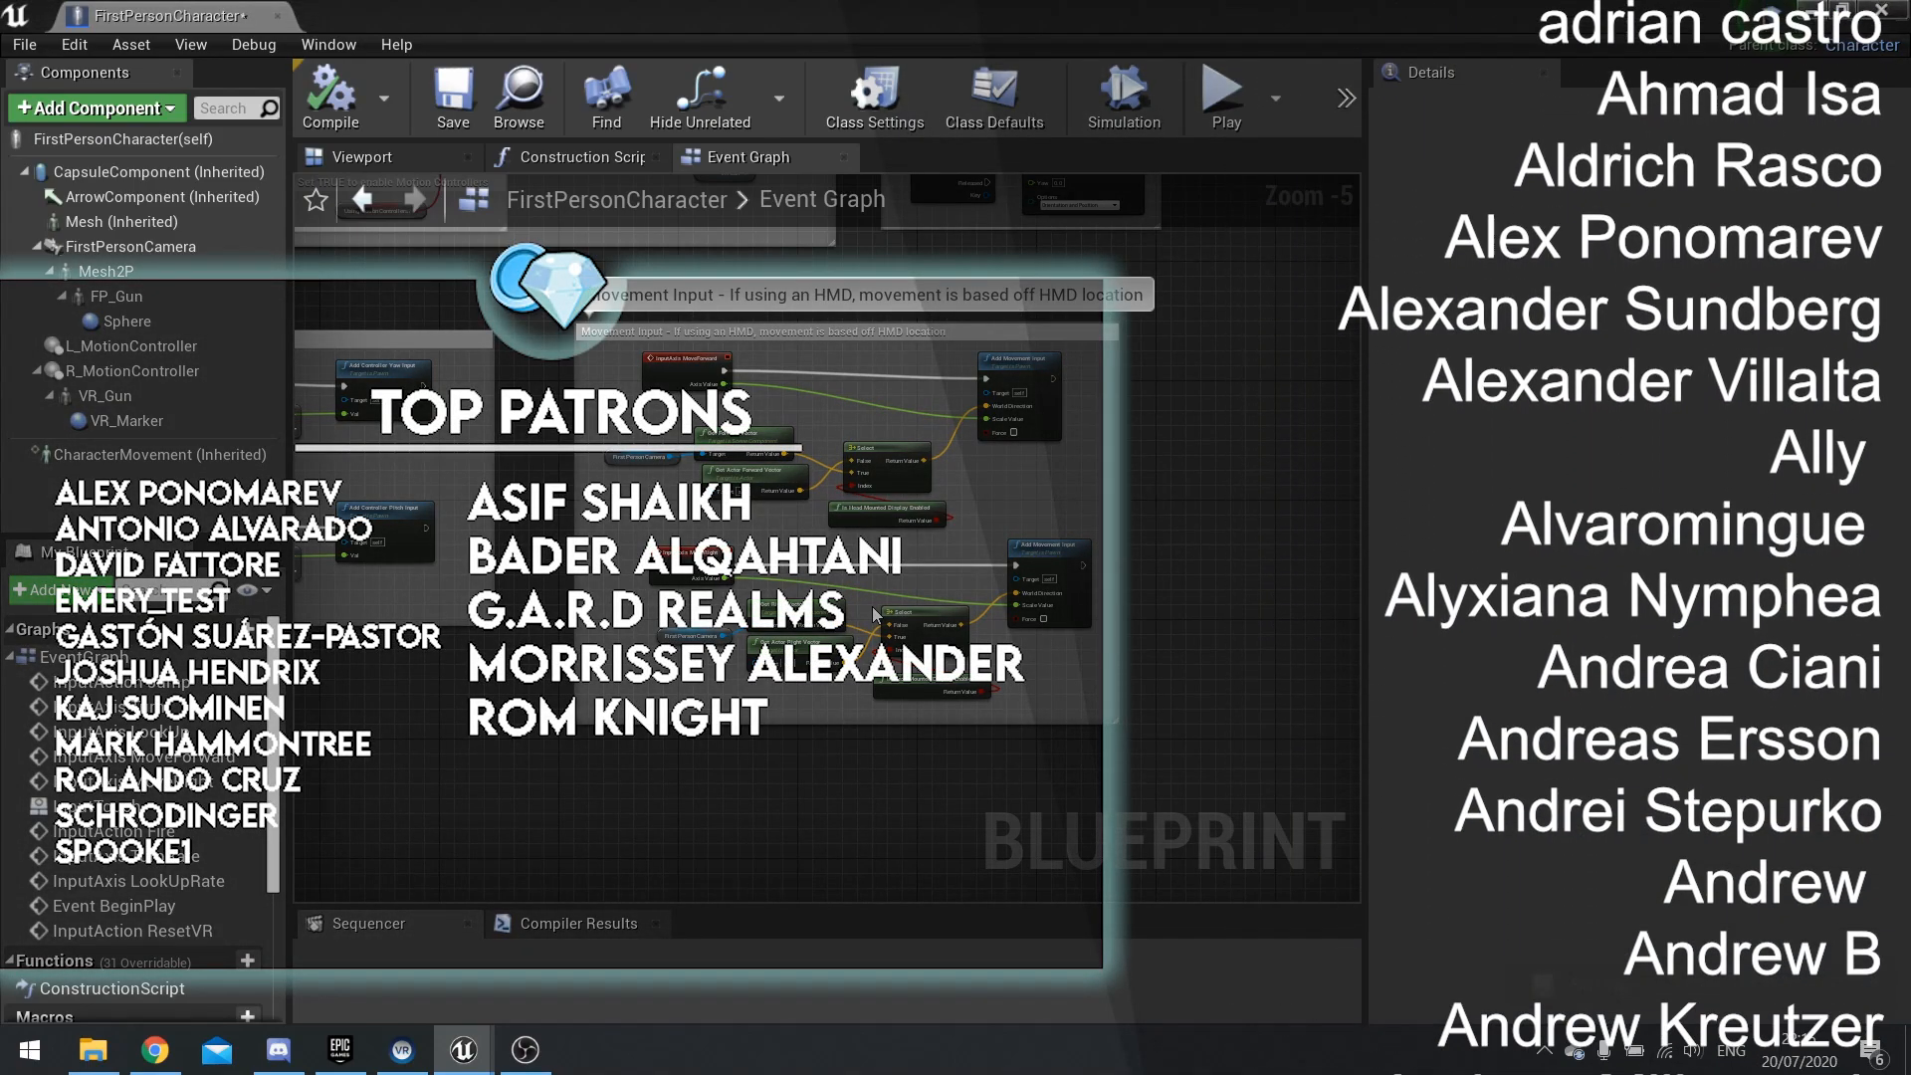
scroll("down", 3)
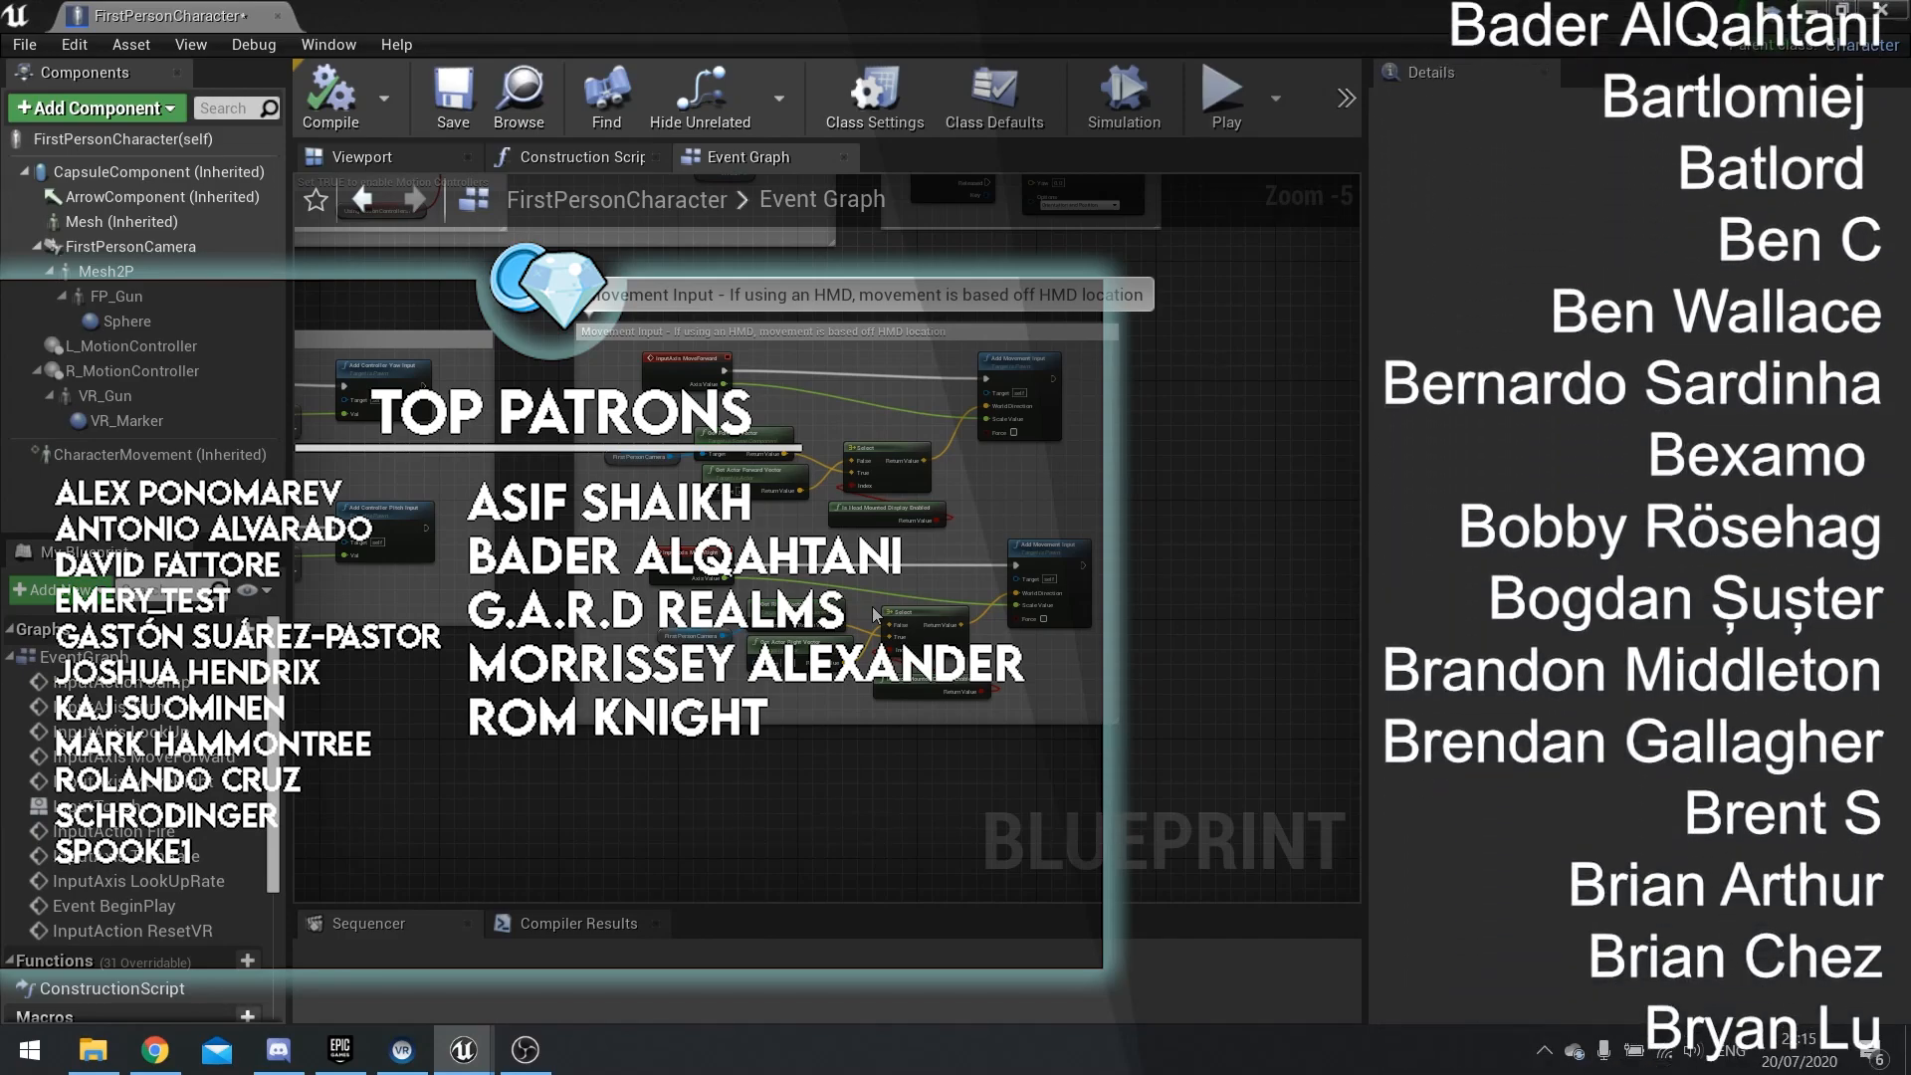